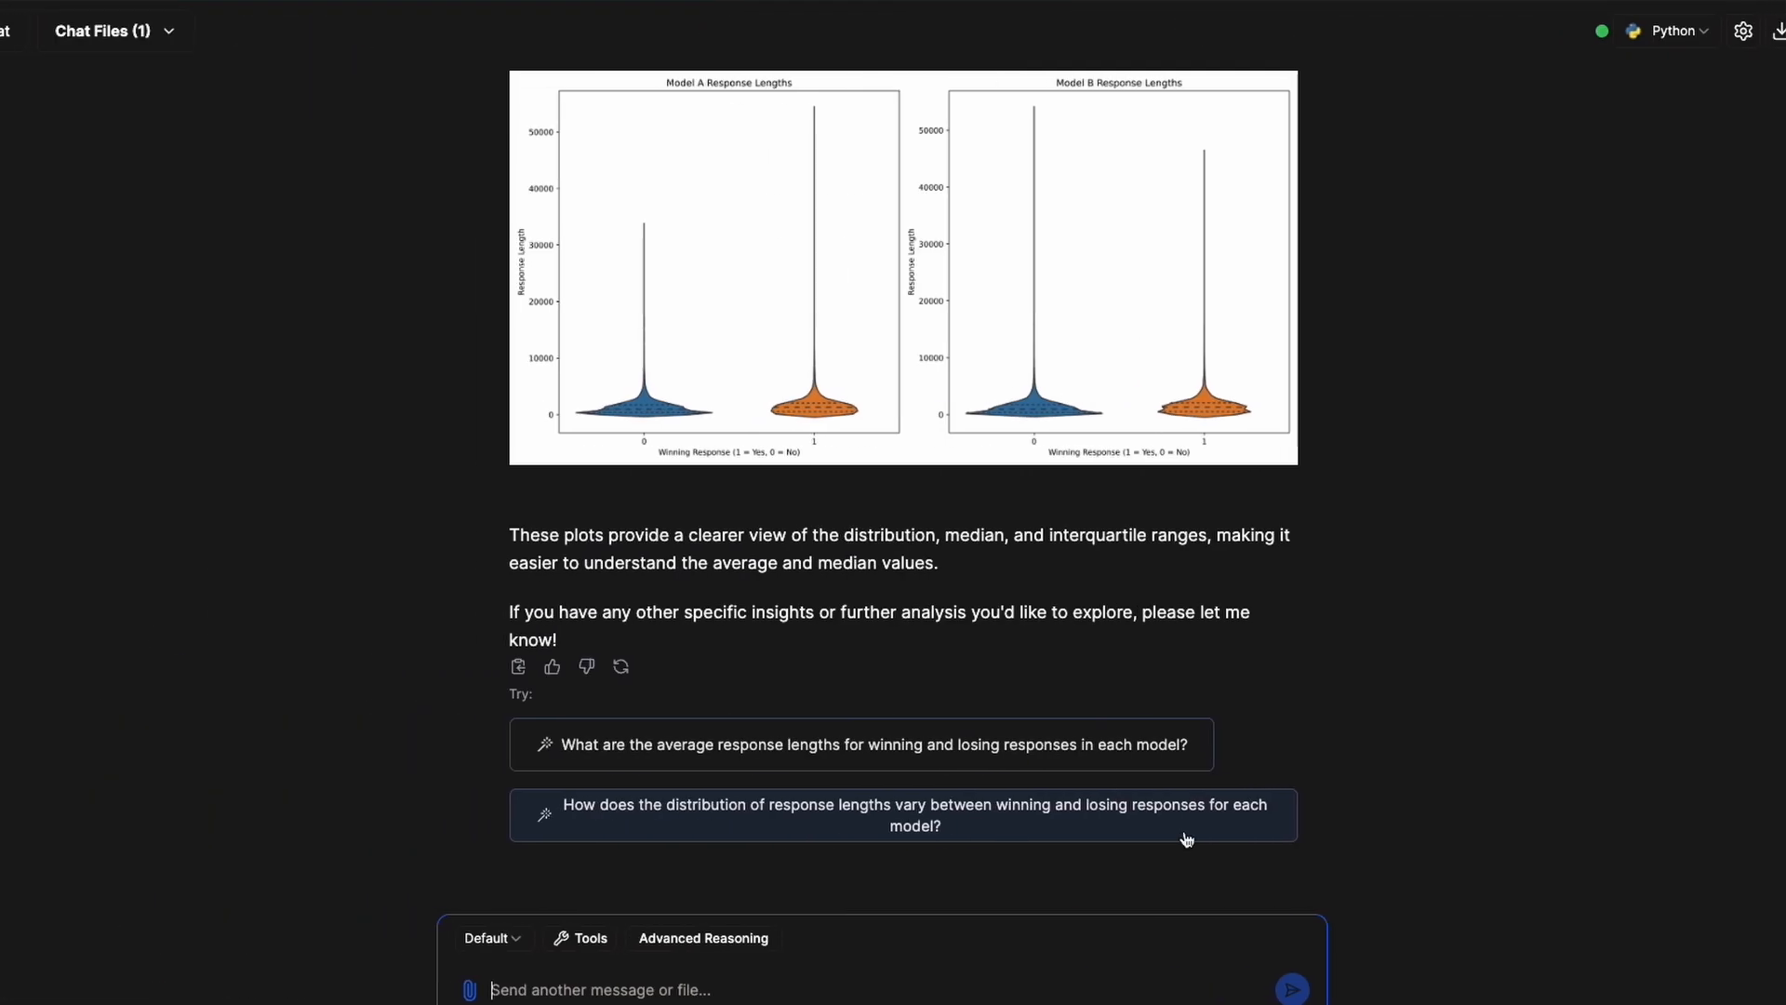
# Review the LMSYS competition overview, timeline and prizes, then switch over to Julius AI.
pyautogui.scroll(3)
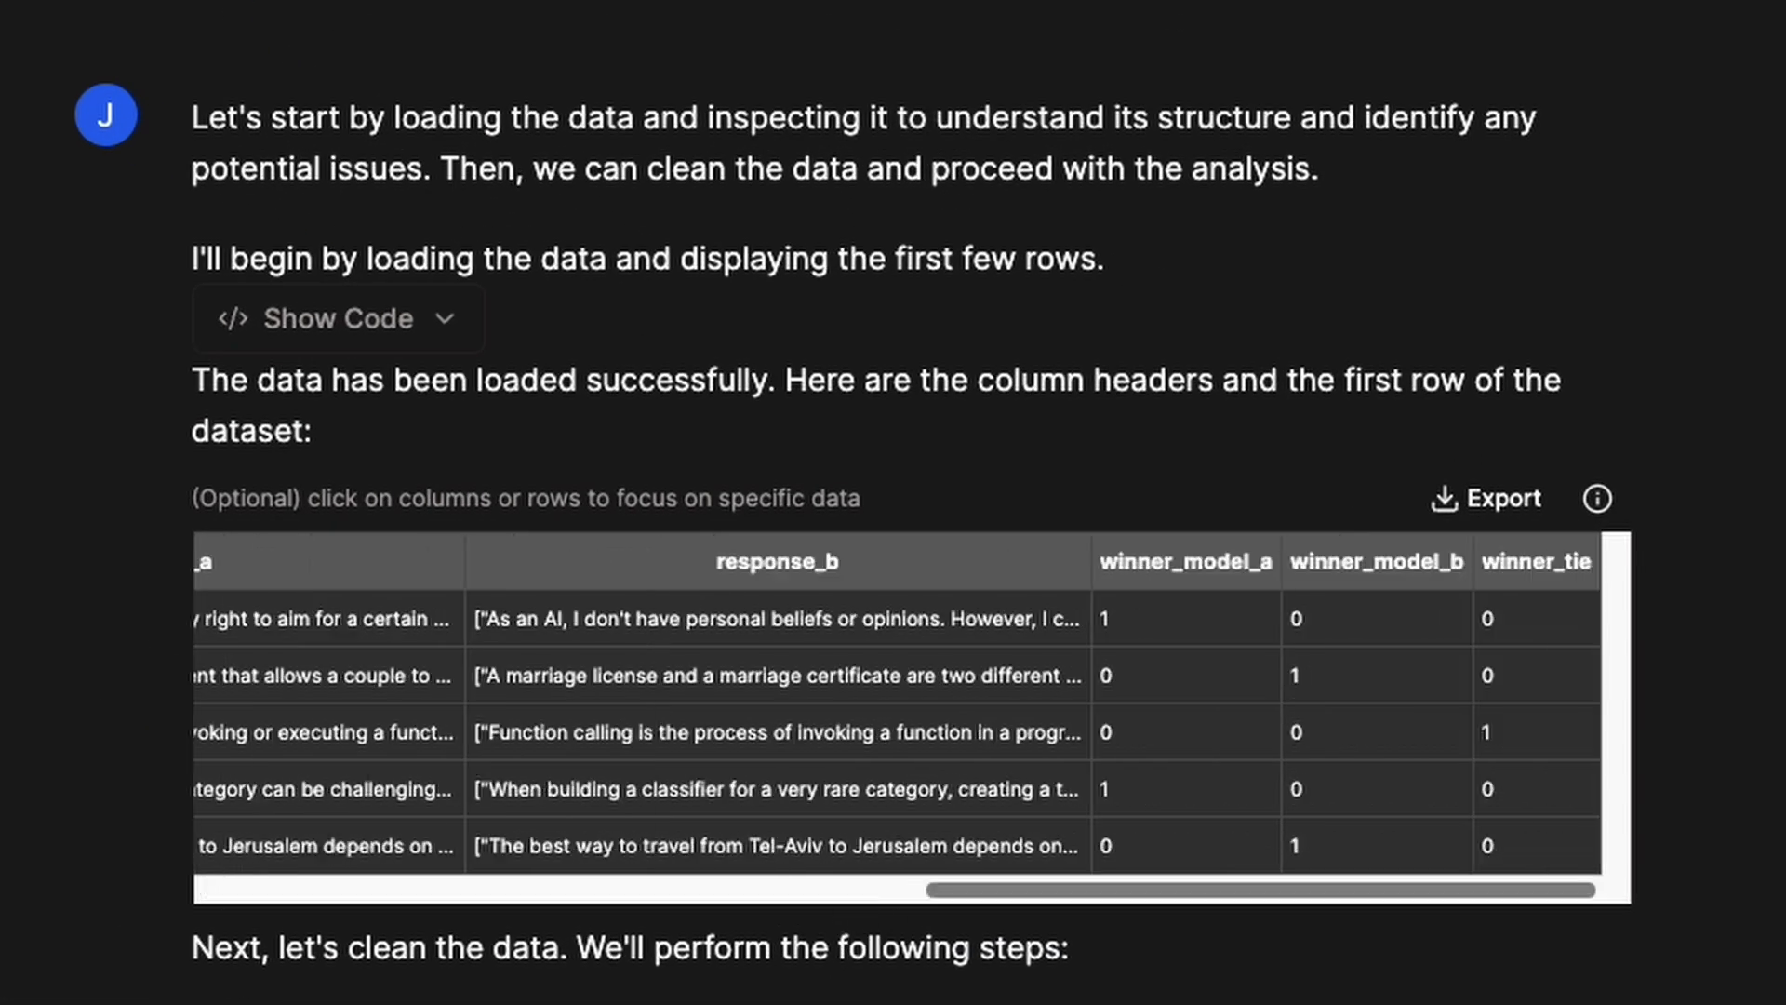
pyautogui.scroll(-3)
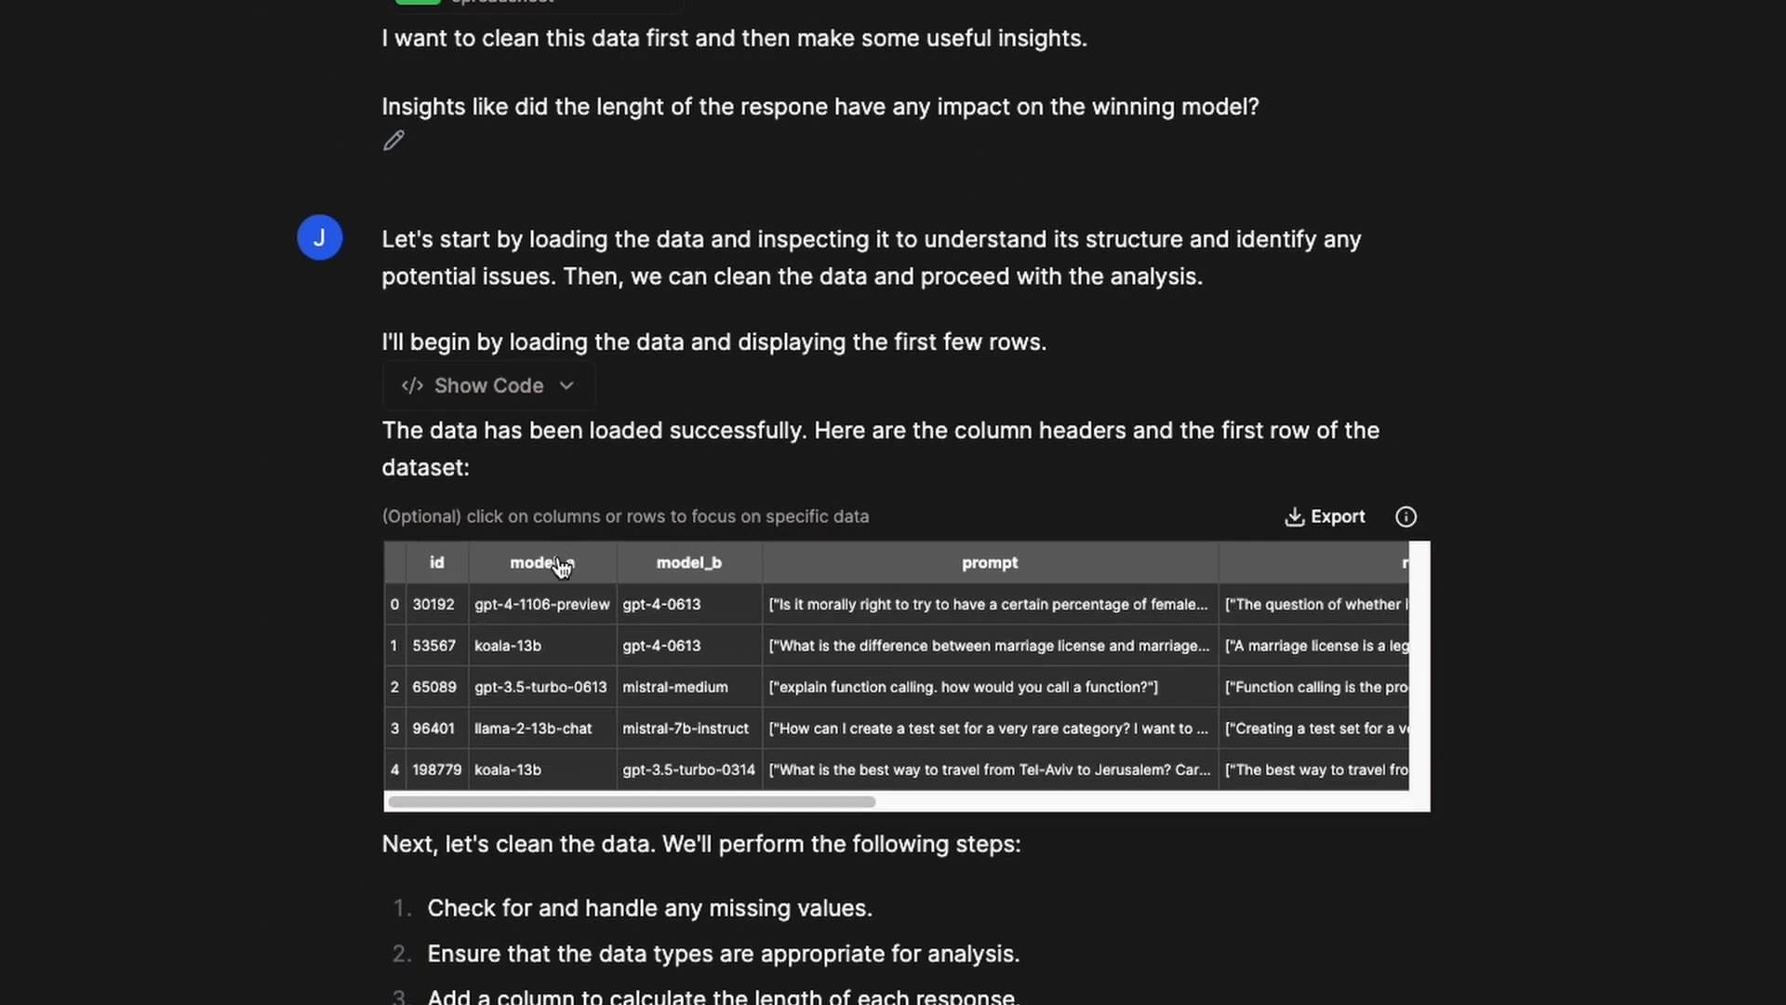
pyautogui.hscroll(3)
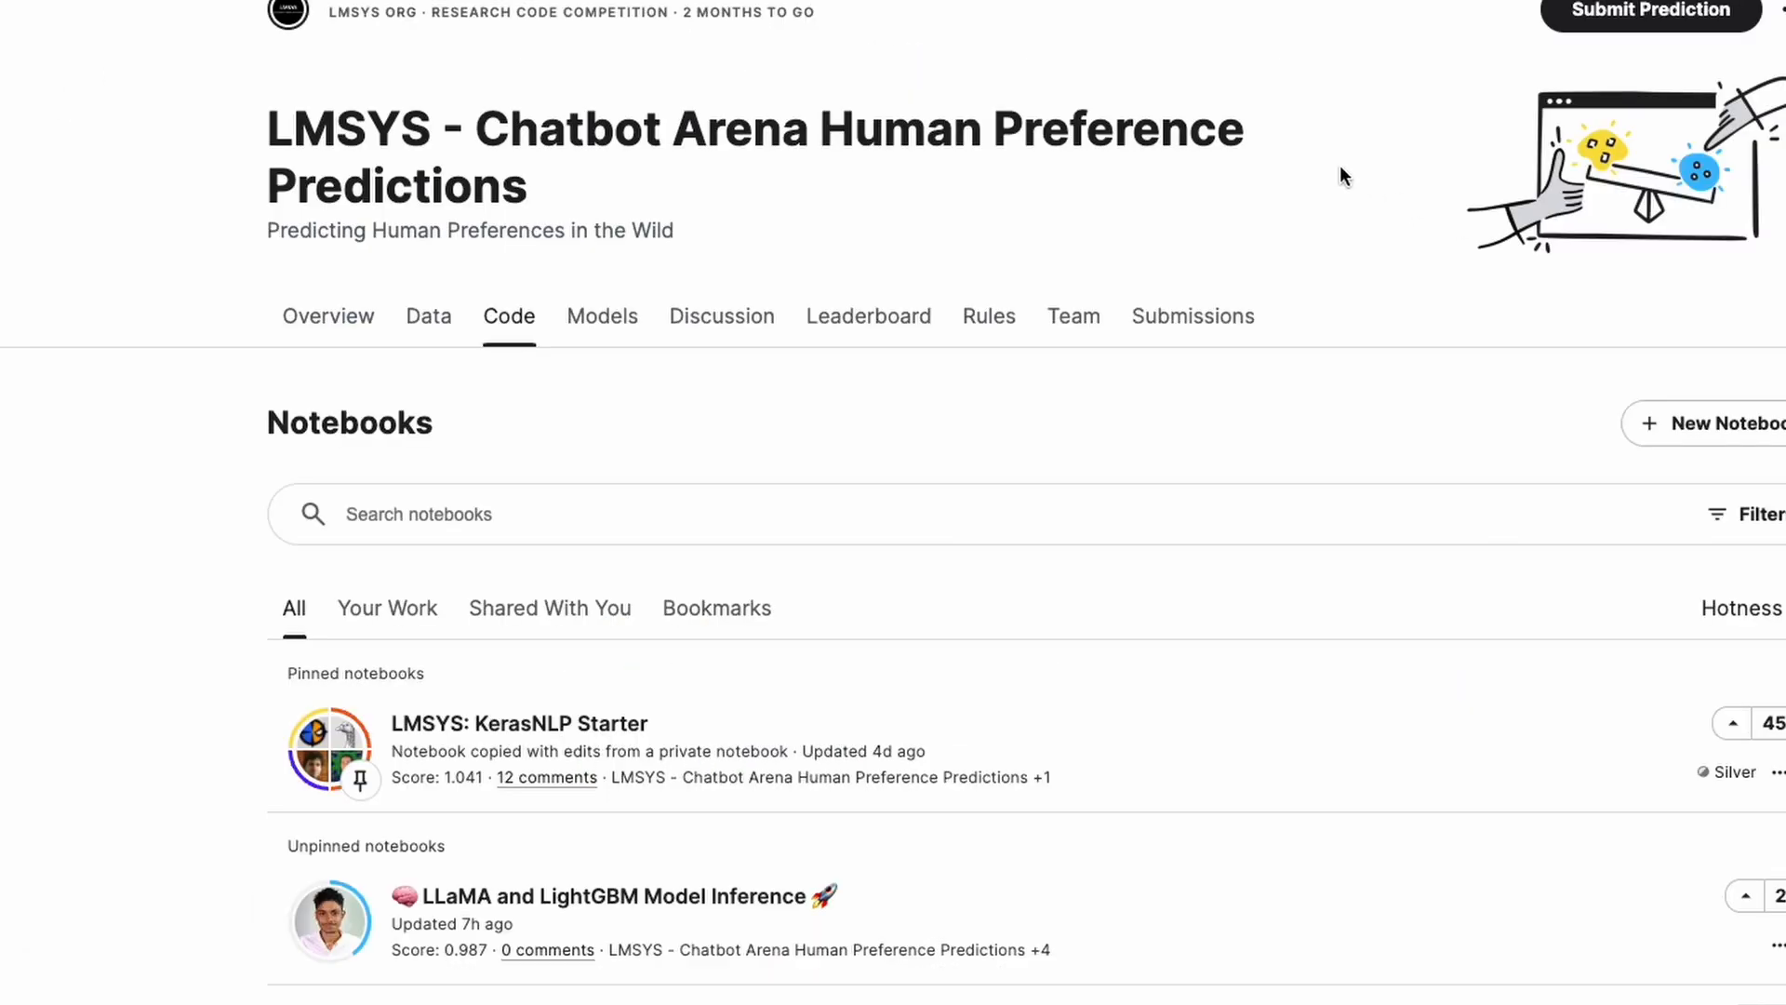
pyautogui.click(428, 317)
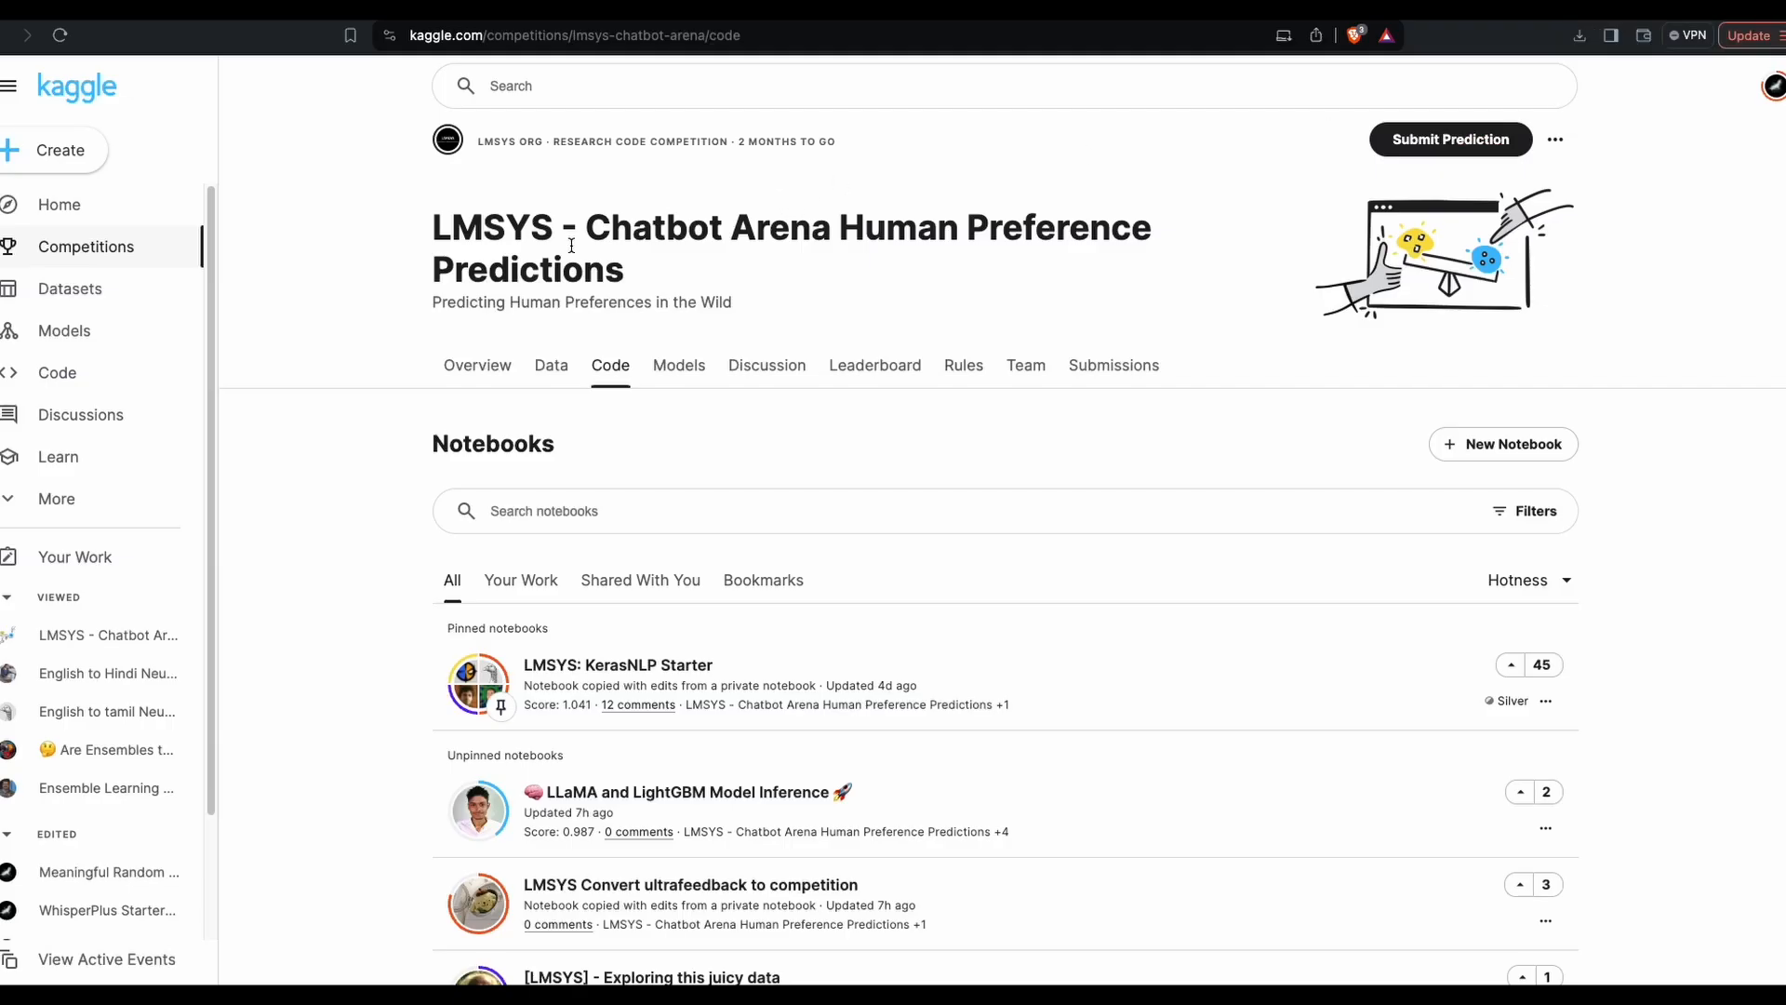
pyautogui.moveTo(590, 231)
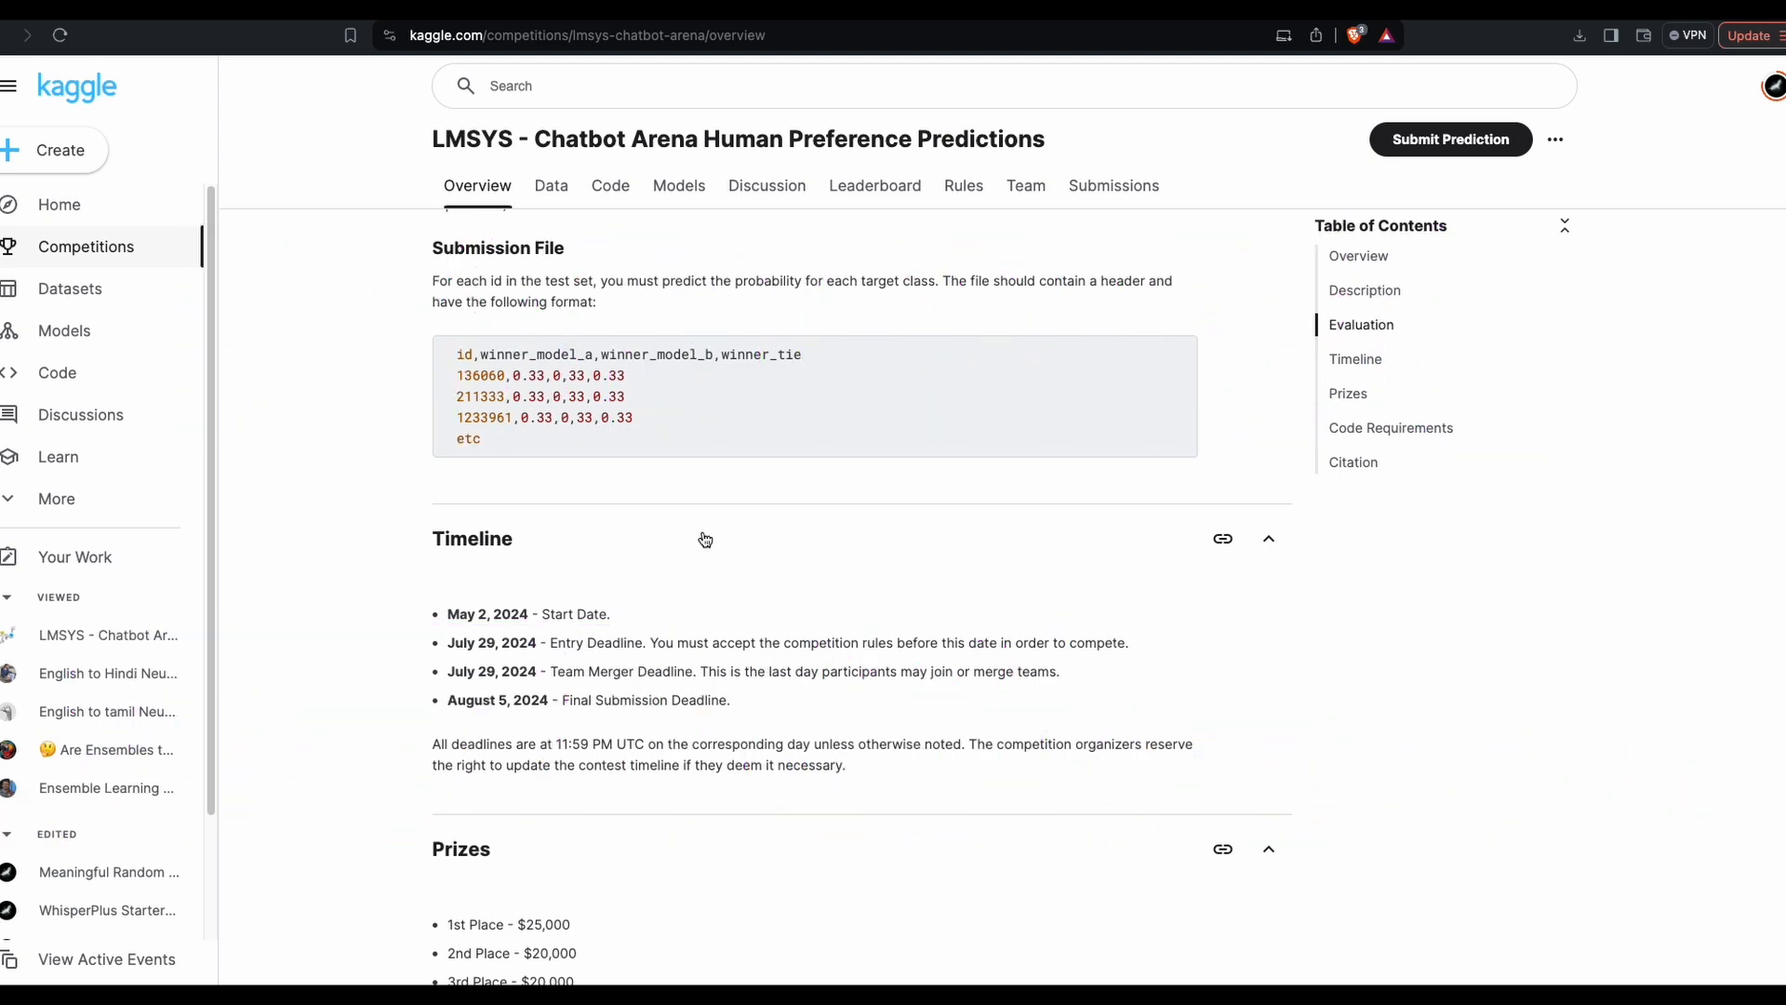
pyautogui.scroll(3)
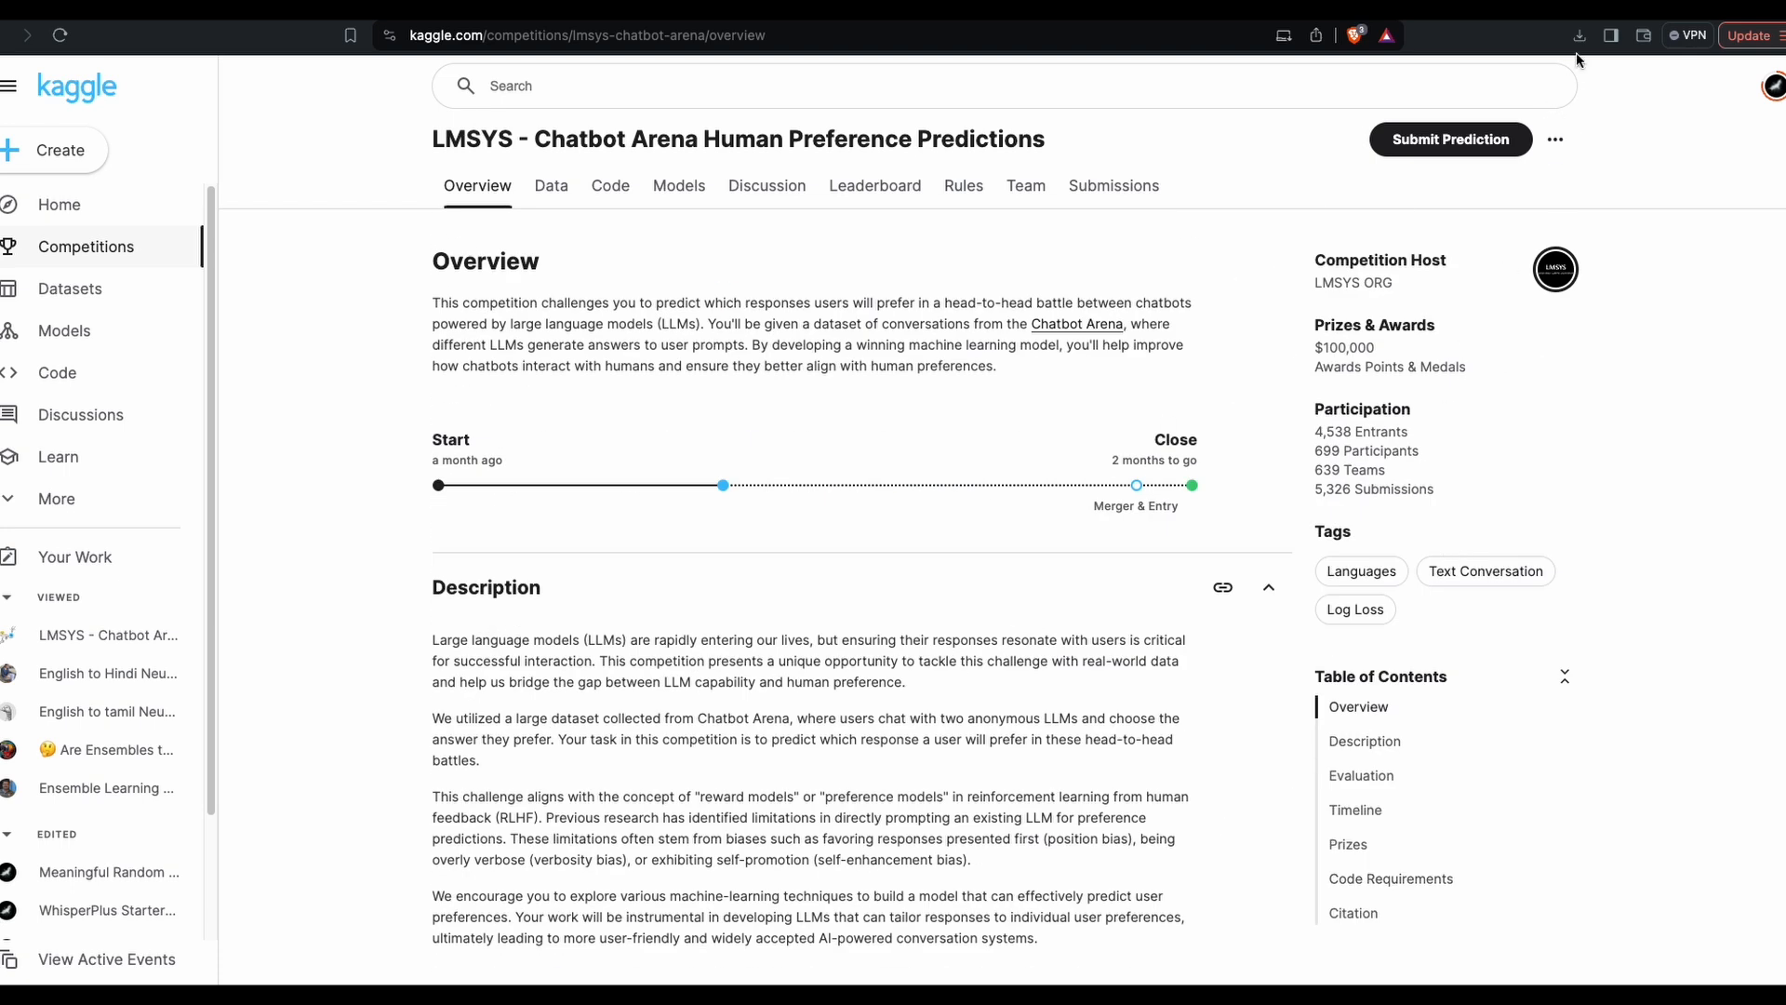
pyautogui.click(1579, 36)
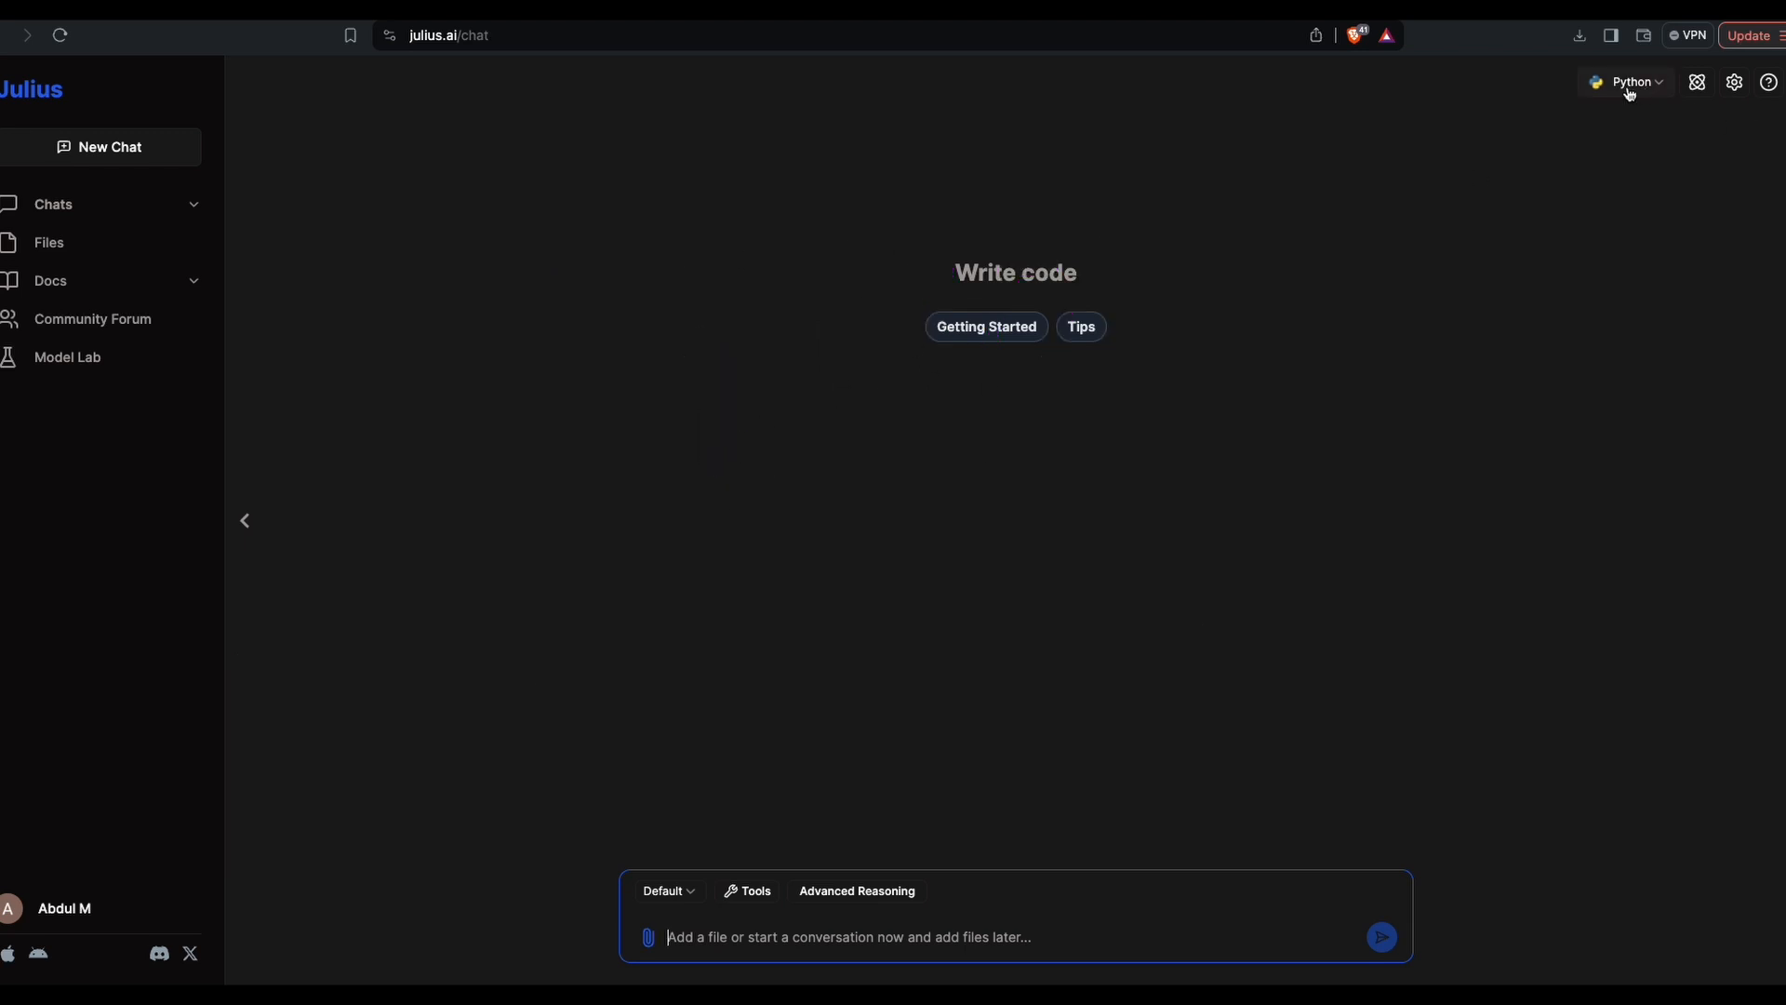
# Upload train.csv from Files and attach it to a new chat, previewing 9 columns and 57,477 rows.
pyautogui.click(1622, 80)
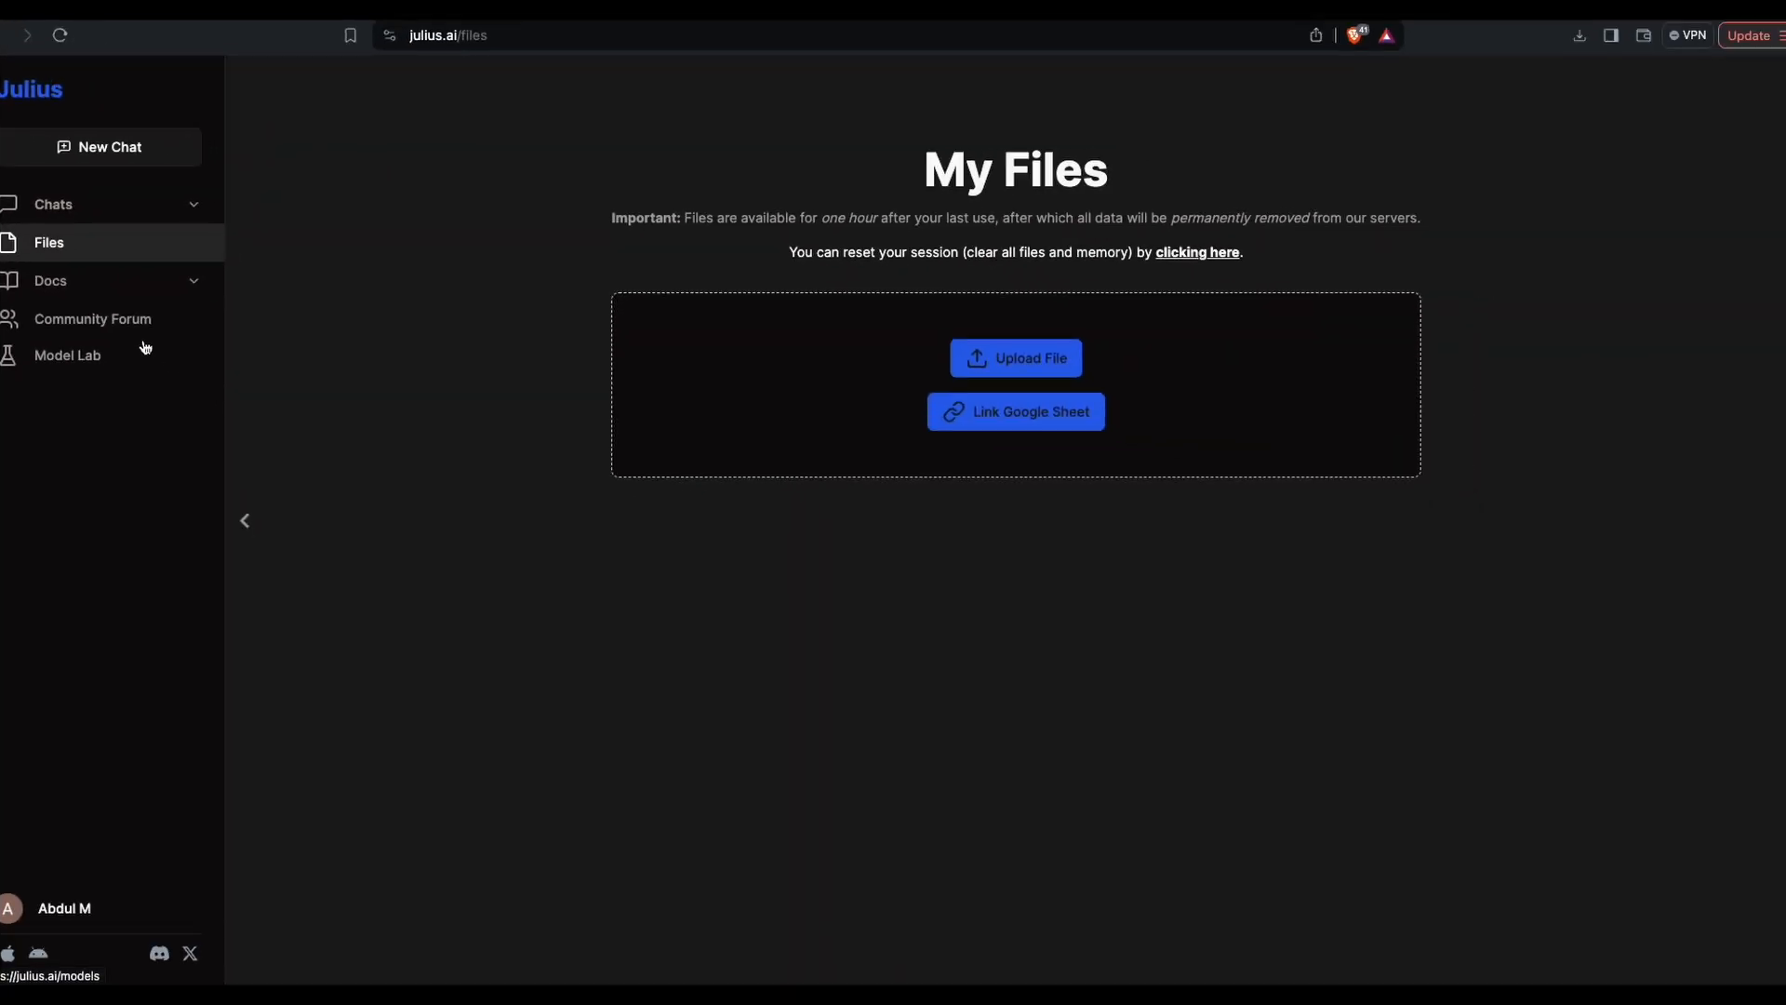
pyautogui.click(1015, 357)
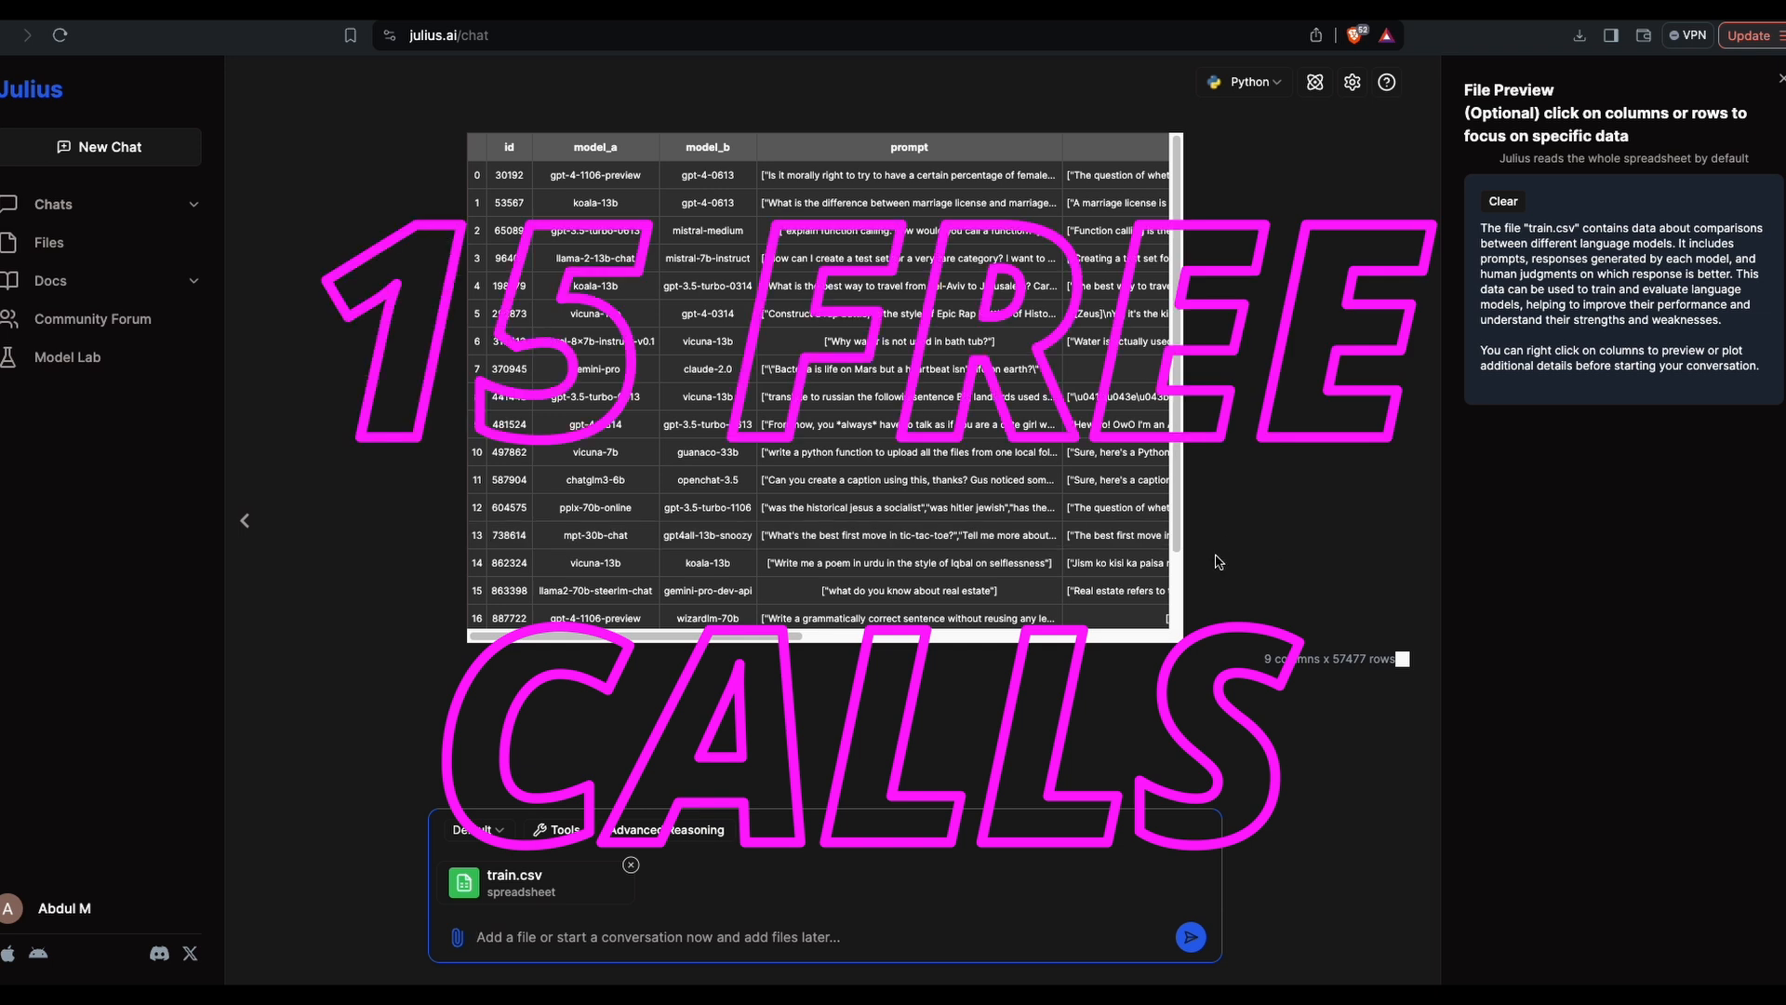
# Check the Default model list and the assistant Tools menu before writing the prompt.
pyautogui.click(474, 828)
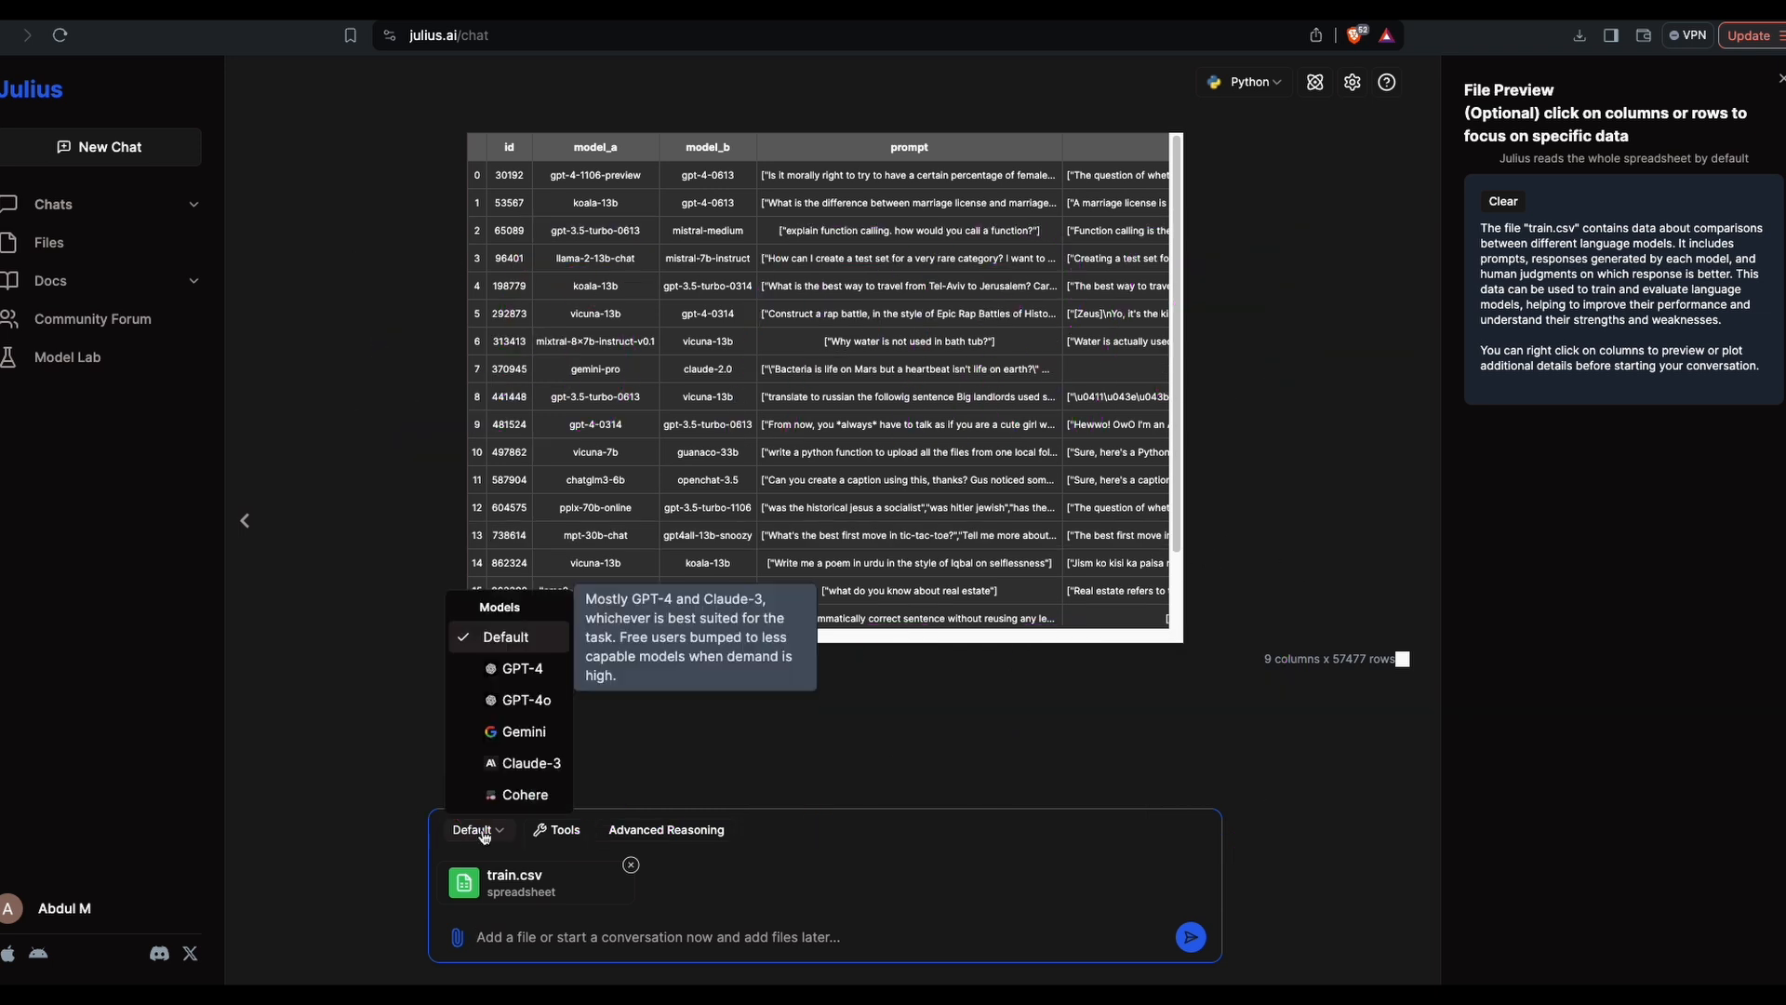
pyautogui.click(556, 830)
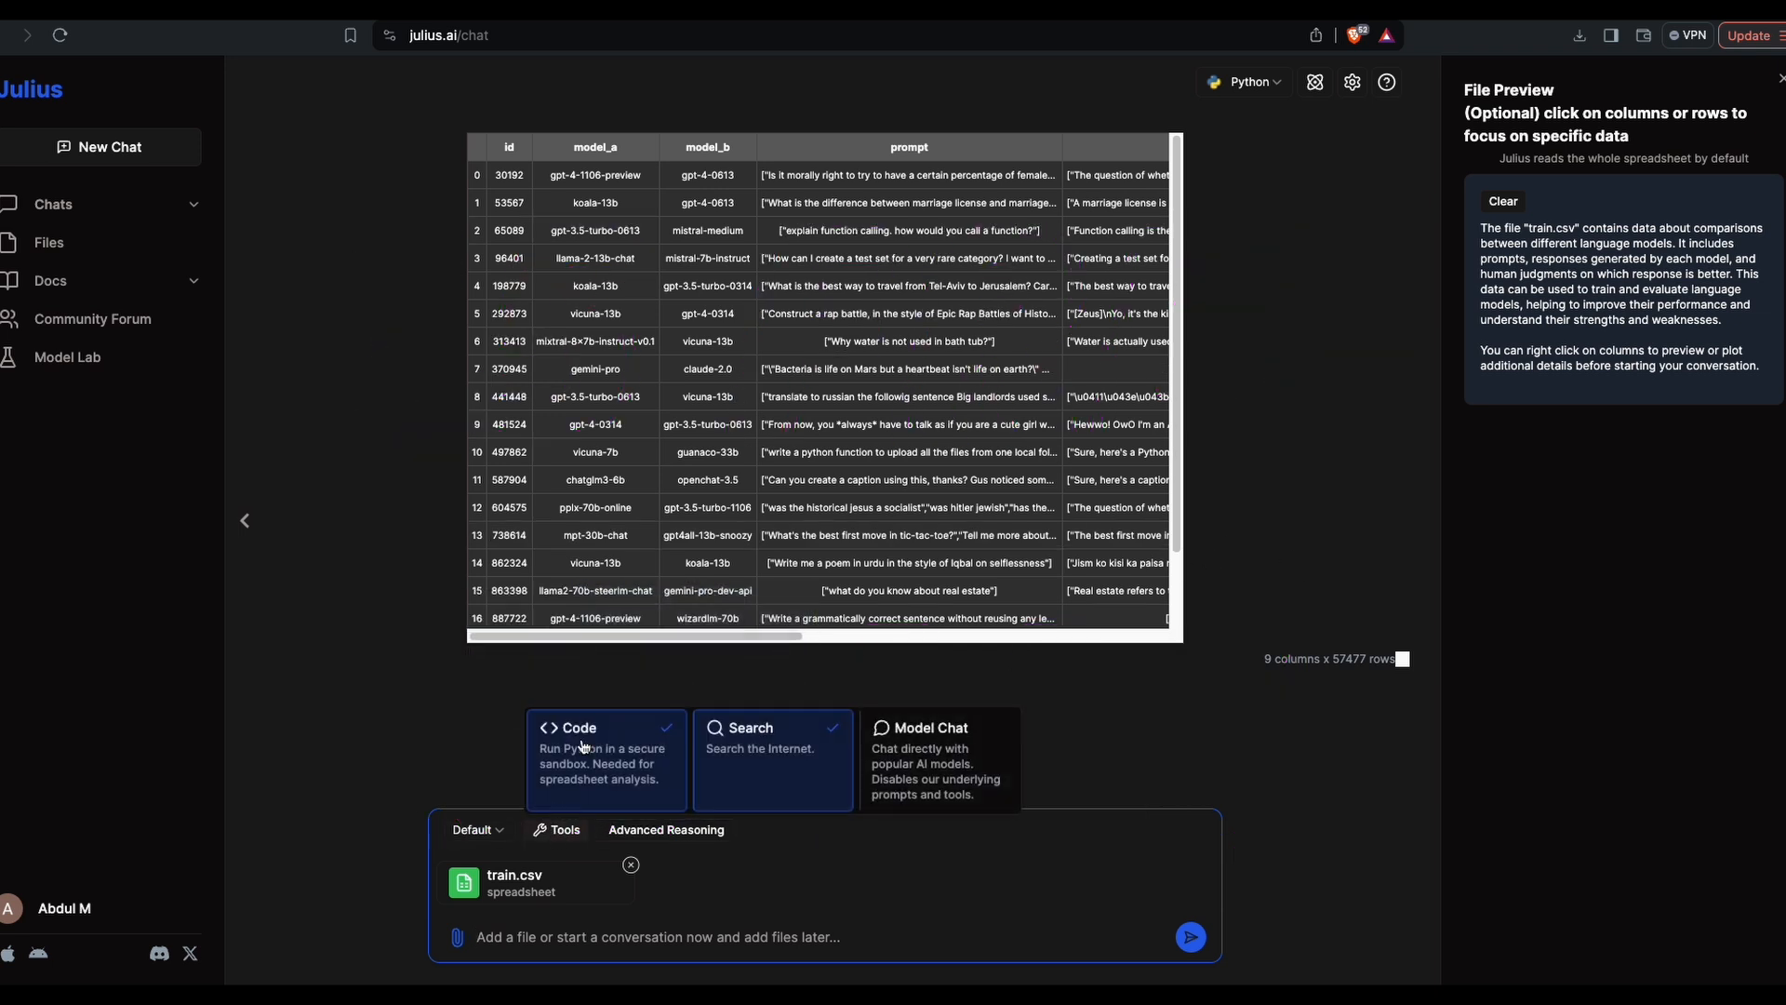
pyautogui.click(472, 829)
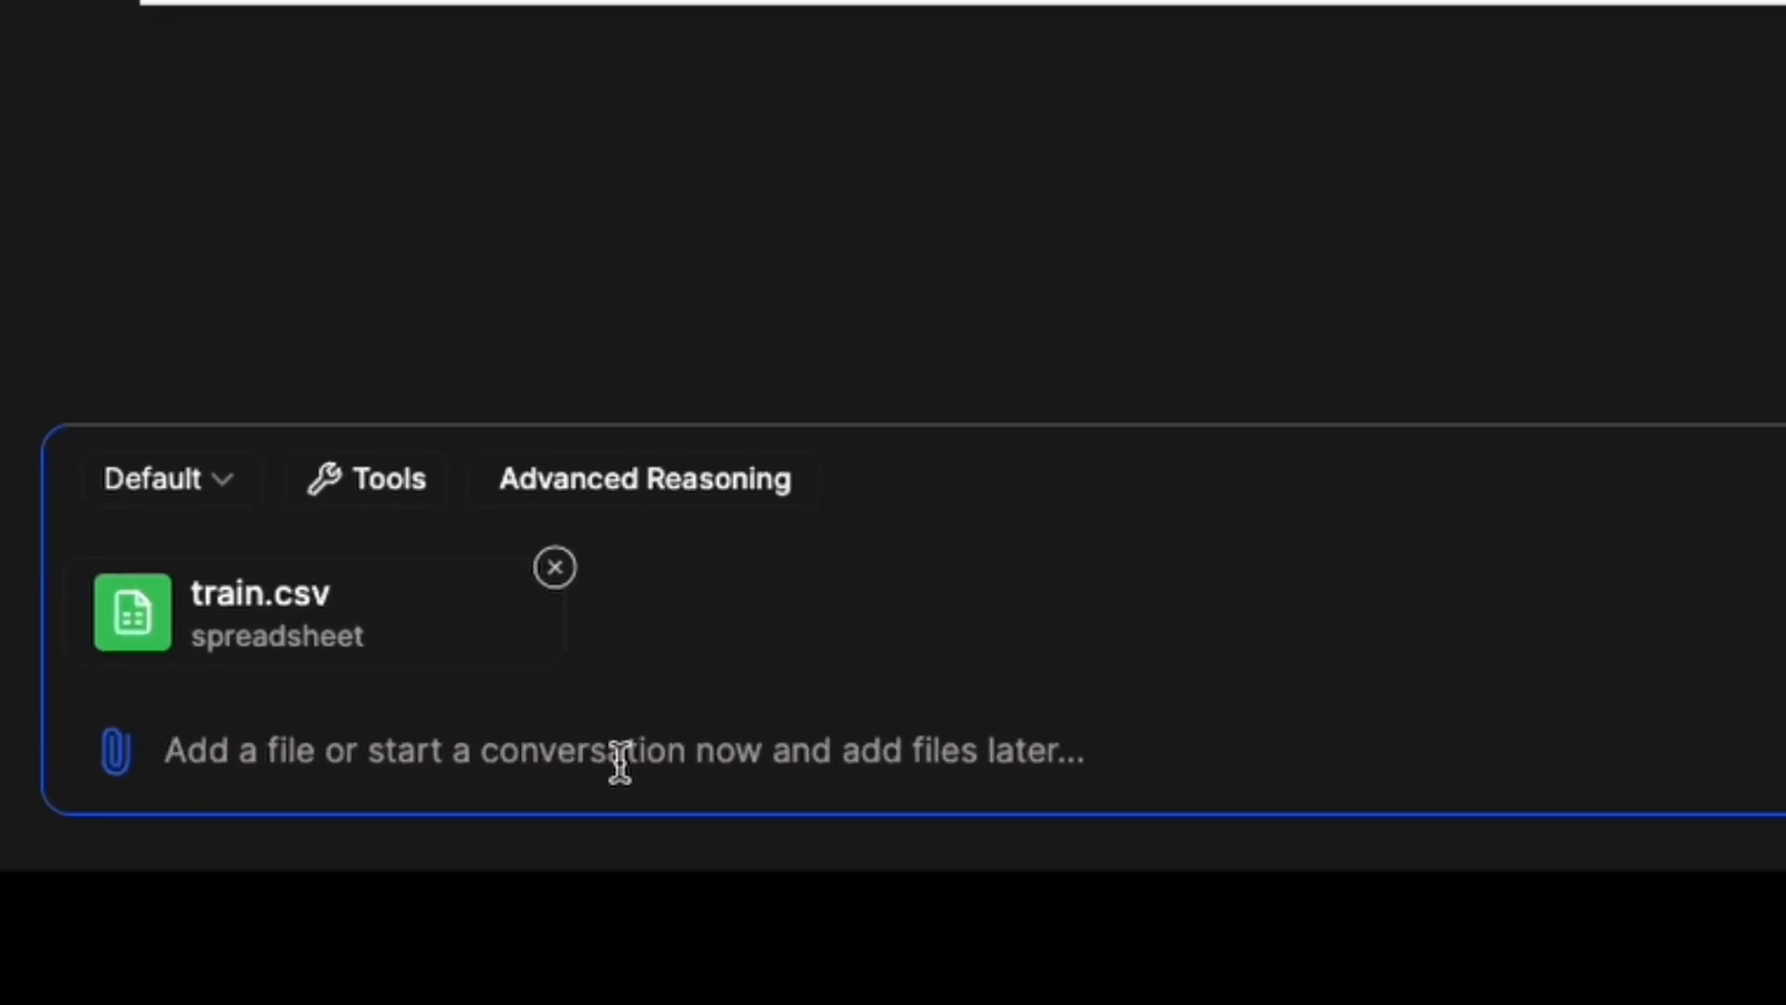
# Send a prompt asking to clean the data first and give insight on response length versus winning model.
pyautogui.write('I want to clean this')
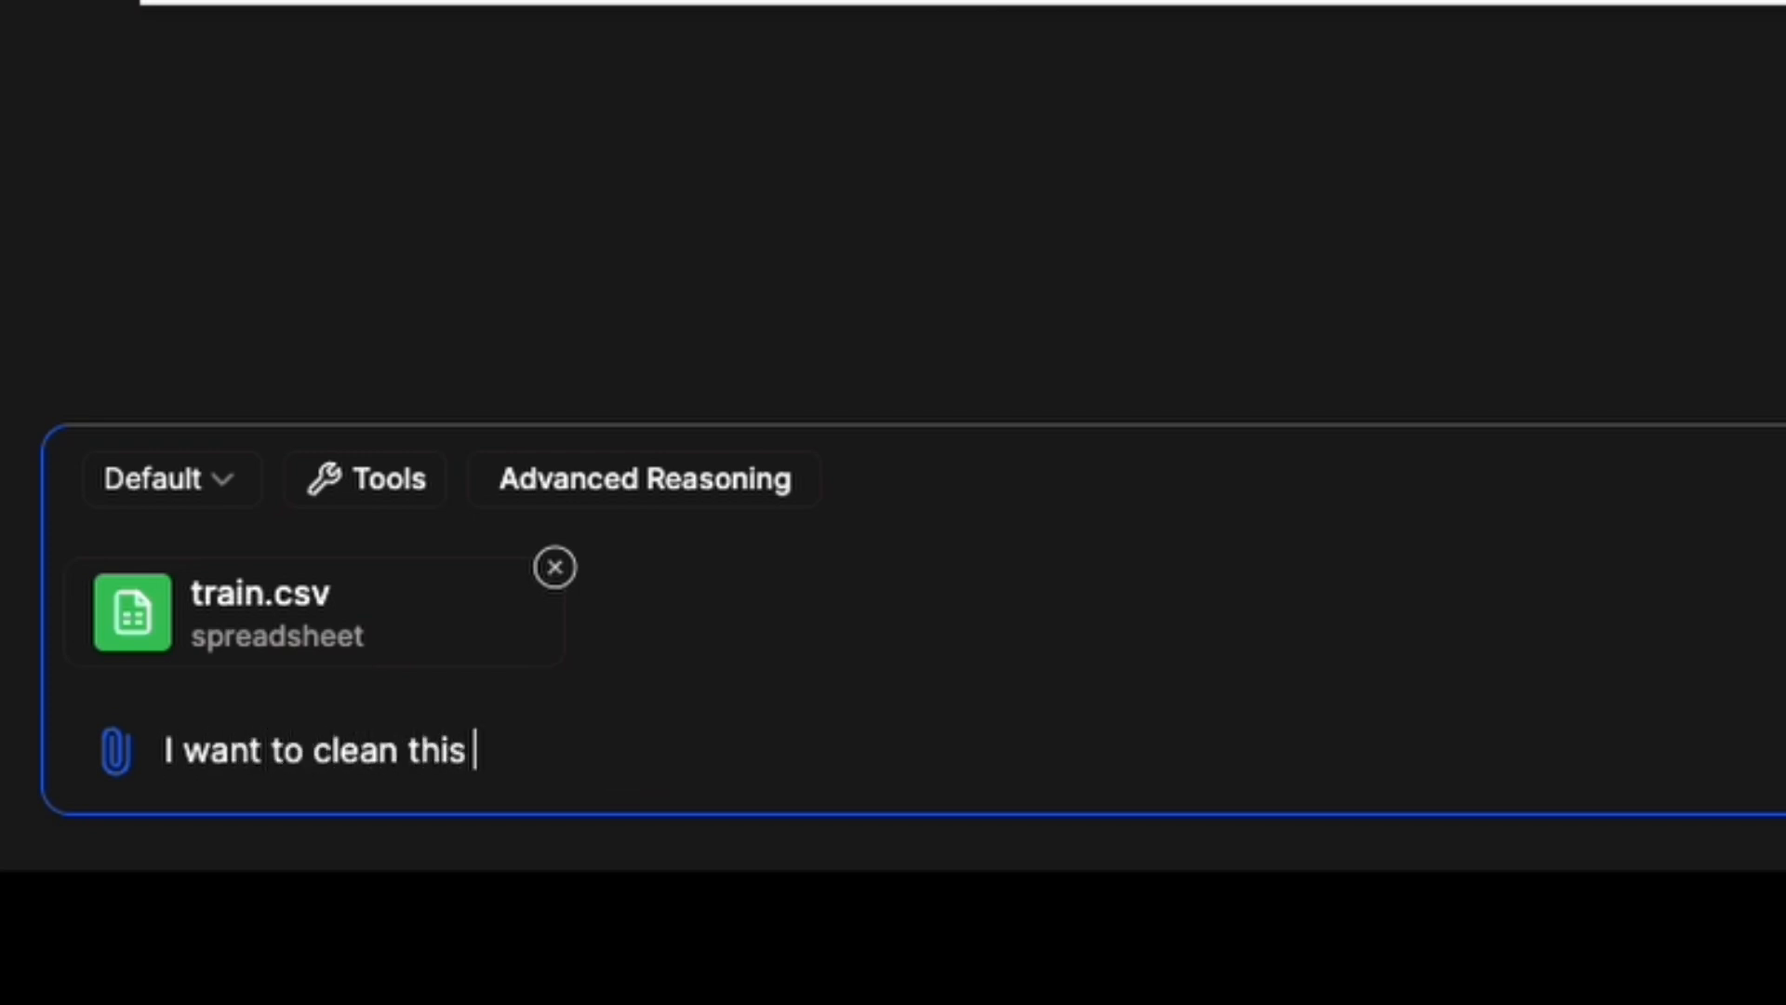
pyautogui.write('data first and then')
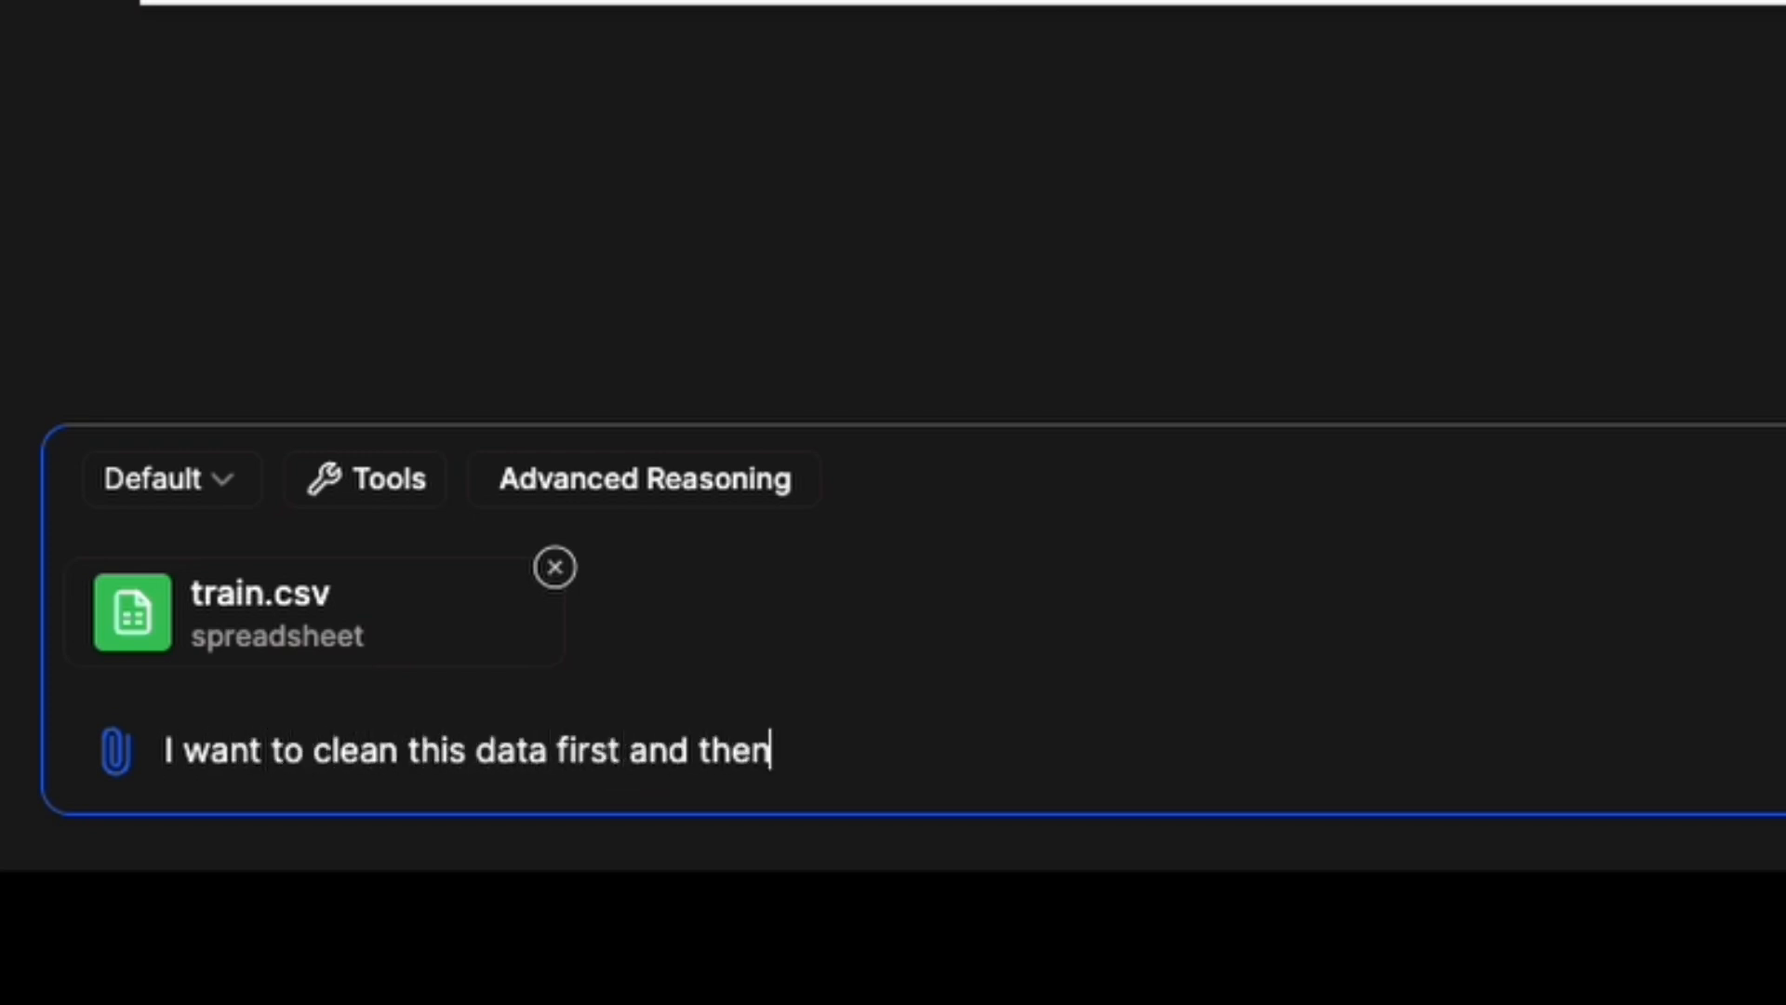
pyautogui.write('make some useful insights.')
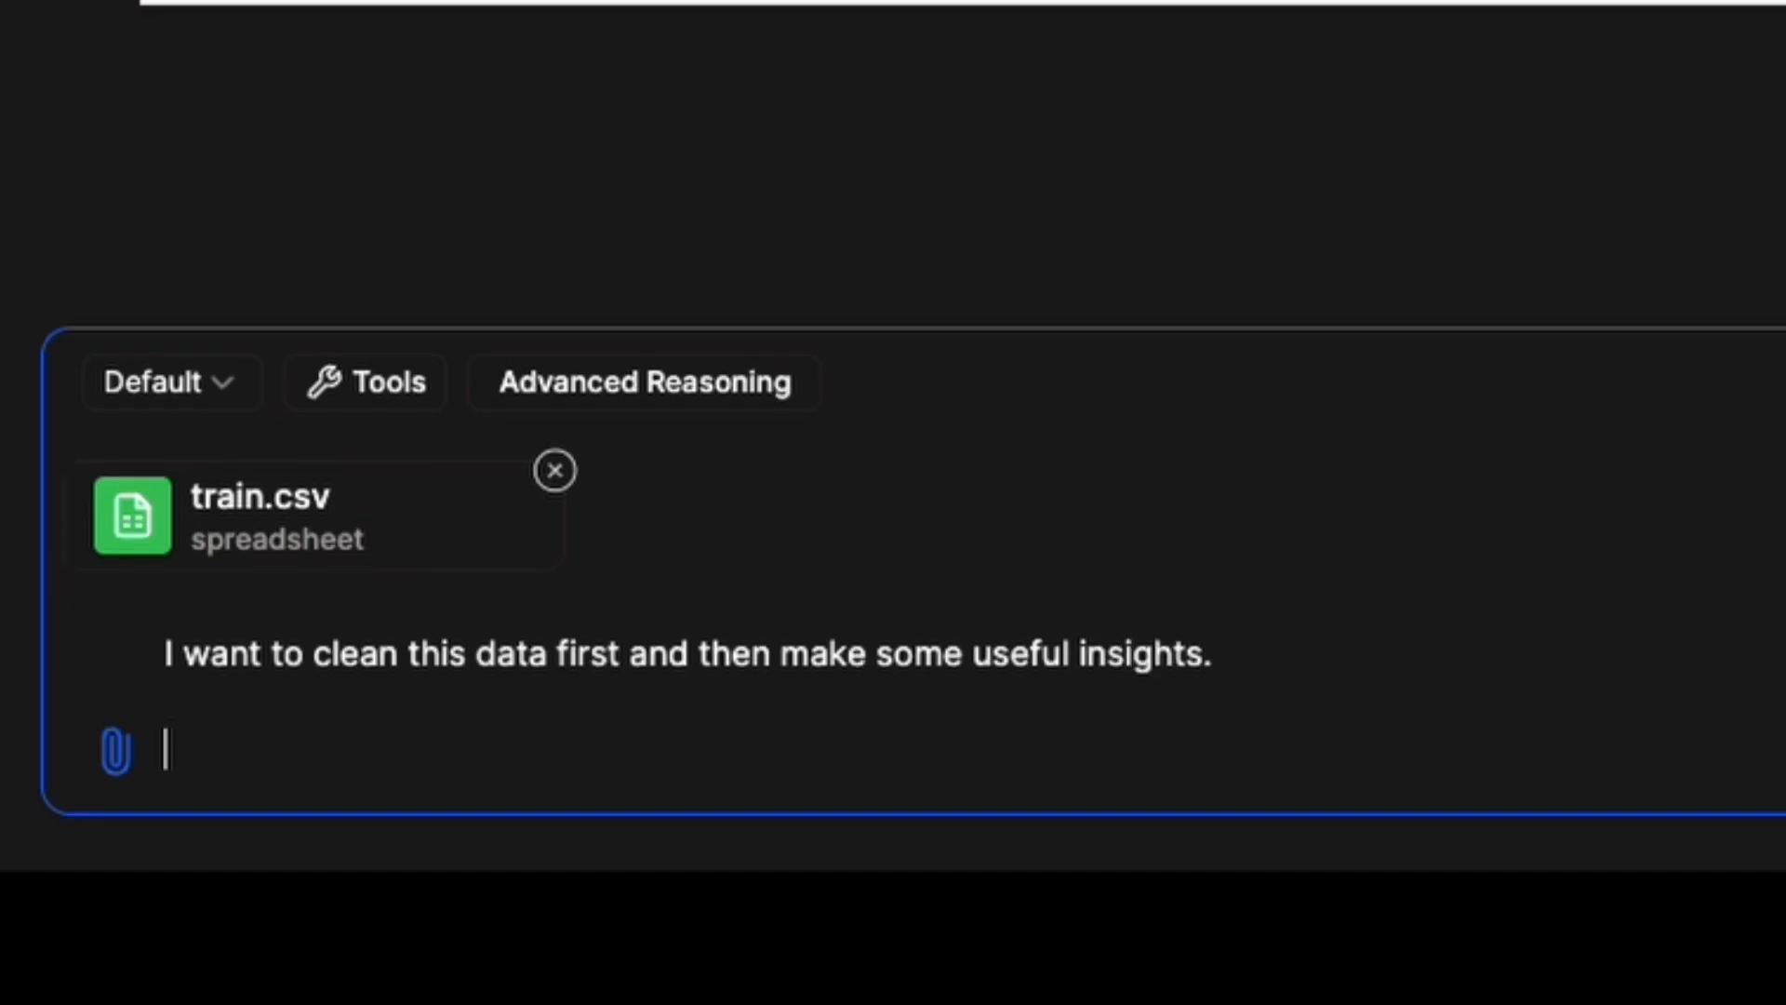
pyautogui.write('Insights like did the len')
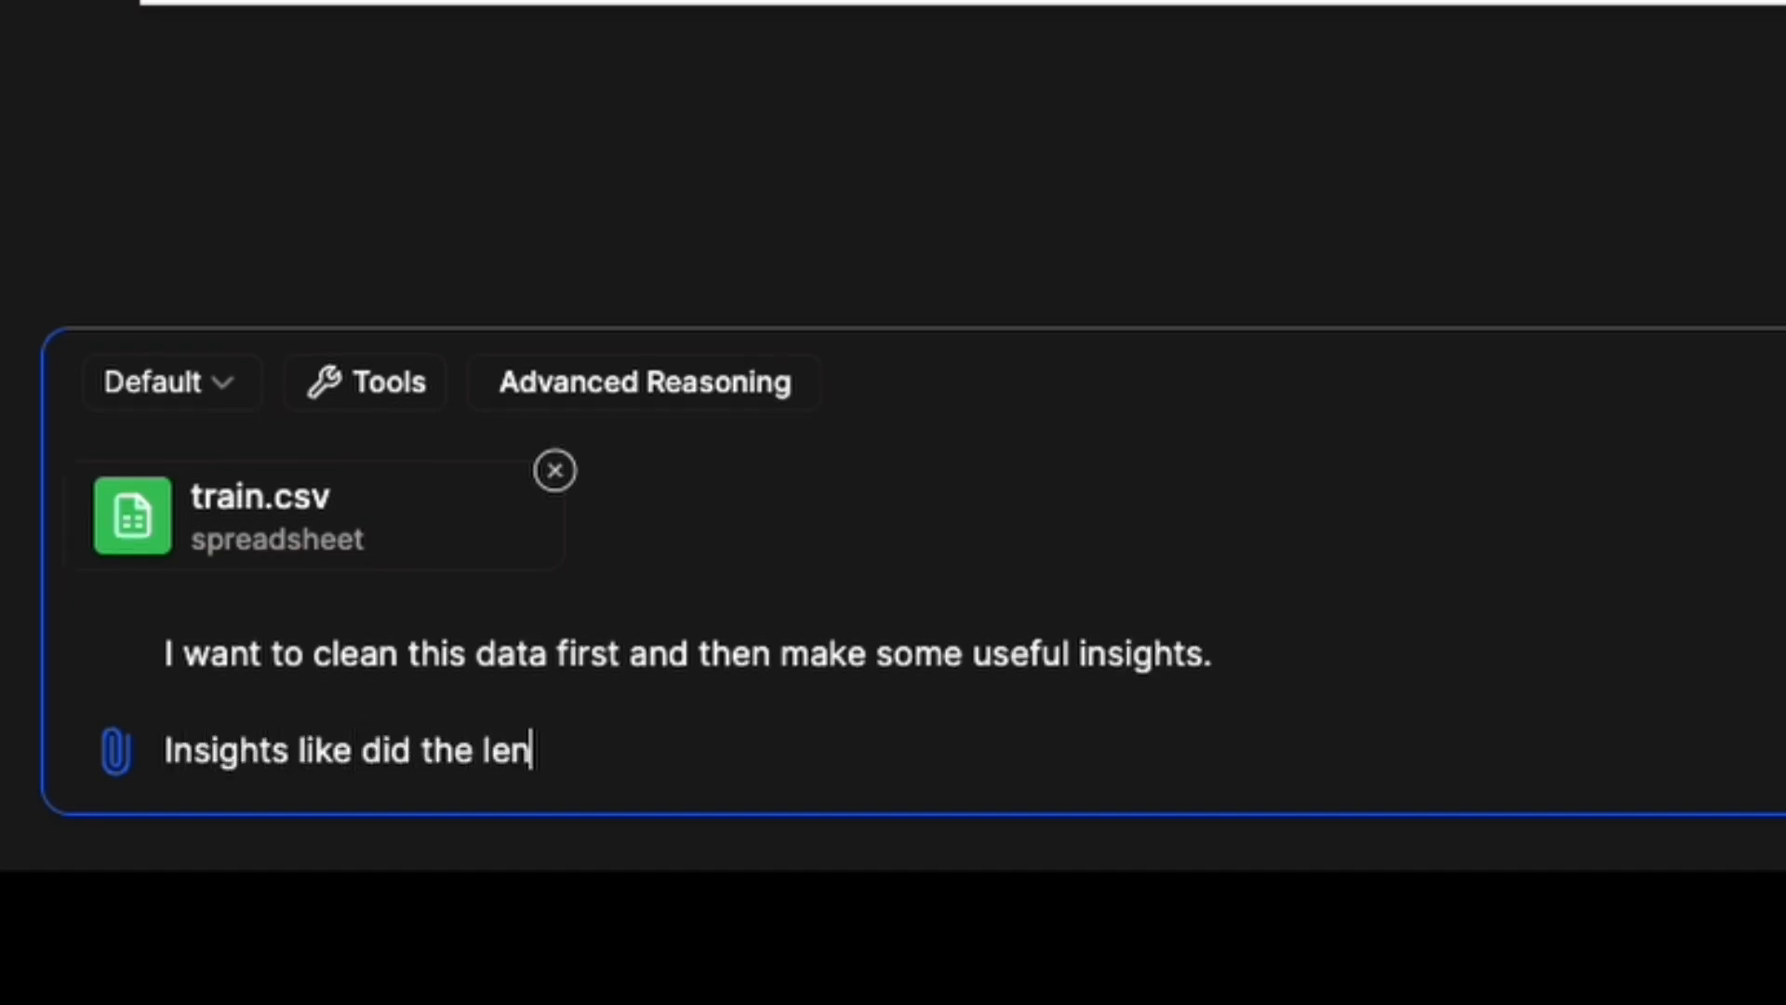
pyautogui.write('ght of the respone have any impact on the wi')
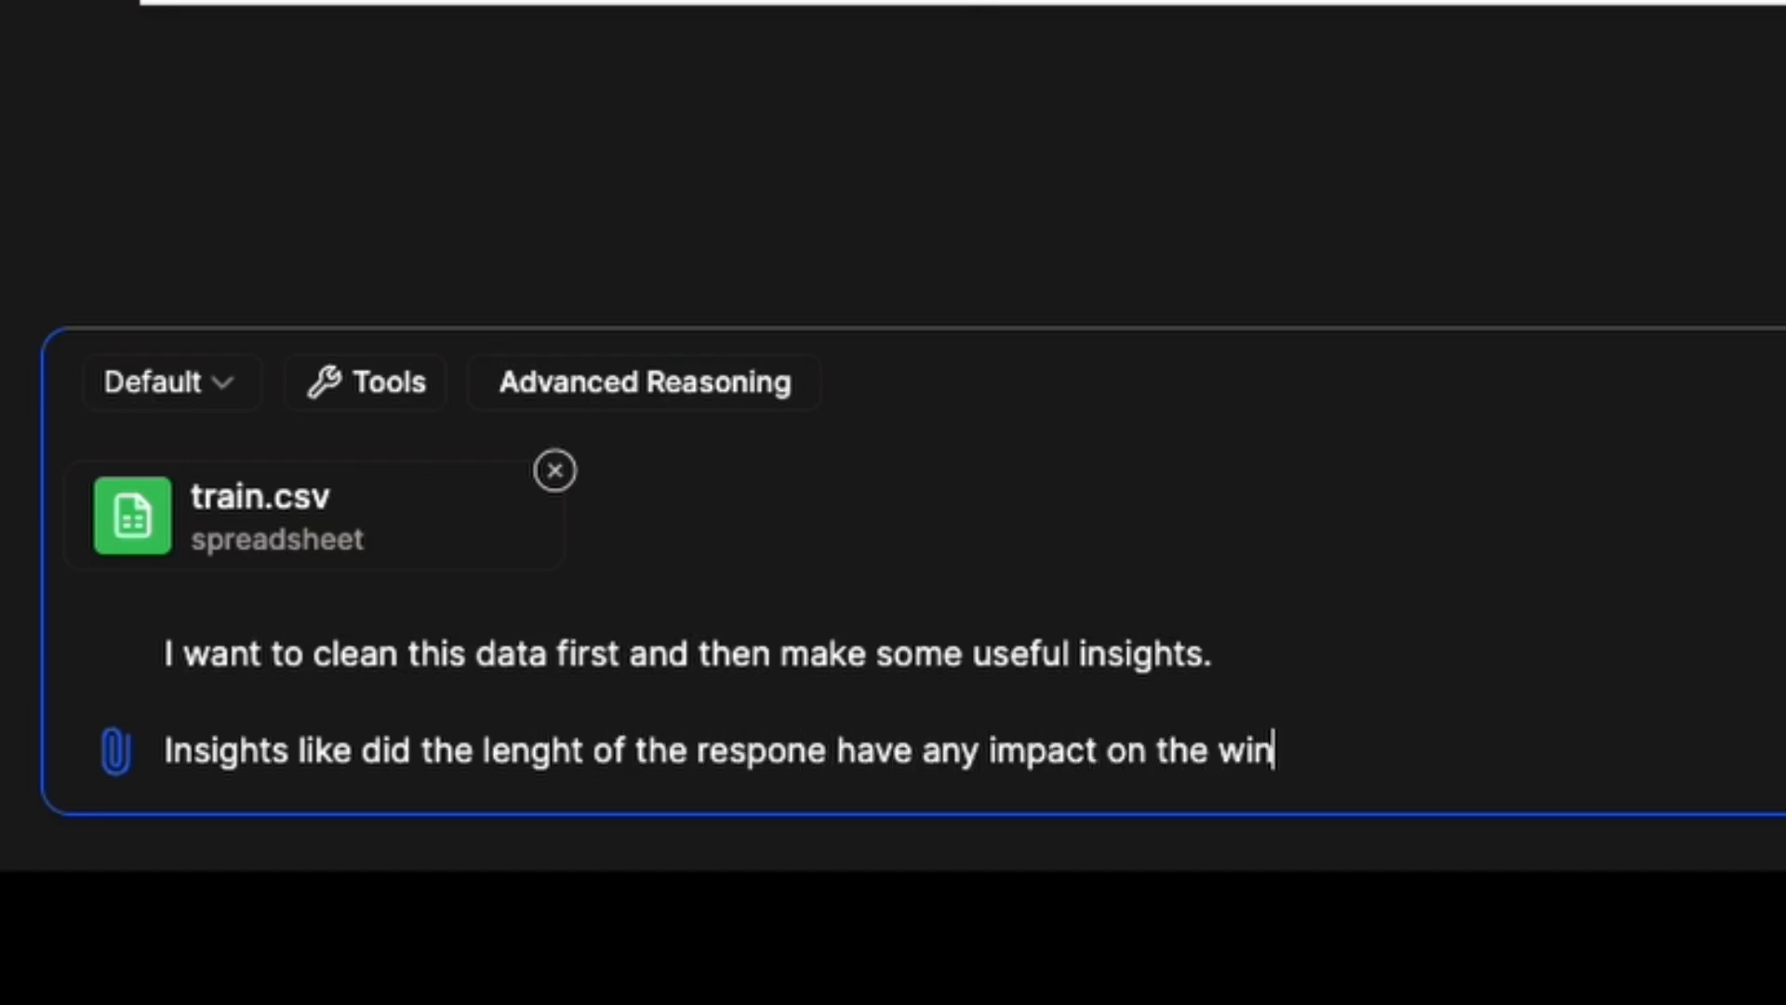
pyautogui.write('ning mo')
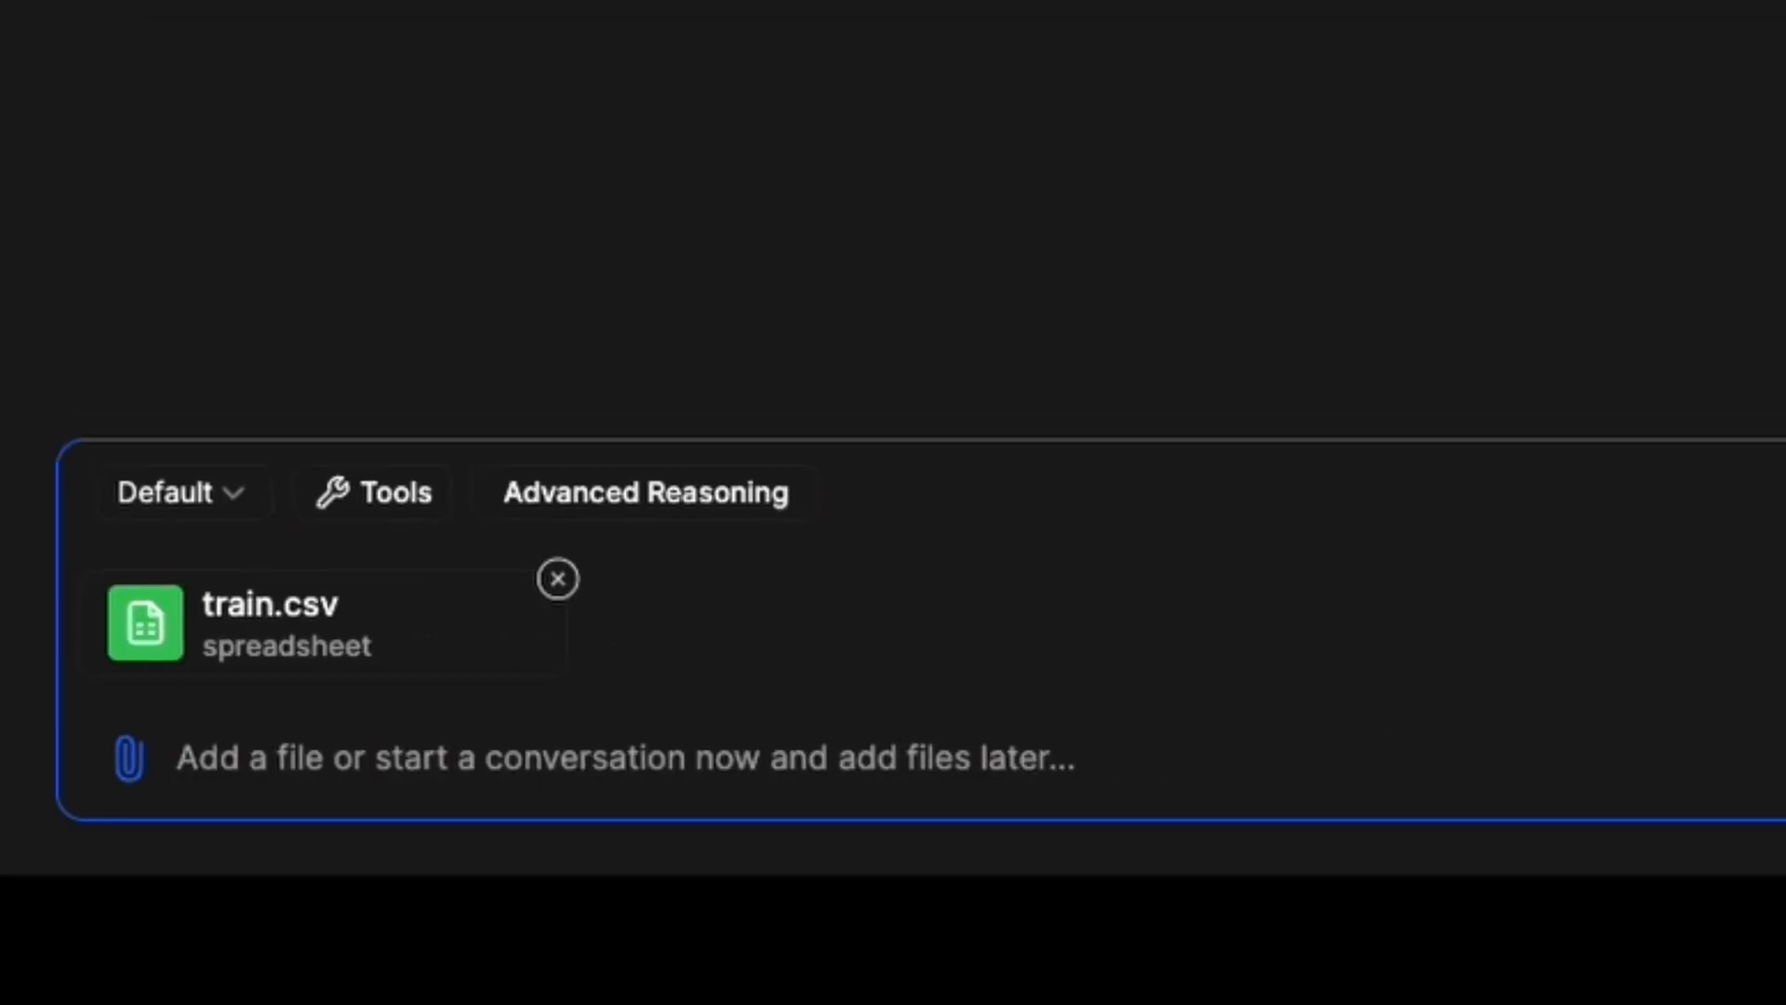
pyautogui.press('Enter')
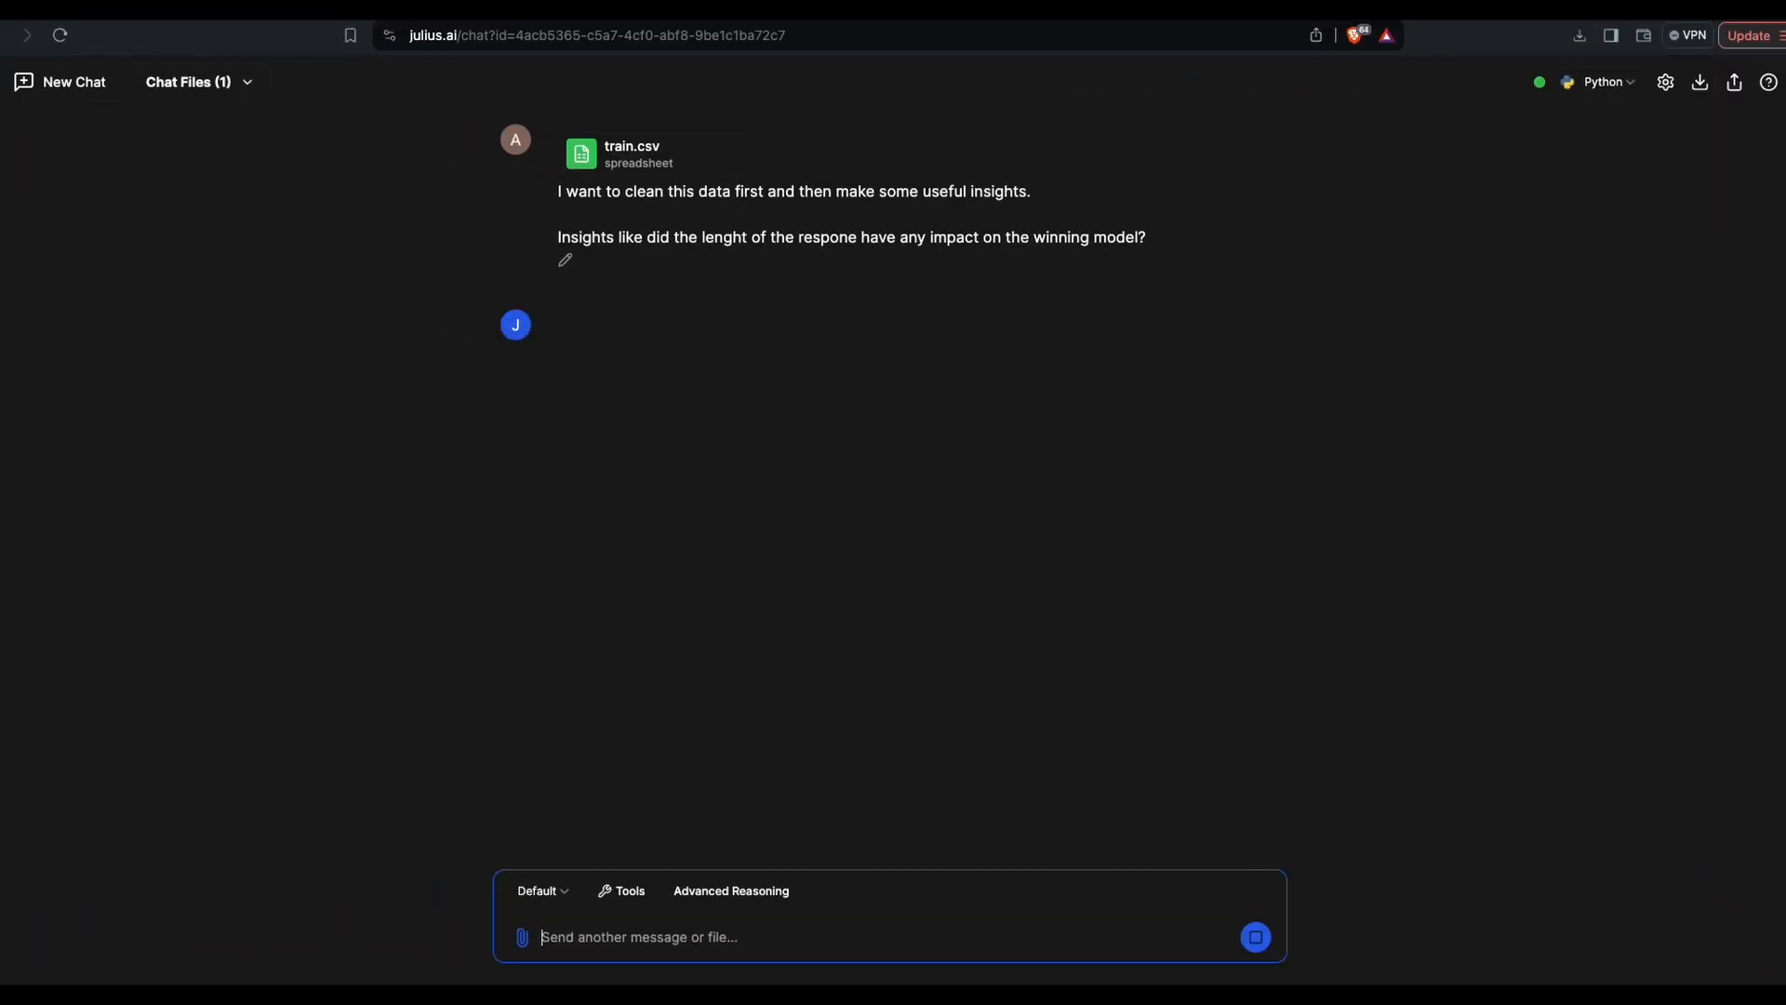
# Read through the cleaning reply: no missing values, data types checked, response length columns added.
pyautogui.click(1254, 936)
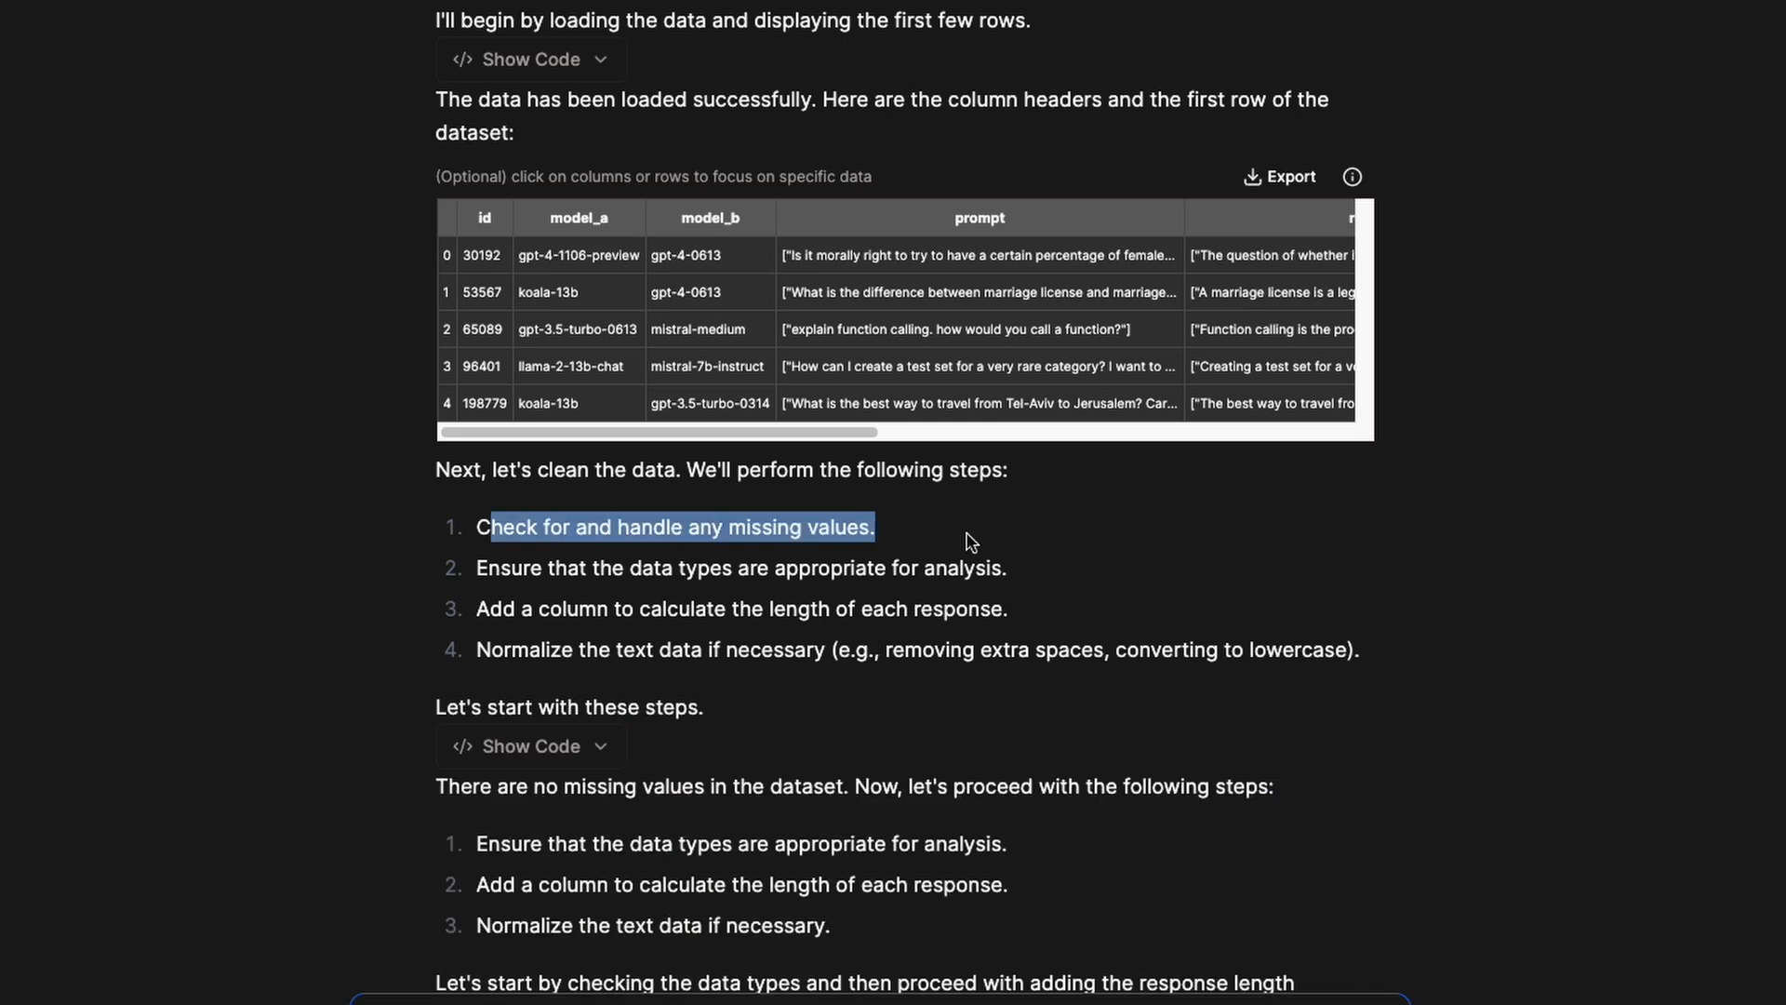
pyautogui.moveTo(625, 567)
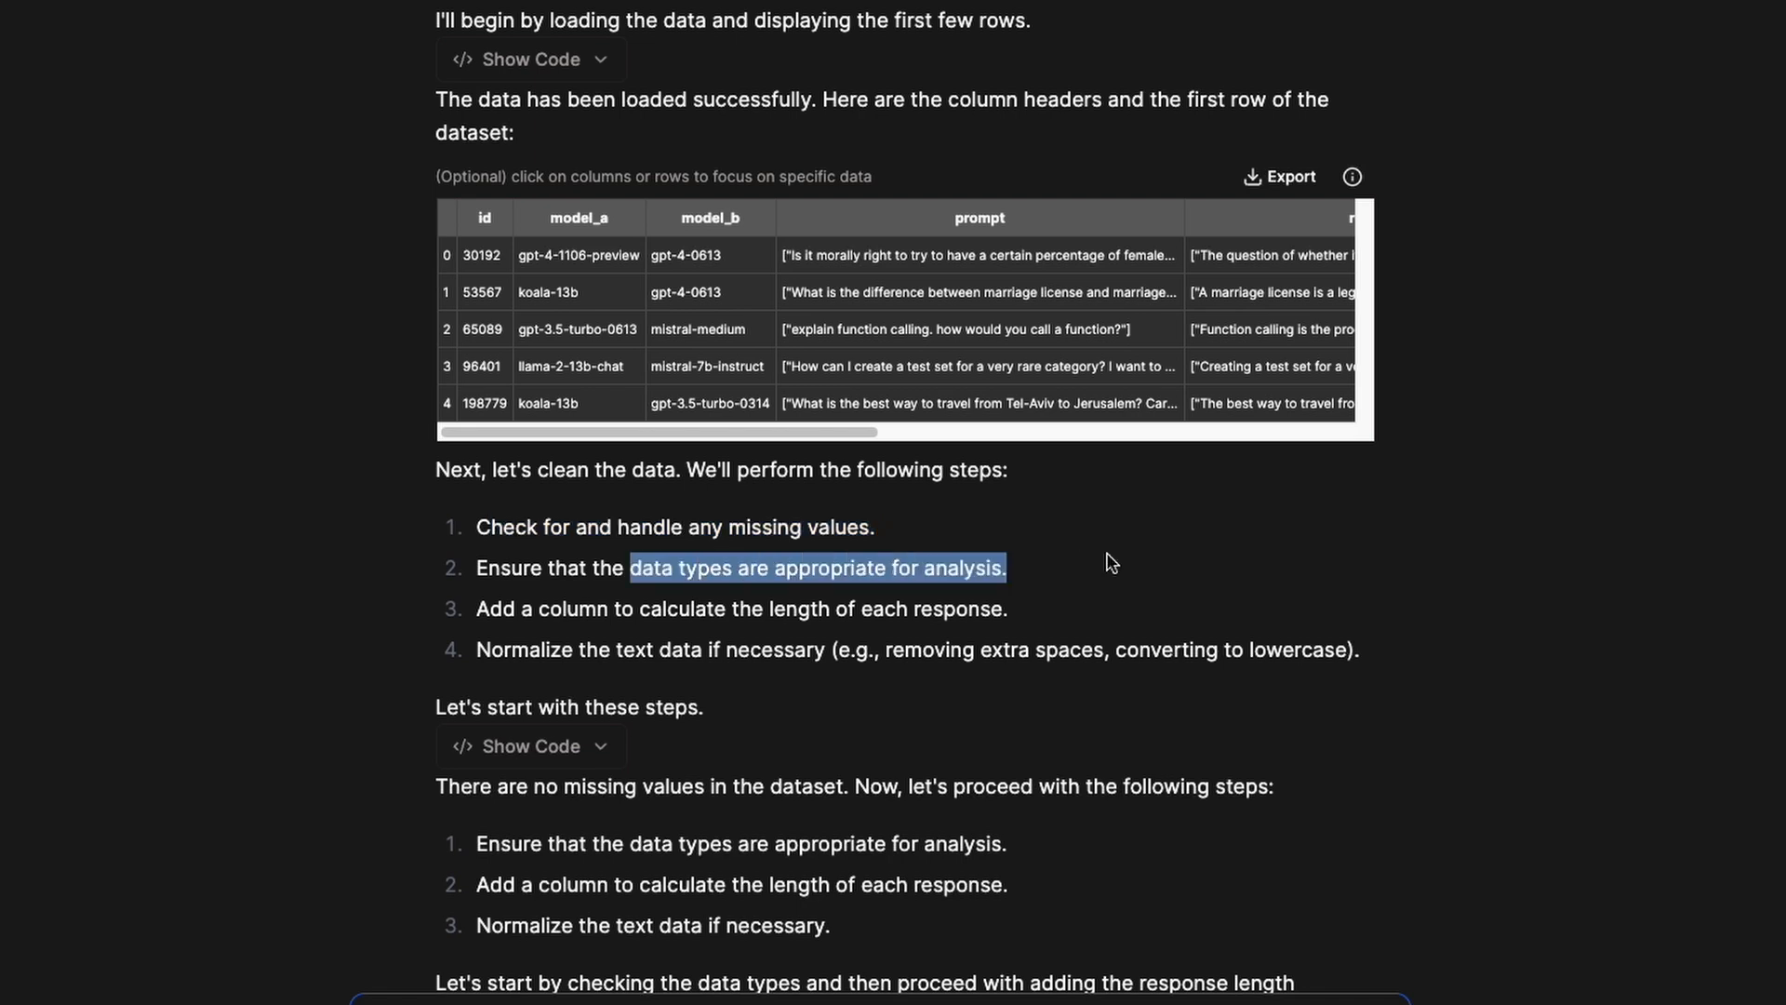
pyautogui.moveTo(1115, 562)
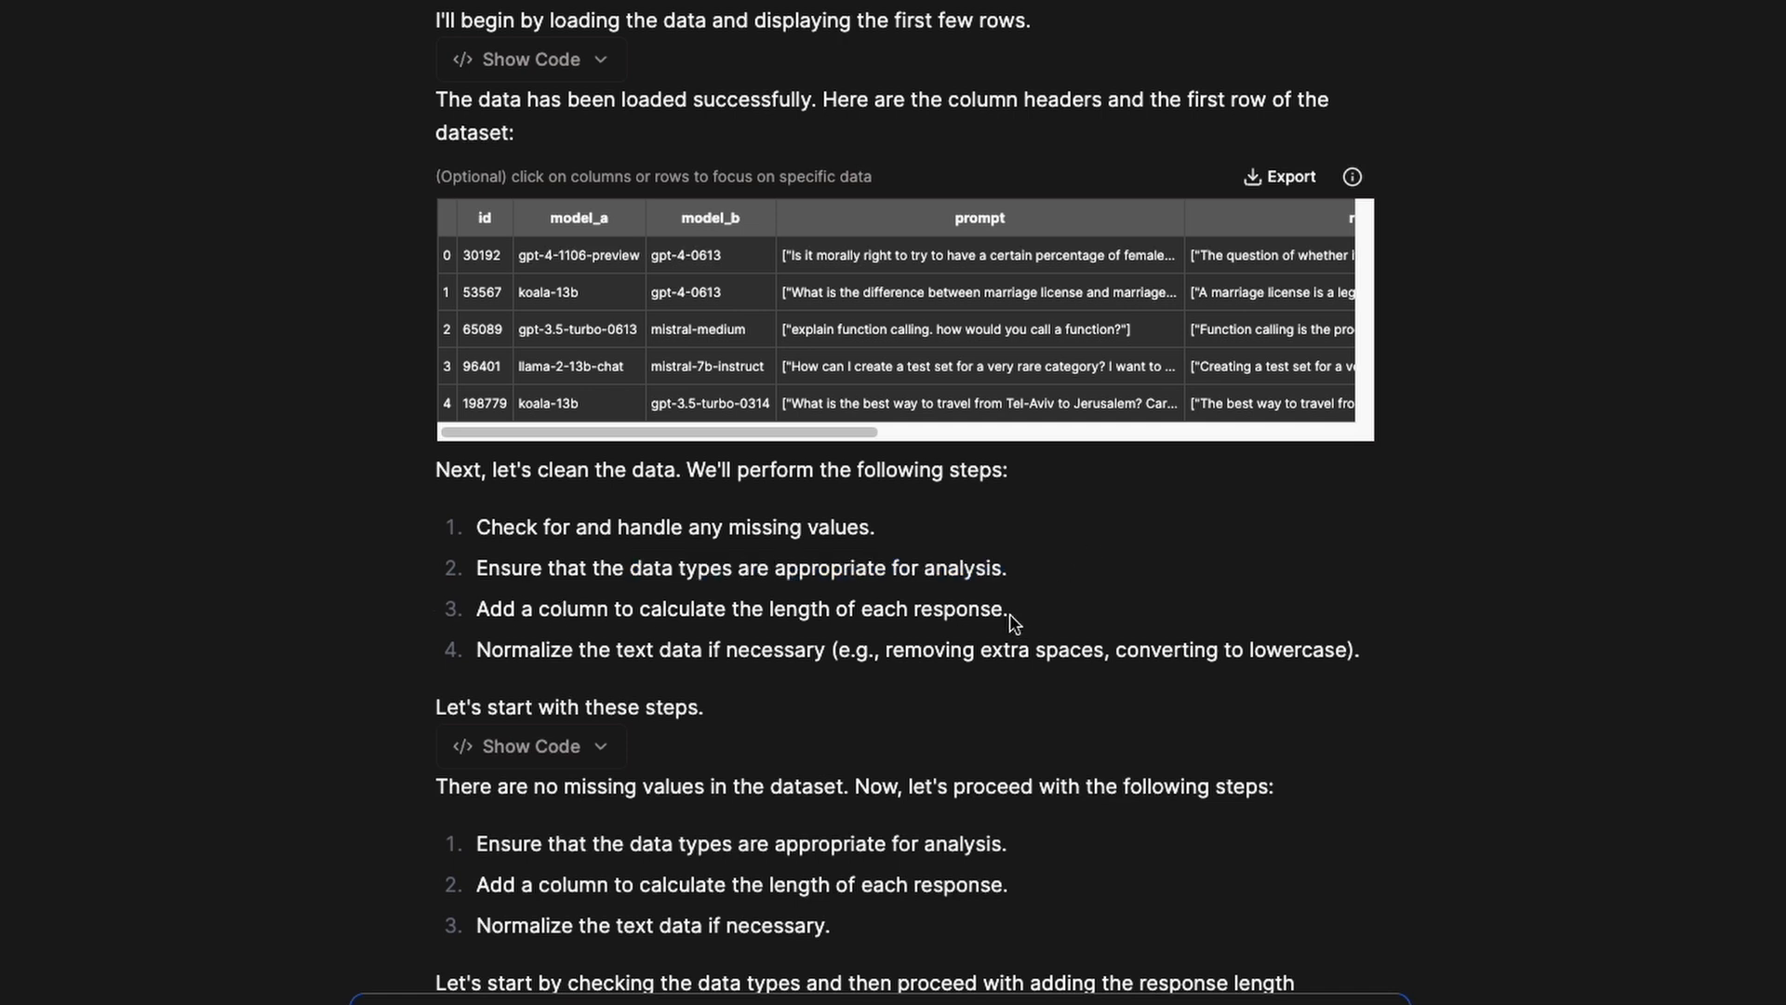
pyautogui.moveTo(633, 609)
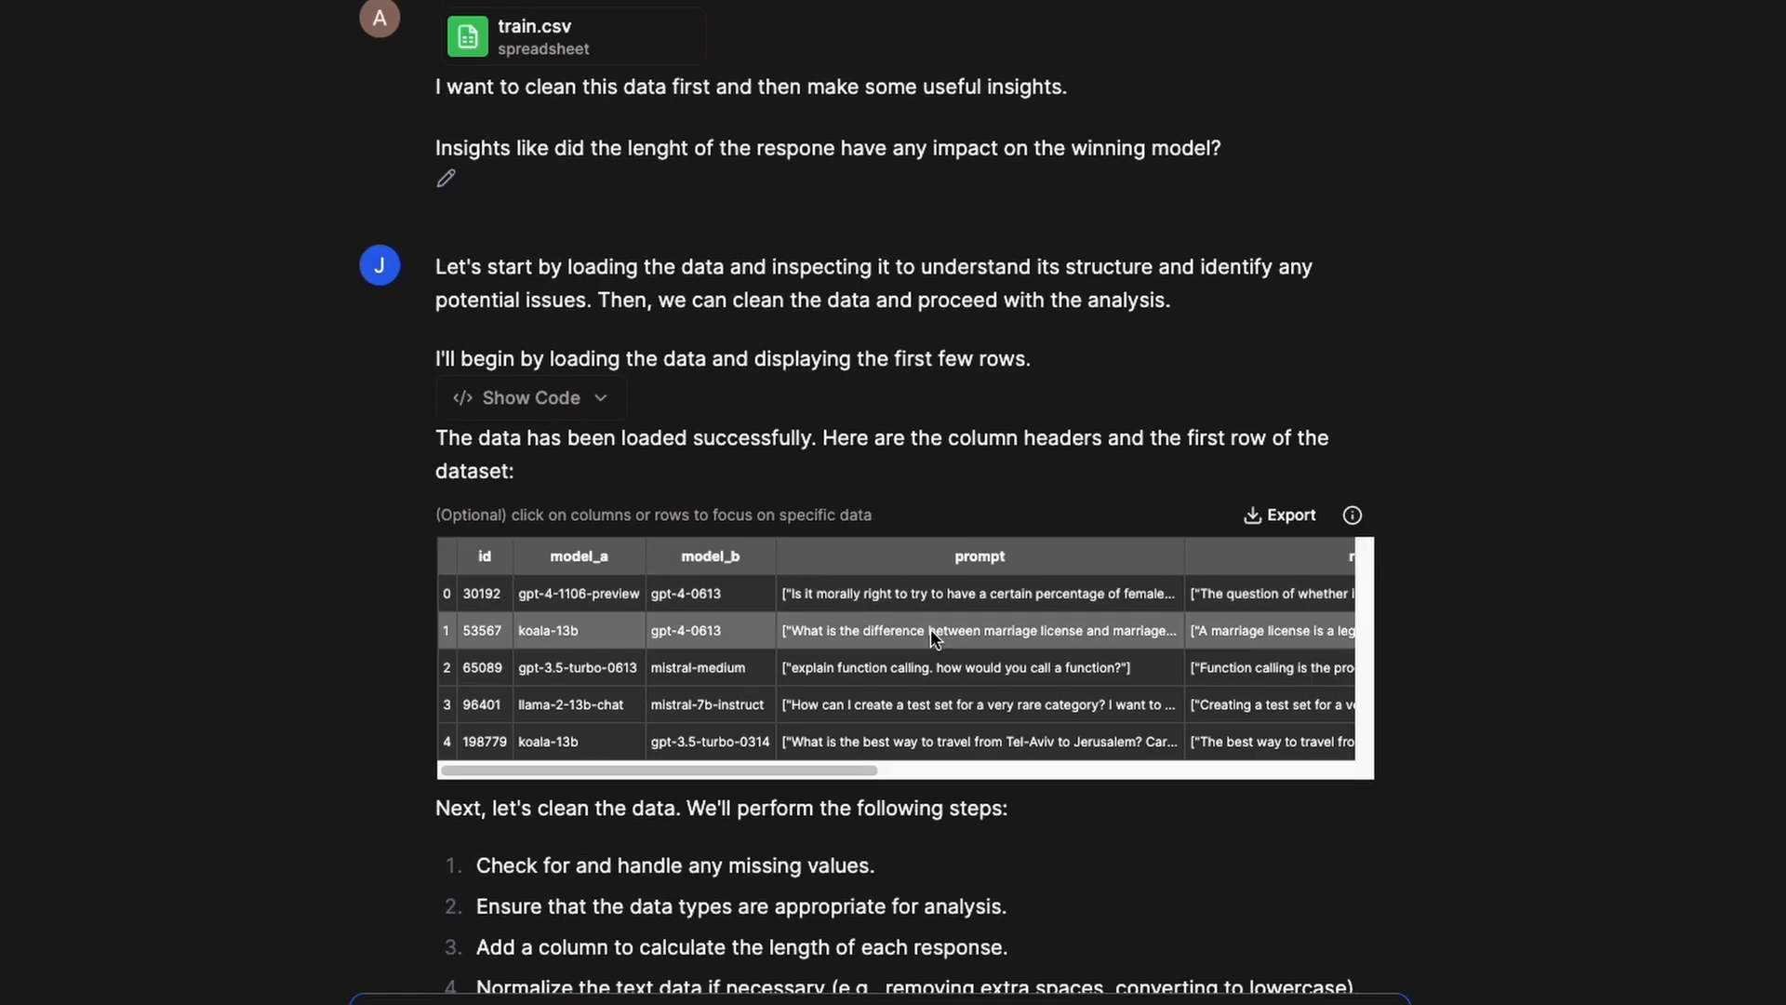
pyautogui.scroll(-3)
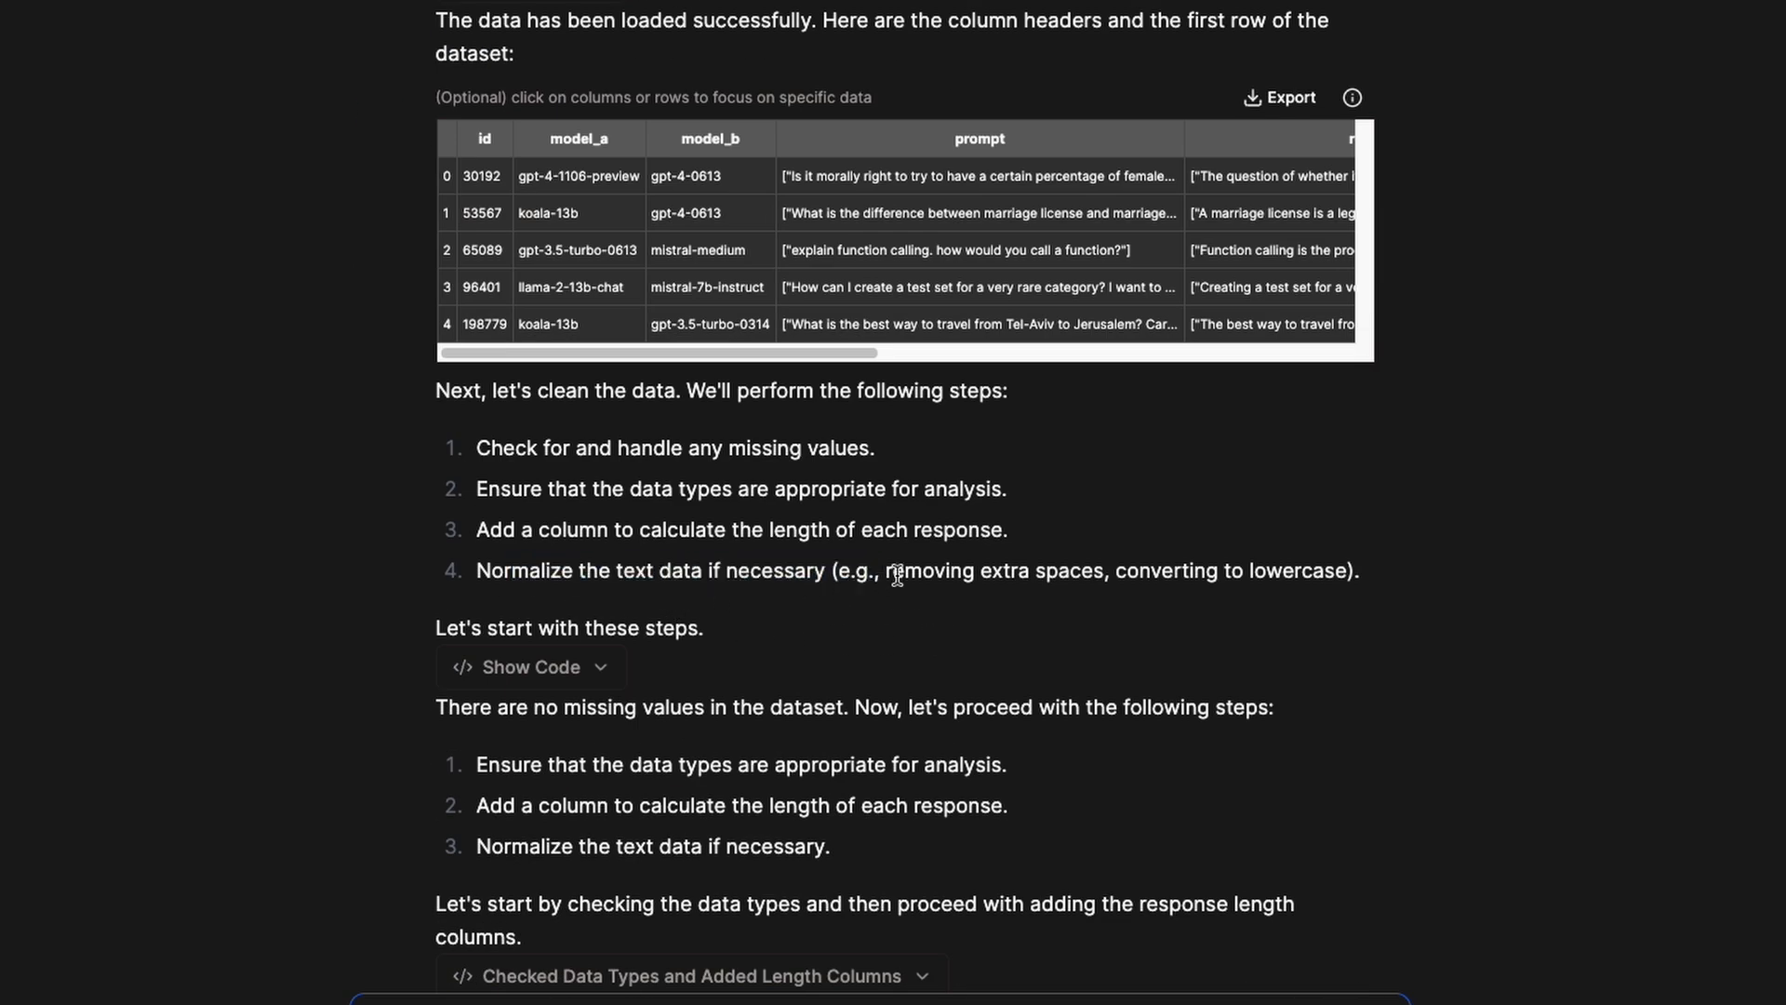
pyautogui.doubleClick(1159, 572)
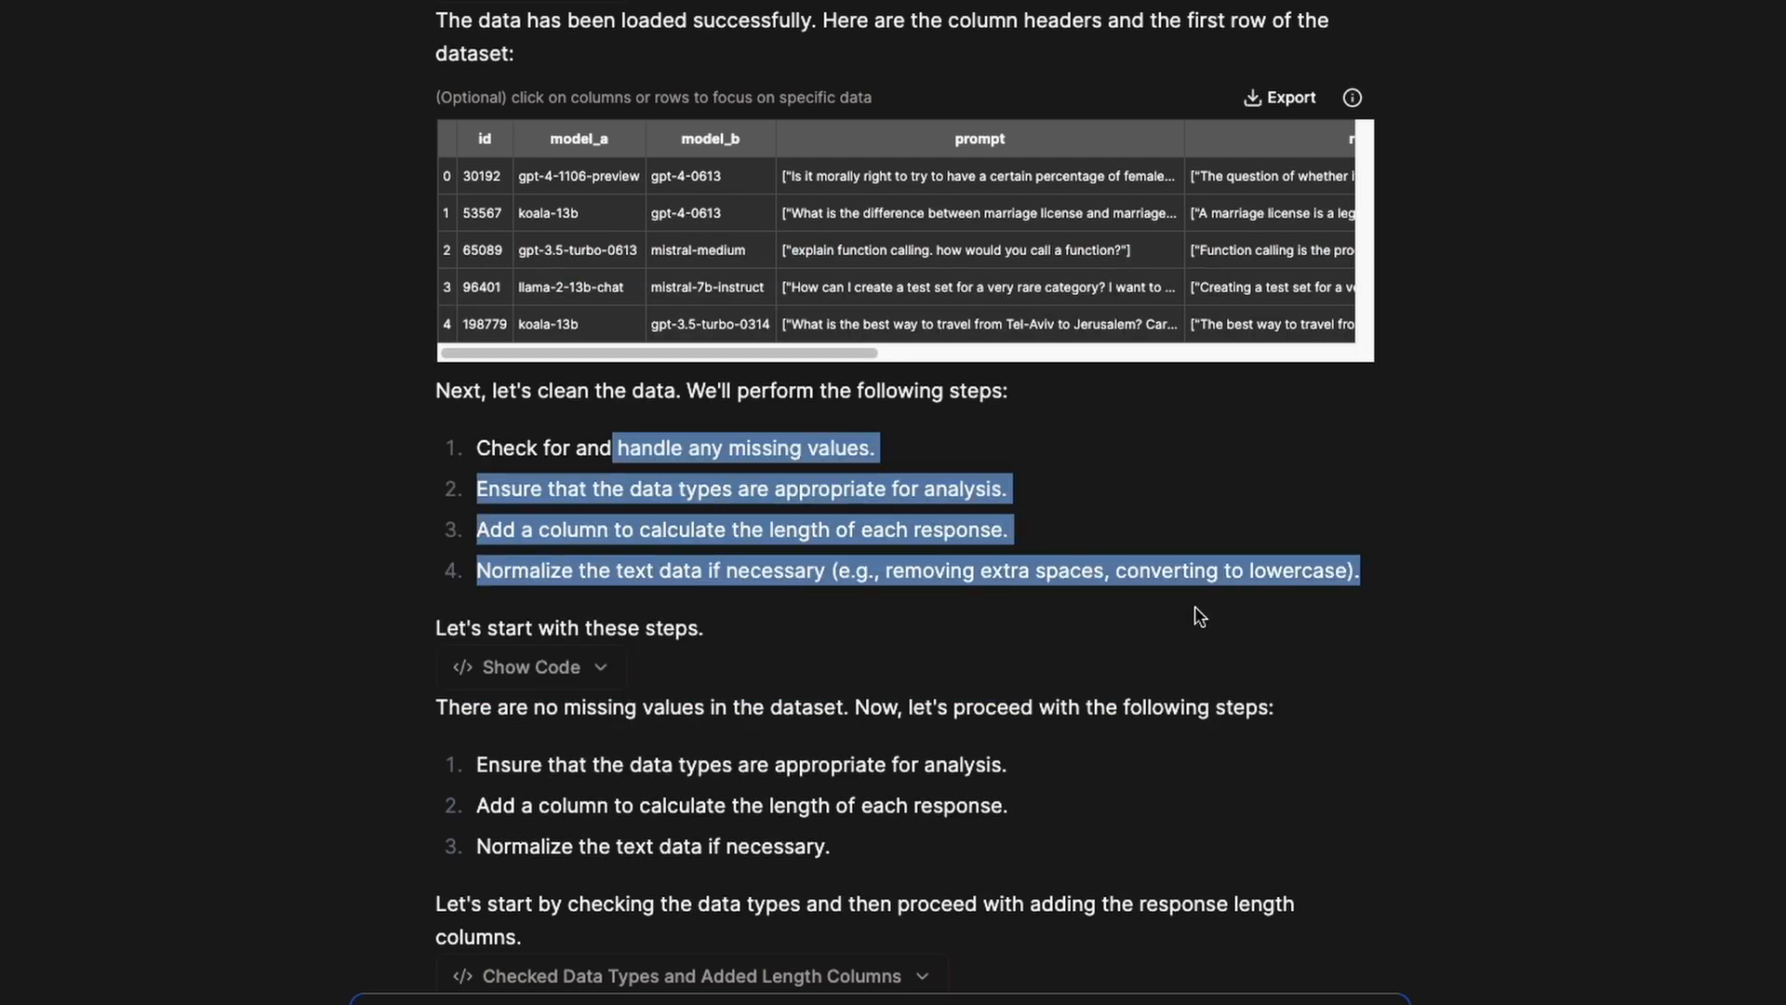
pyautogui.scroll(-3)
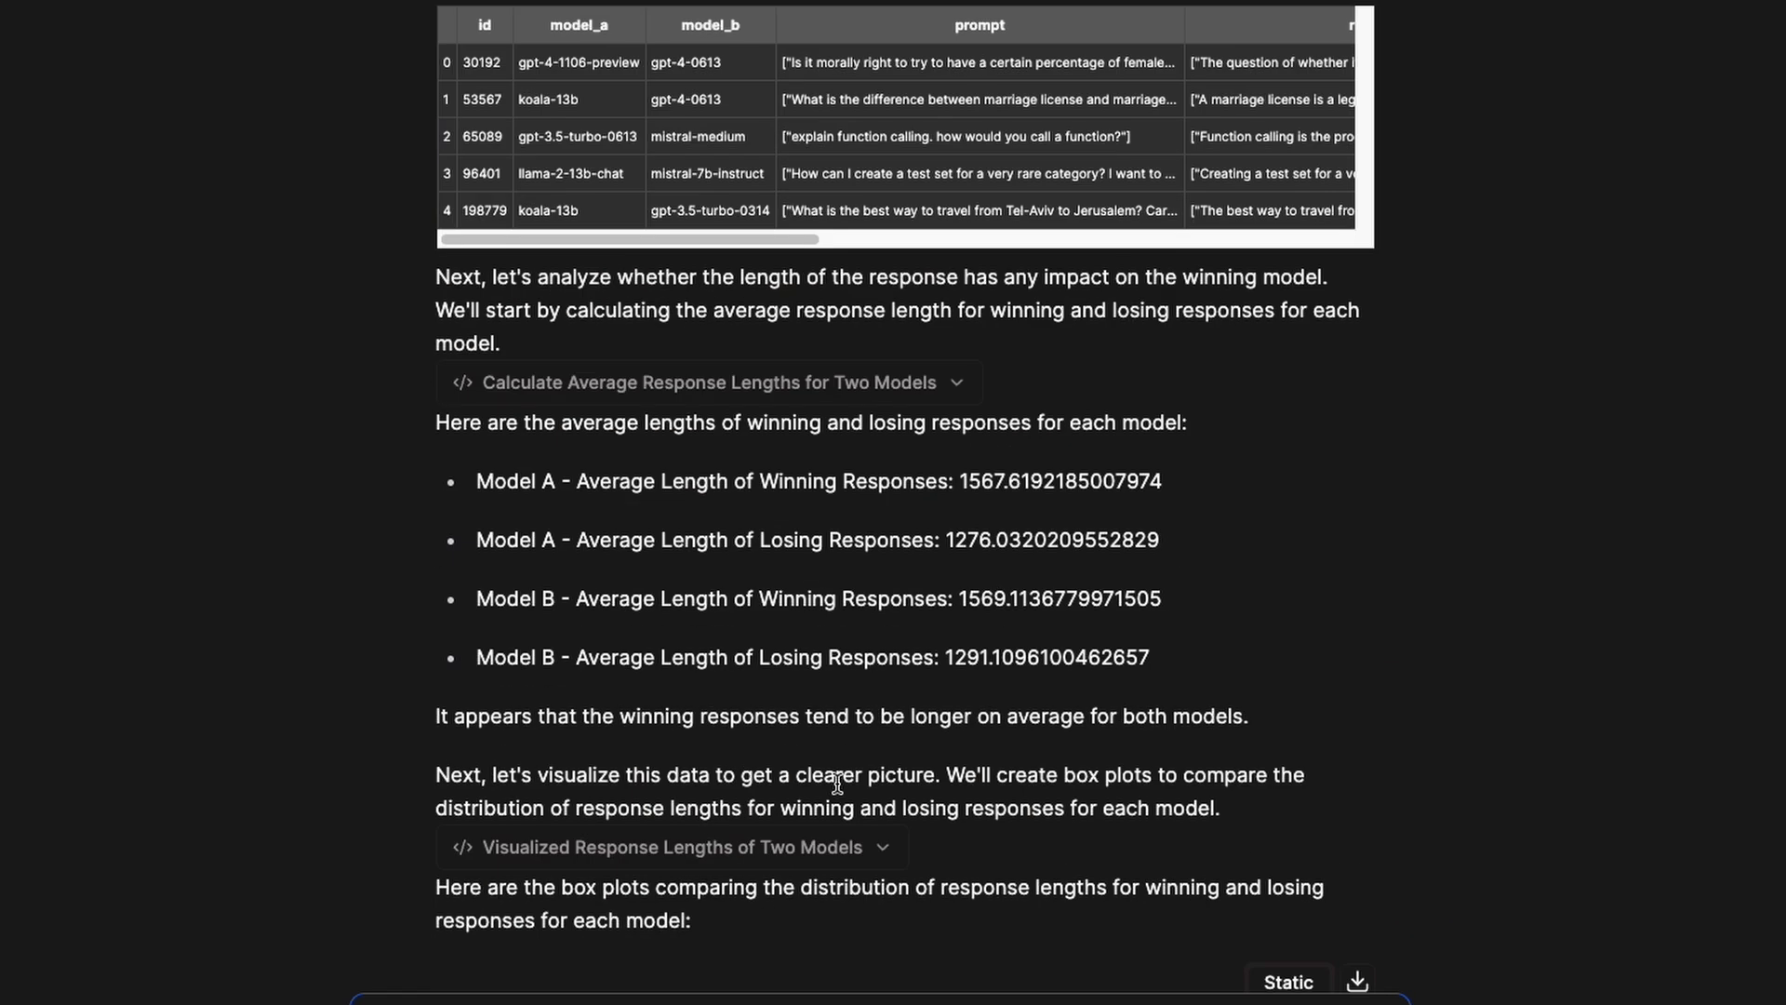
pyautogui.moveTo(435, 422); pyautogui.dragTo(889, 422)
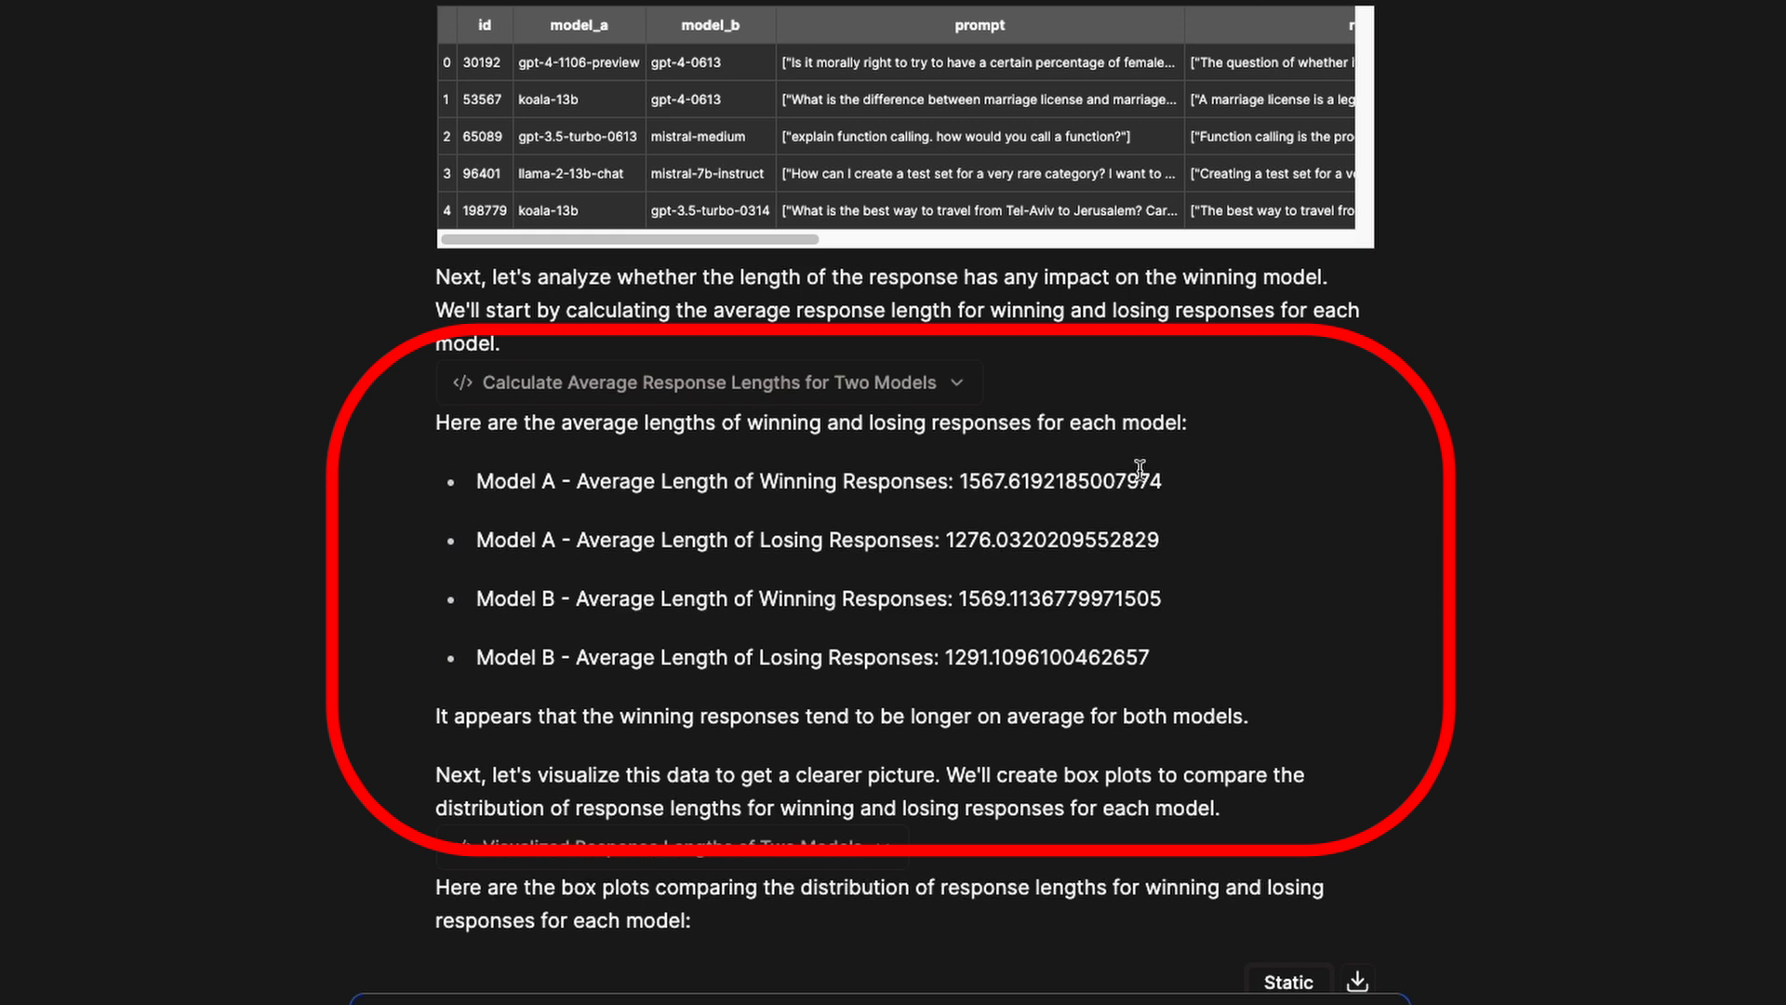
pyautogui.moveTo(476, 480); pyautogui.dragTo(735, 480)
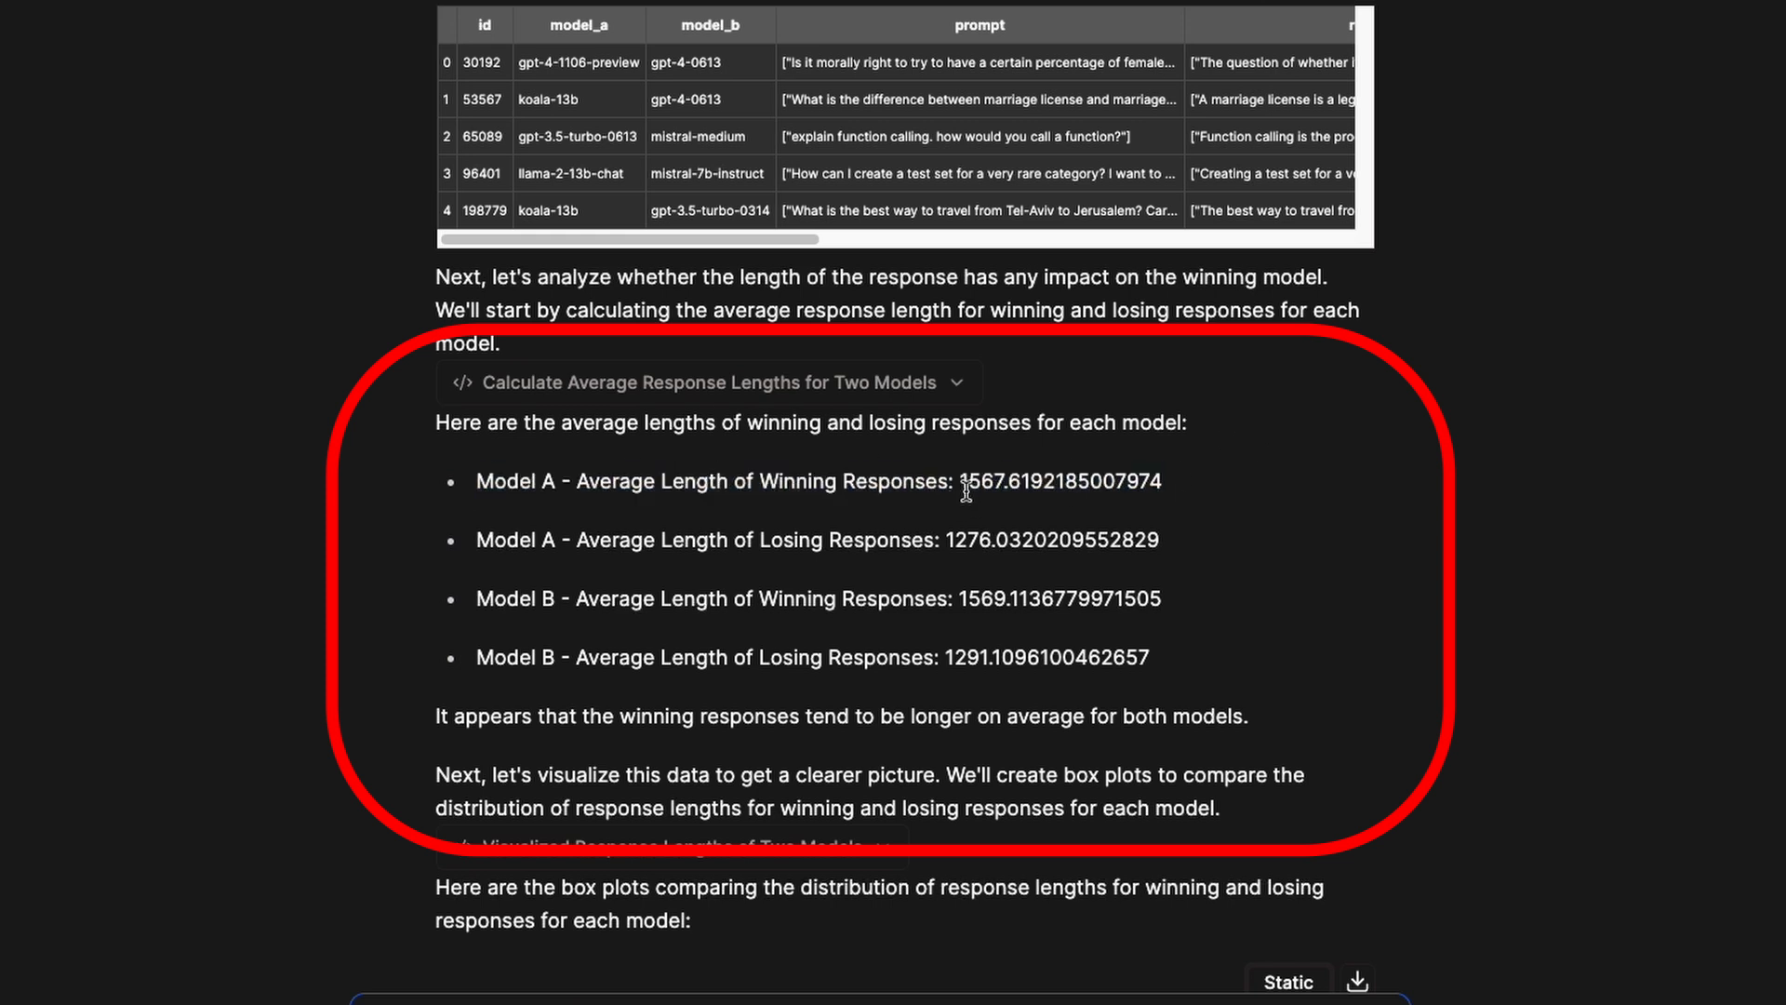
pyautogui.tripleClick(815, 540)
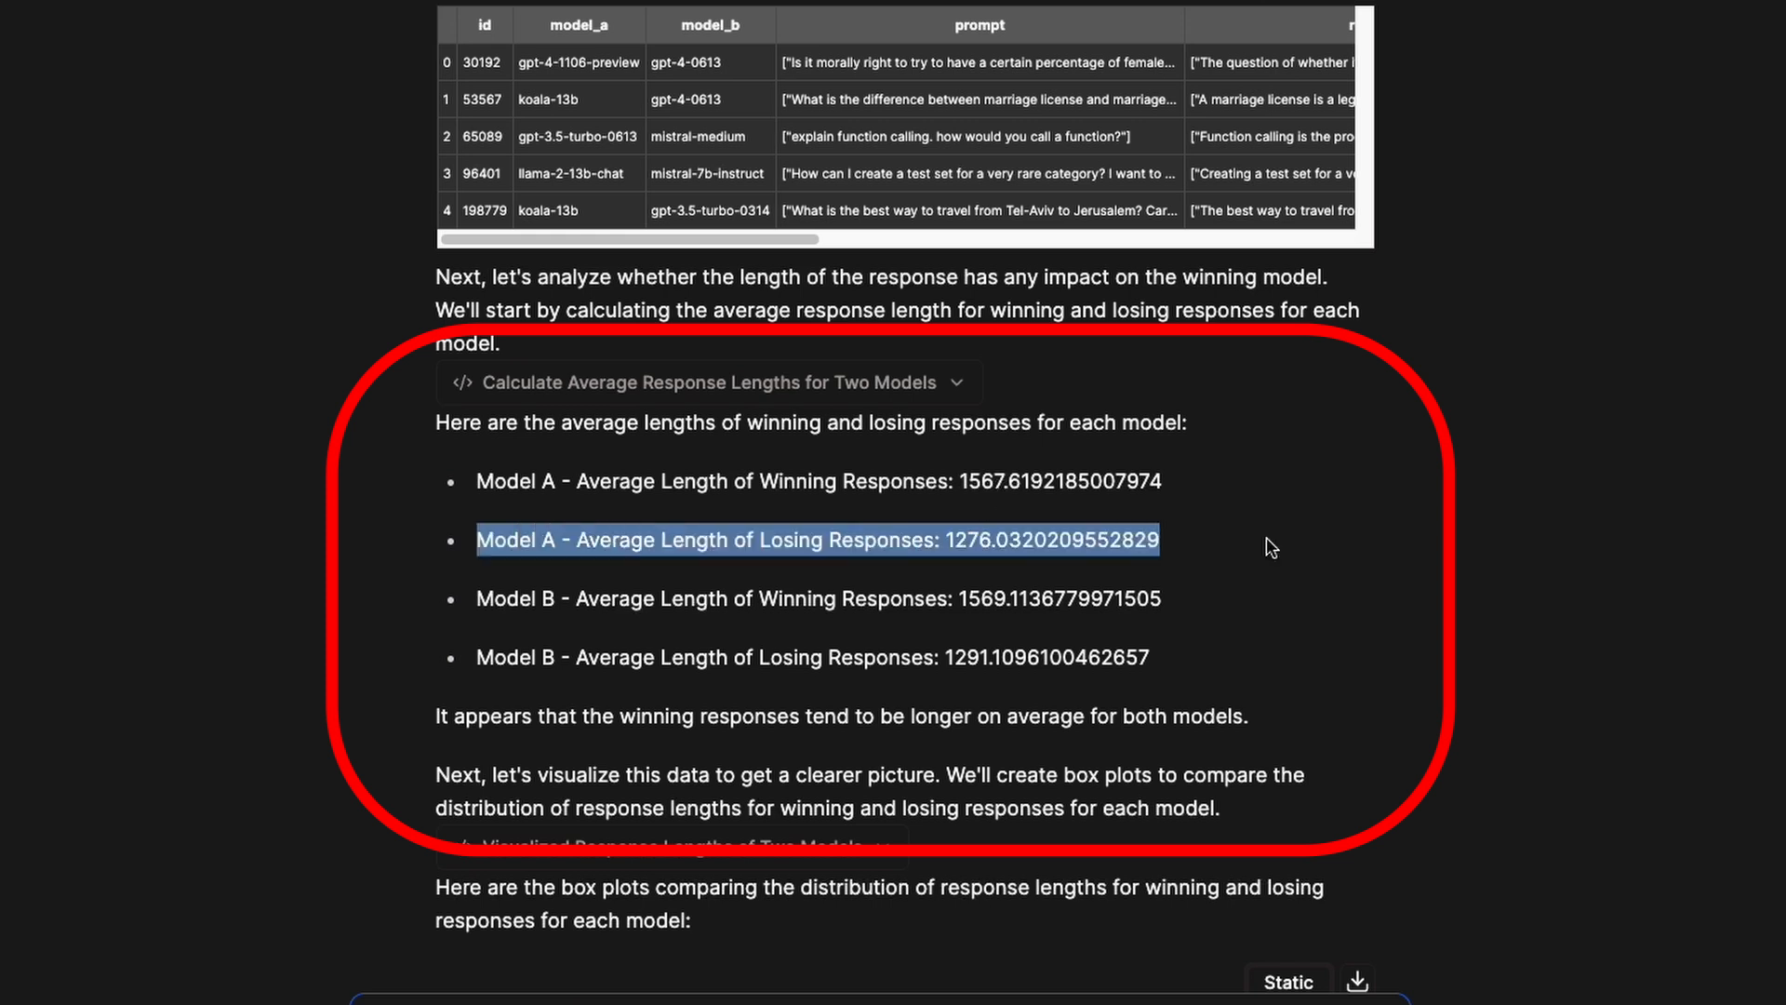
pyautogui.click(476, 601)
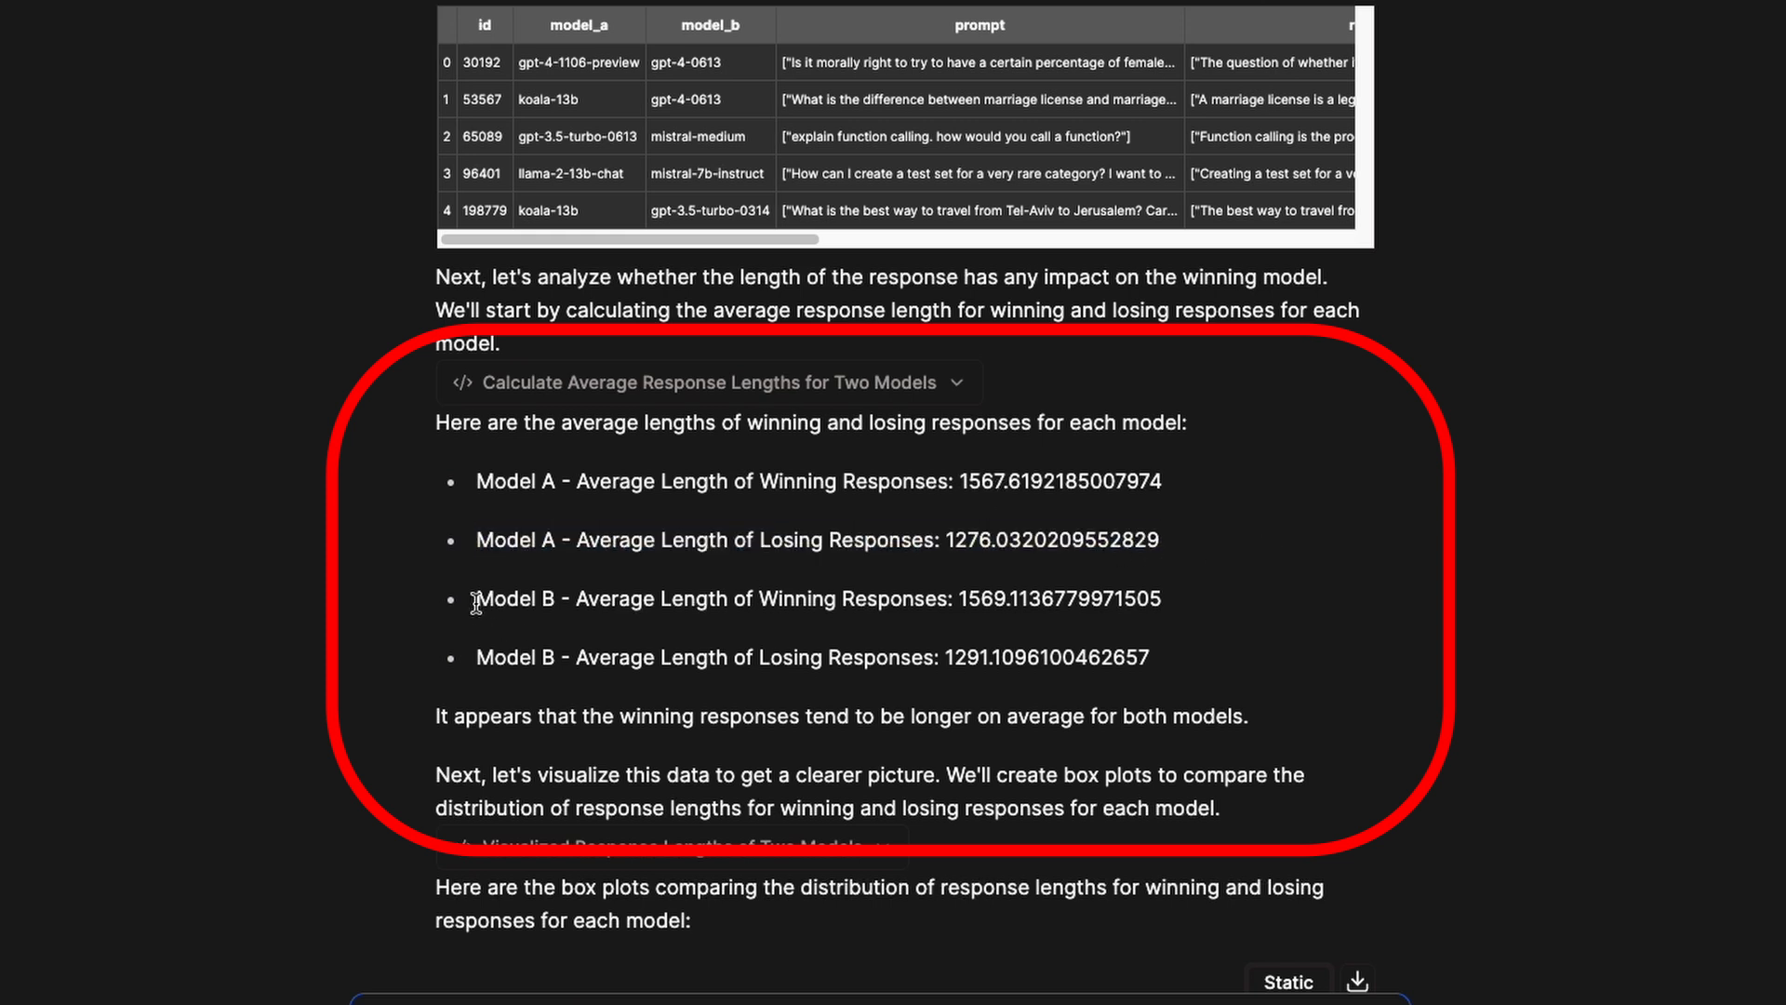
pyautogui.doubleClick(977, 597)
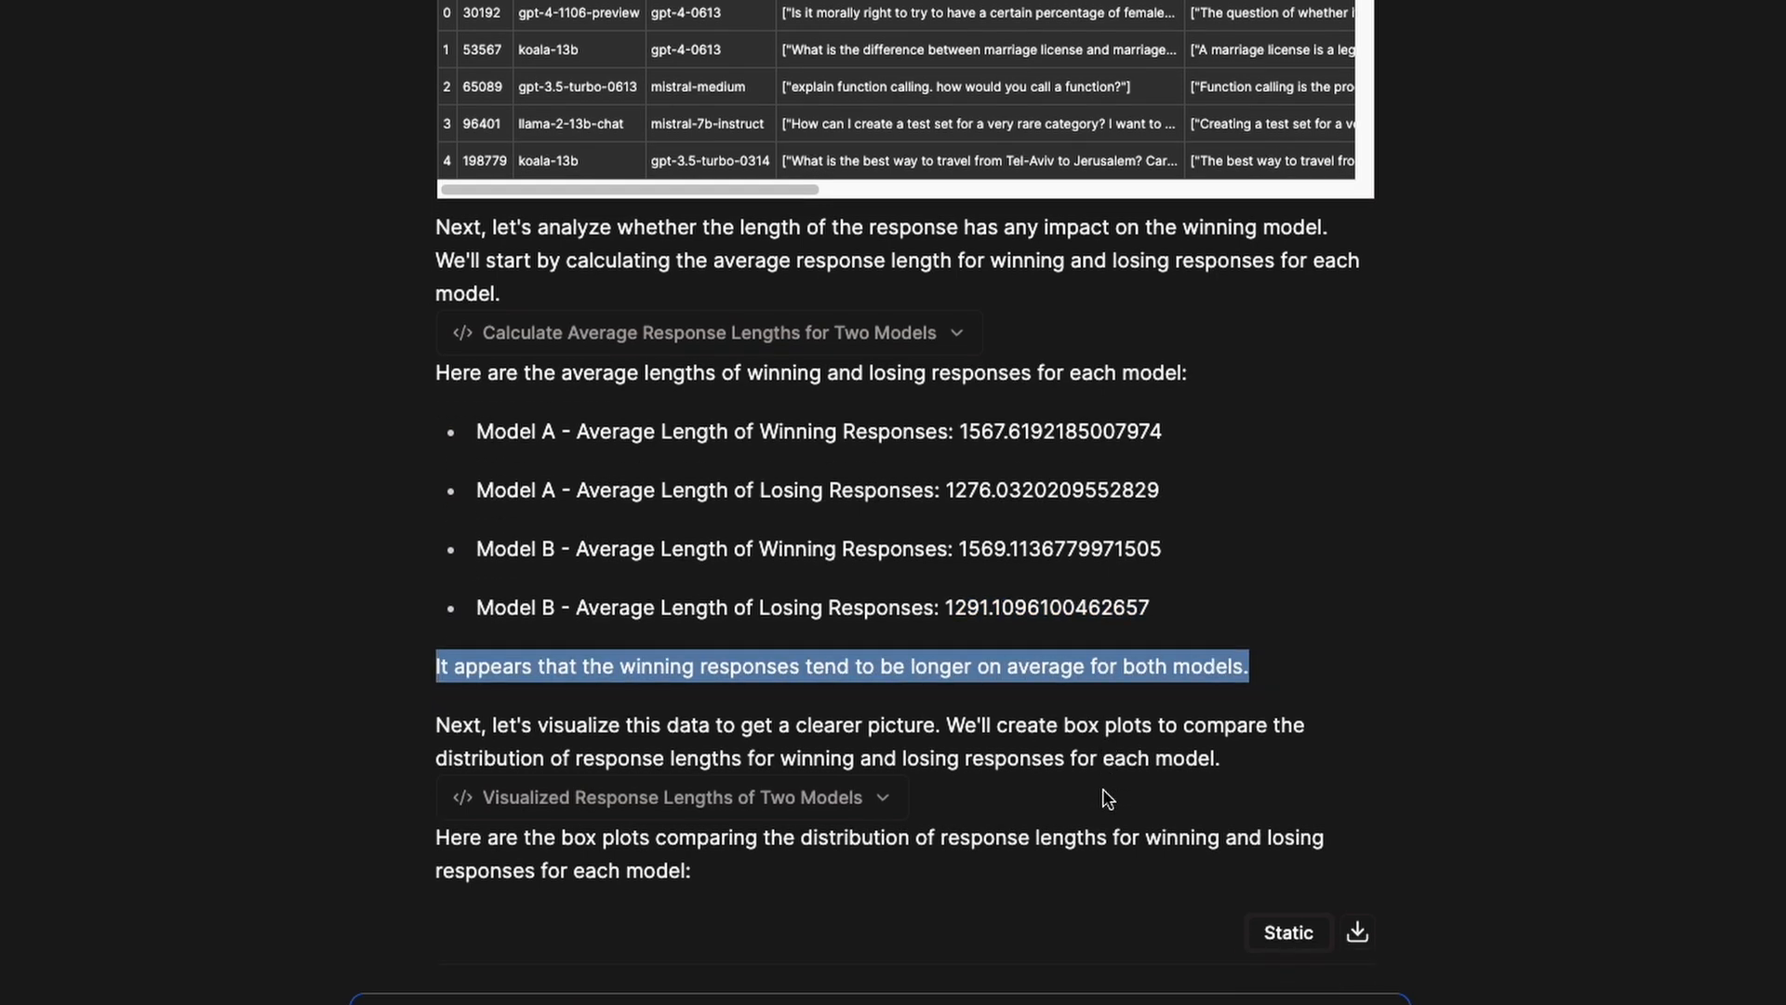
pyautogui.scroll(-3)
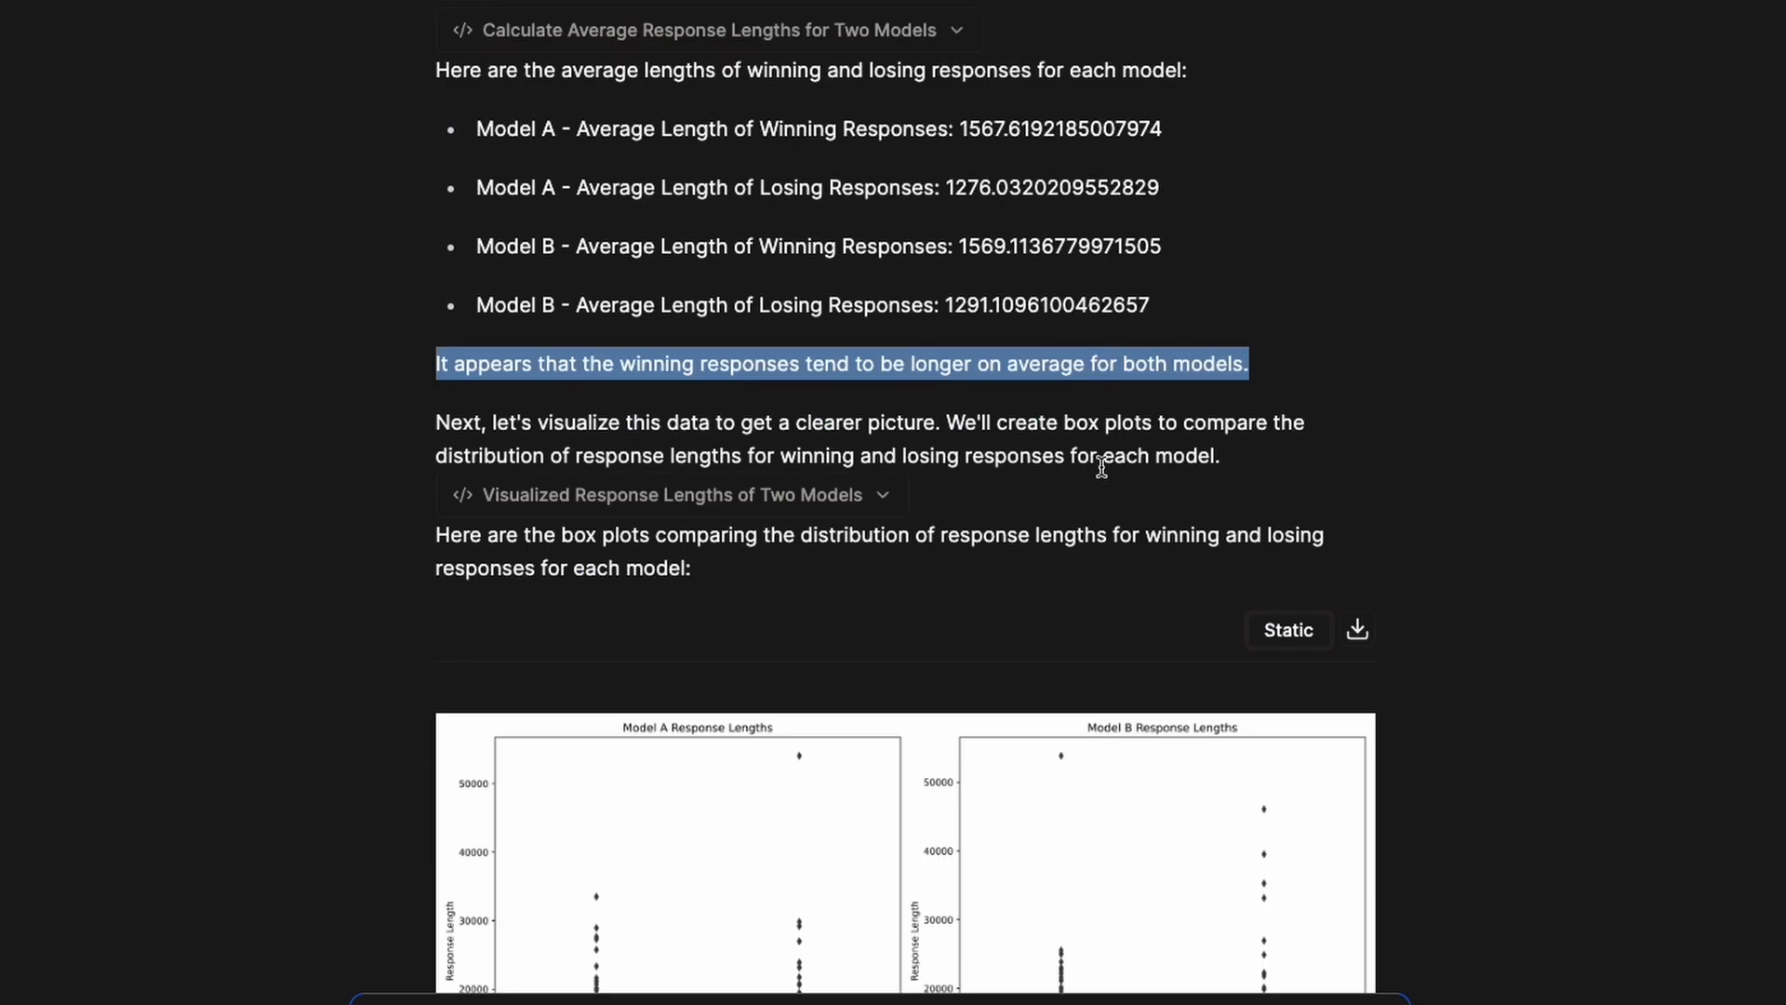
pyautogui.scroll(-3)
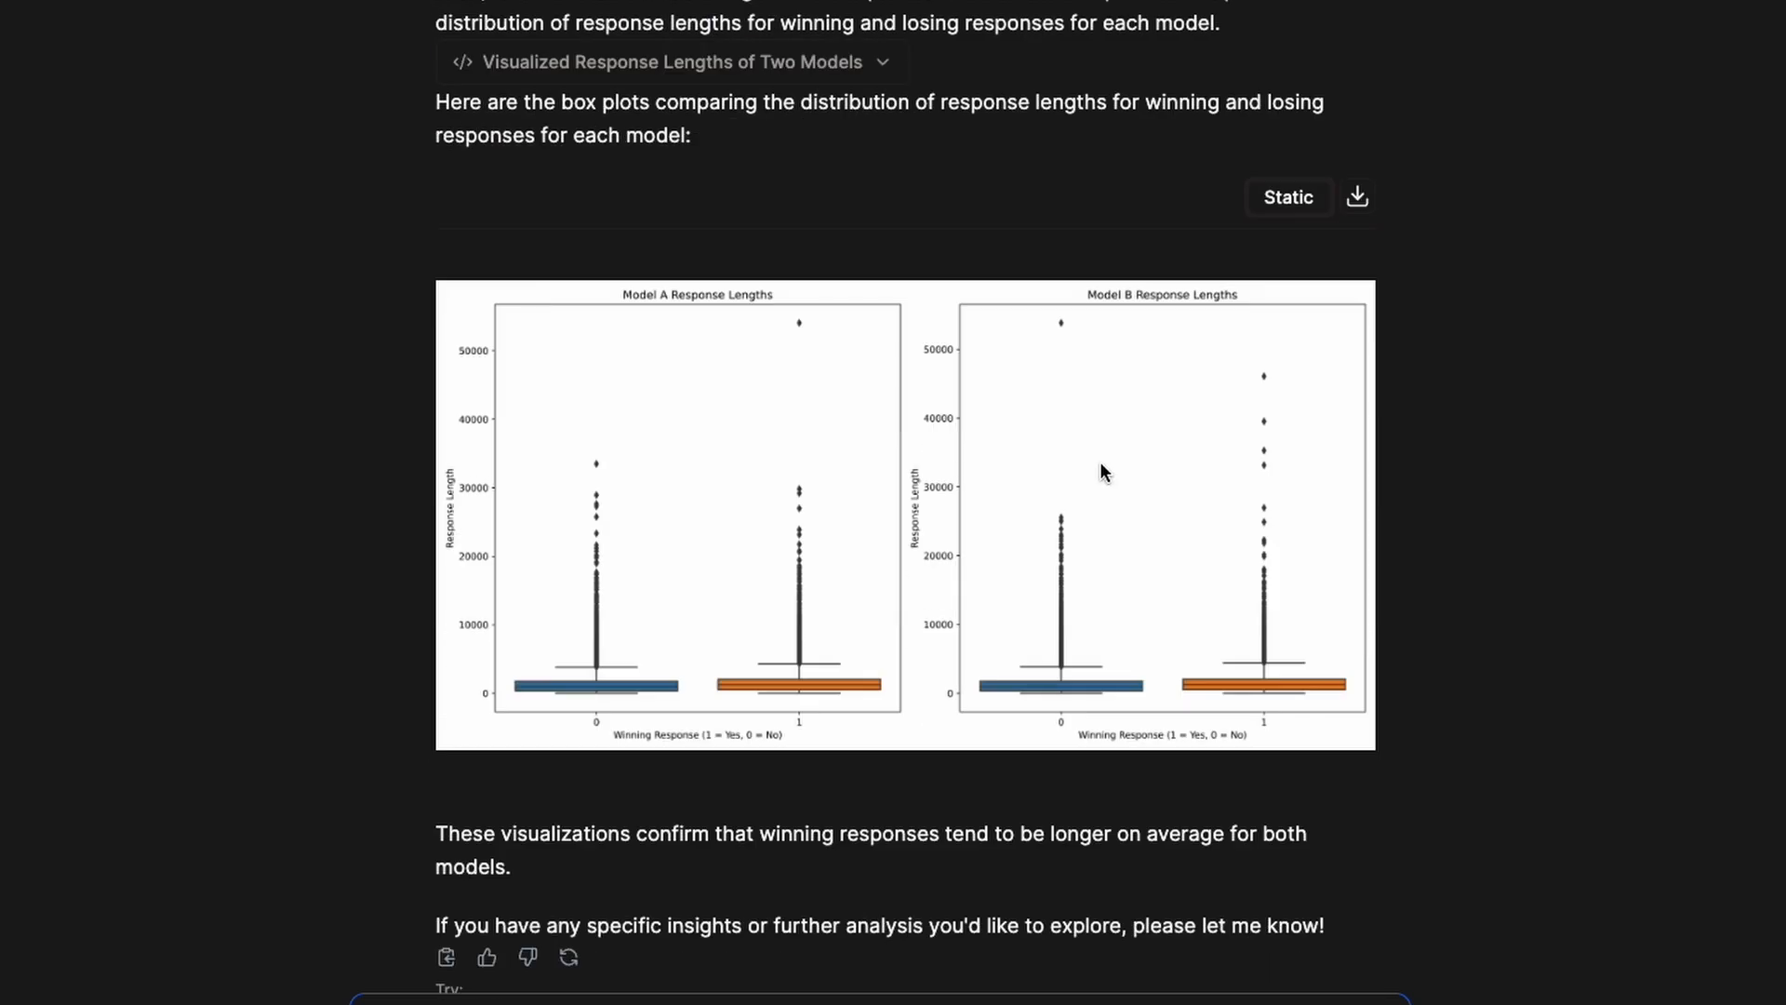
pyautogui.moveTo(1014, 554)
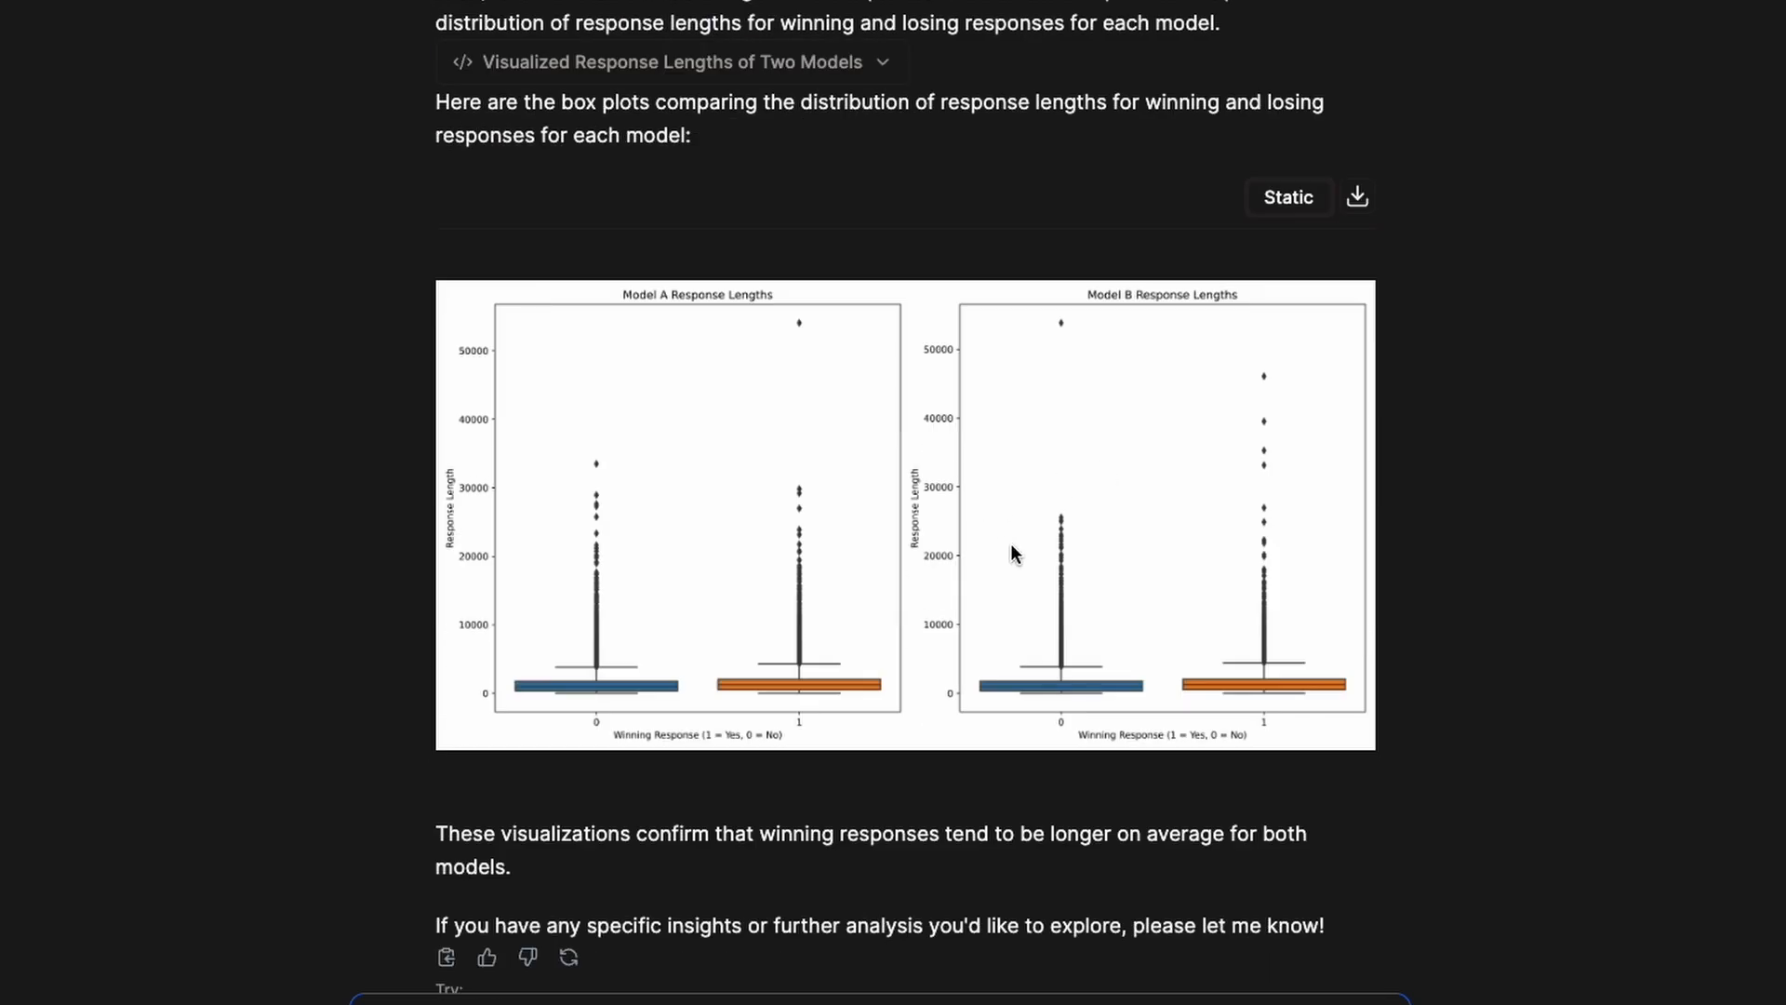
pyautogui.scroll(-3)
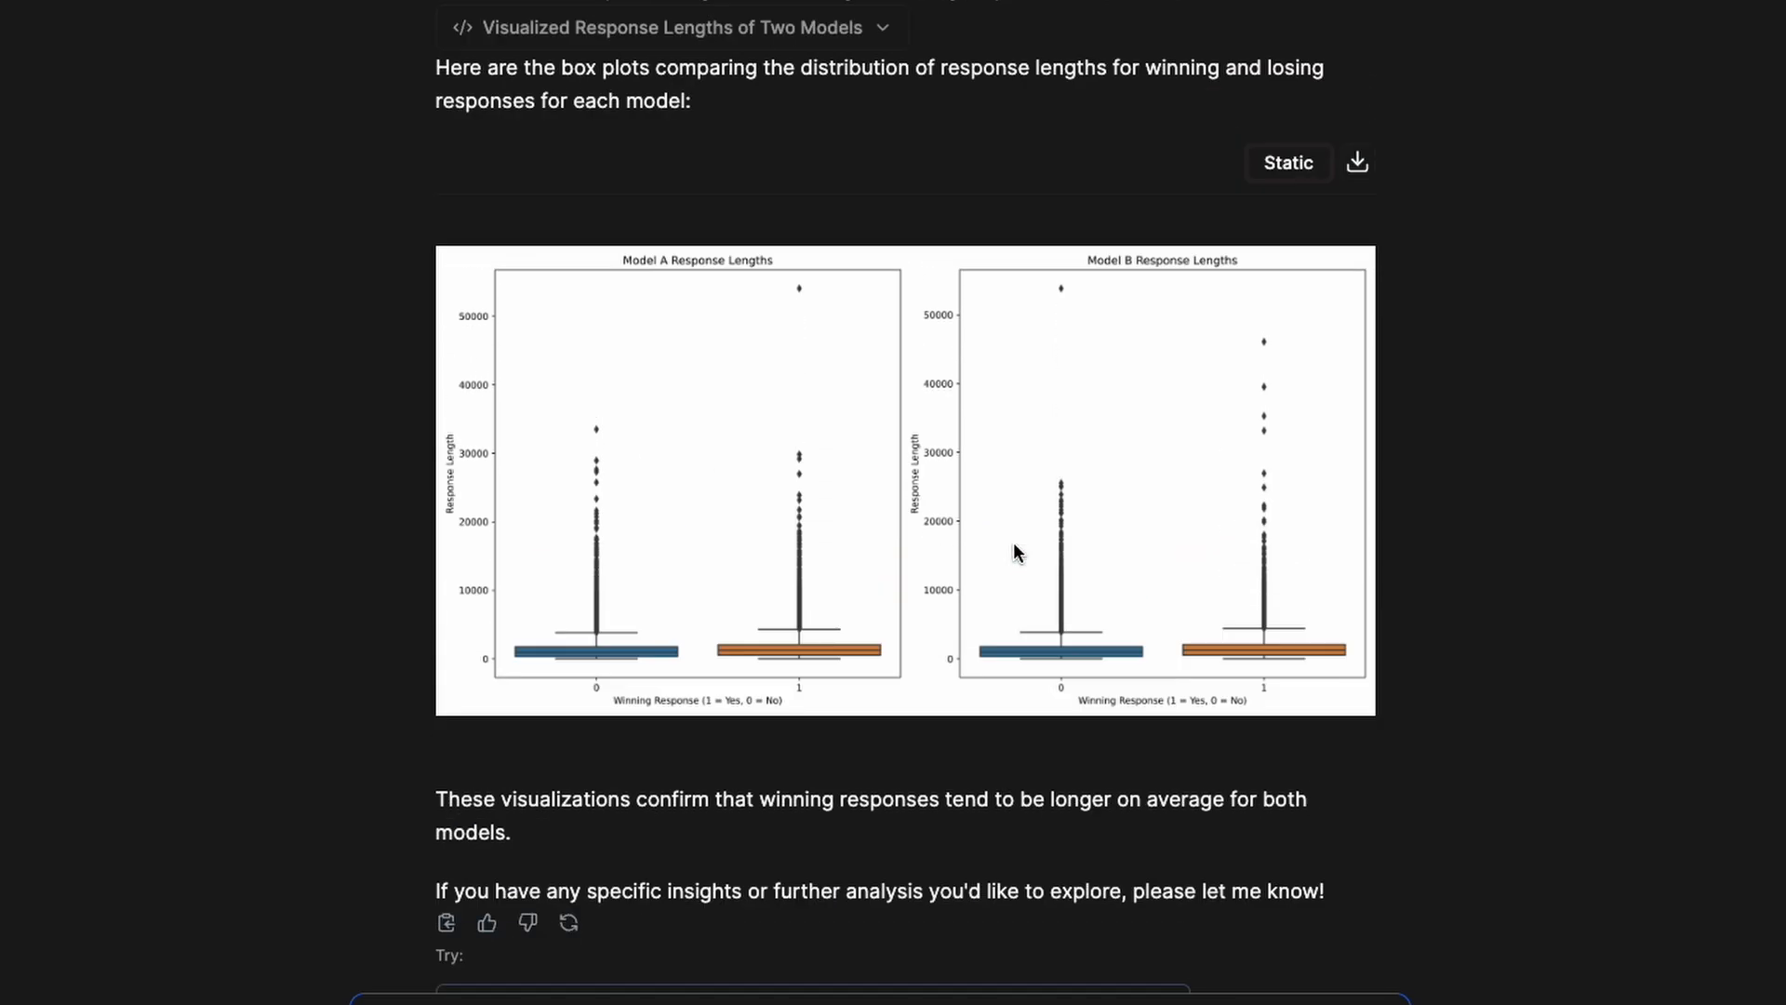
pyautogui.scroll(-3)
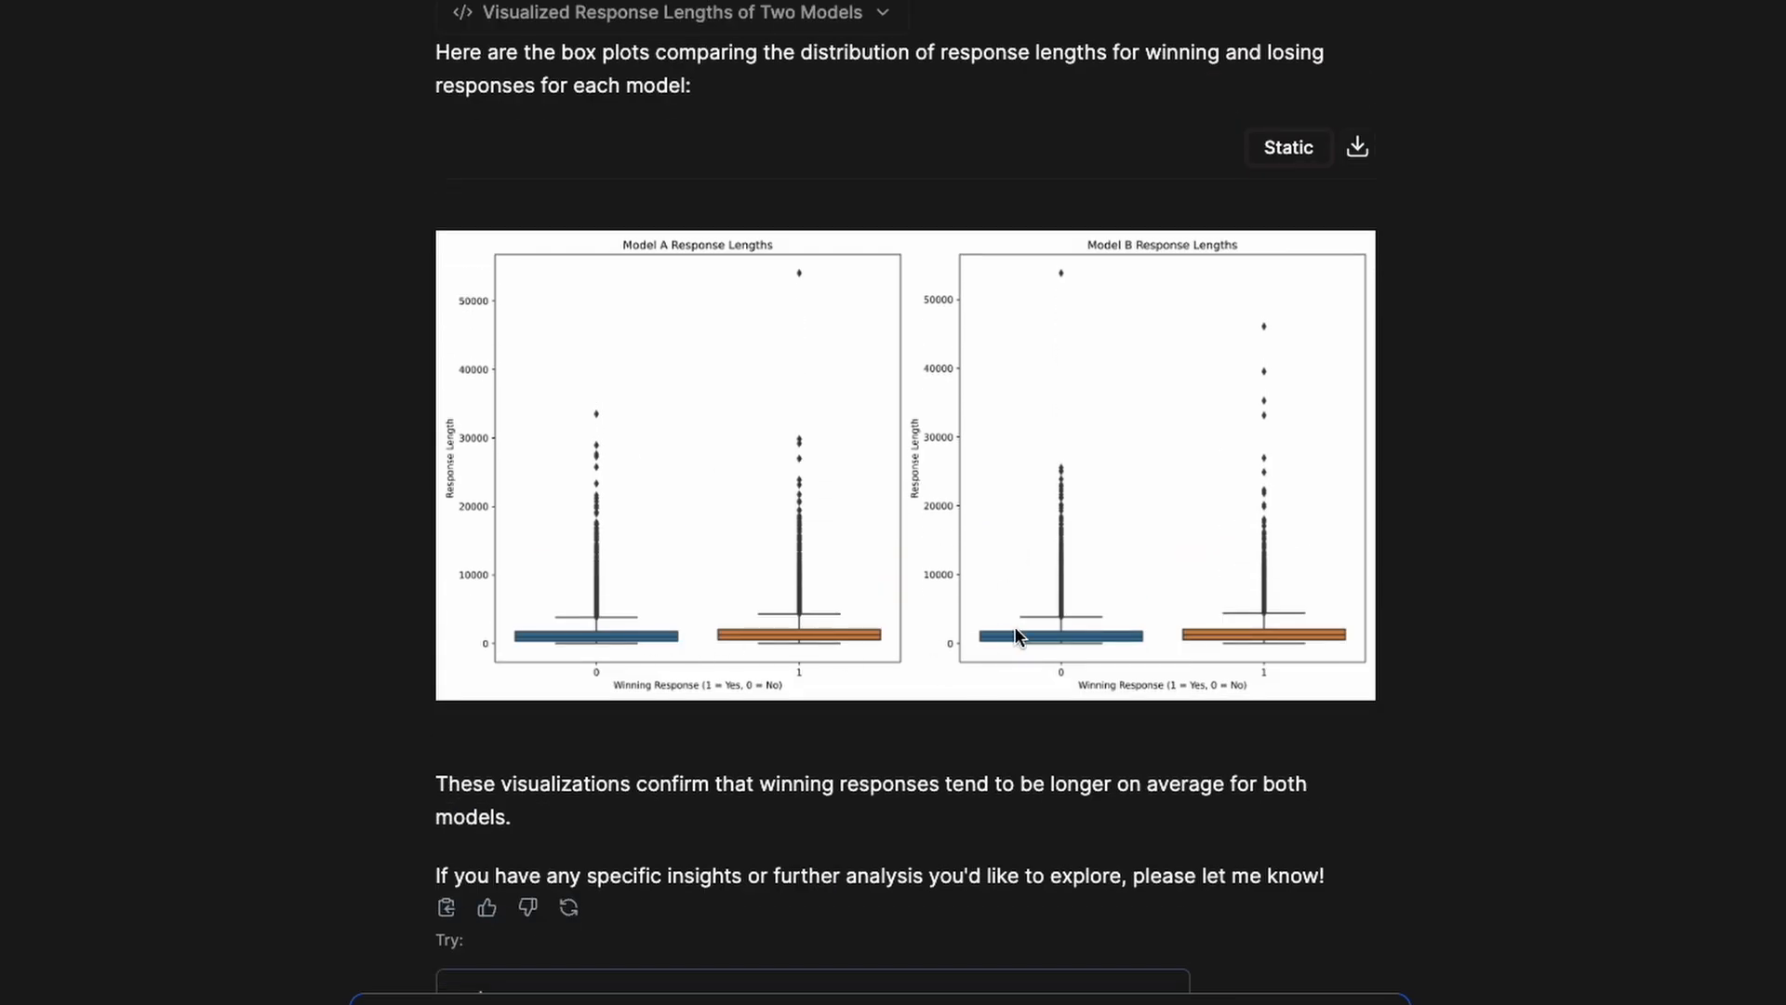
pyautogui.moveTo(778, 545)
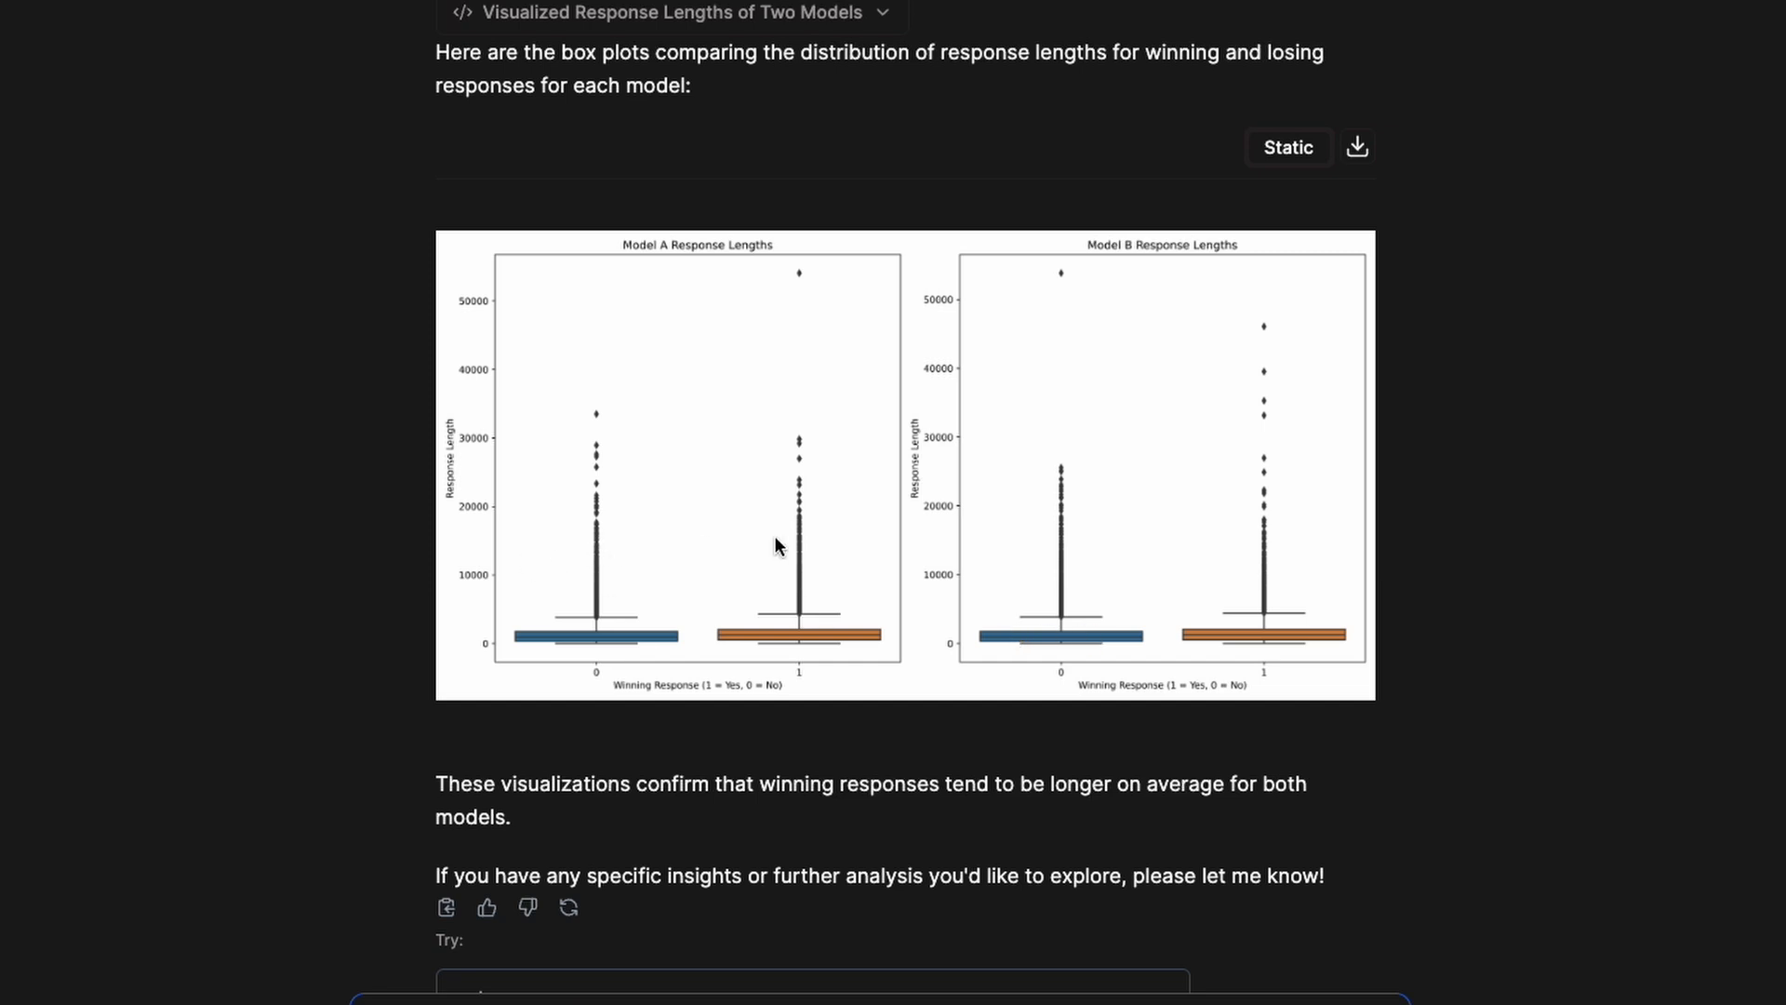
pyautogui.moveTo(618, 608)
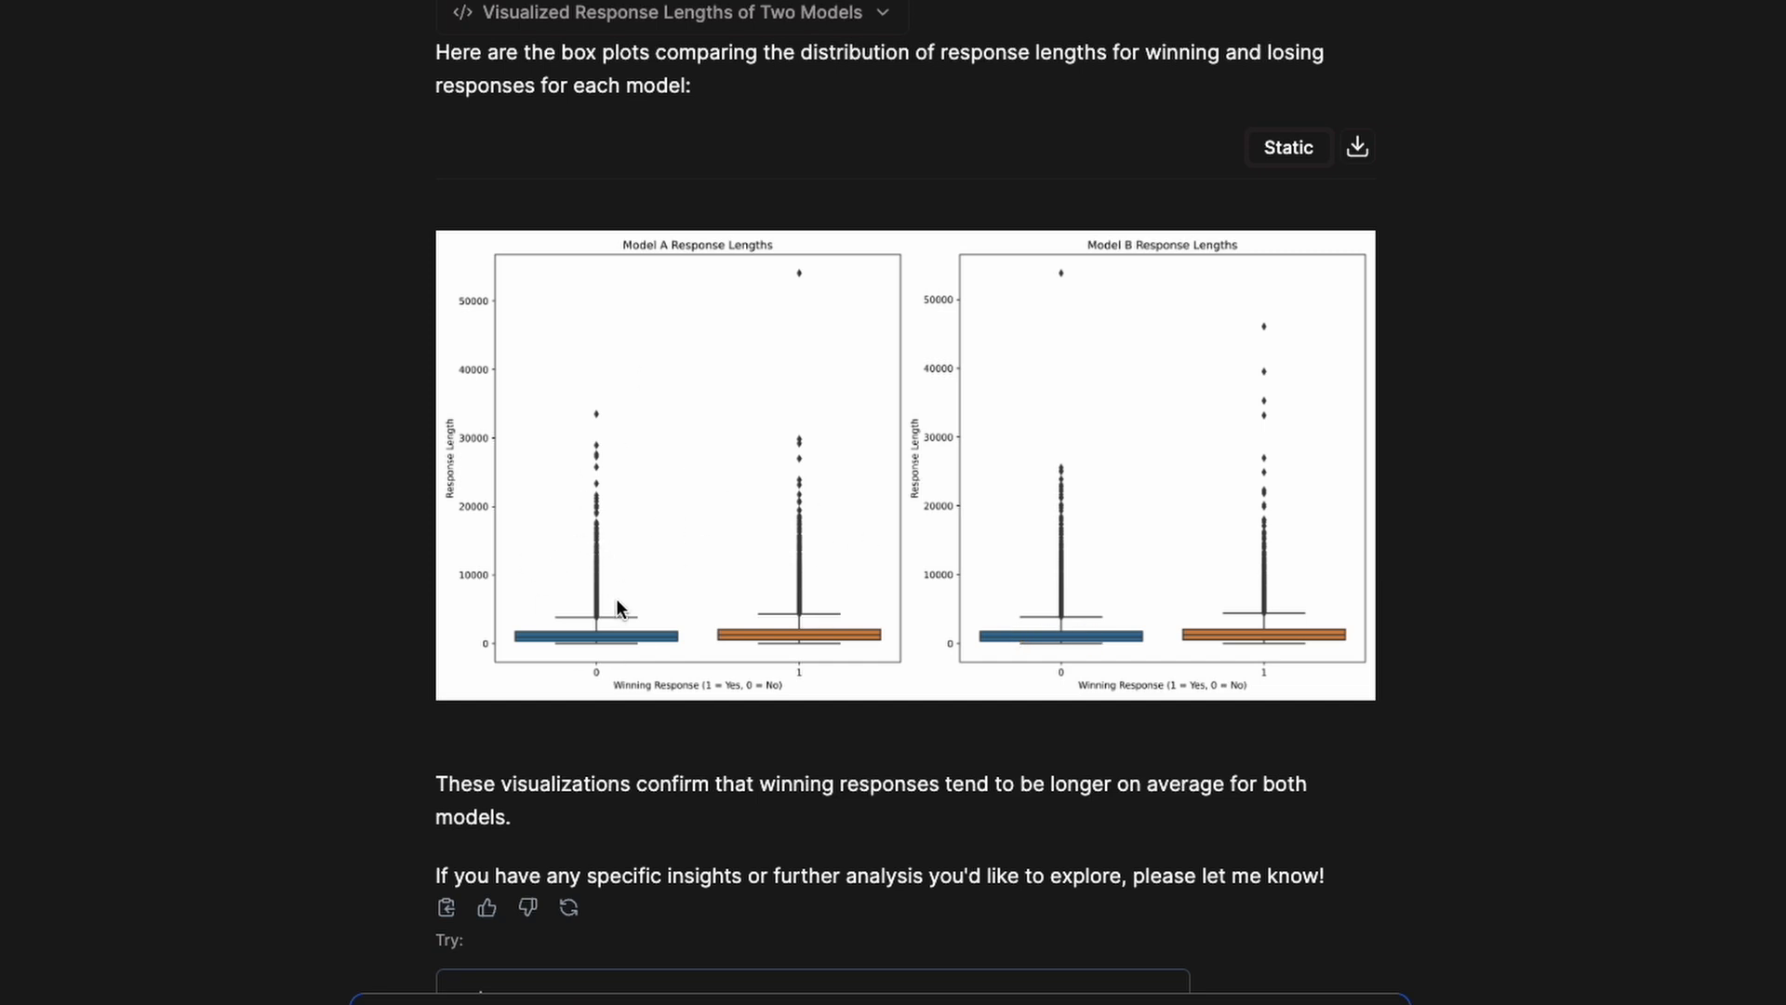
pyautogui.scroll(-3)
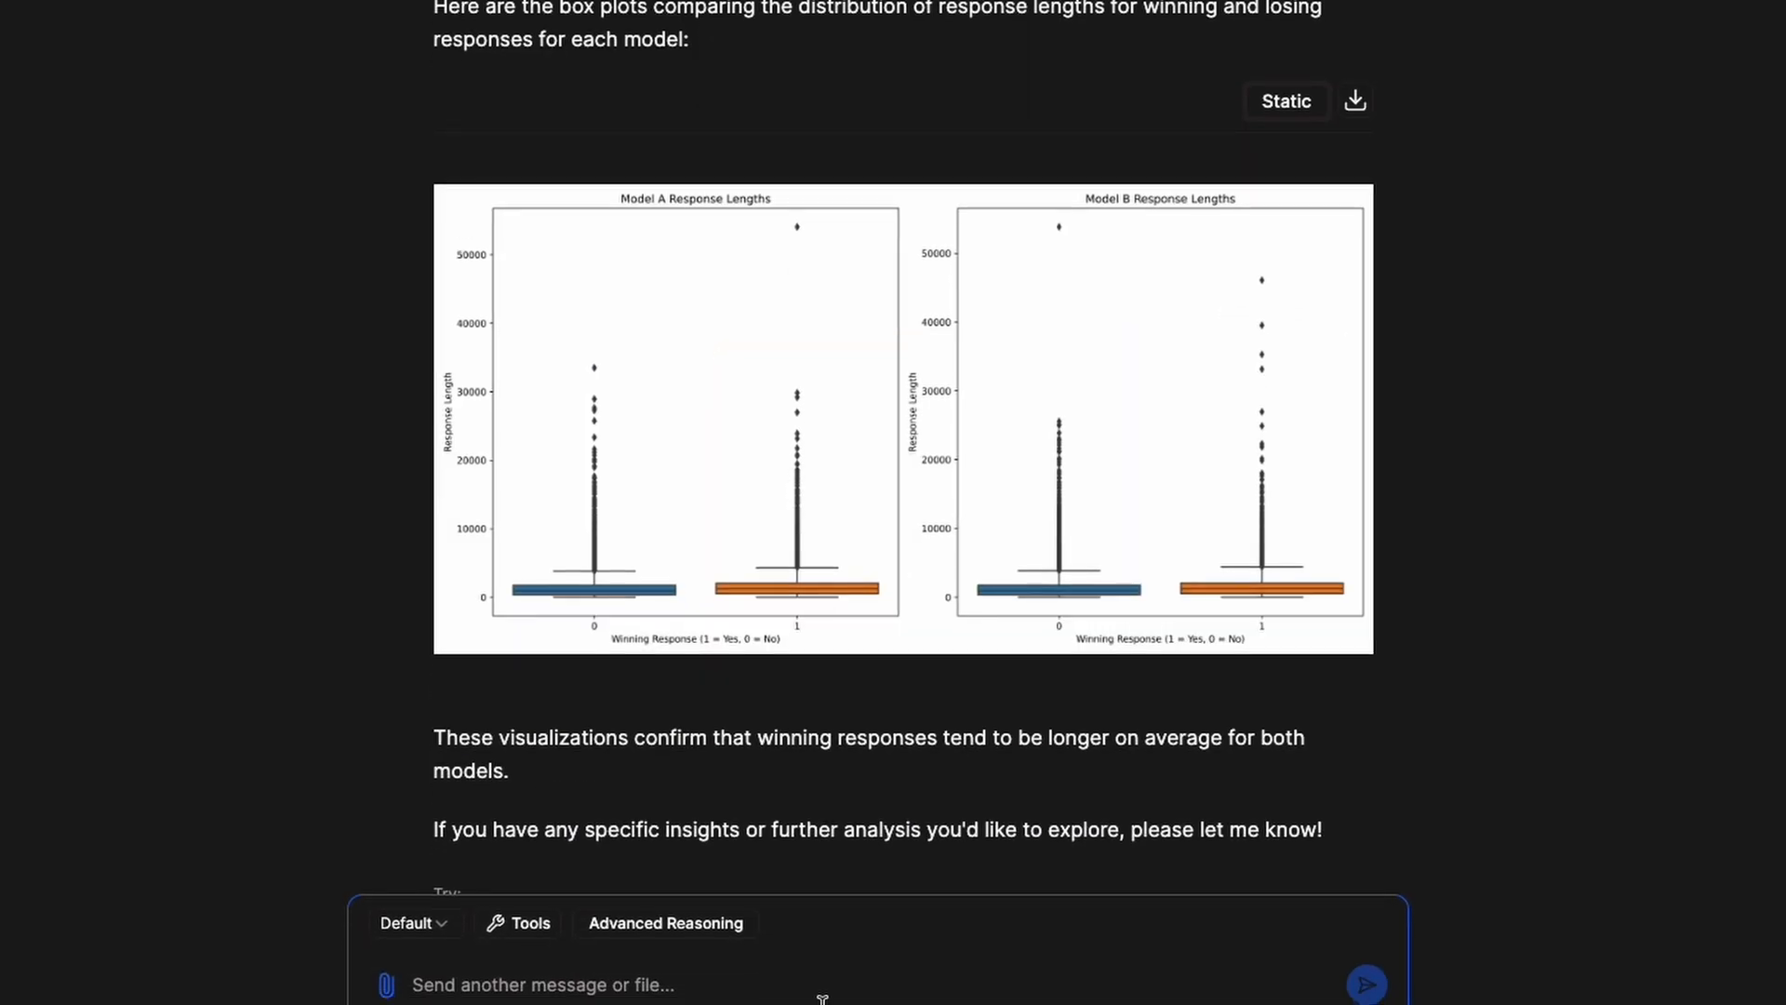
# Send a message that outliers hide the median and ask for other charts, yielding violin plots.
pyautogui.write('The o')
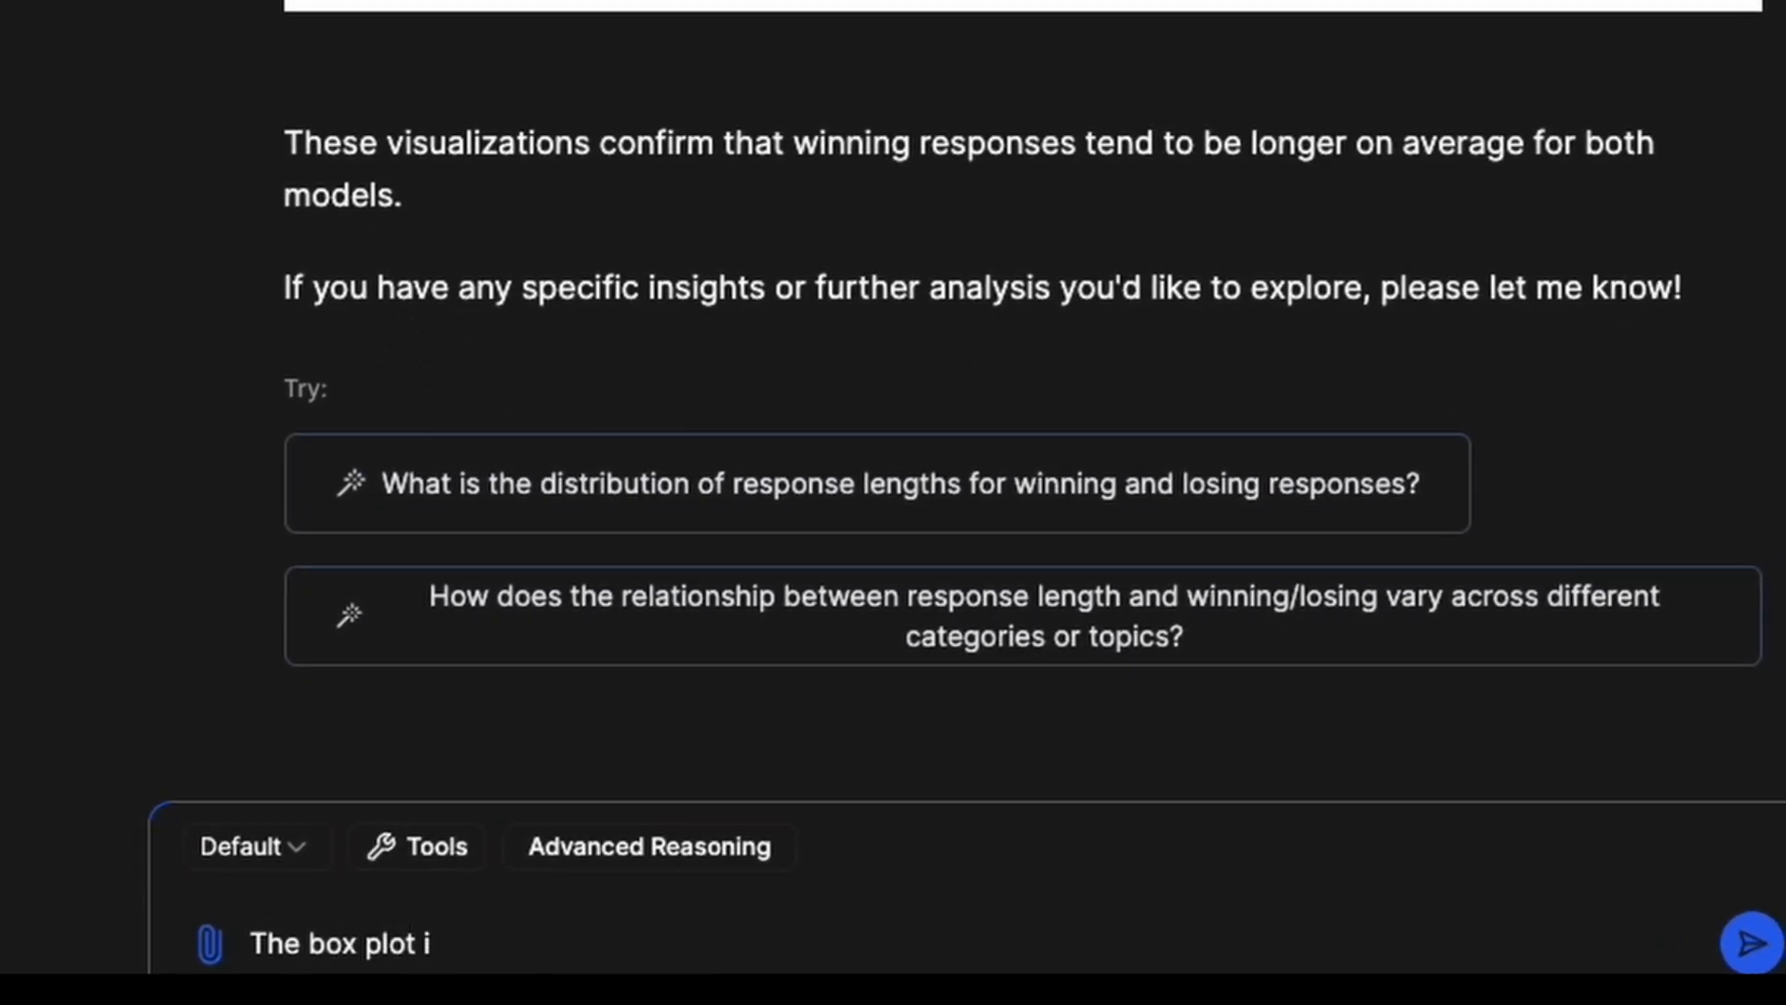
pyautogui.write('s nice, but the')
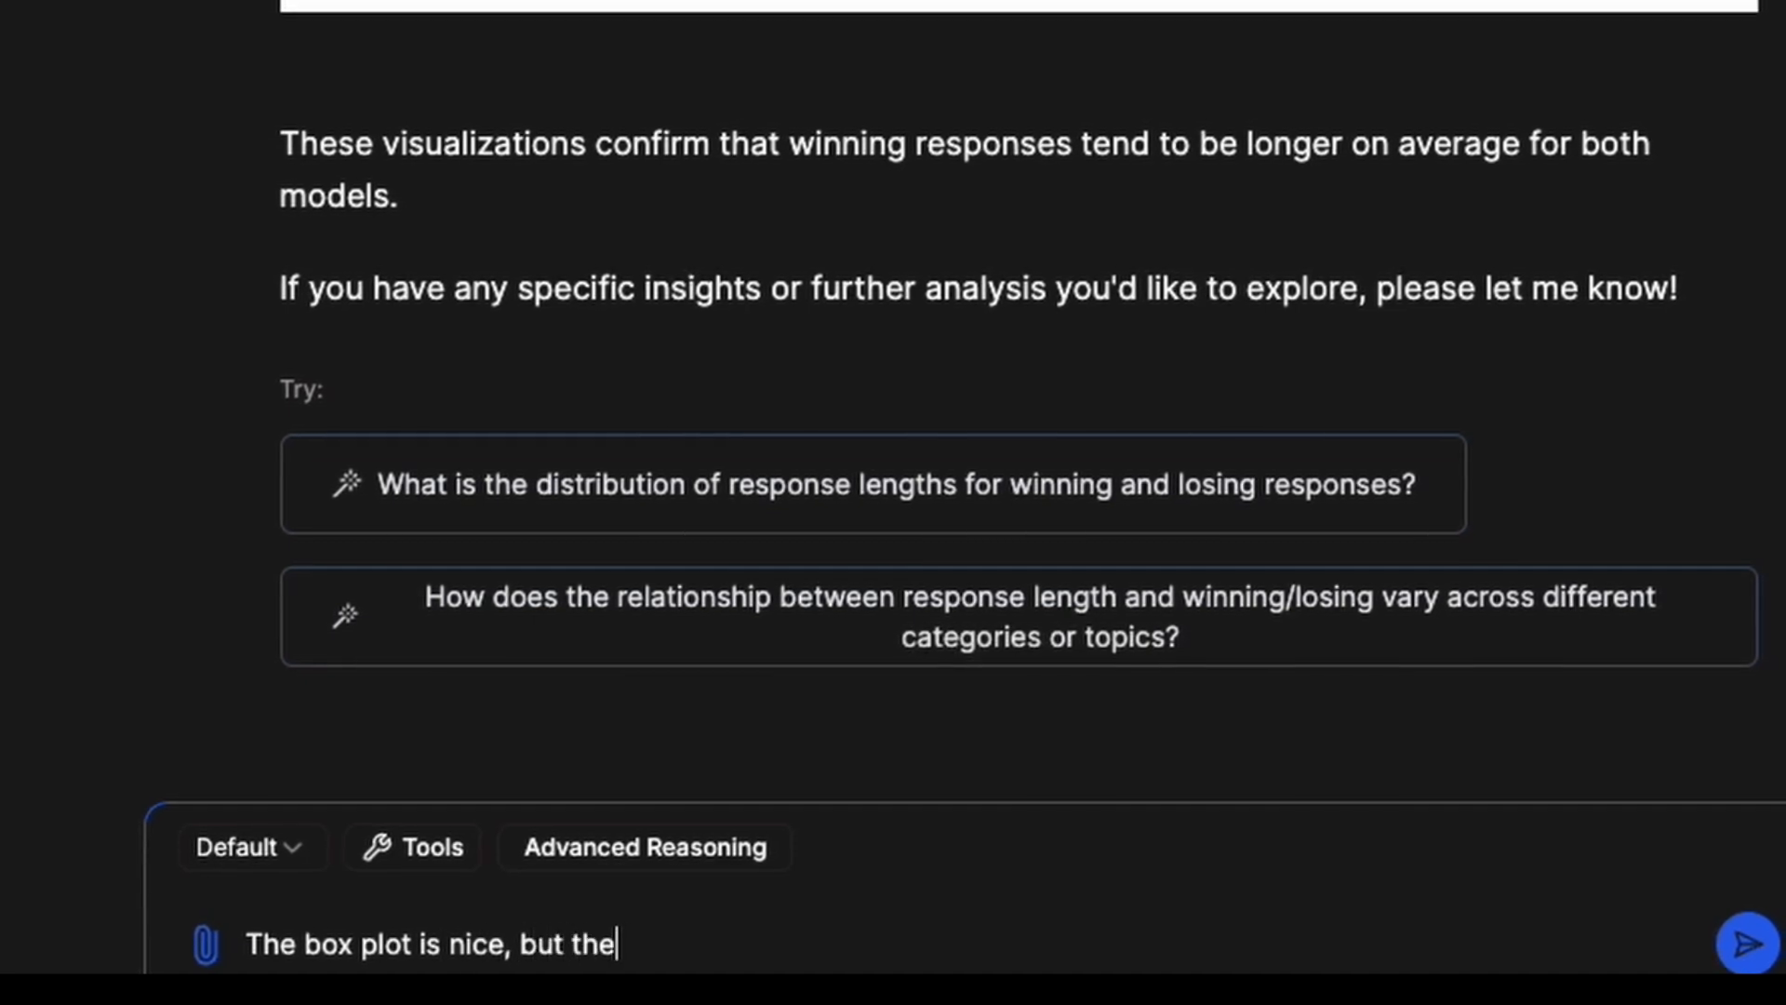
pyautogui.write('outliers make it hard to understand the average.')
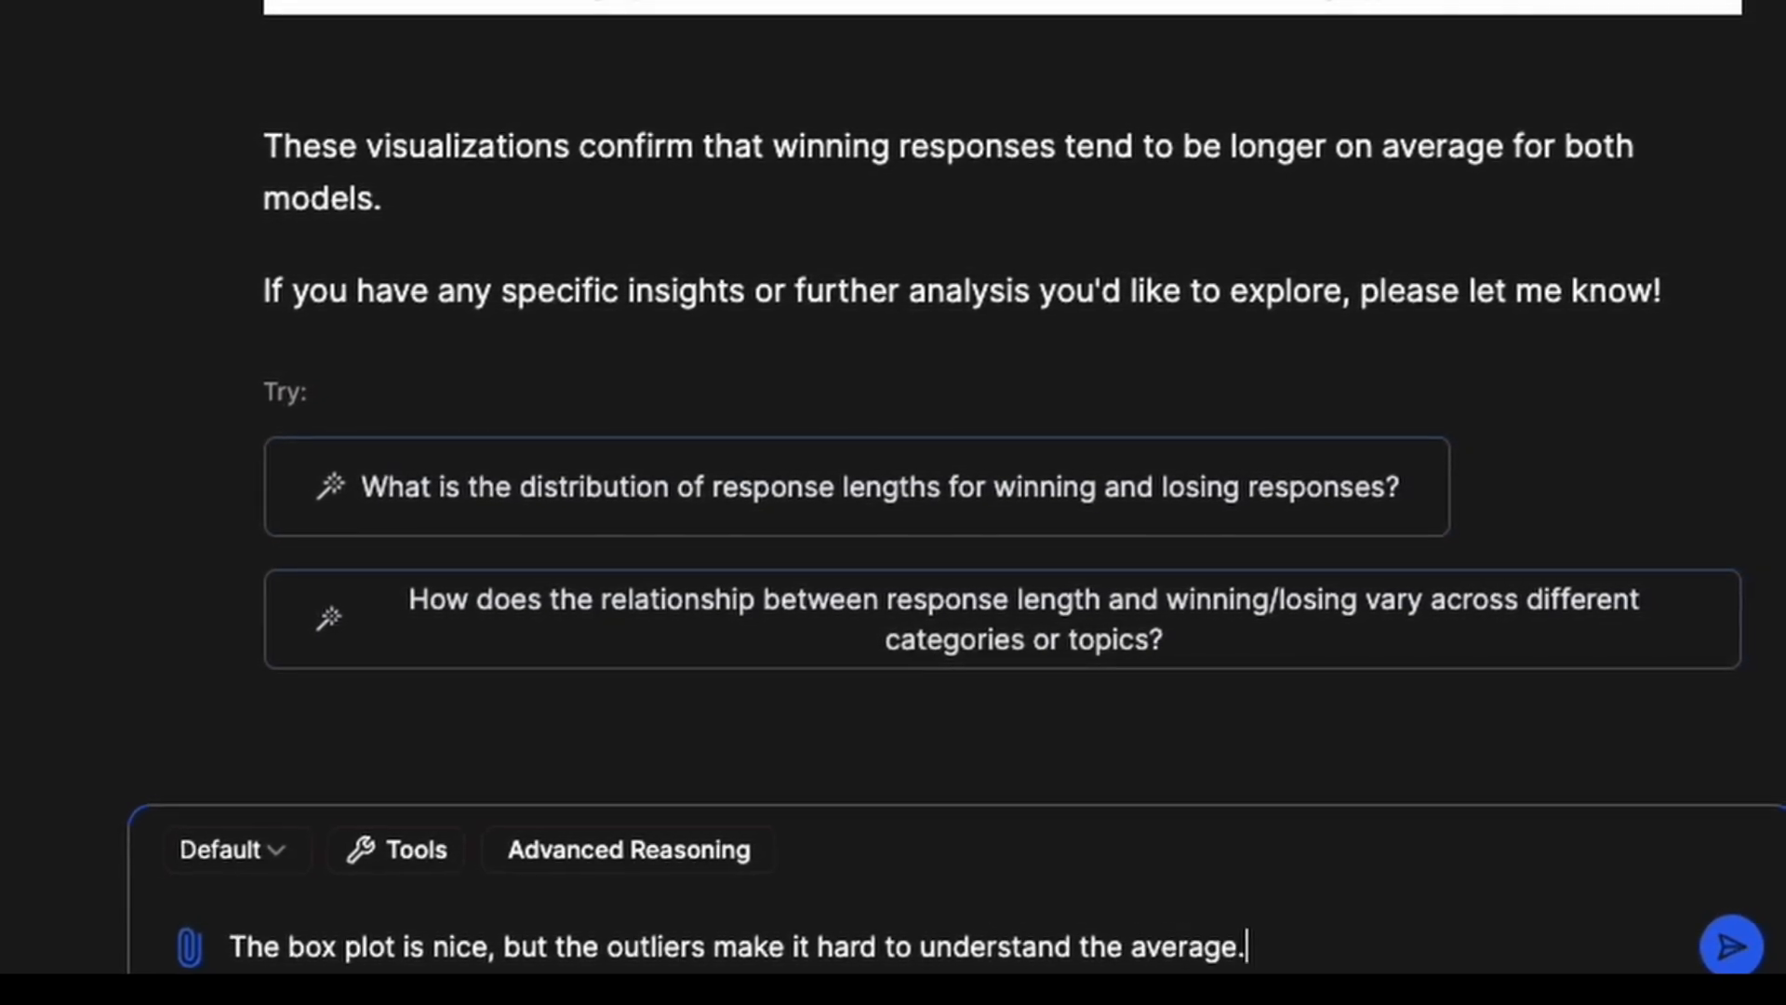
pyautogui.write('/ median. do')
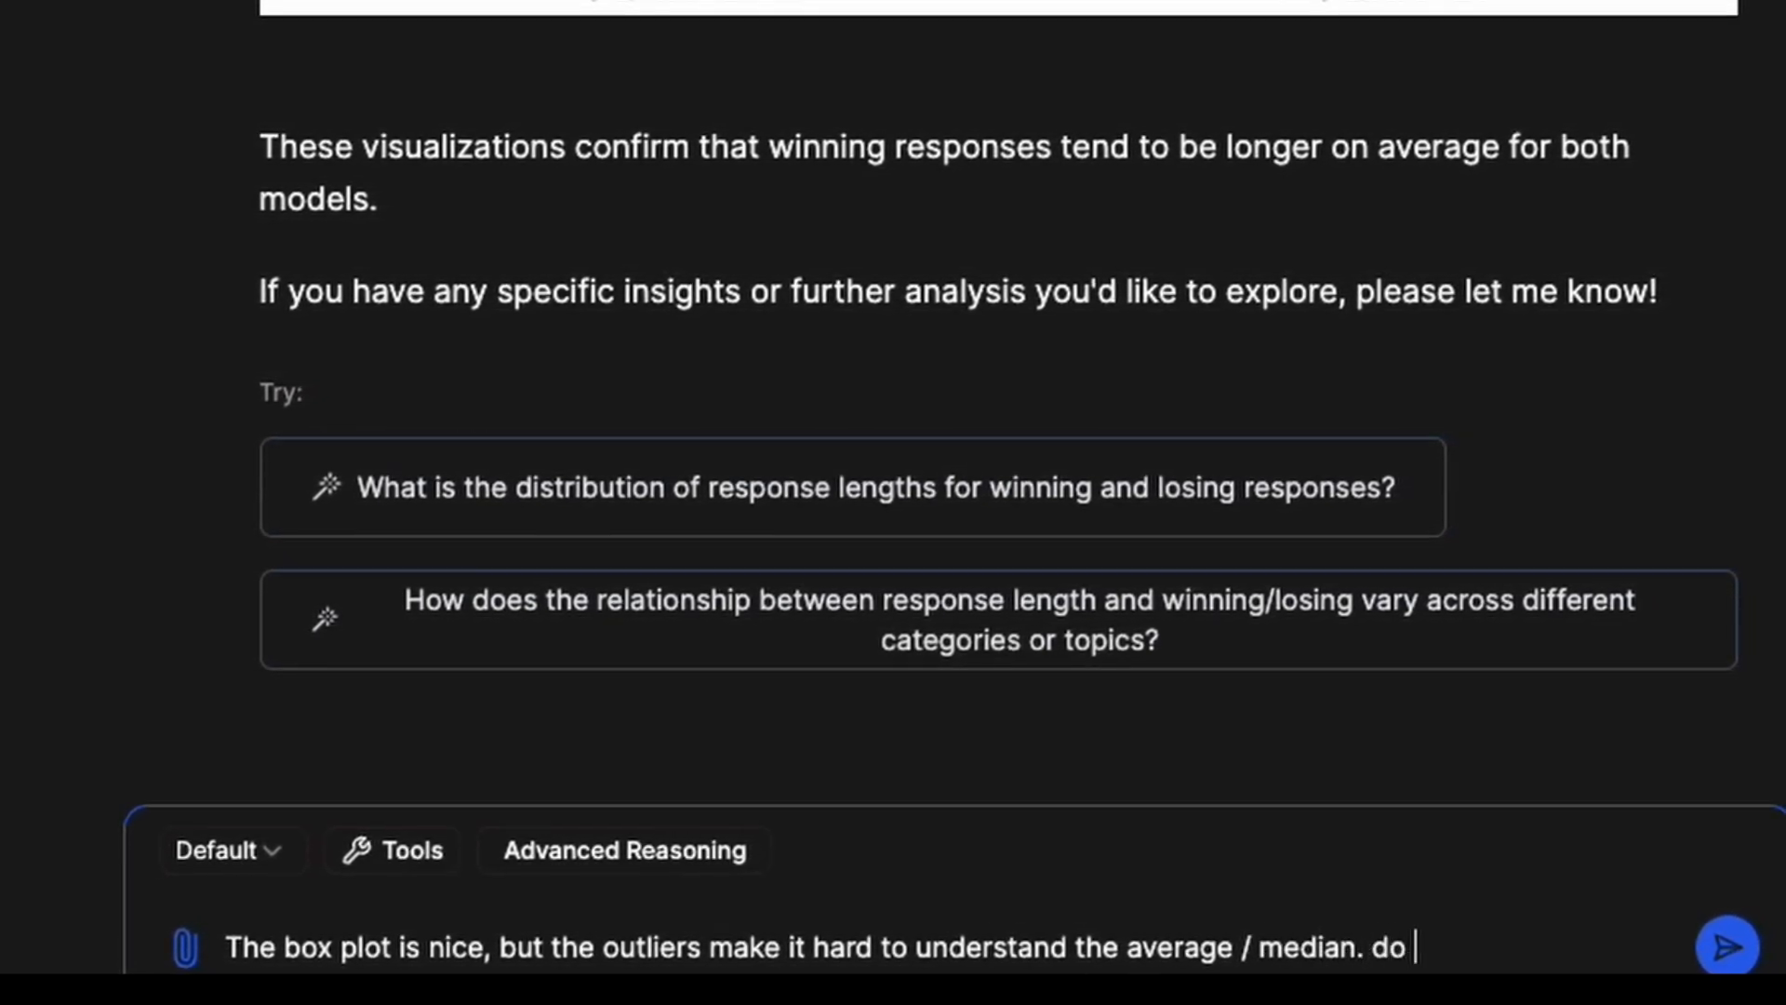
pyautogui.write('you have any other c')
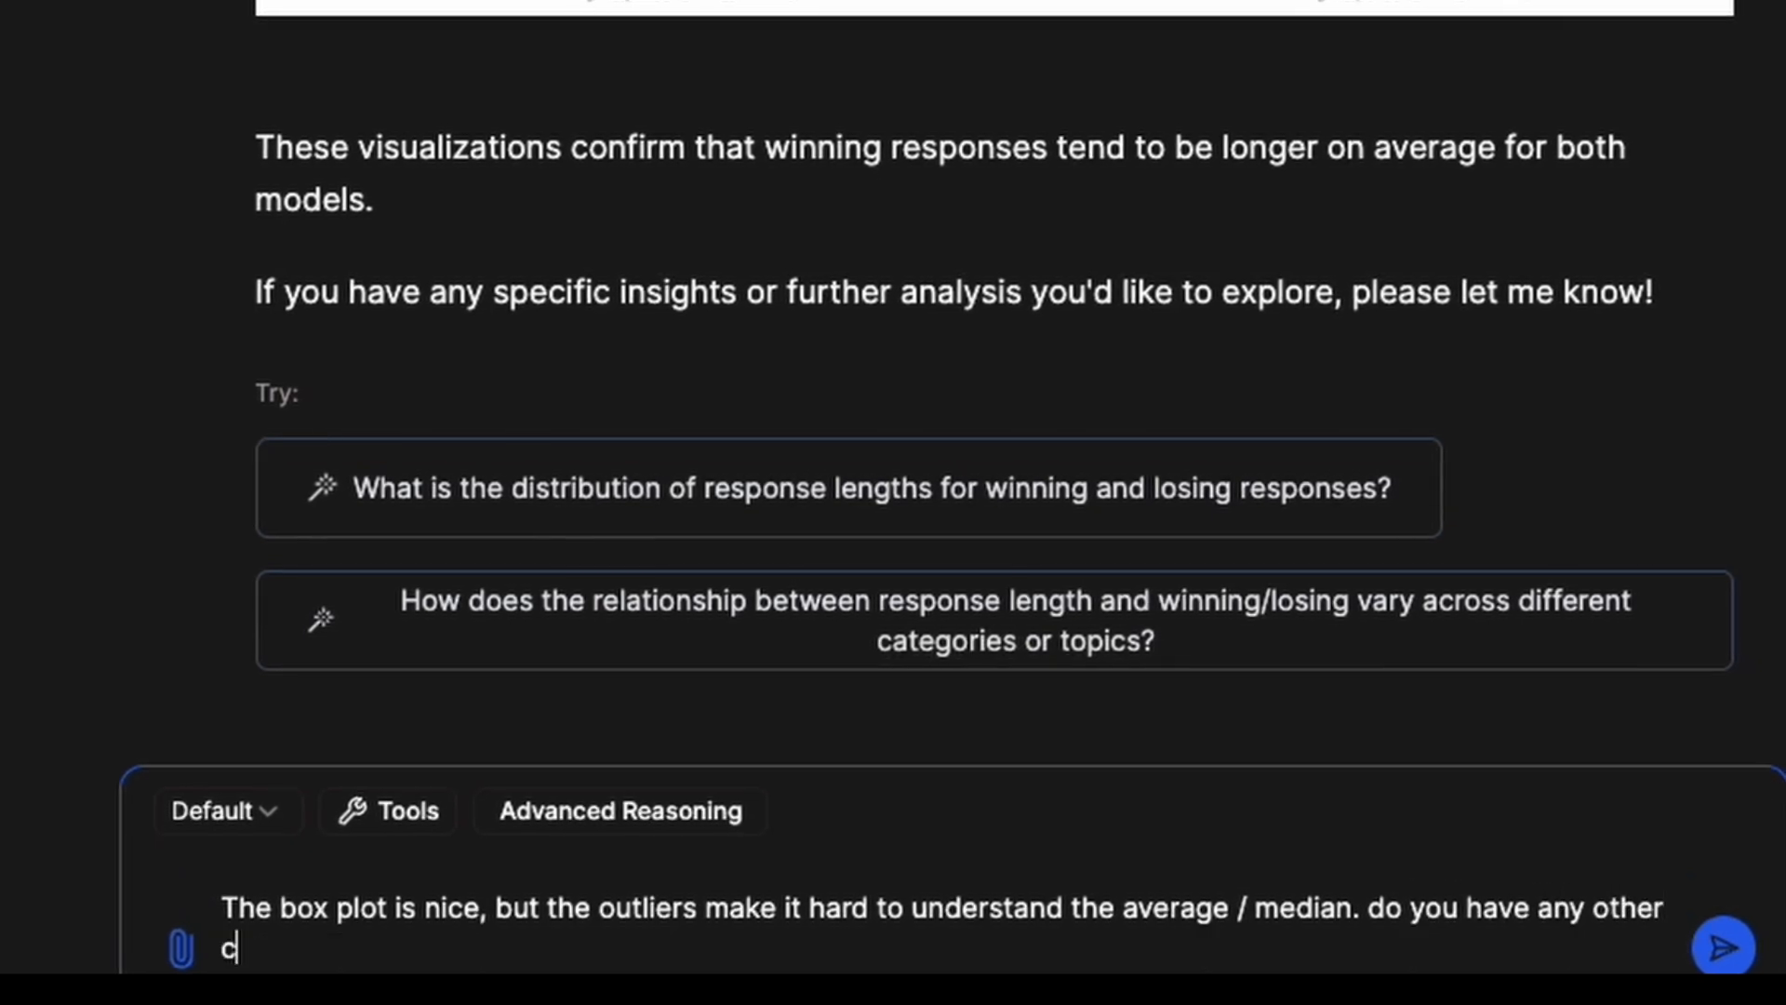
pyautogui.write('harts or different')
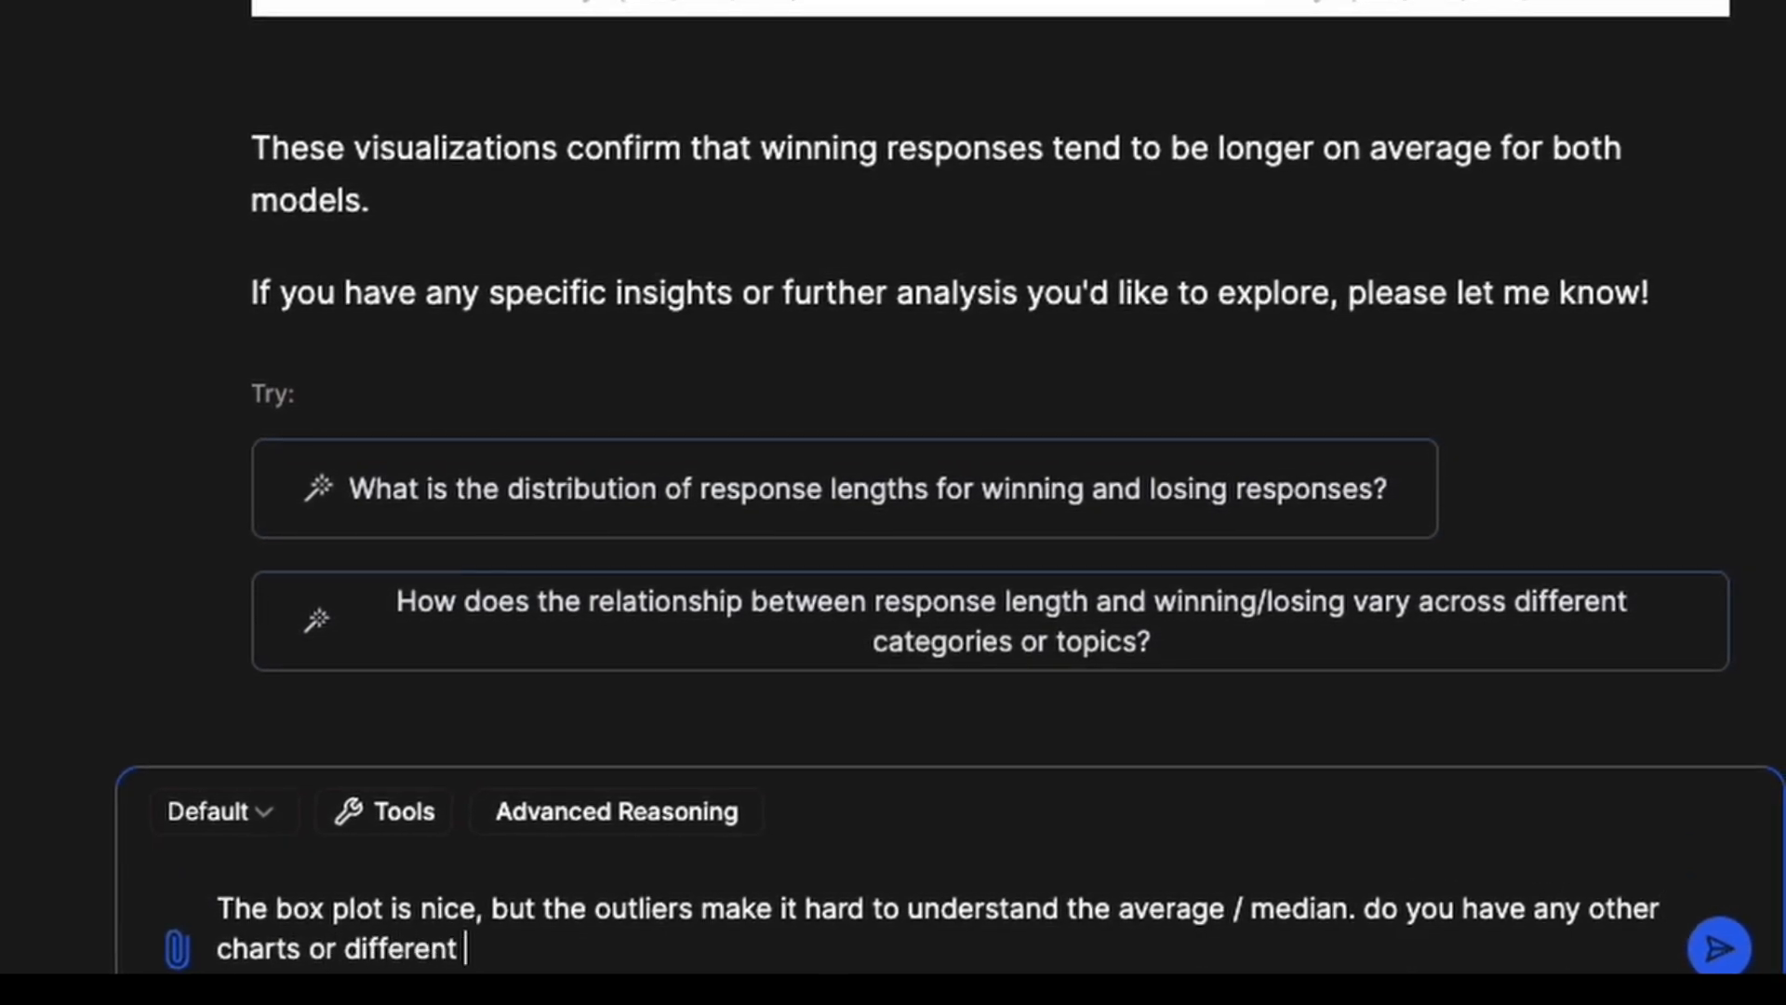
pyautogui.click(1719, 947)
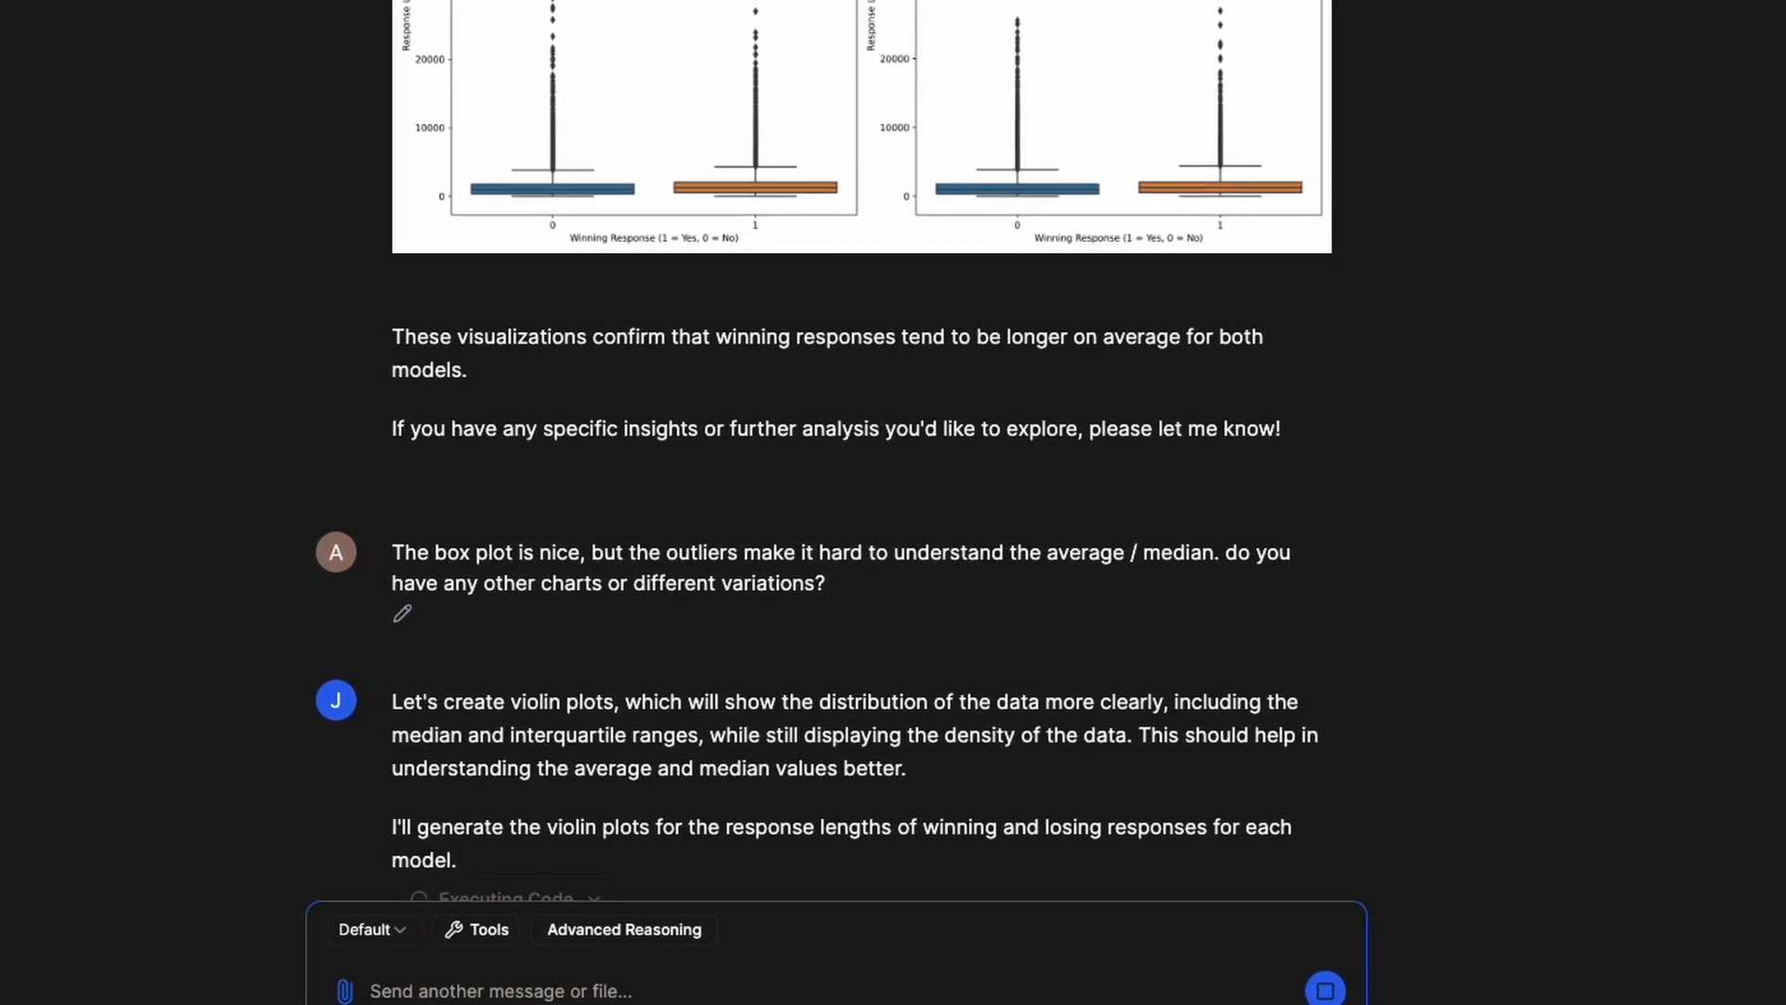
pyautogui.scroll(-3)
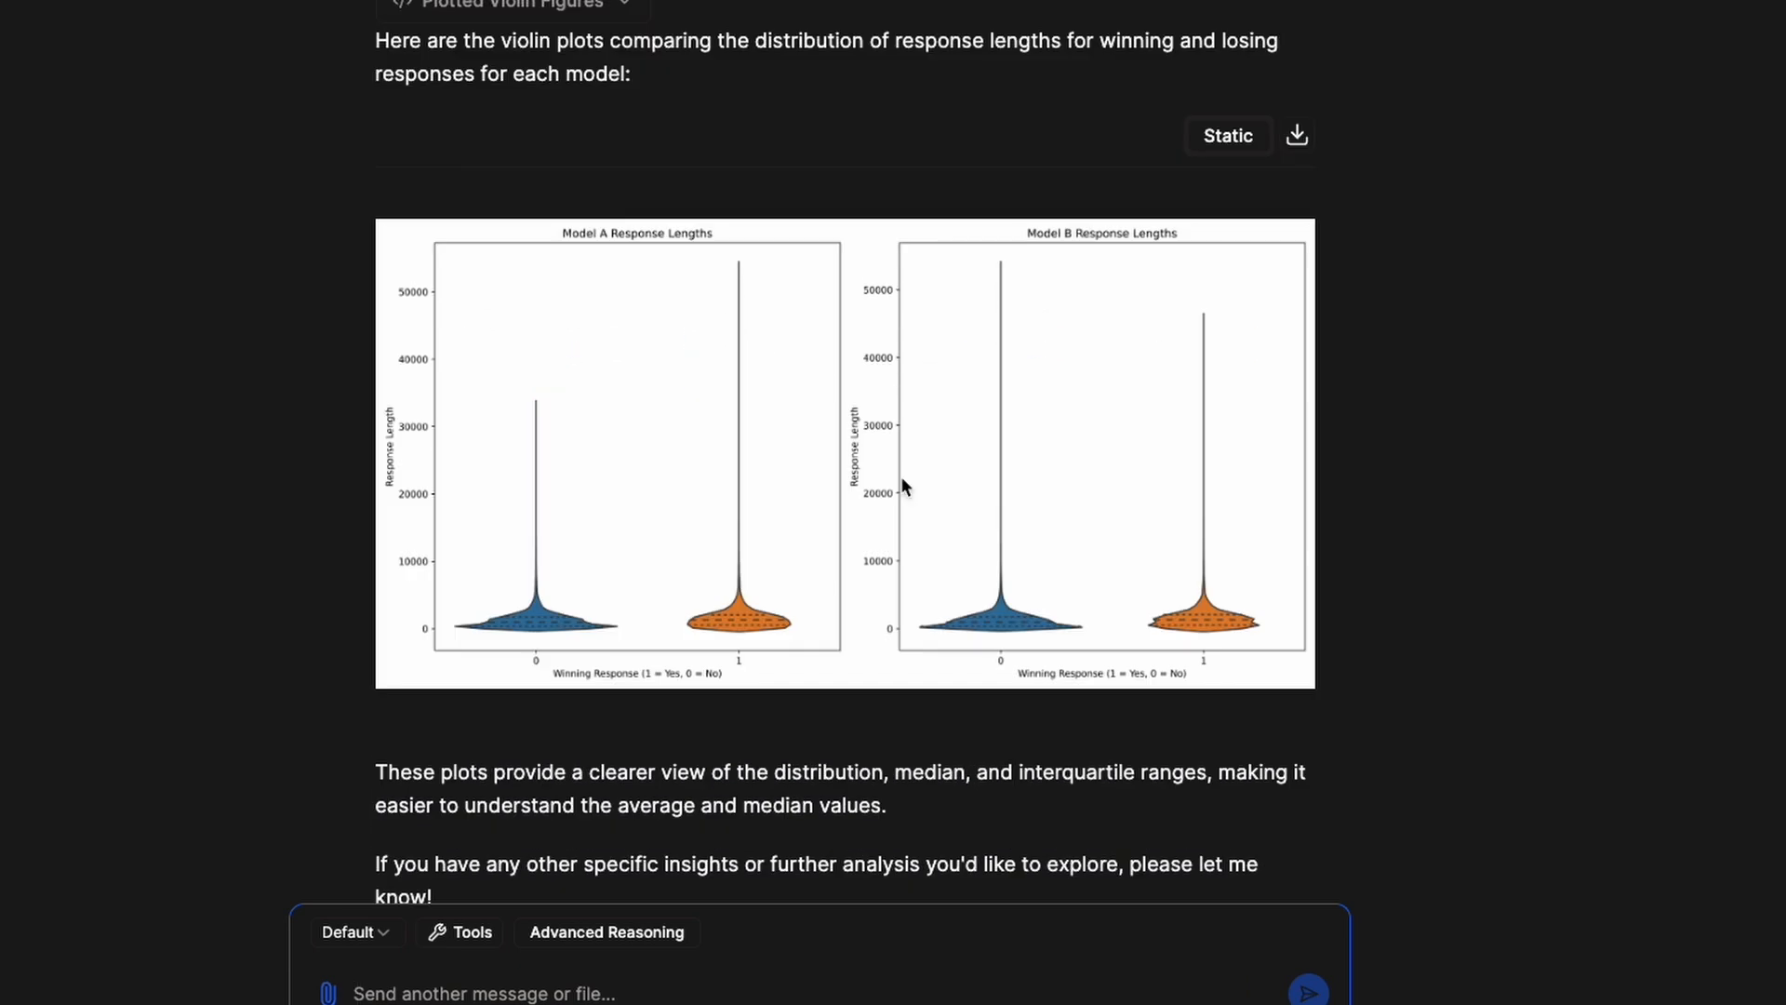
pyautogui.moveTo(921, 506)
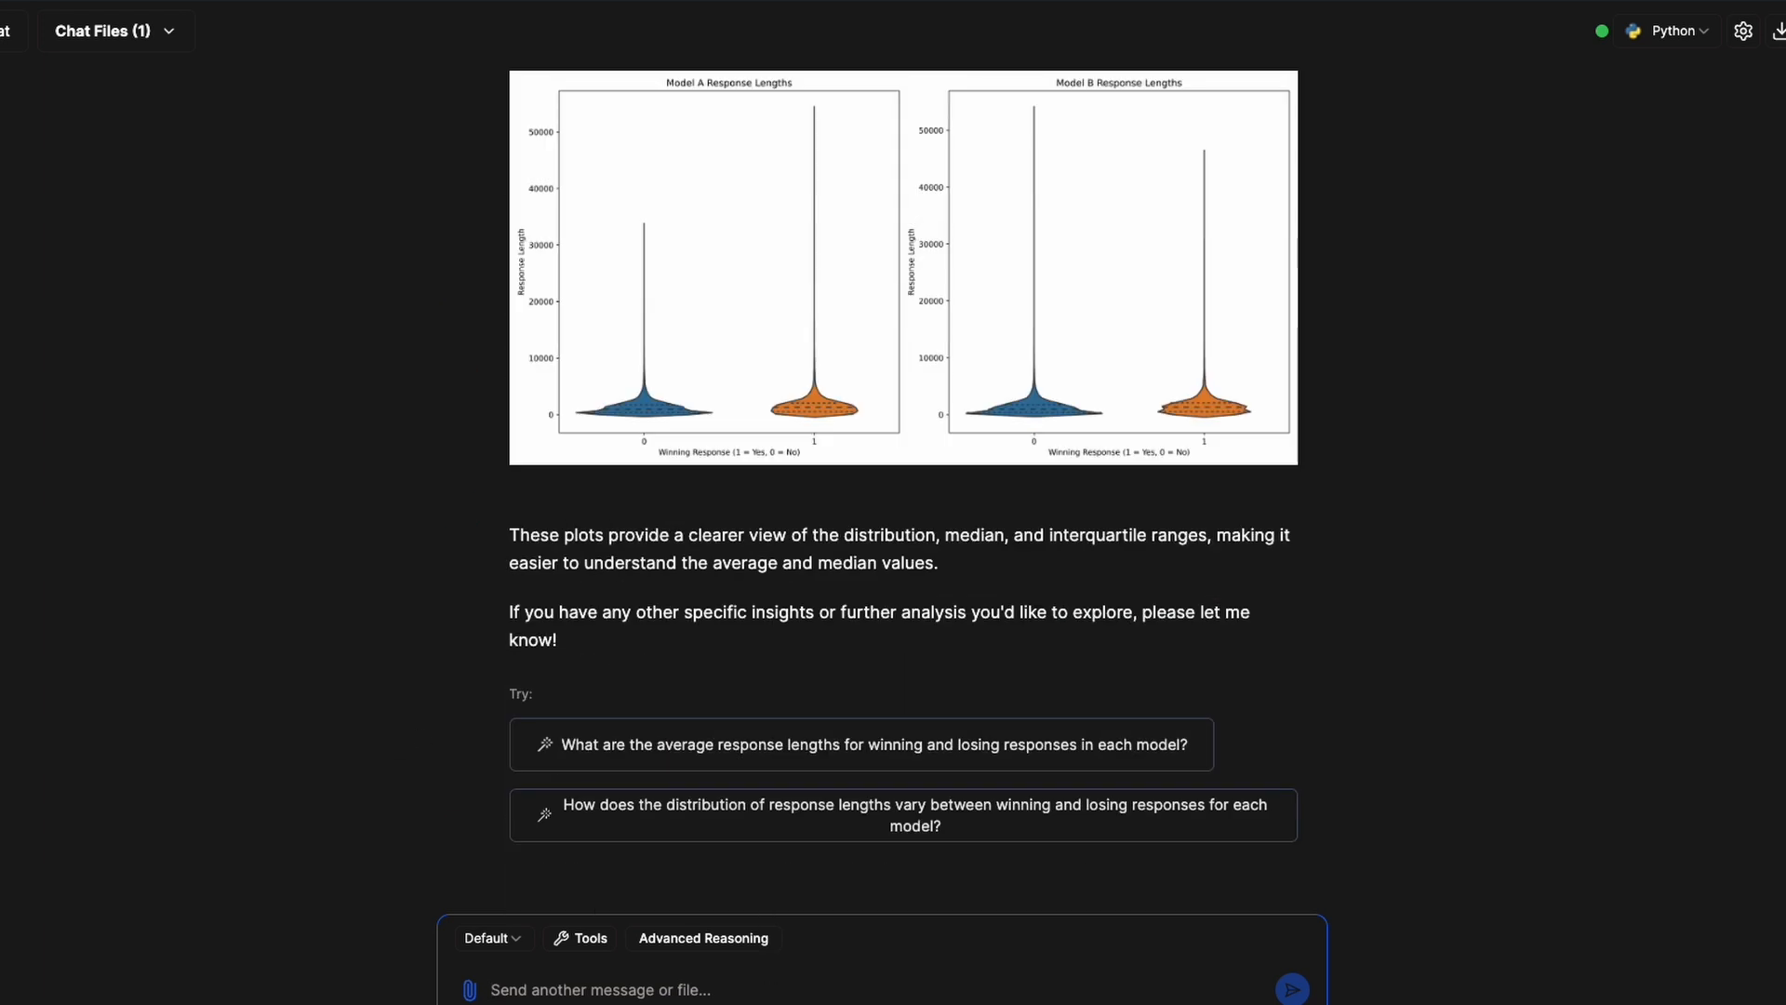
# Ask for a chart of the most winning model and scroll to the Total Wins by Model bar chart.
pyautogui.write('make chart of')
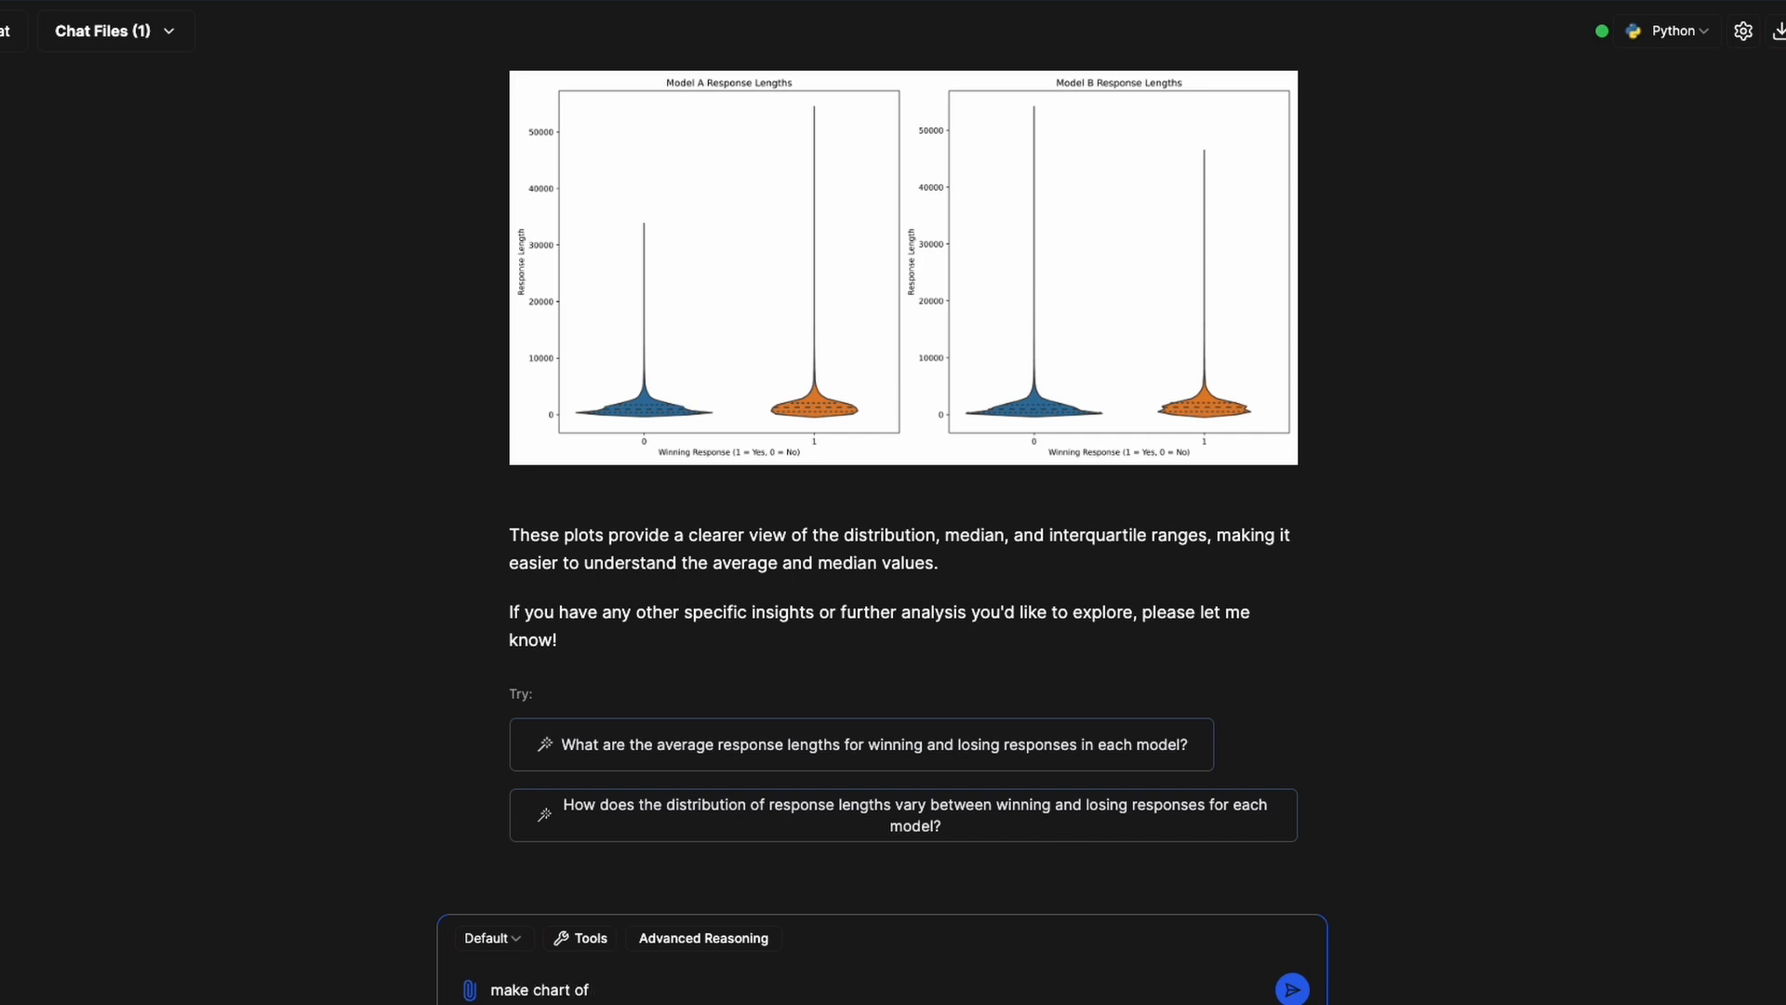
pyautogui.write('the most wi')
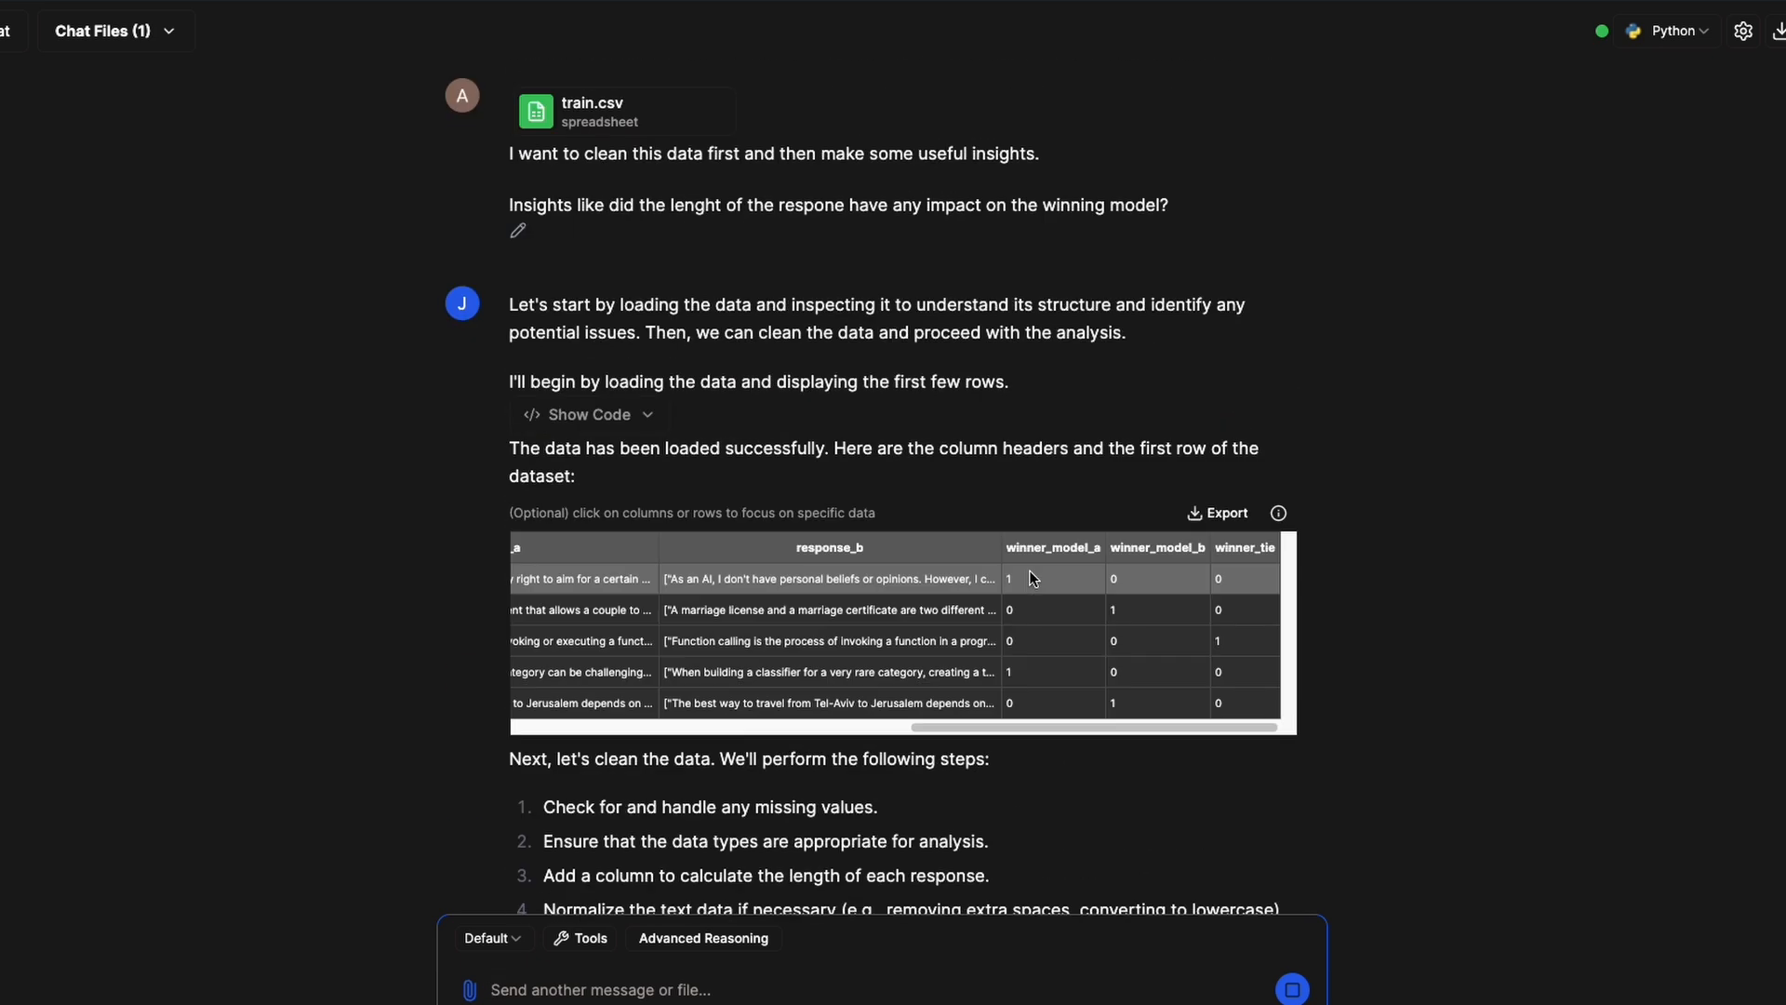
pyautogui.scroll(-3)
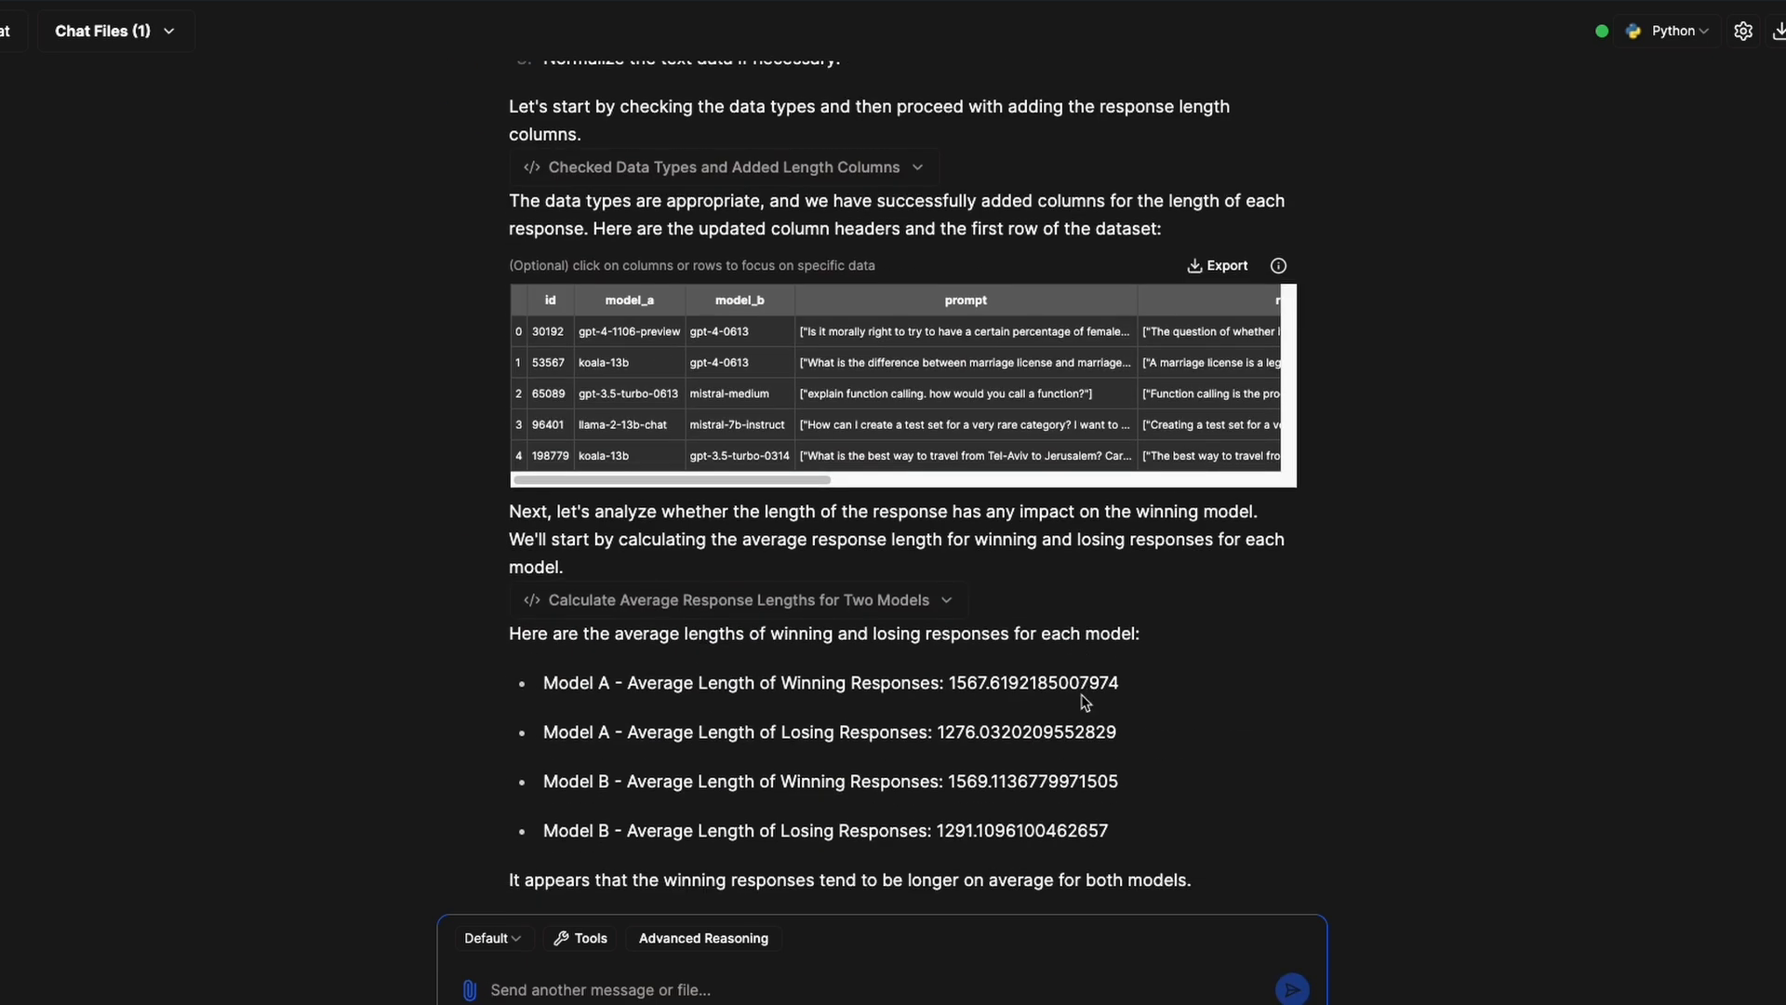
pyautogui.scroll(-3)
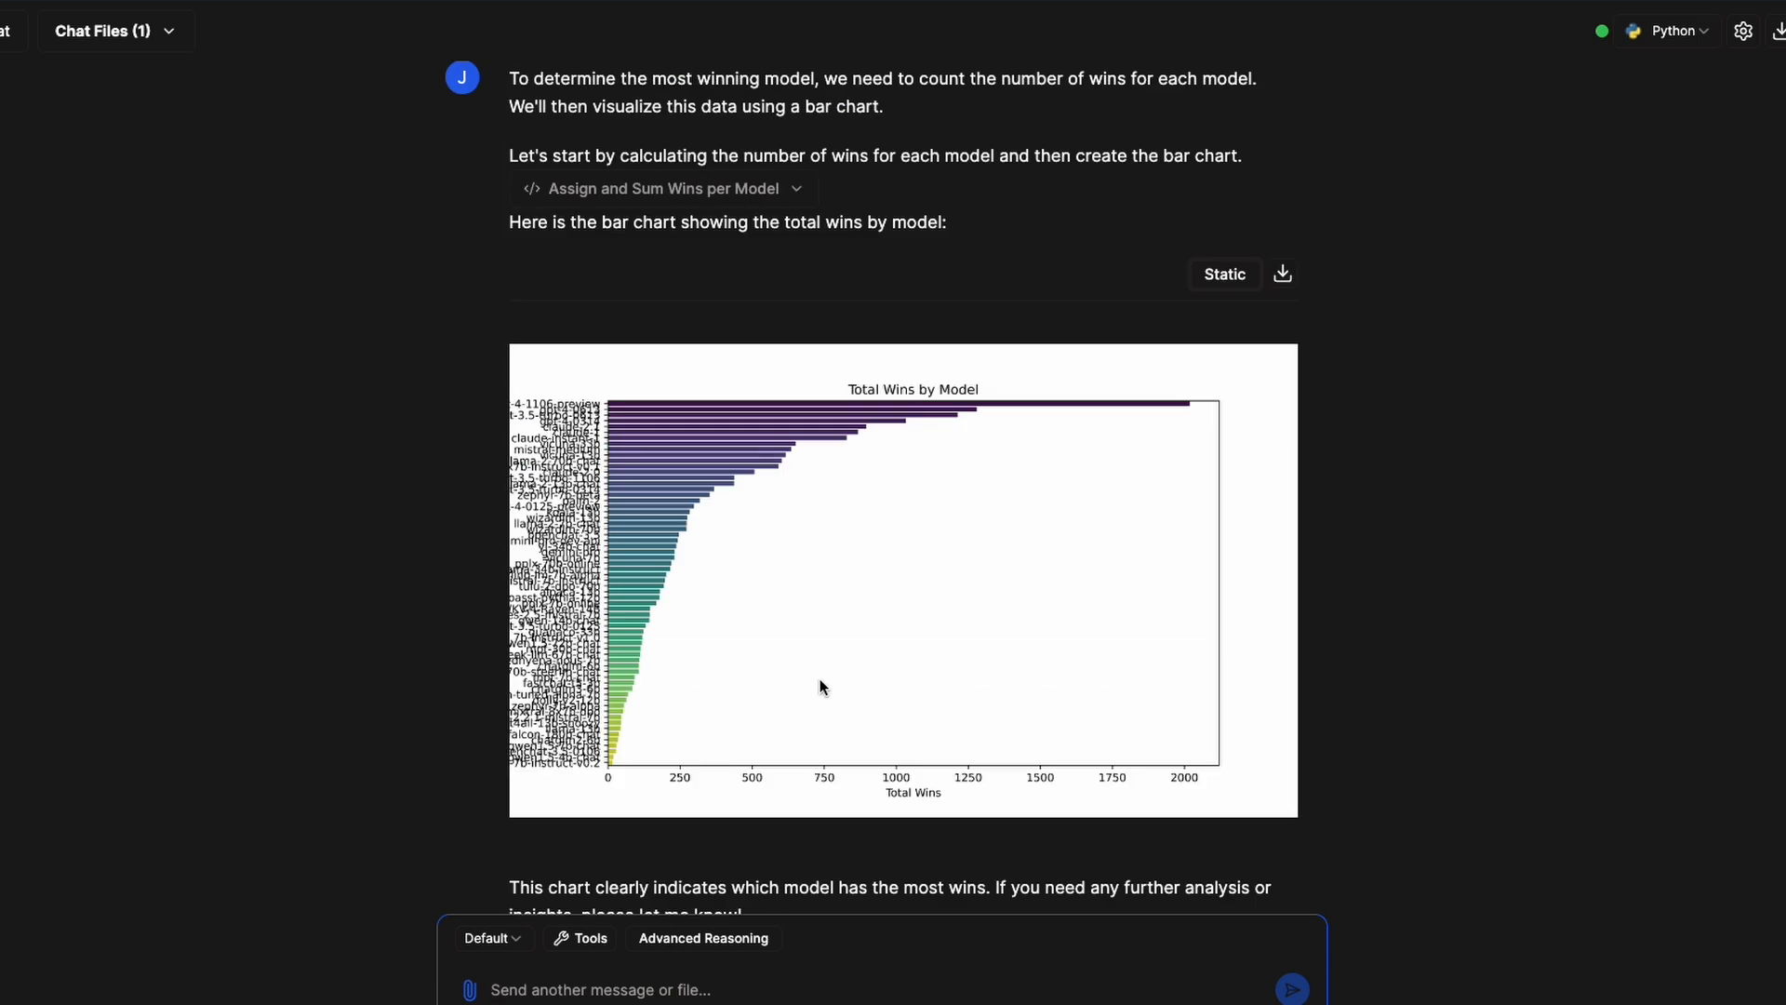
pyautogui.moveTo(612, 780)
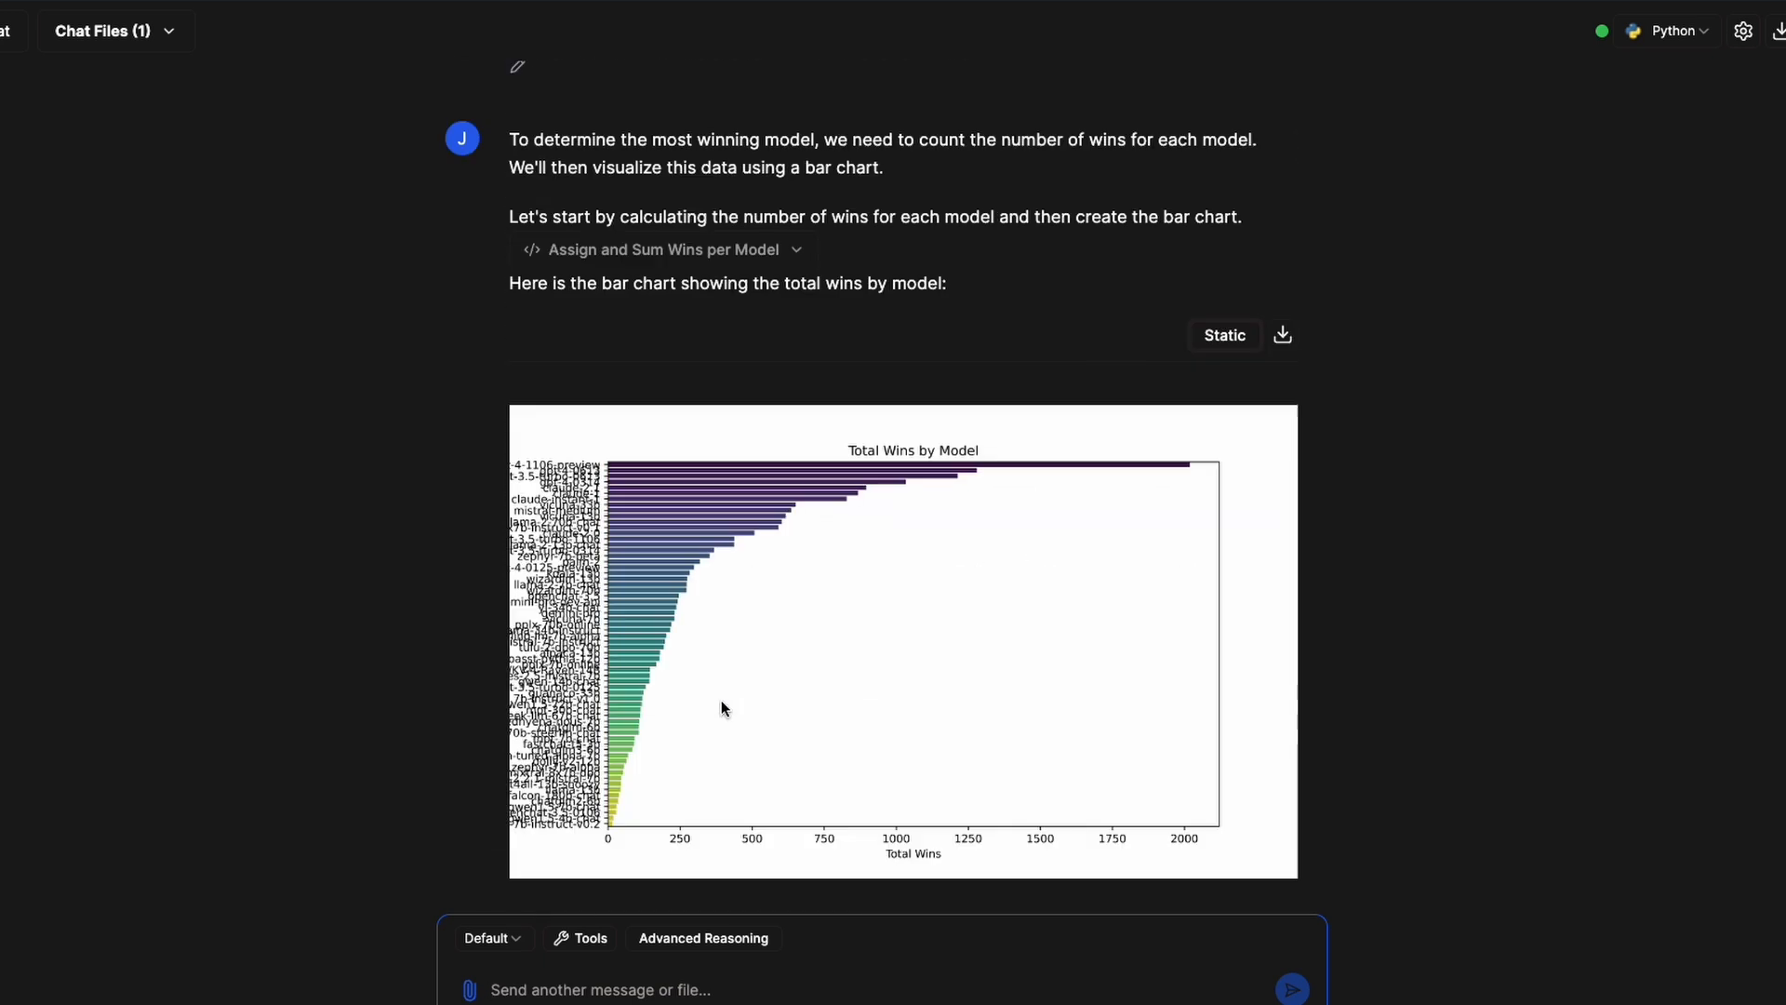
# Send a message that the y-axis labels overlap and fewer models should be shown.
pyautogui.write('t')
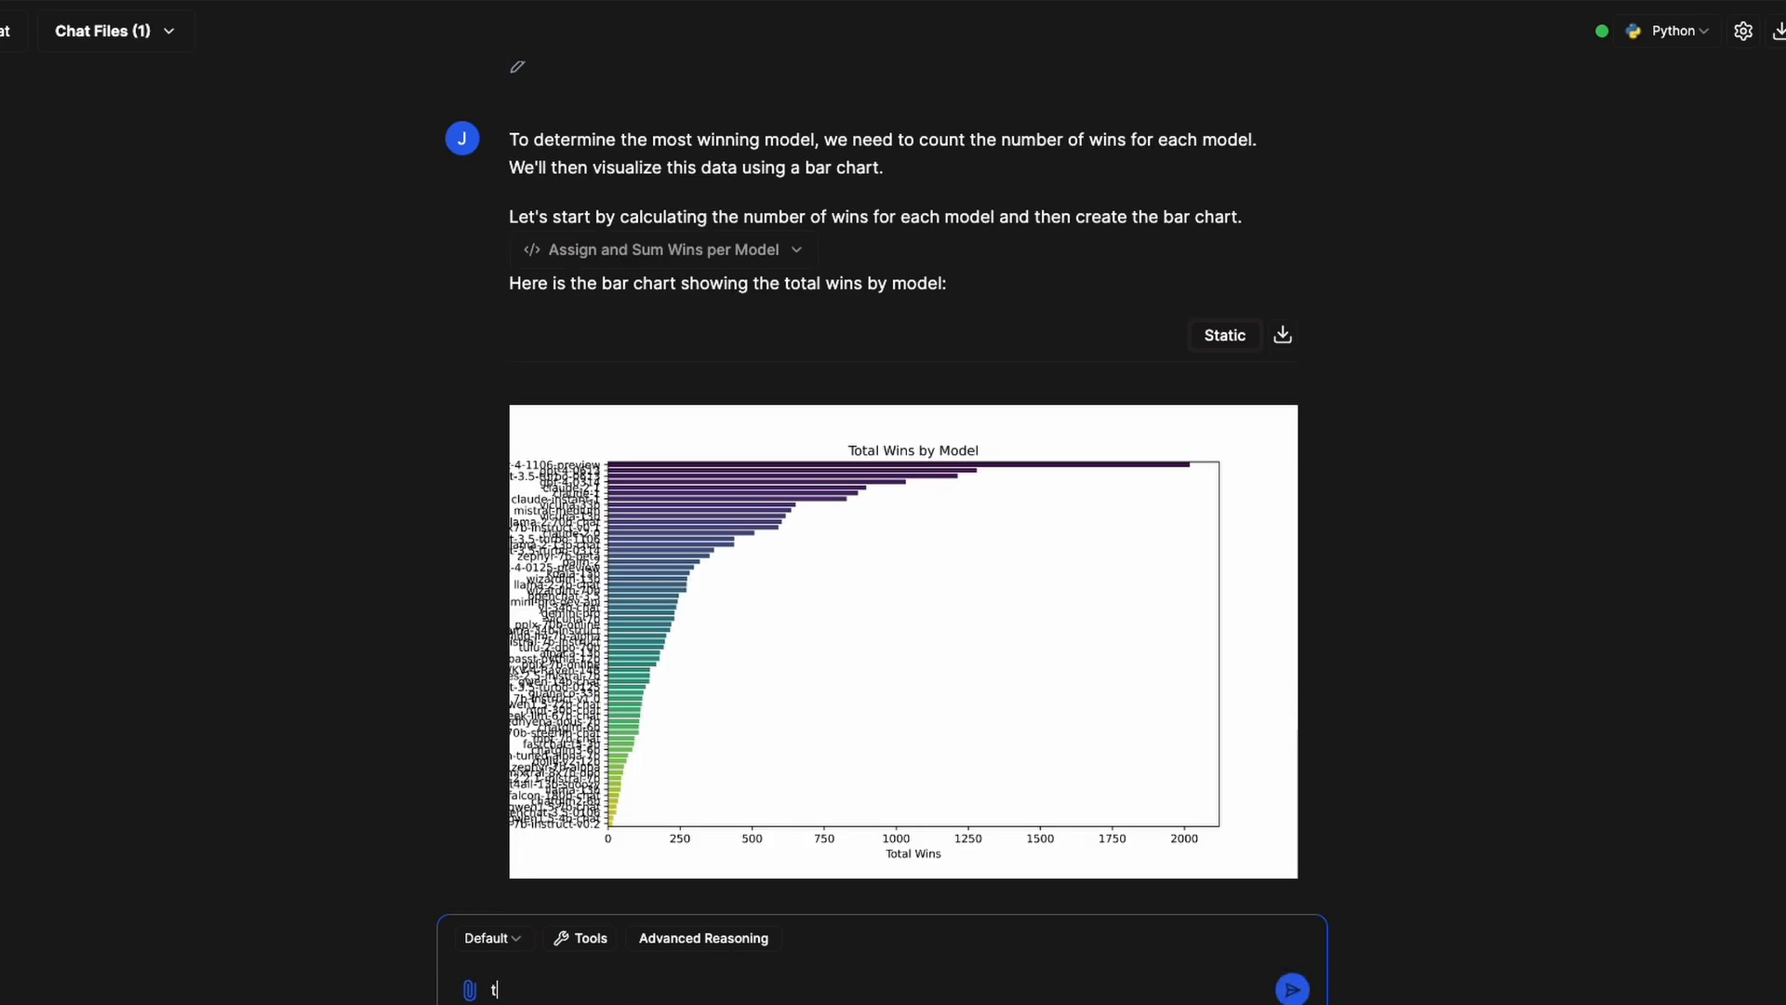
pyautogui.write('he y-axis int h')
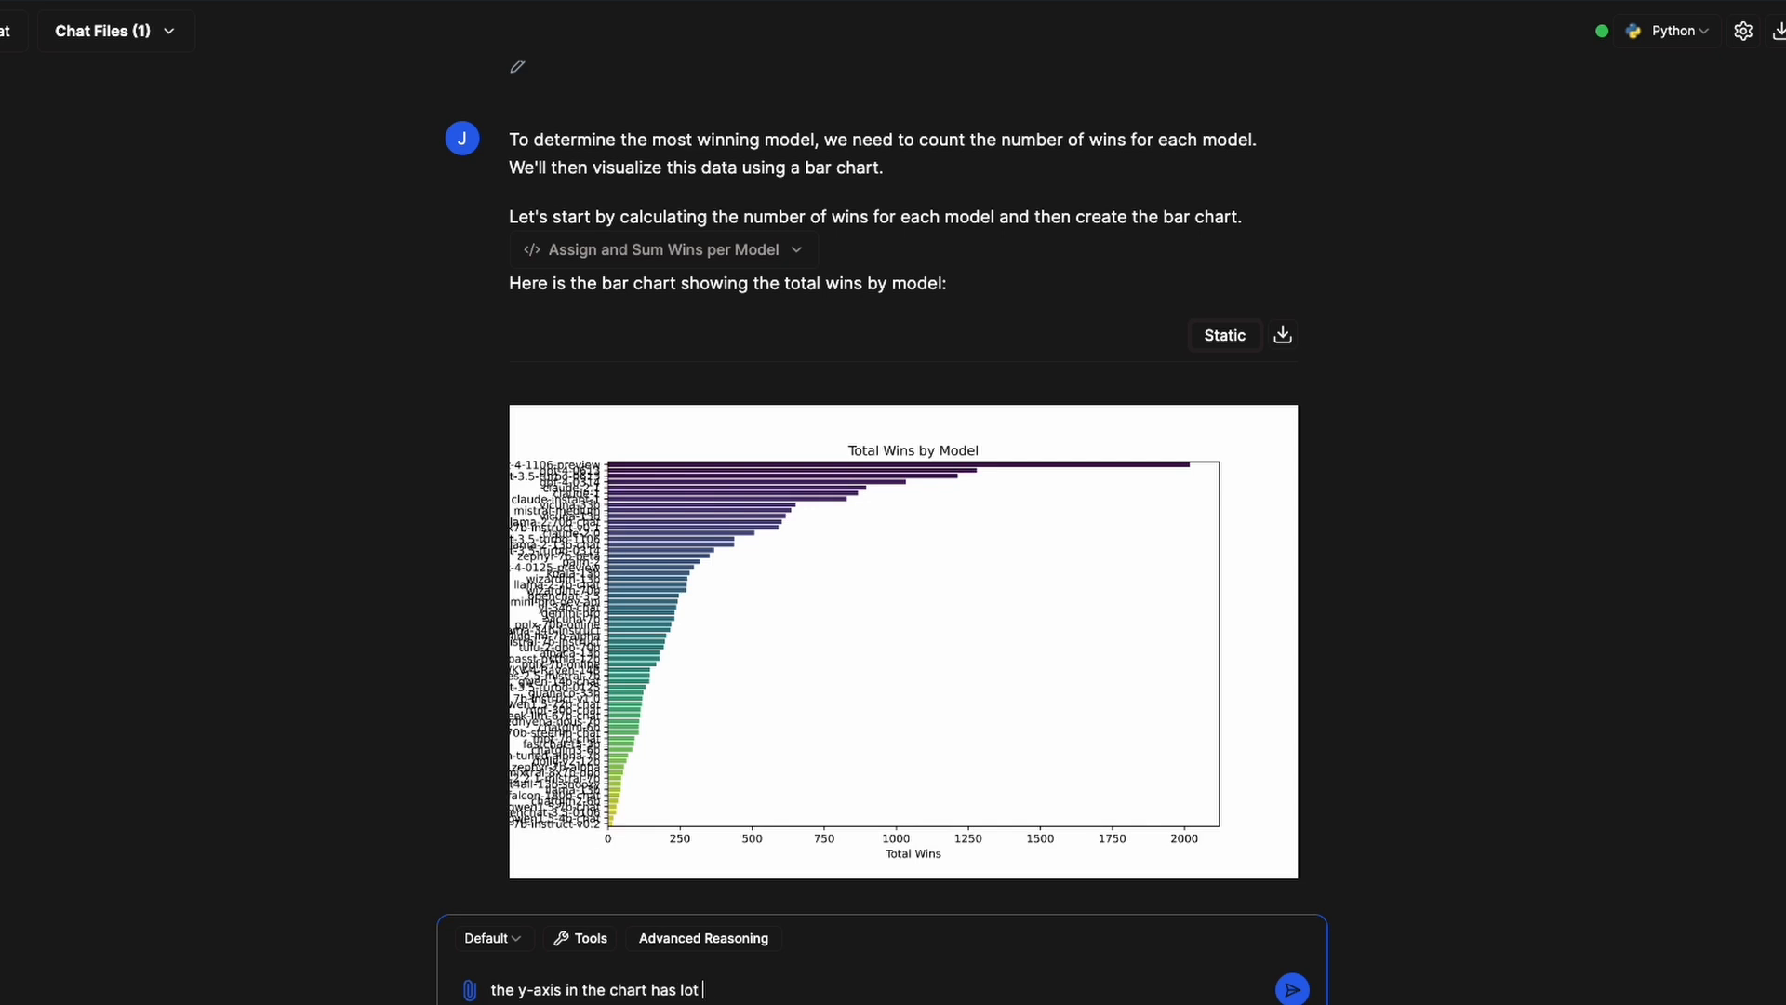
pyautogui.write('of overlap, perhaps reduce the number of models sh')
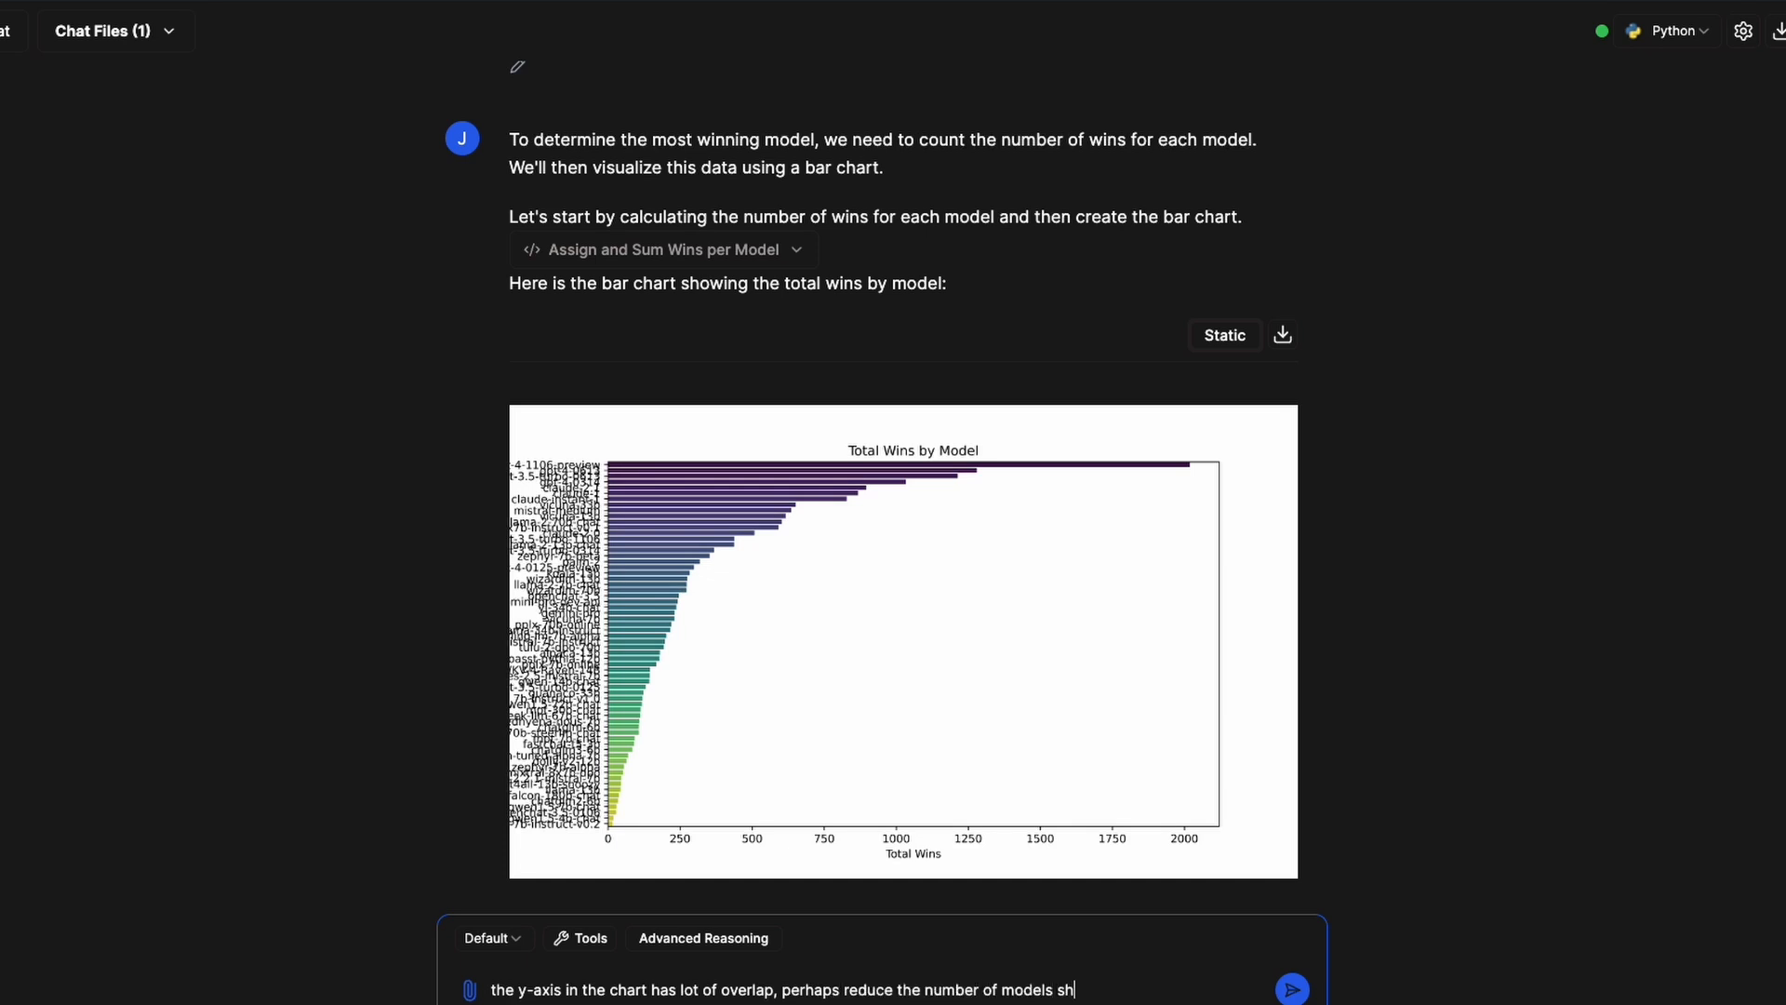
pyautogui.click(1291, 988)
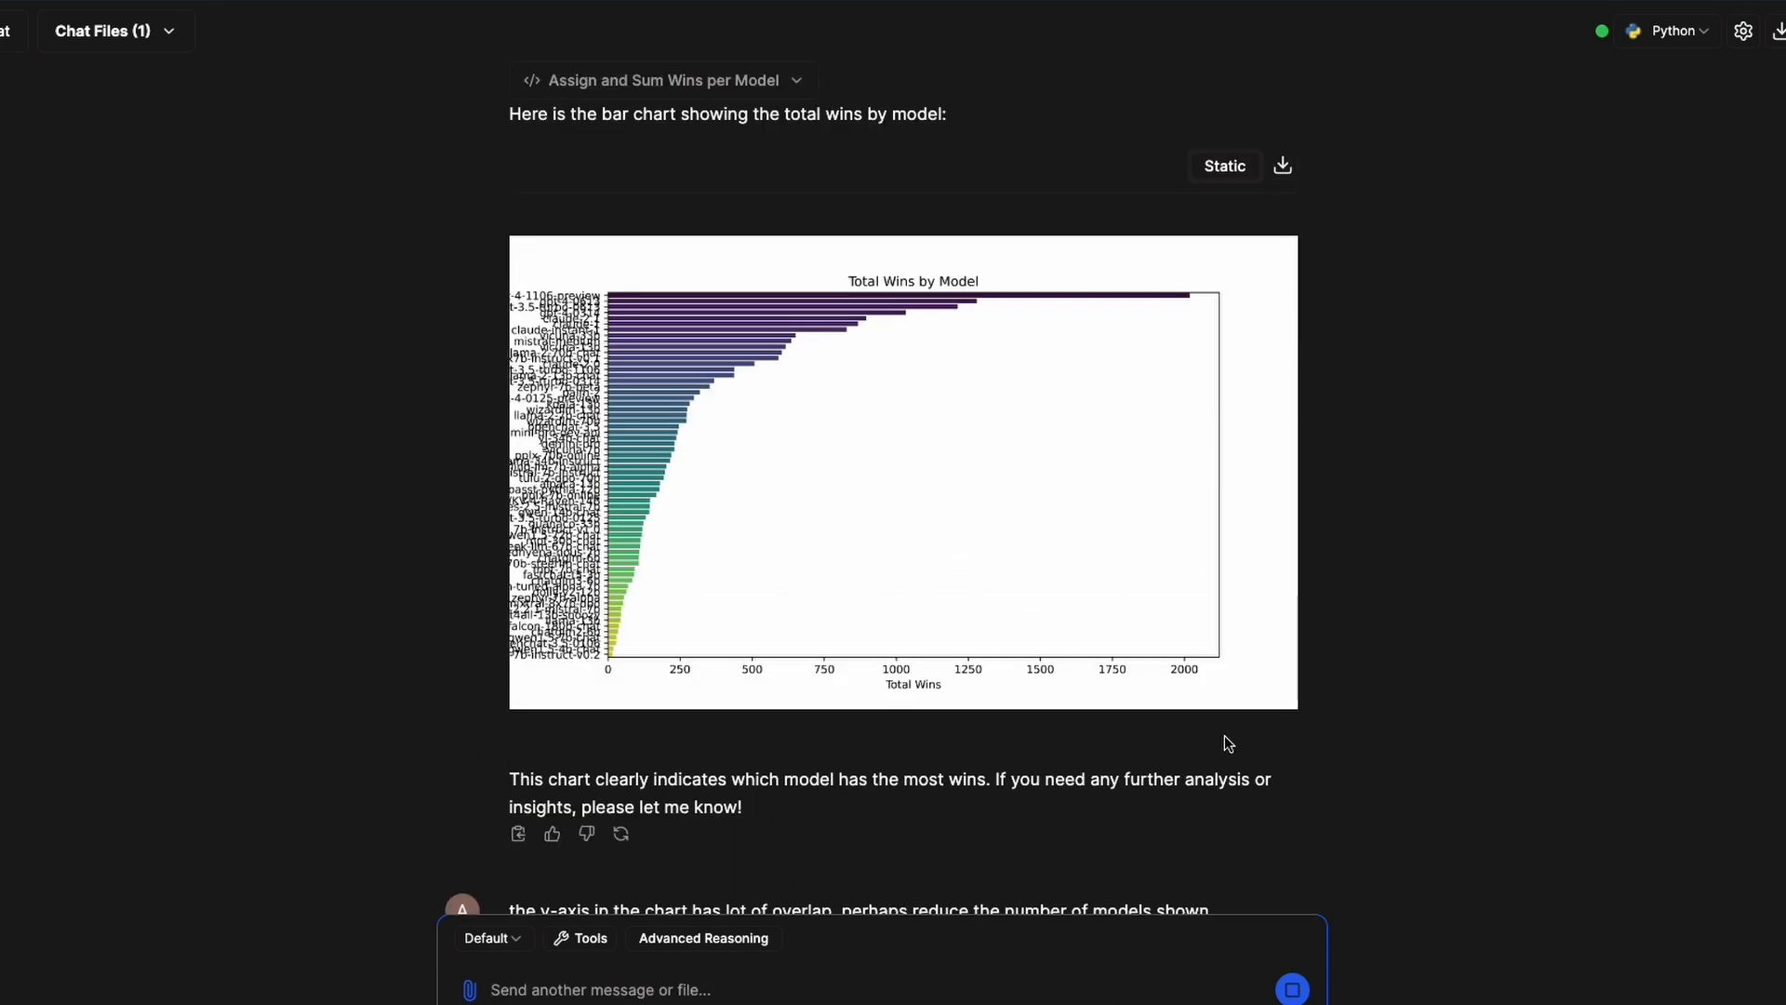
pyautogui.moveTo(729, 236)
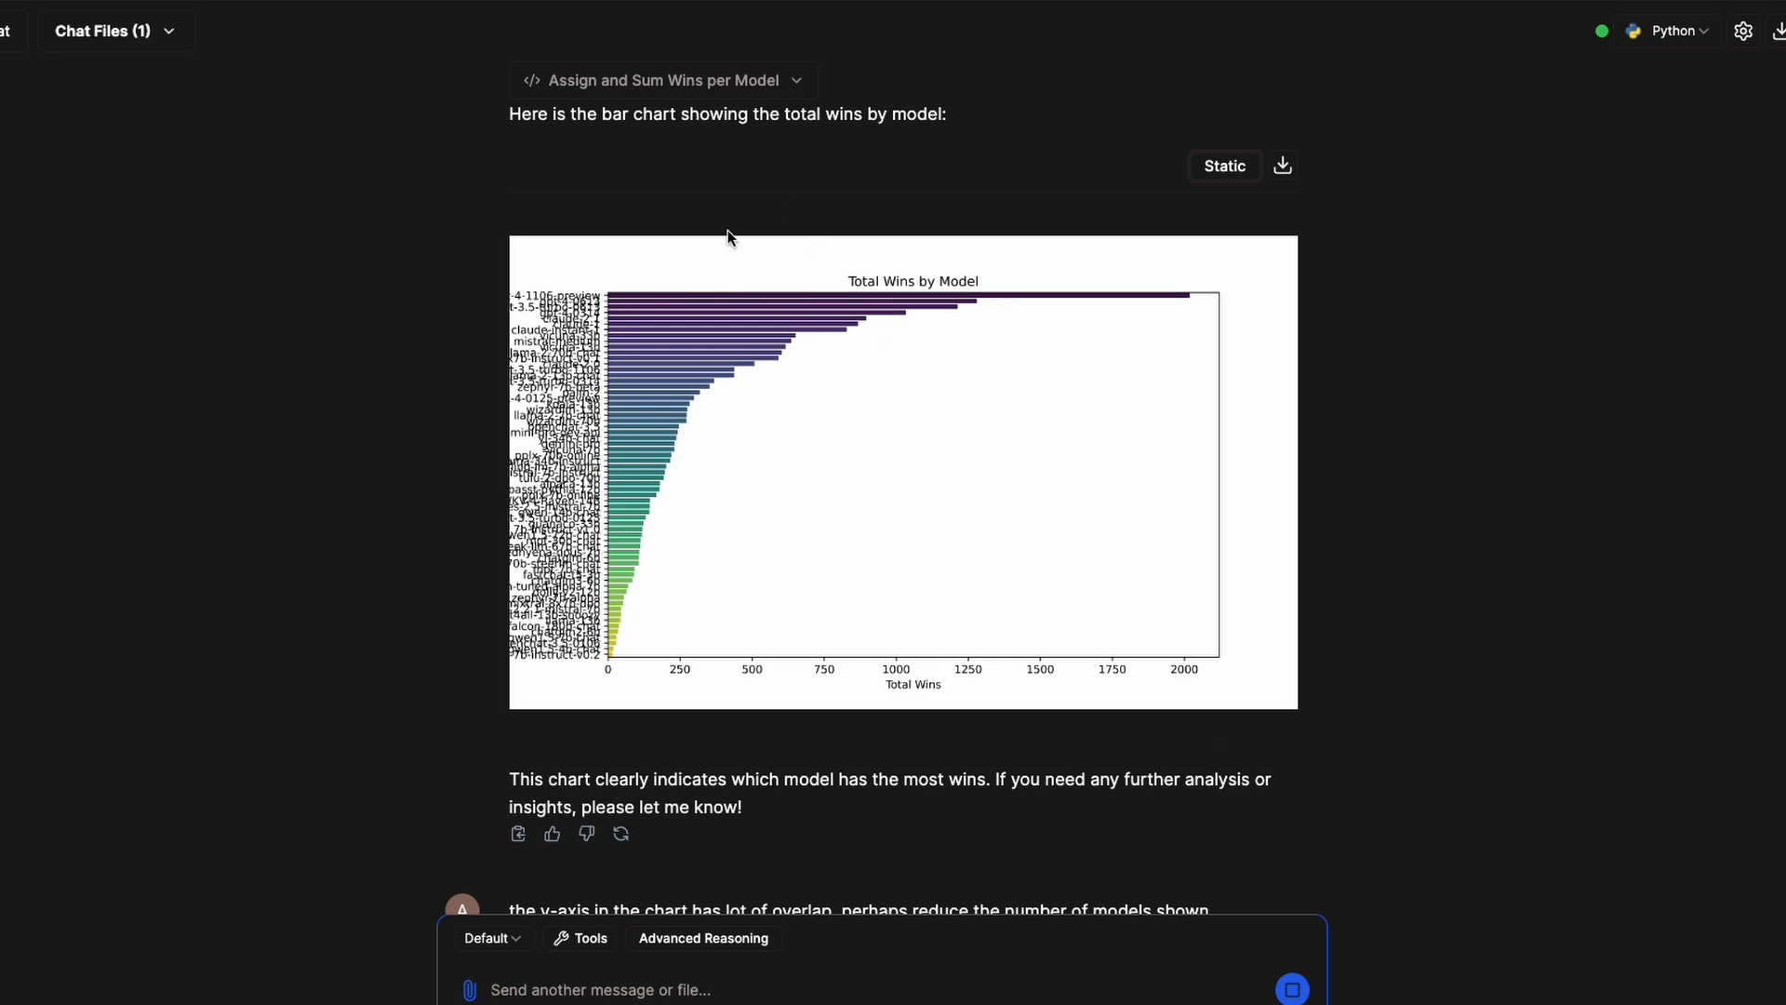
pyautogui.moveTo(575, 580)
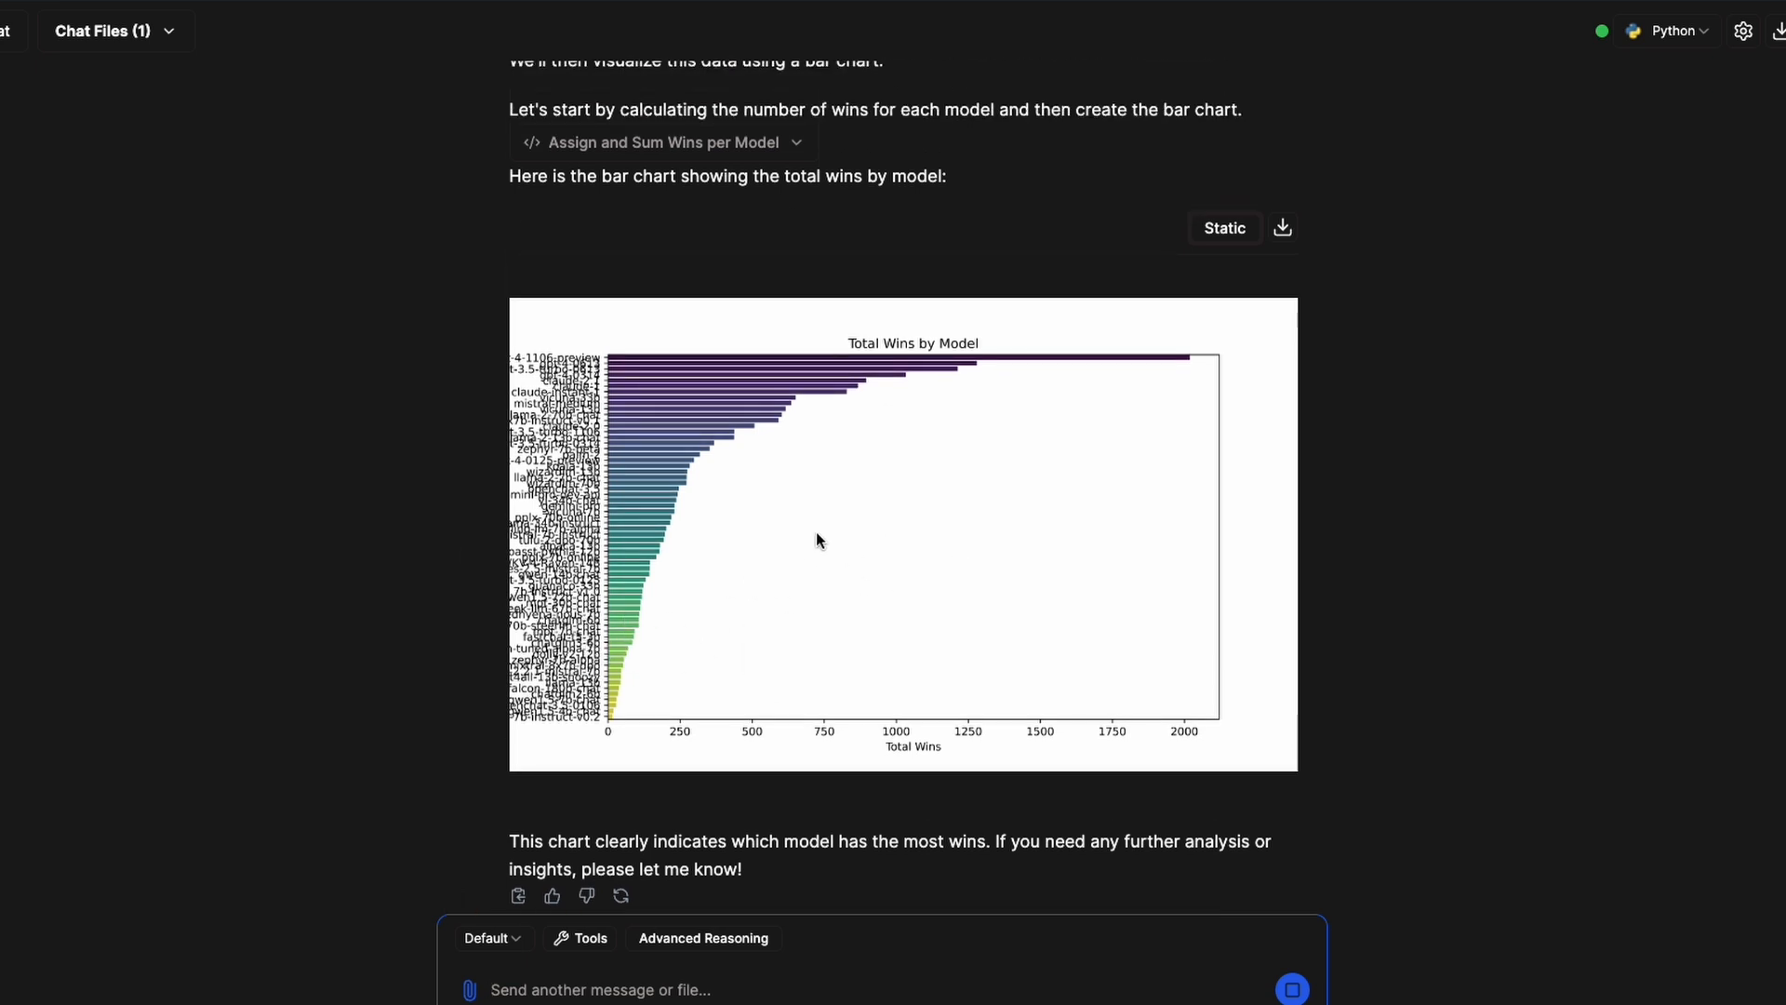
pyautogui.moveTo(1003, 575)
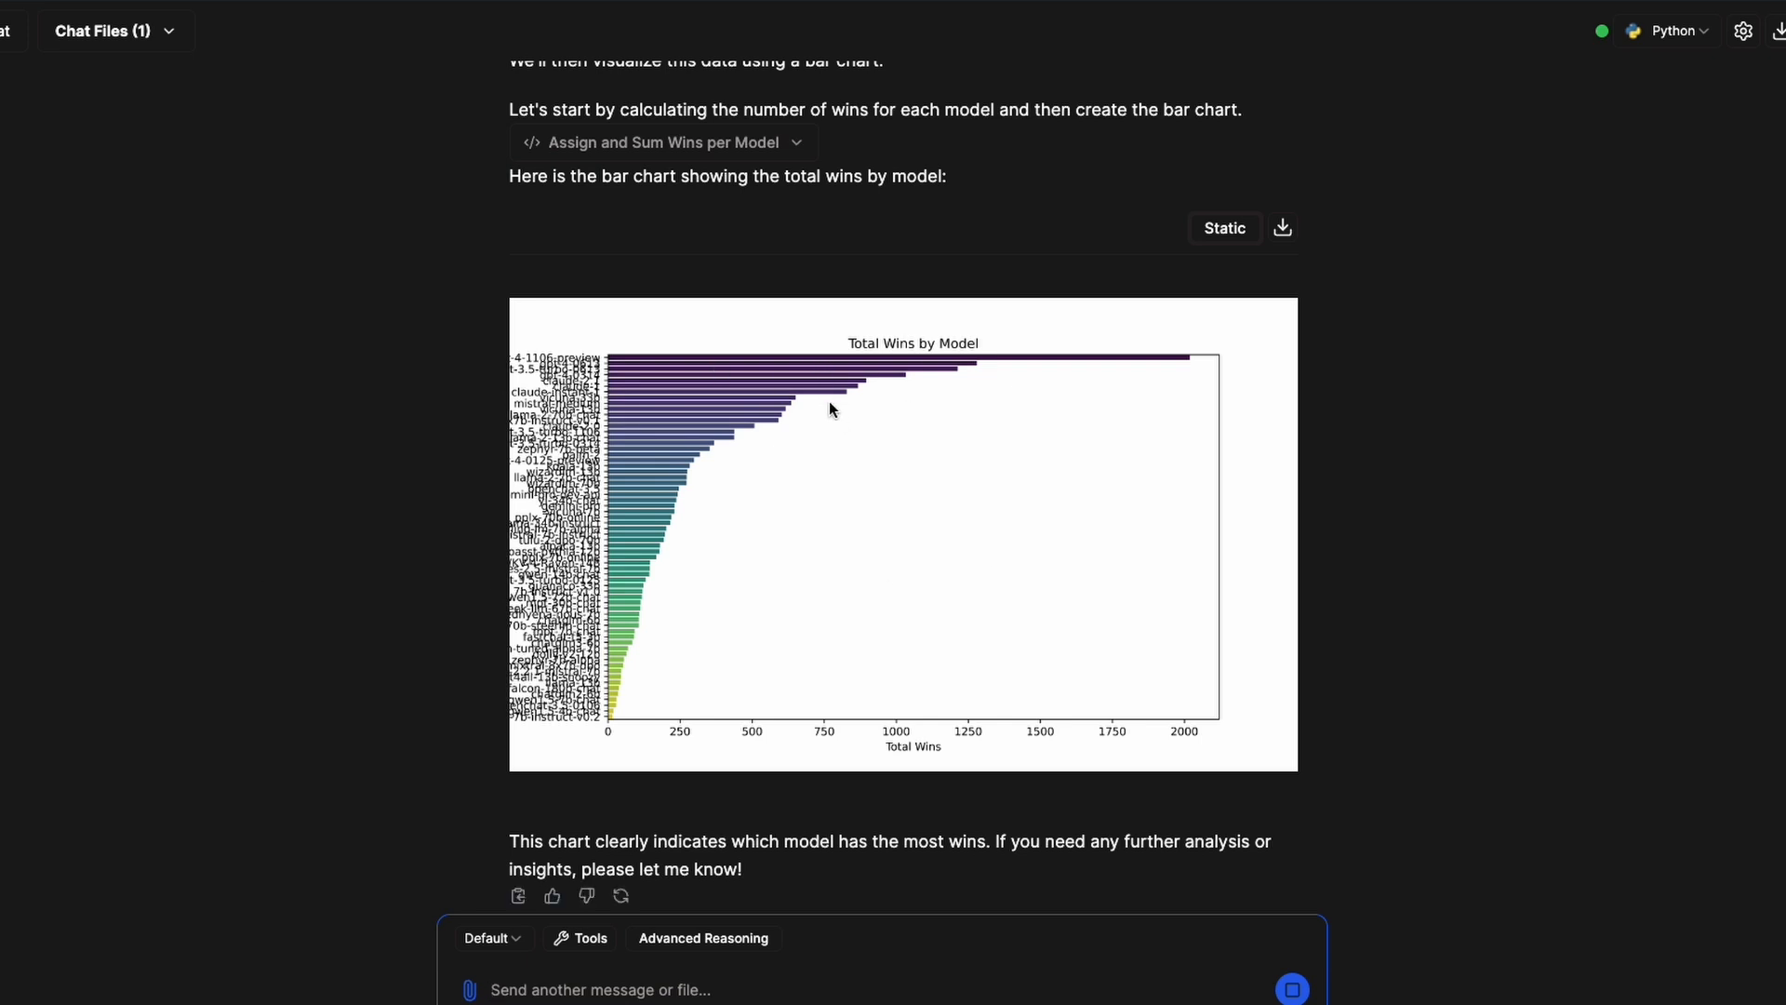
pyautogui.moveTo(804, 538)
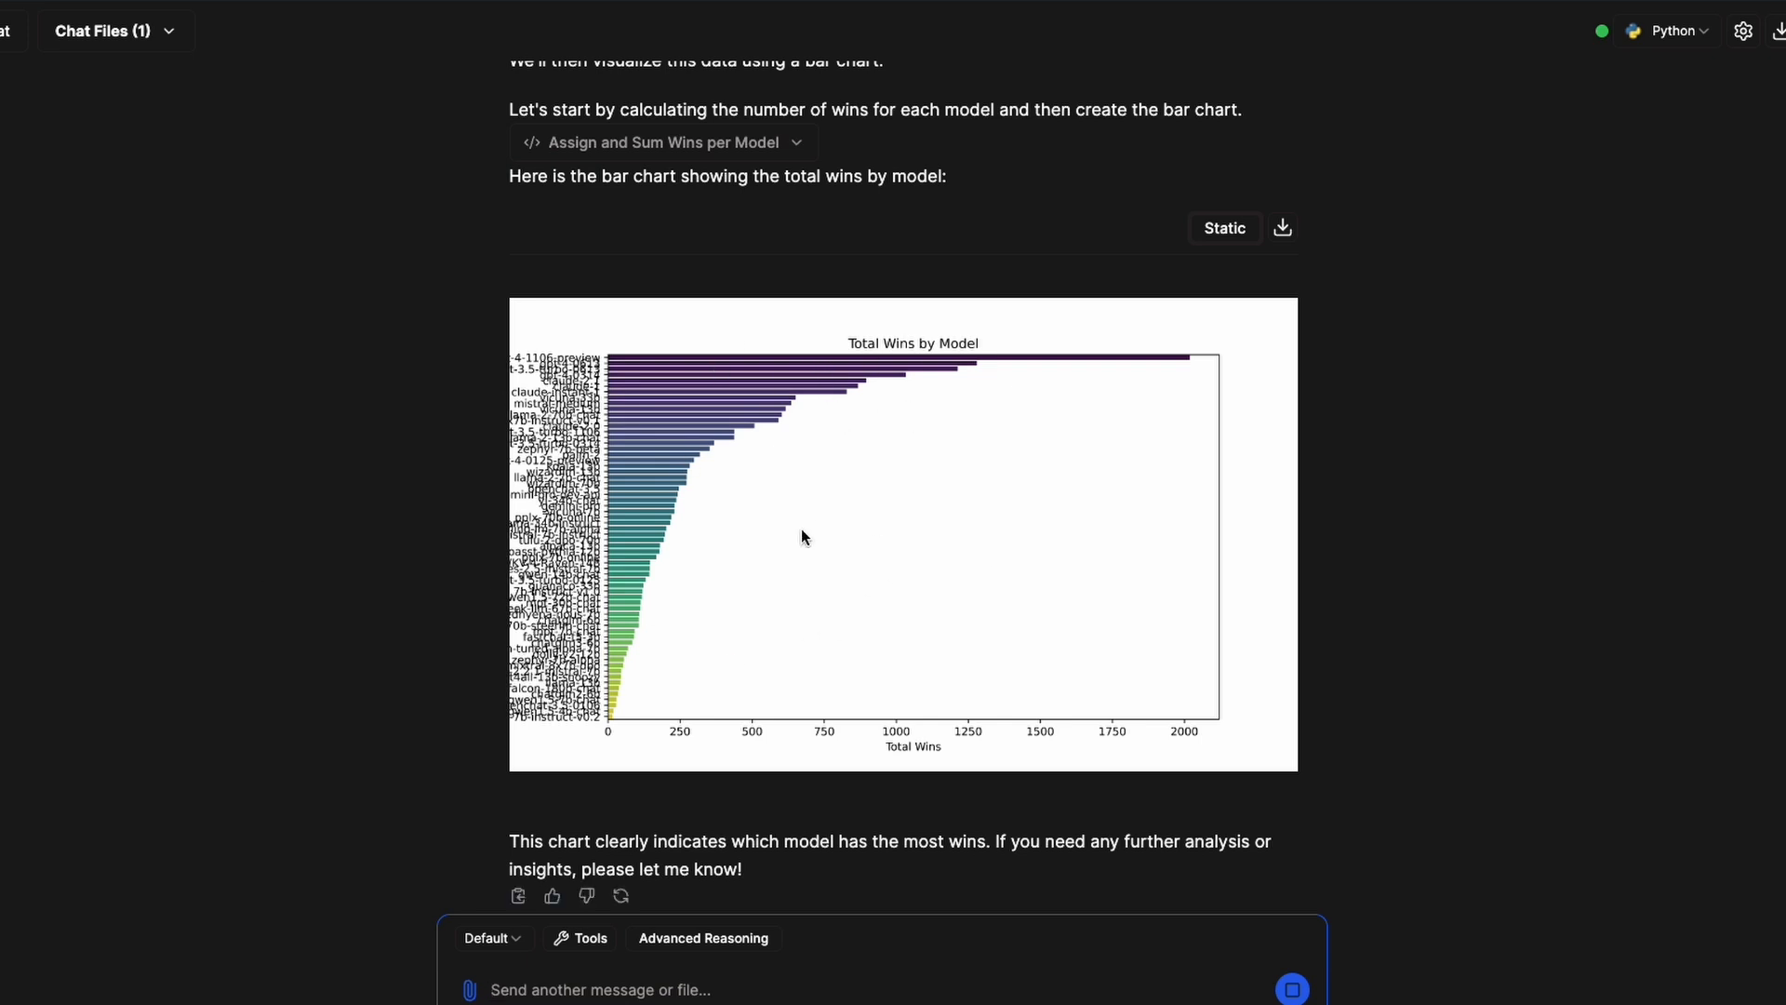
pyautogui.moveTo(800, 541)
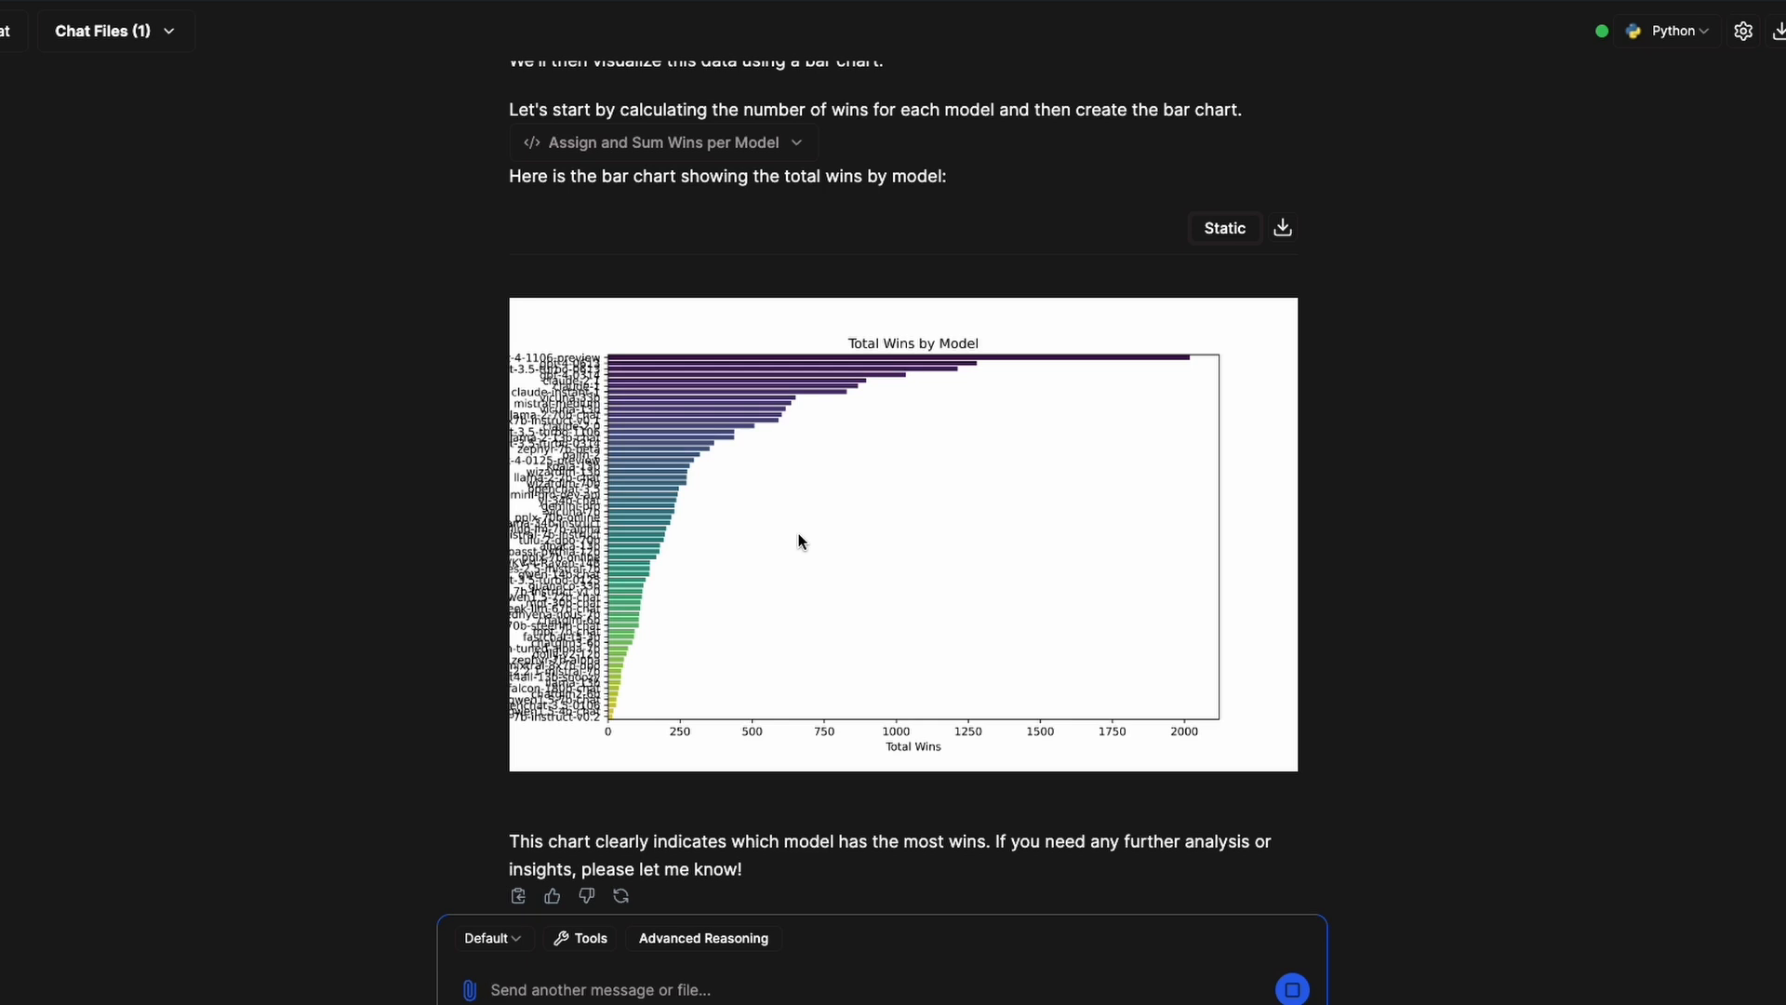
pyautogui.moveTo(657, 325)
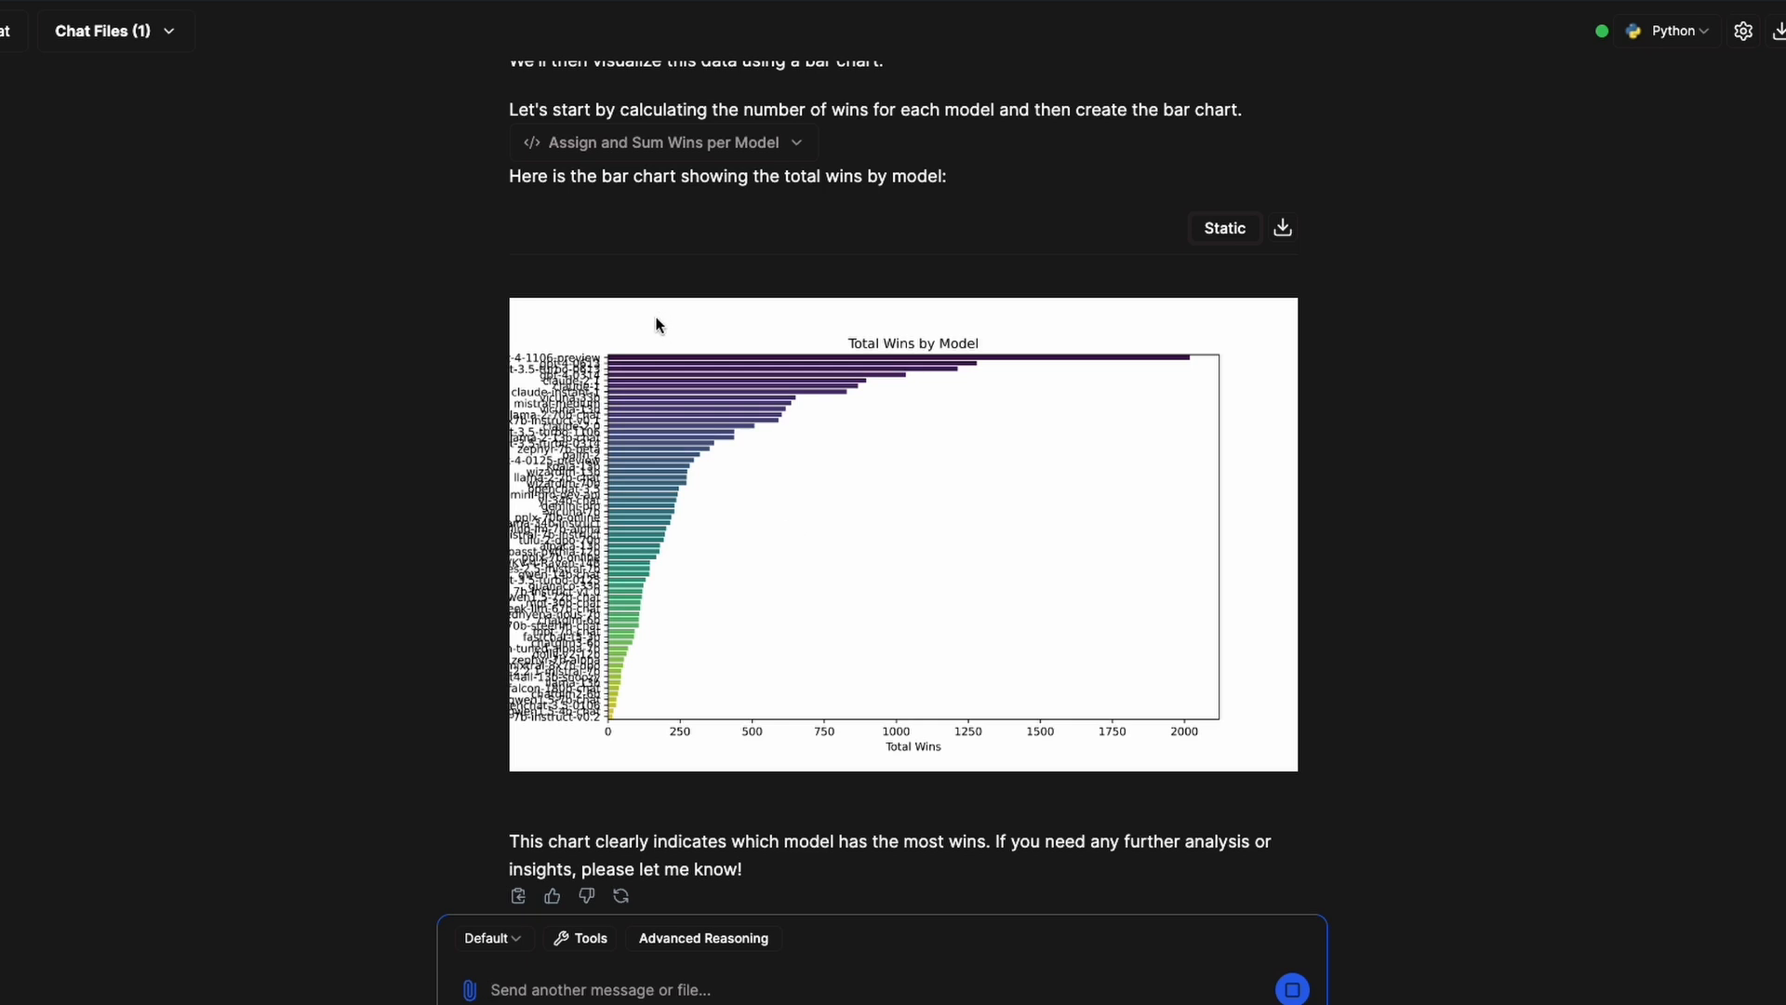
pyautogui.moveTo(578, 635)
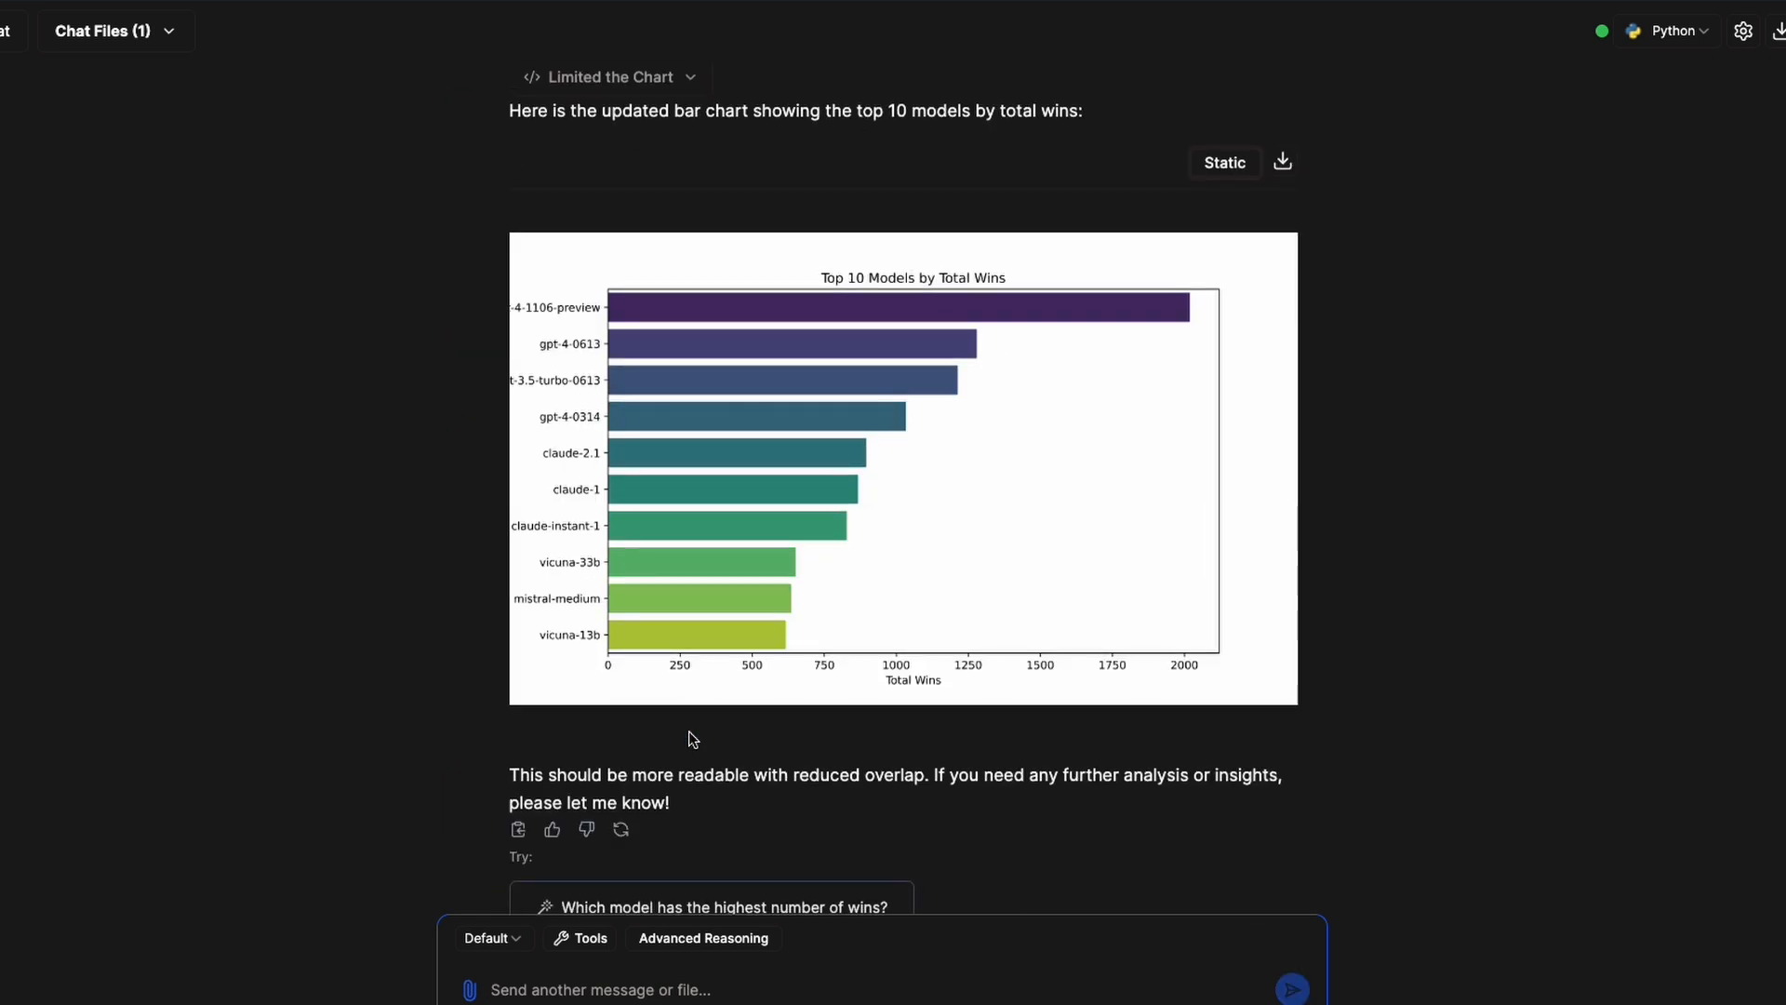
pyautogui.moveTo(504, 389)
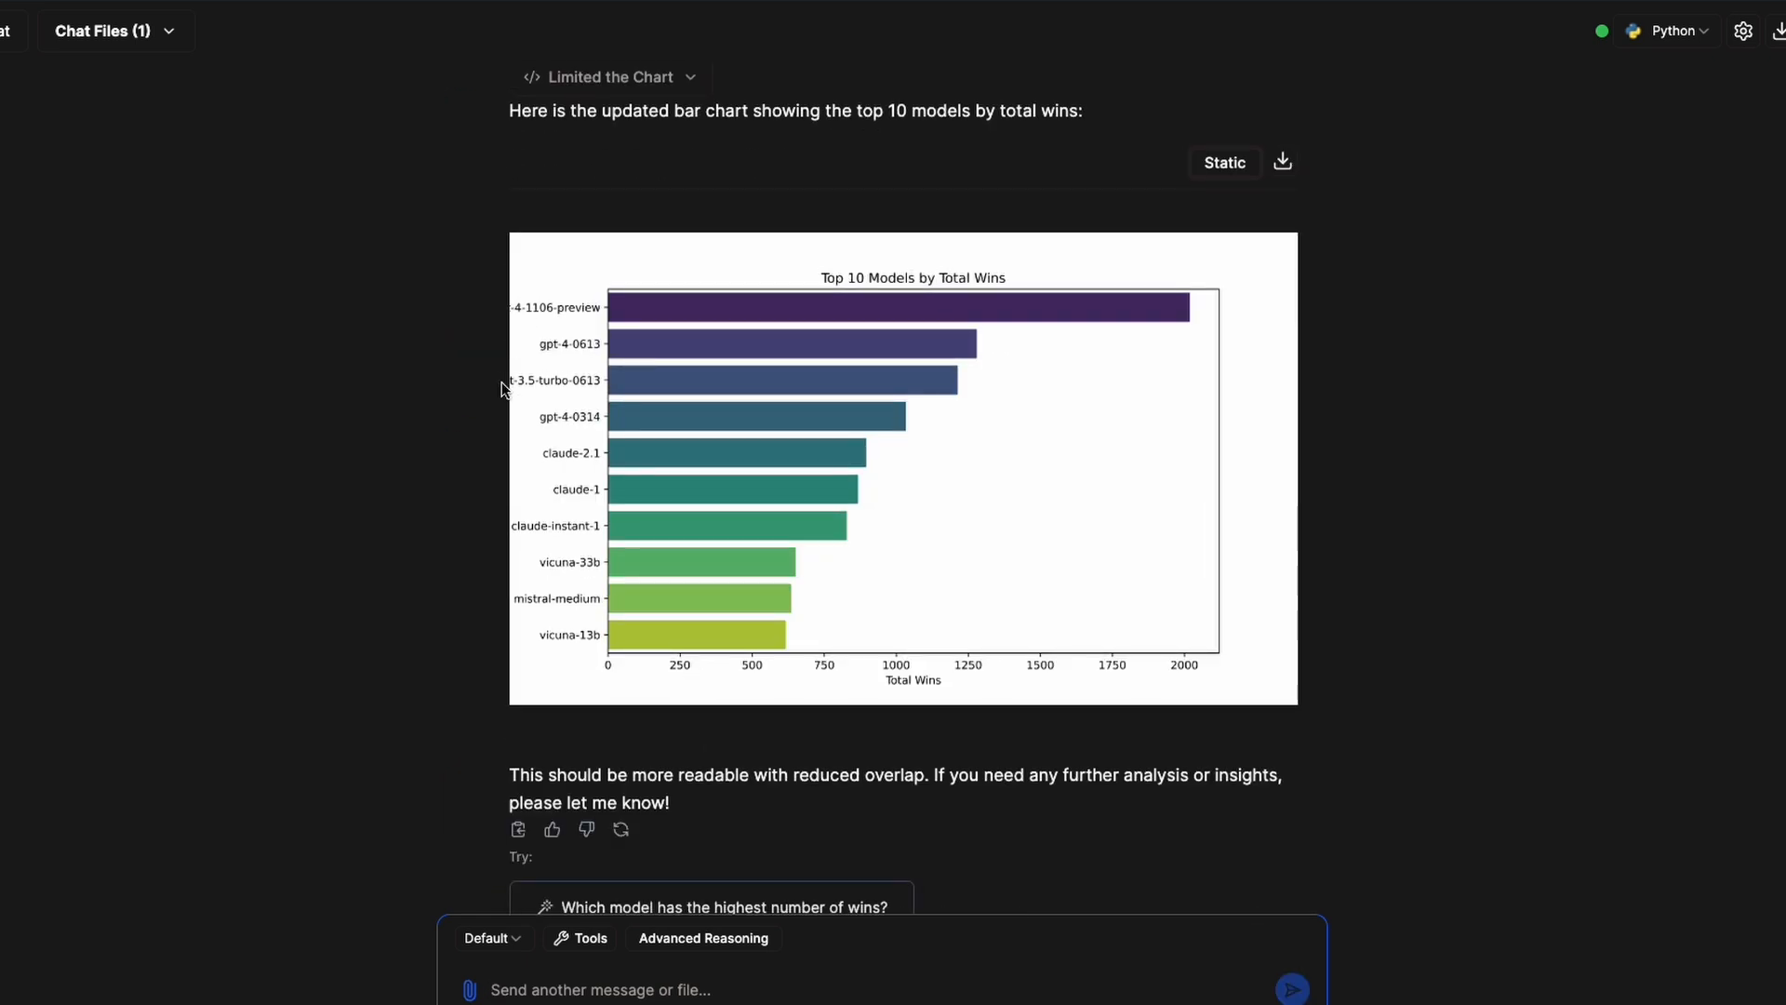
pyautogui.moveTo(1048, 398)
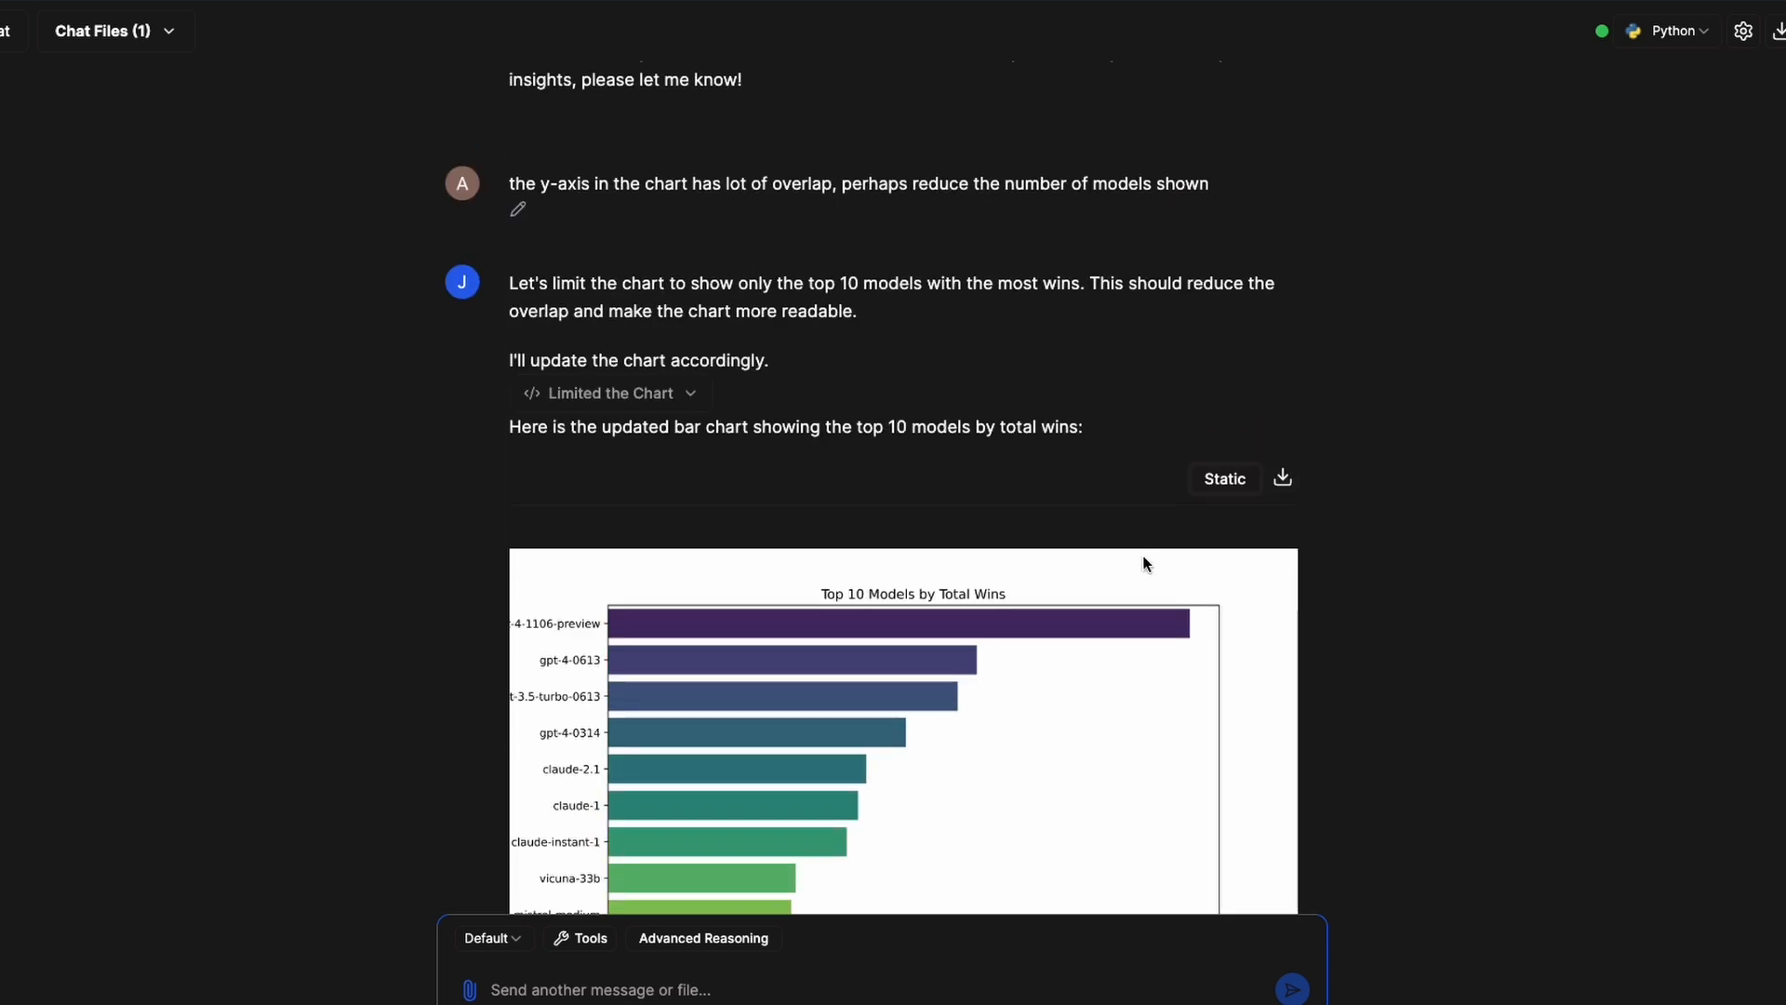
pyautogui.moveTo(1150, 564)
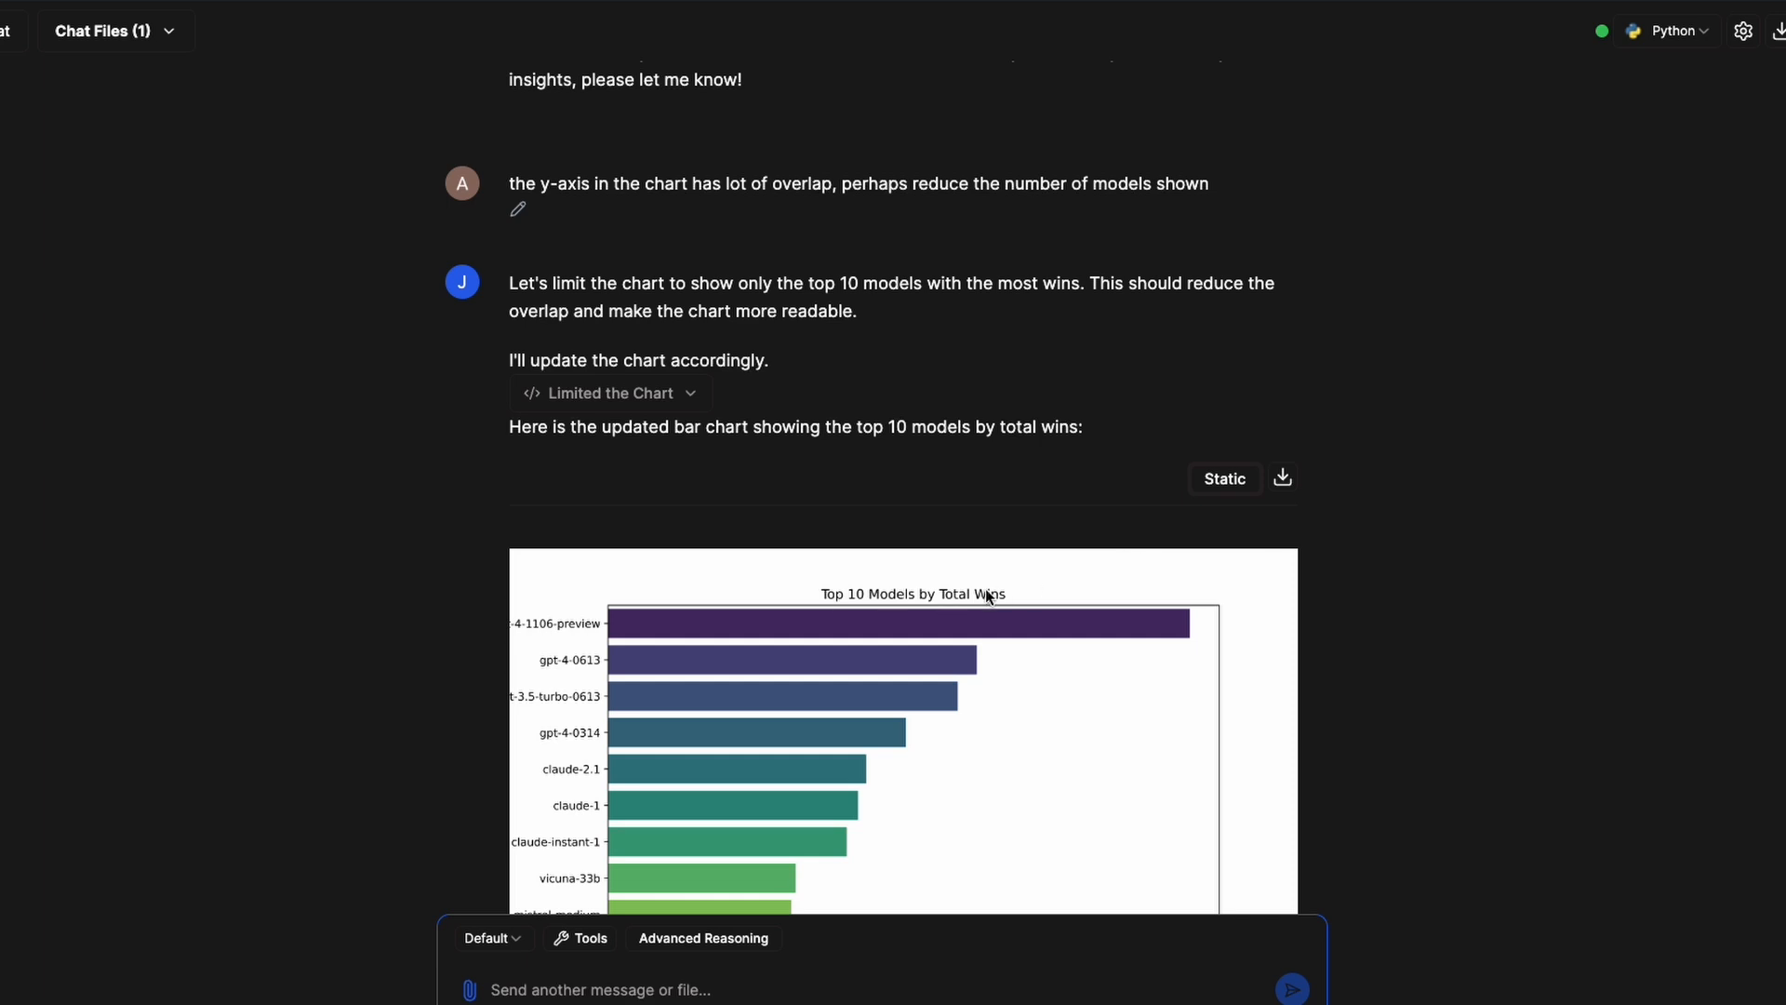
# Scroll through the updated Top 10 Models by Total Wins bar chart.
pyautogui.scroll(-3)
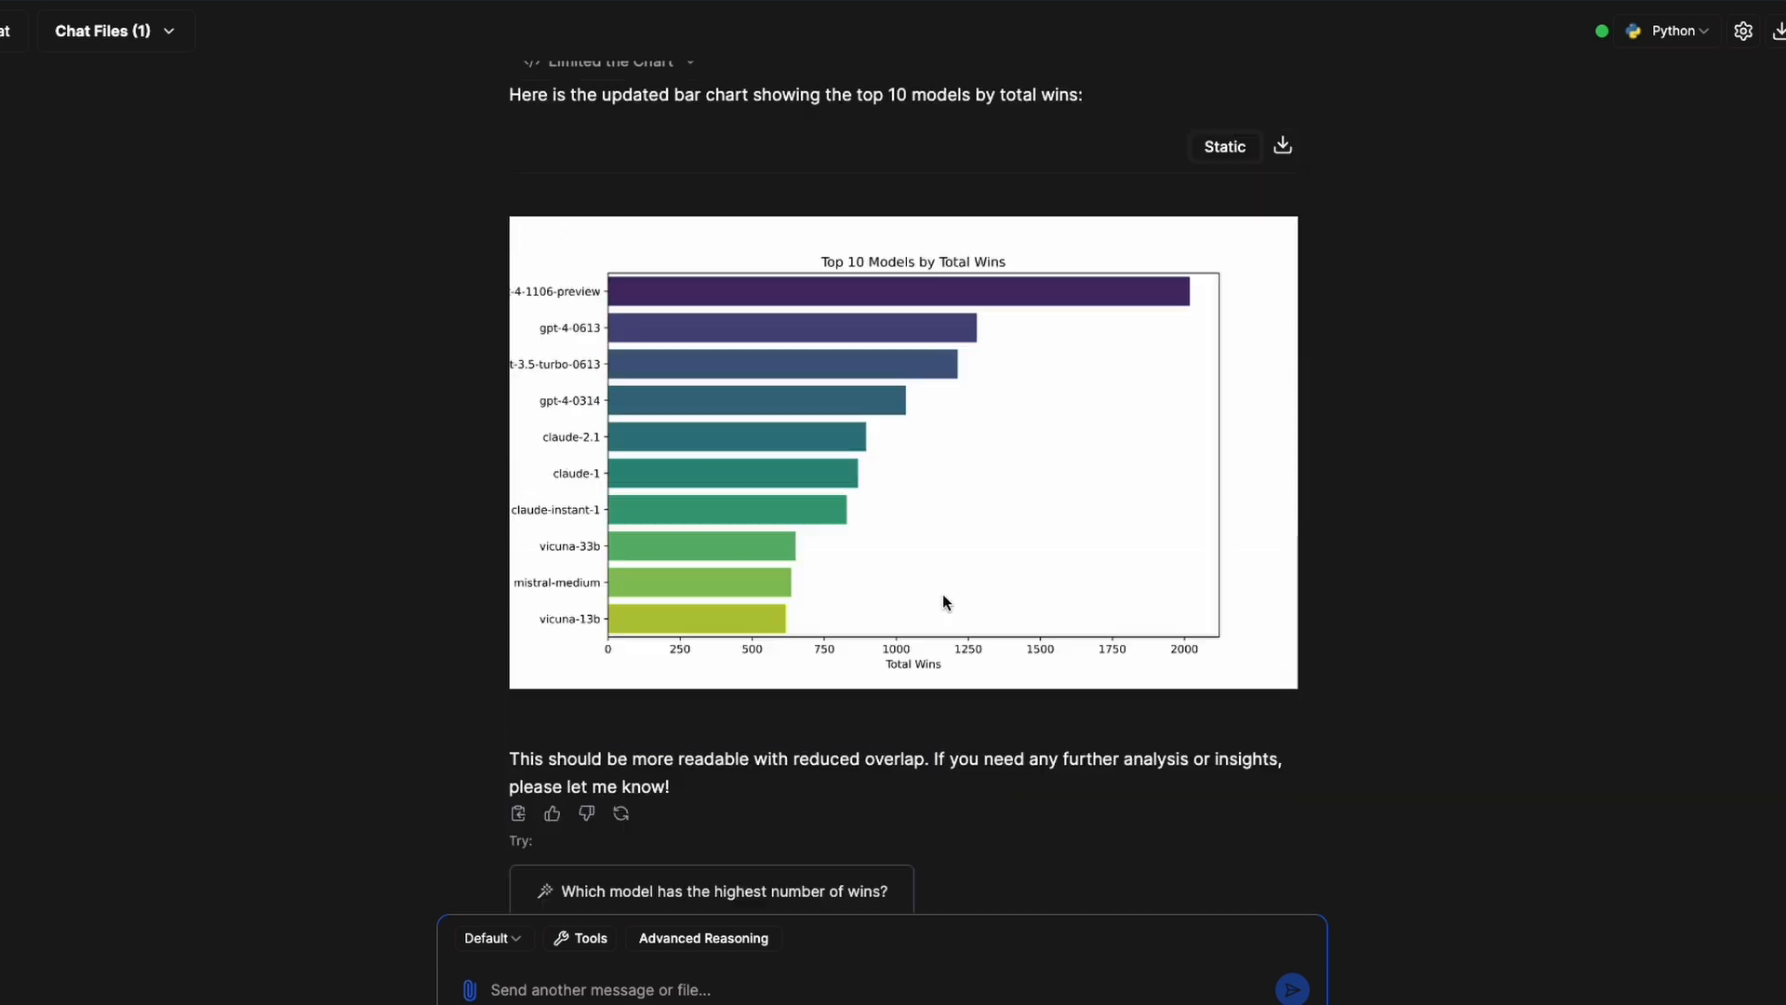
pyautogui.scroll(-3)
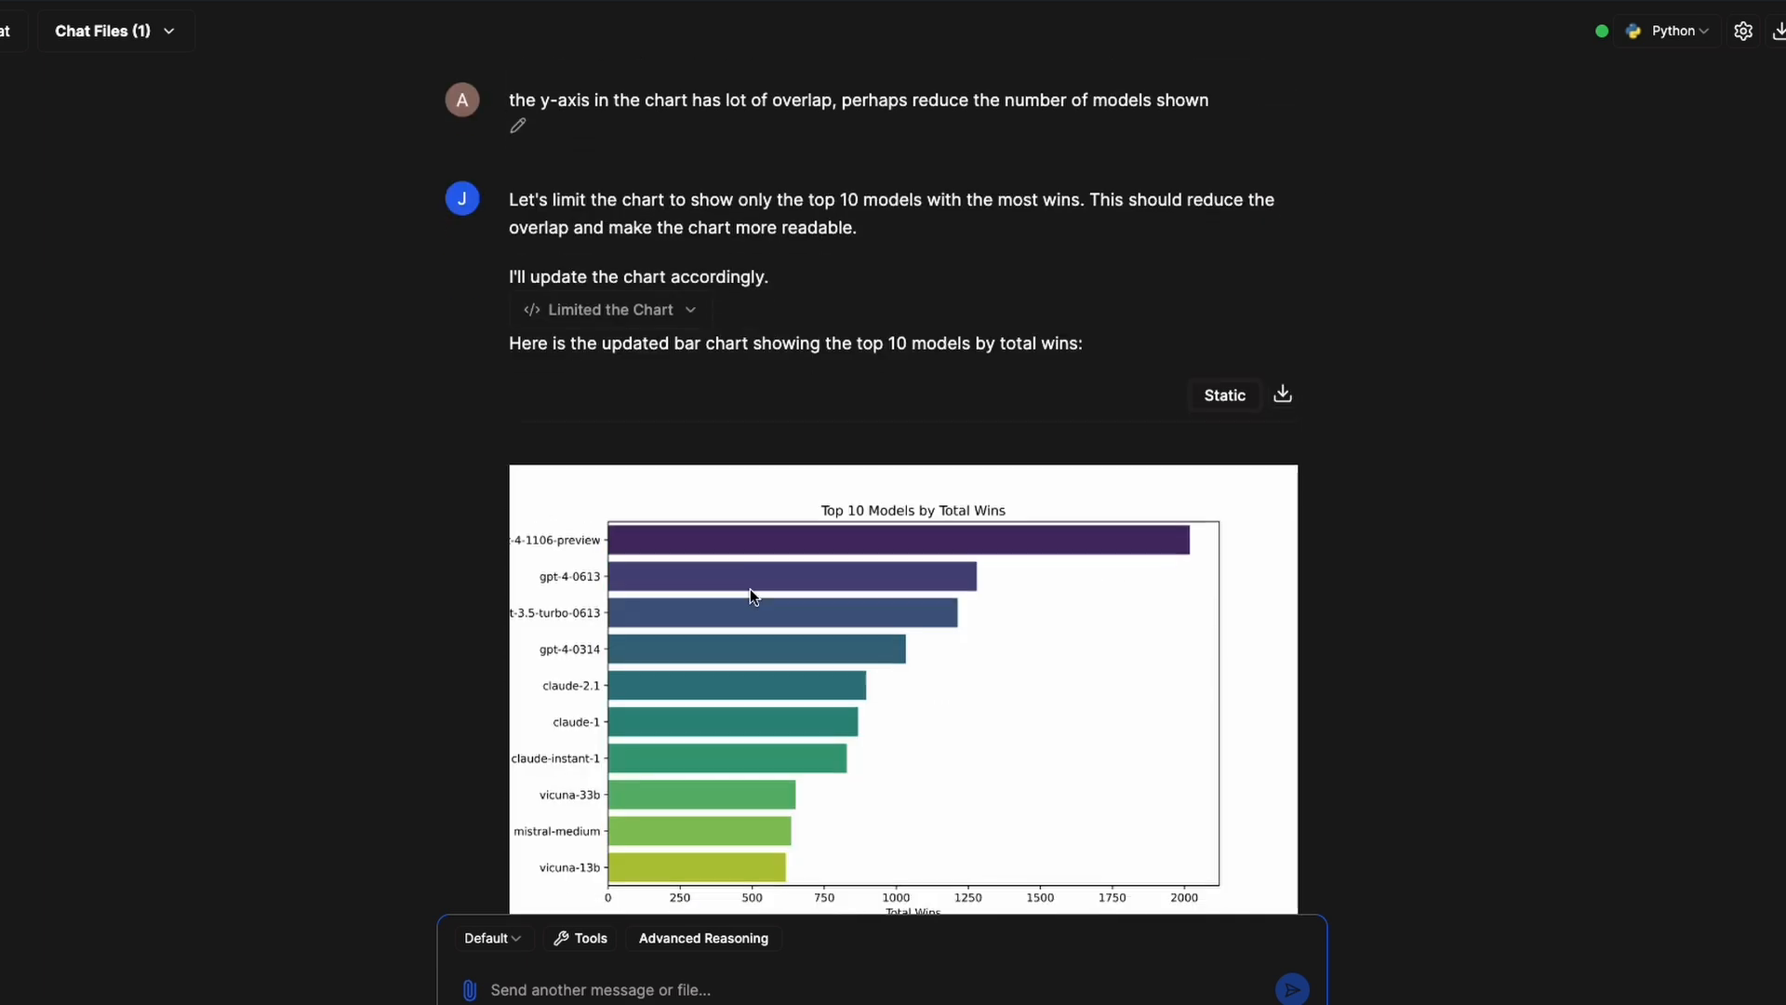
pyautogui.scroll(-3)
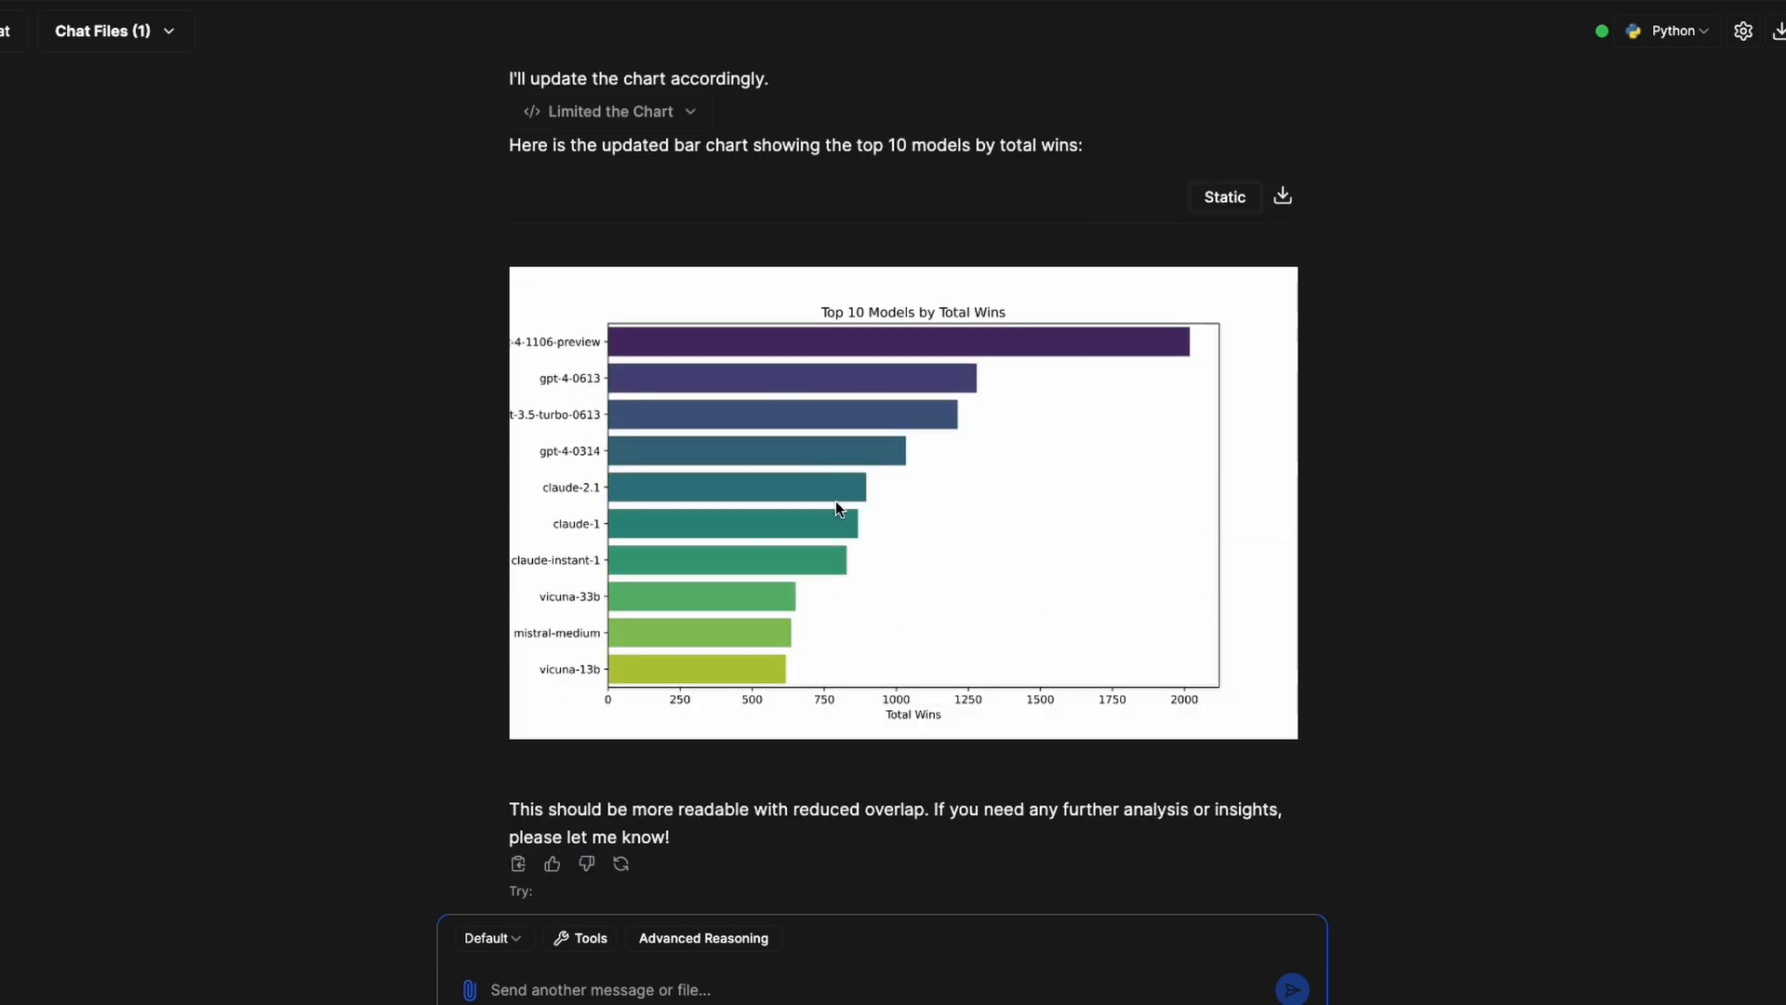
pyautogui.scroll(-3)
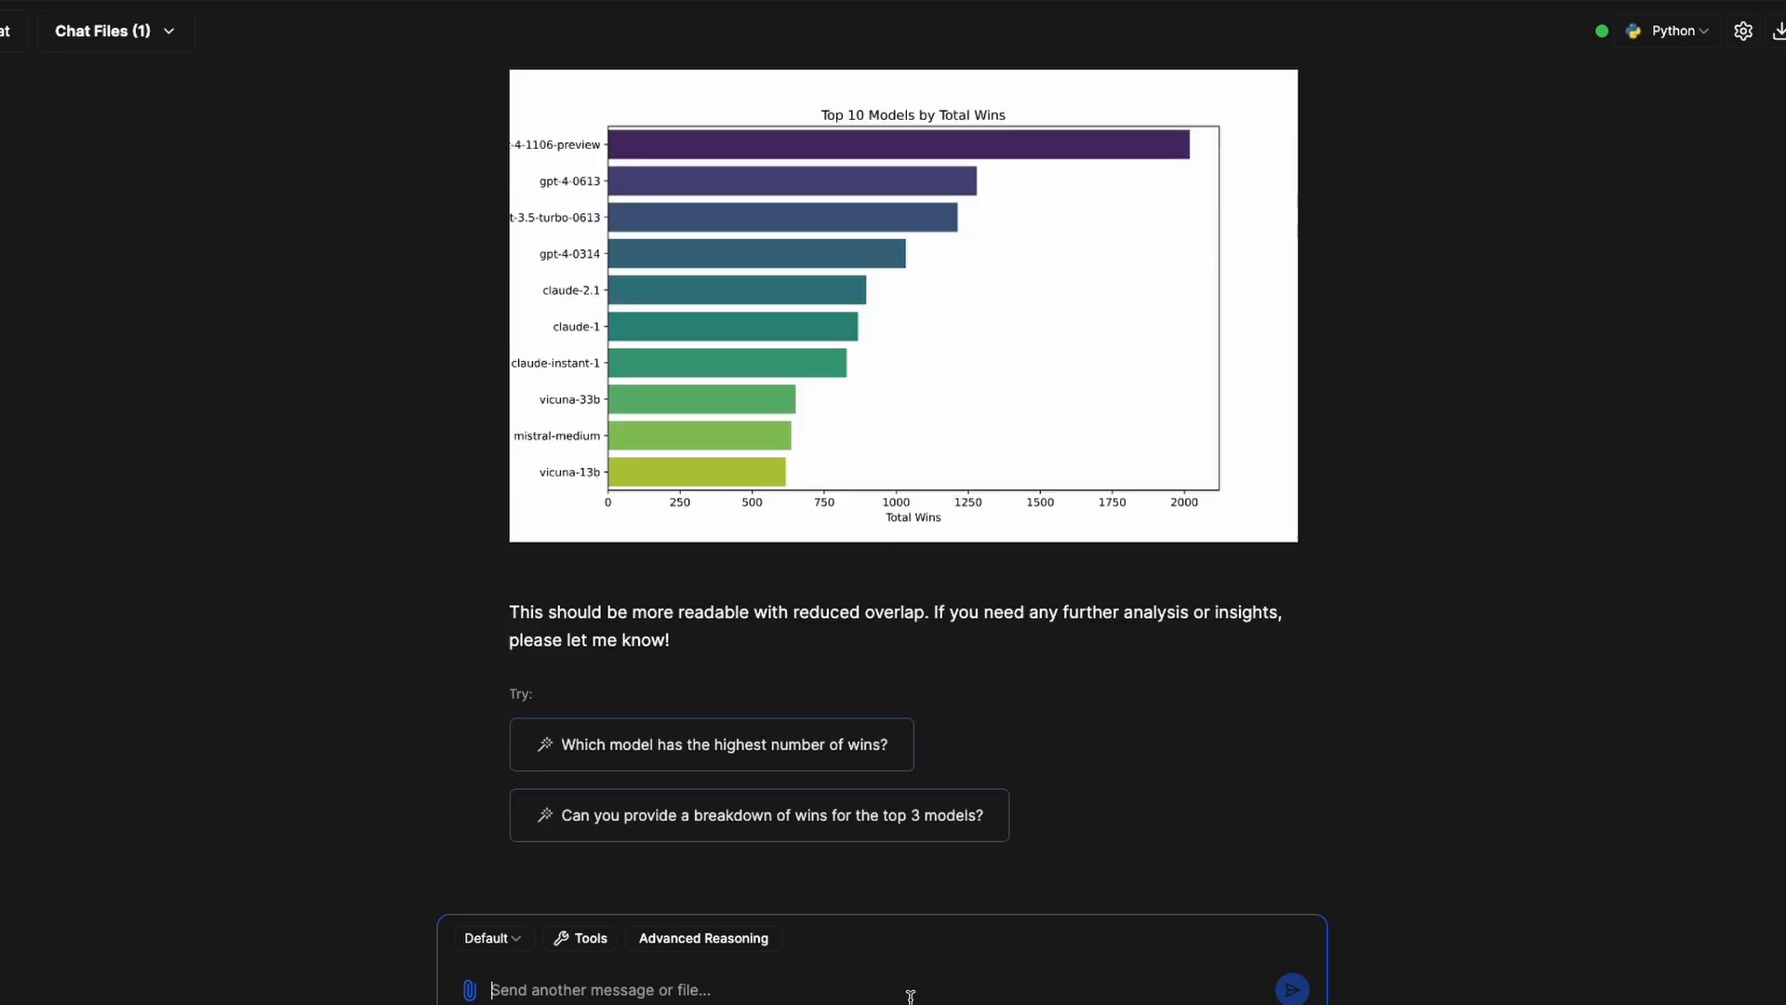
# Ask whether a statistical model can predict if a response like "hello" or "I can't answer" wins, and read the TF-IDF plan.
pyautogui.write('can you bju')
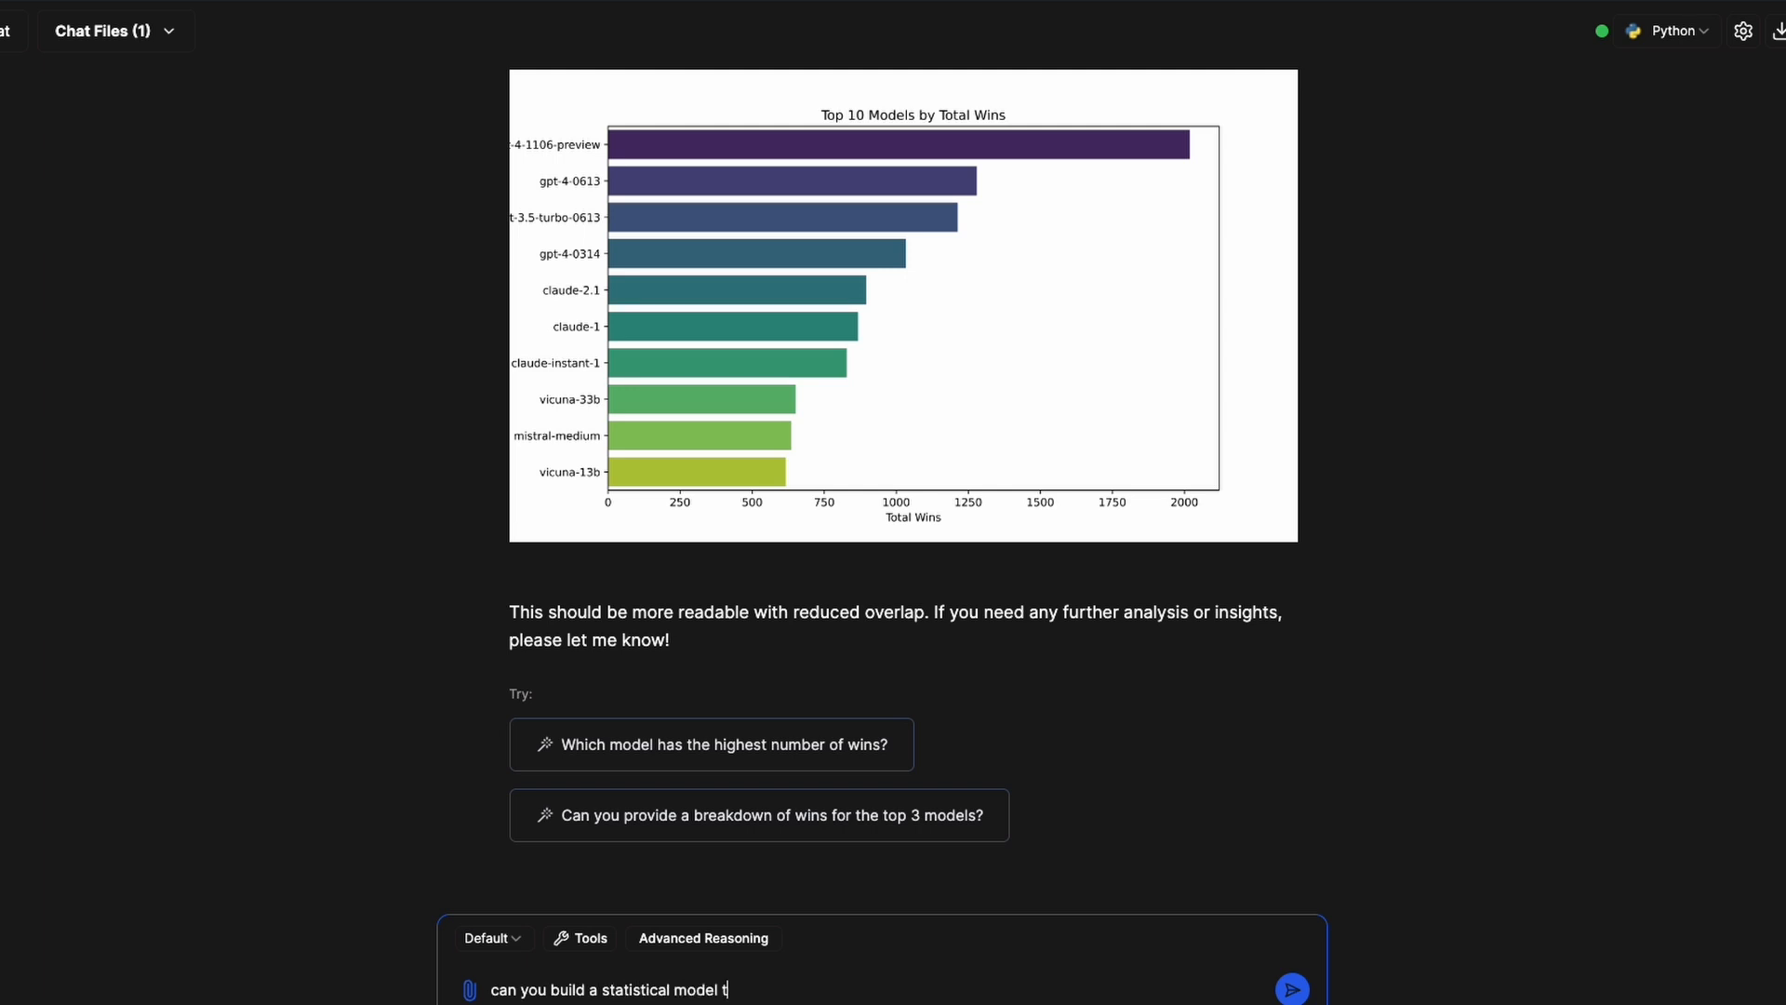
pyautogui.write('o predict if a given respnse')
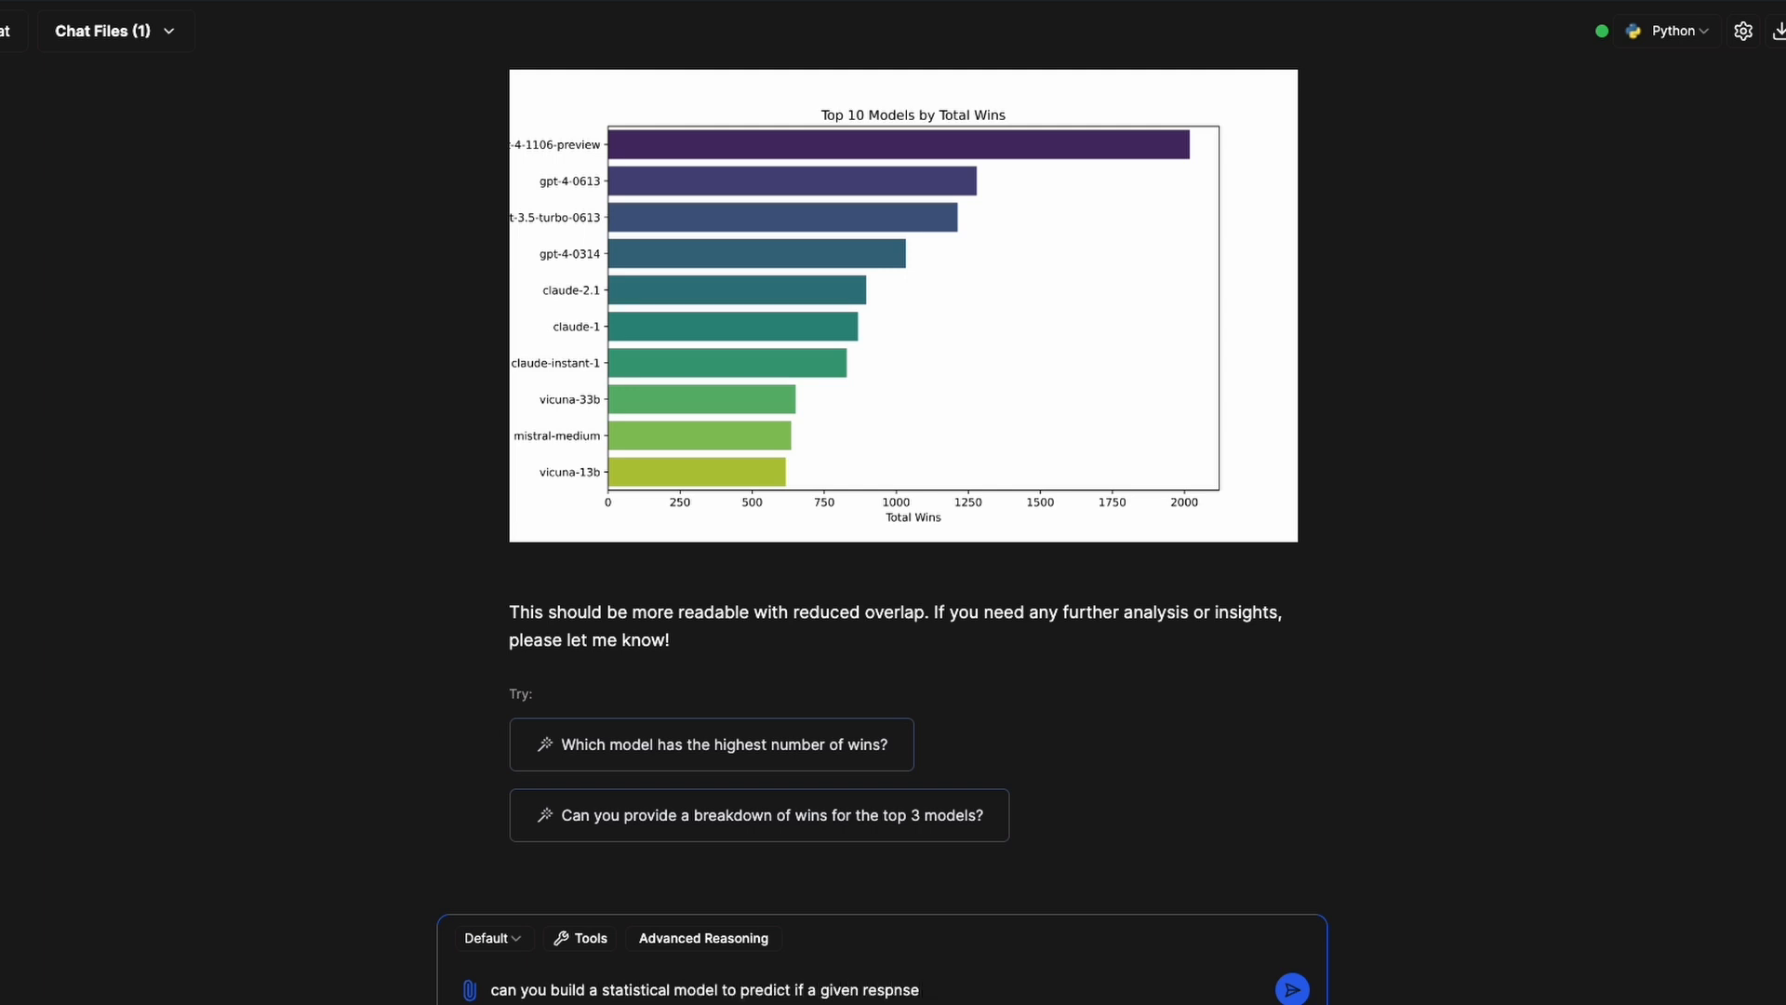
pyautogui.write('like "hello')
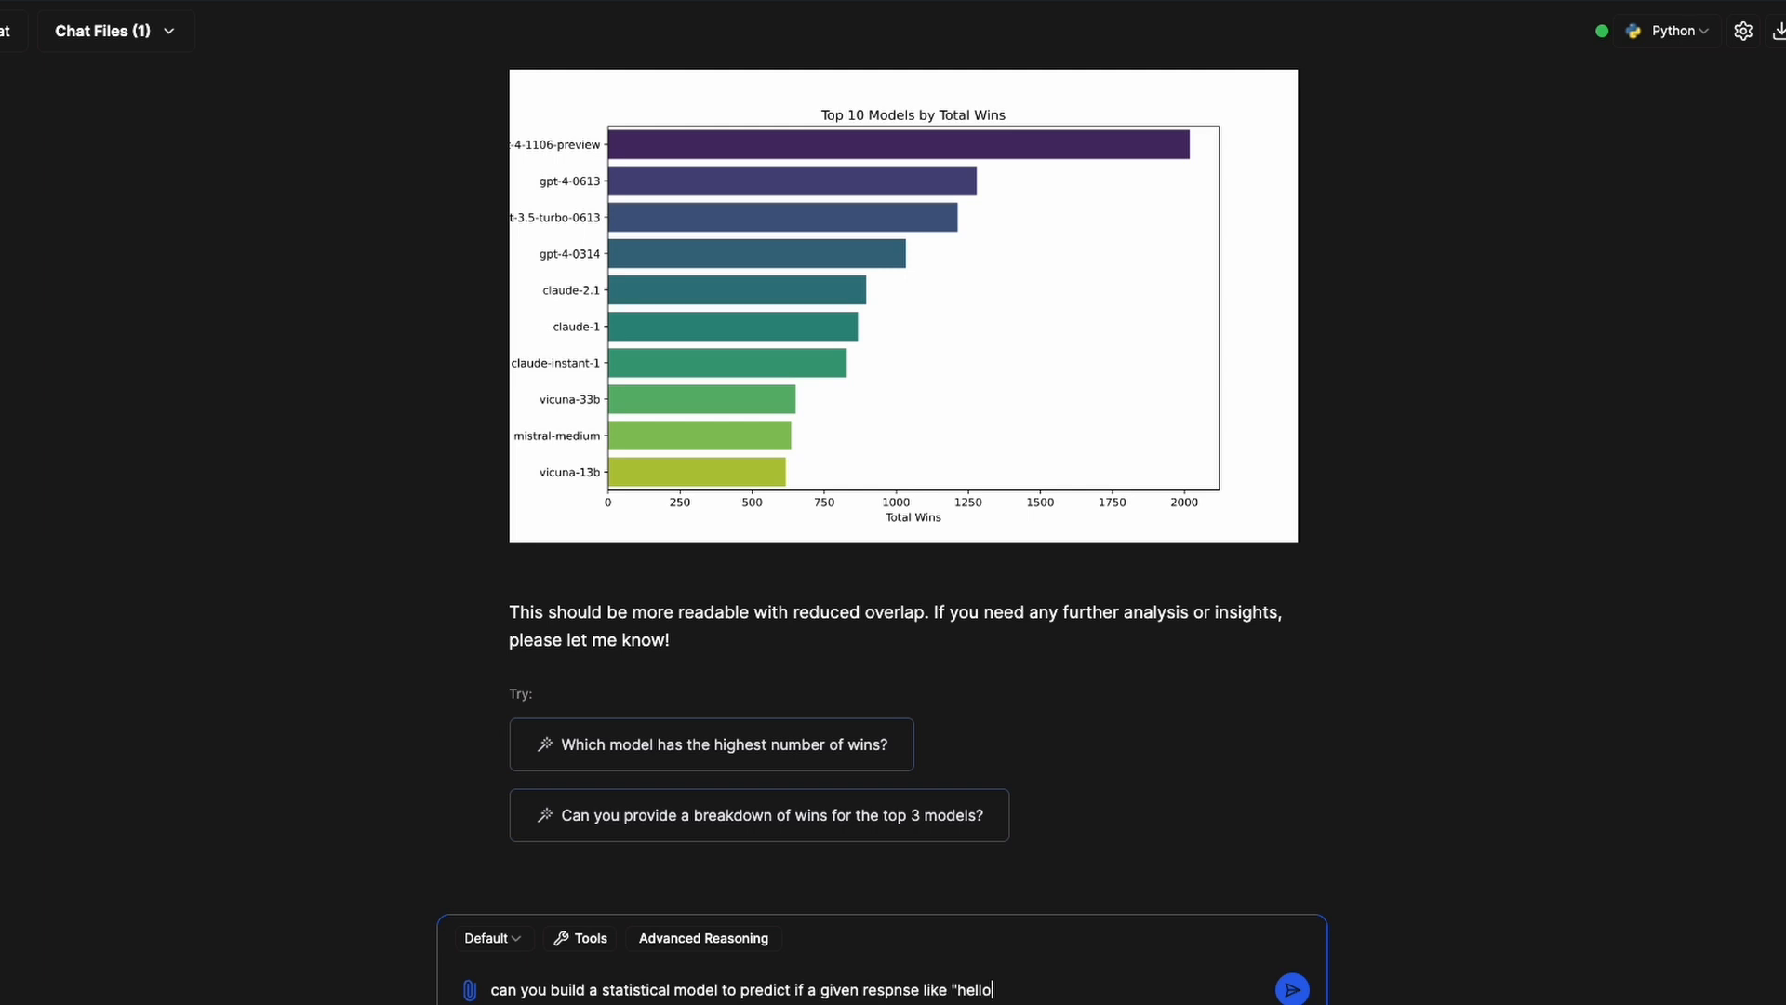
pyautogui.write('I can\'t answer" would be winnin')
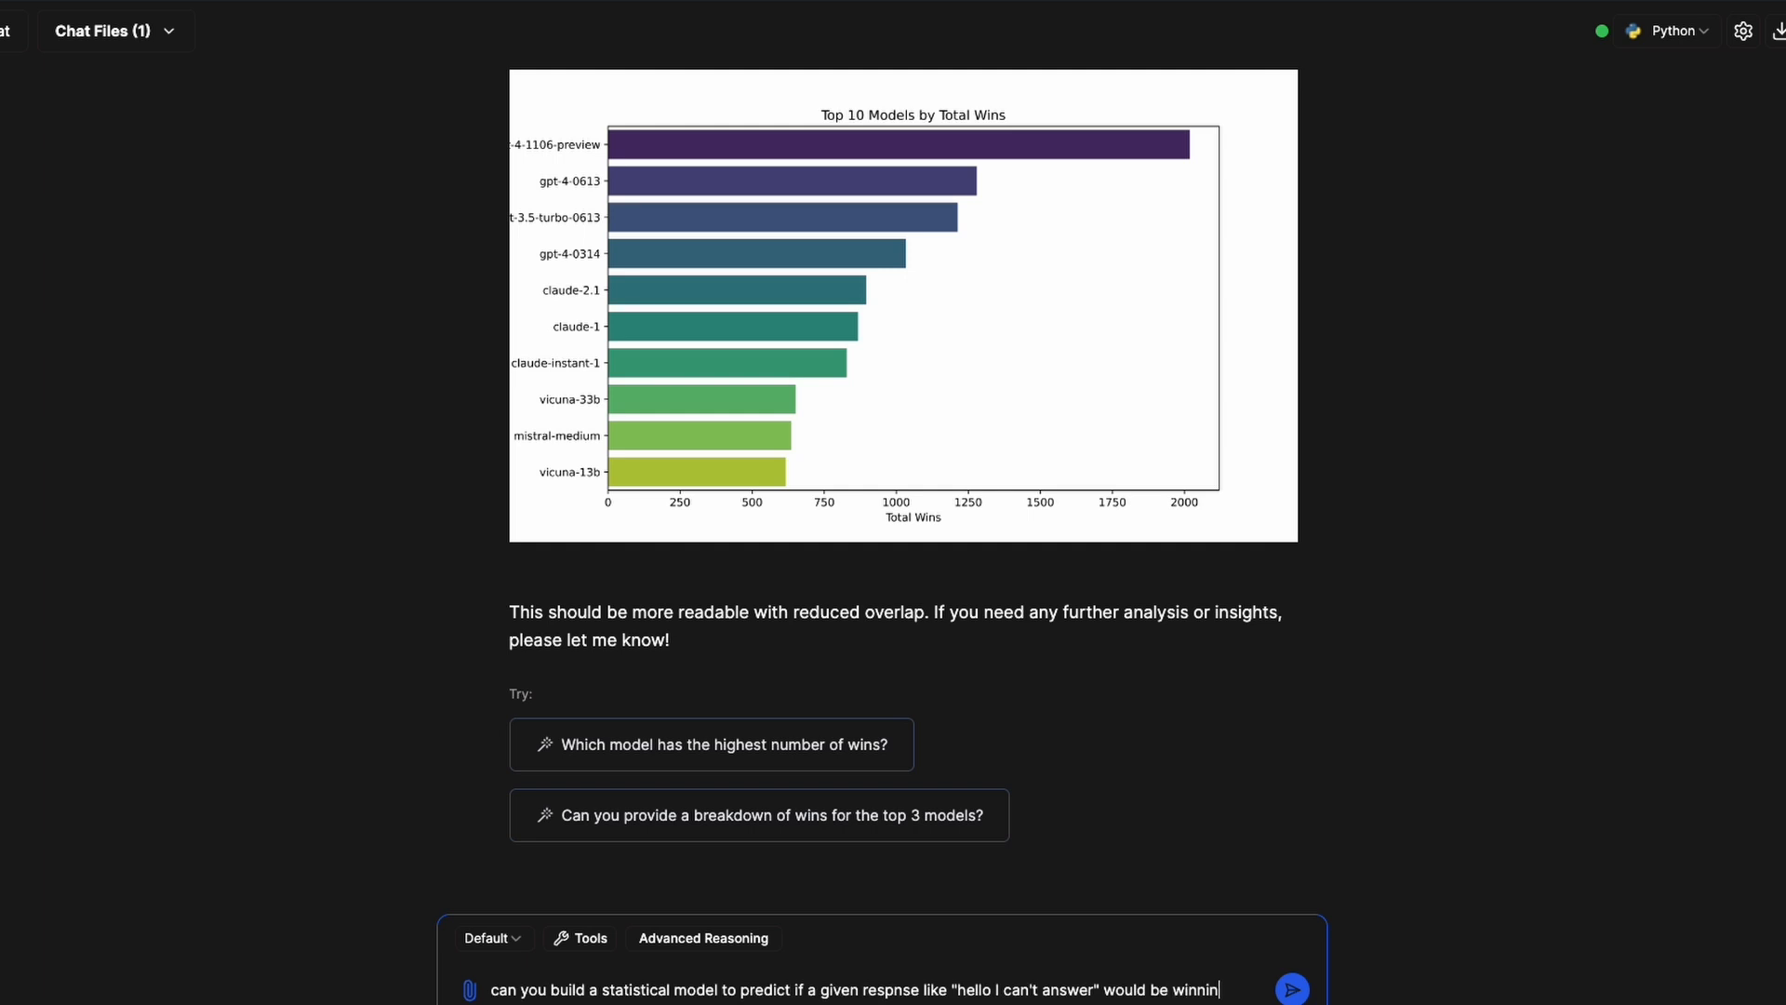
pyautogui.click(1291, 988)
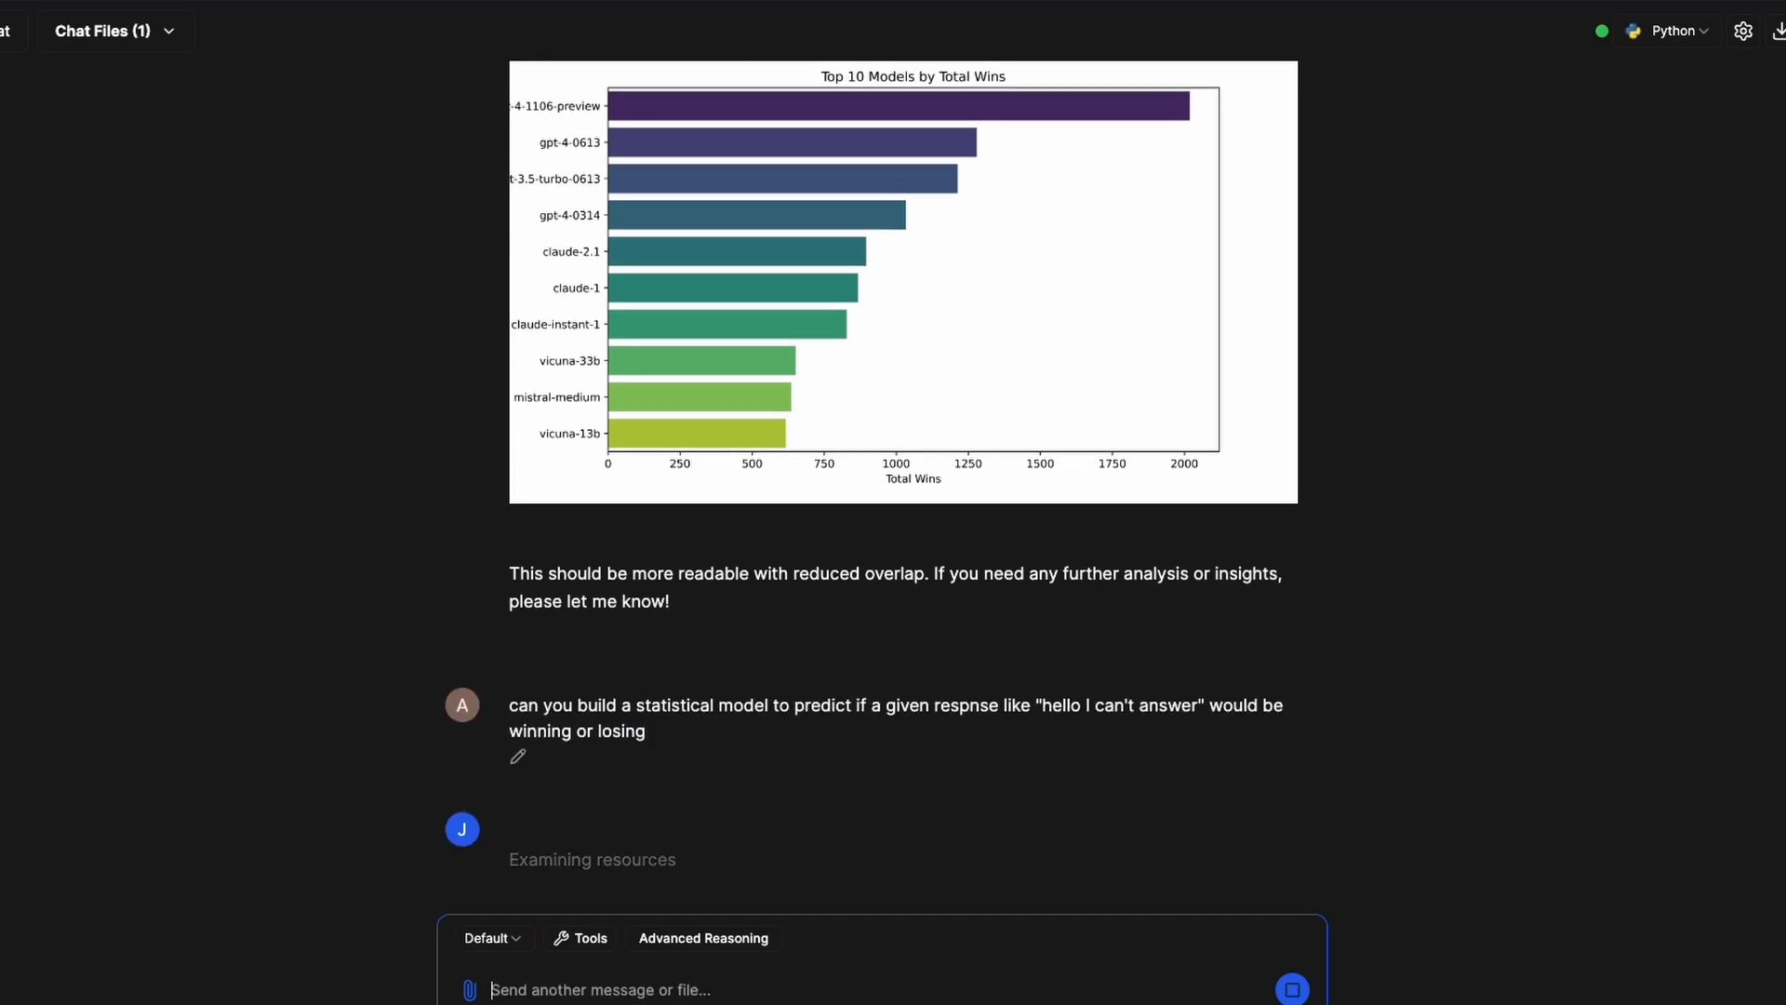
pyautogui.scroll(-3)
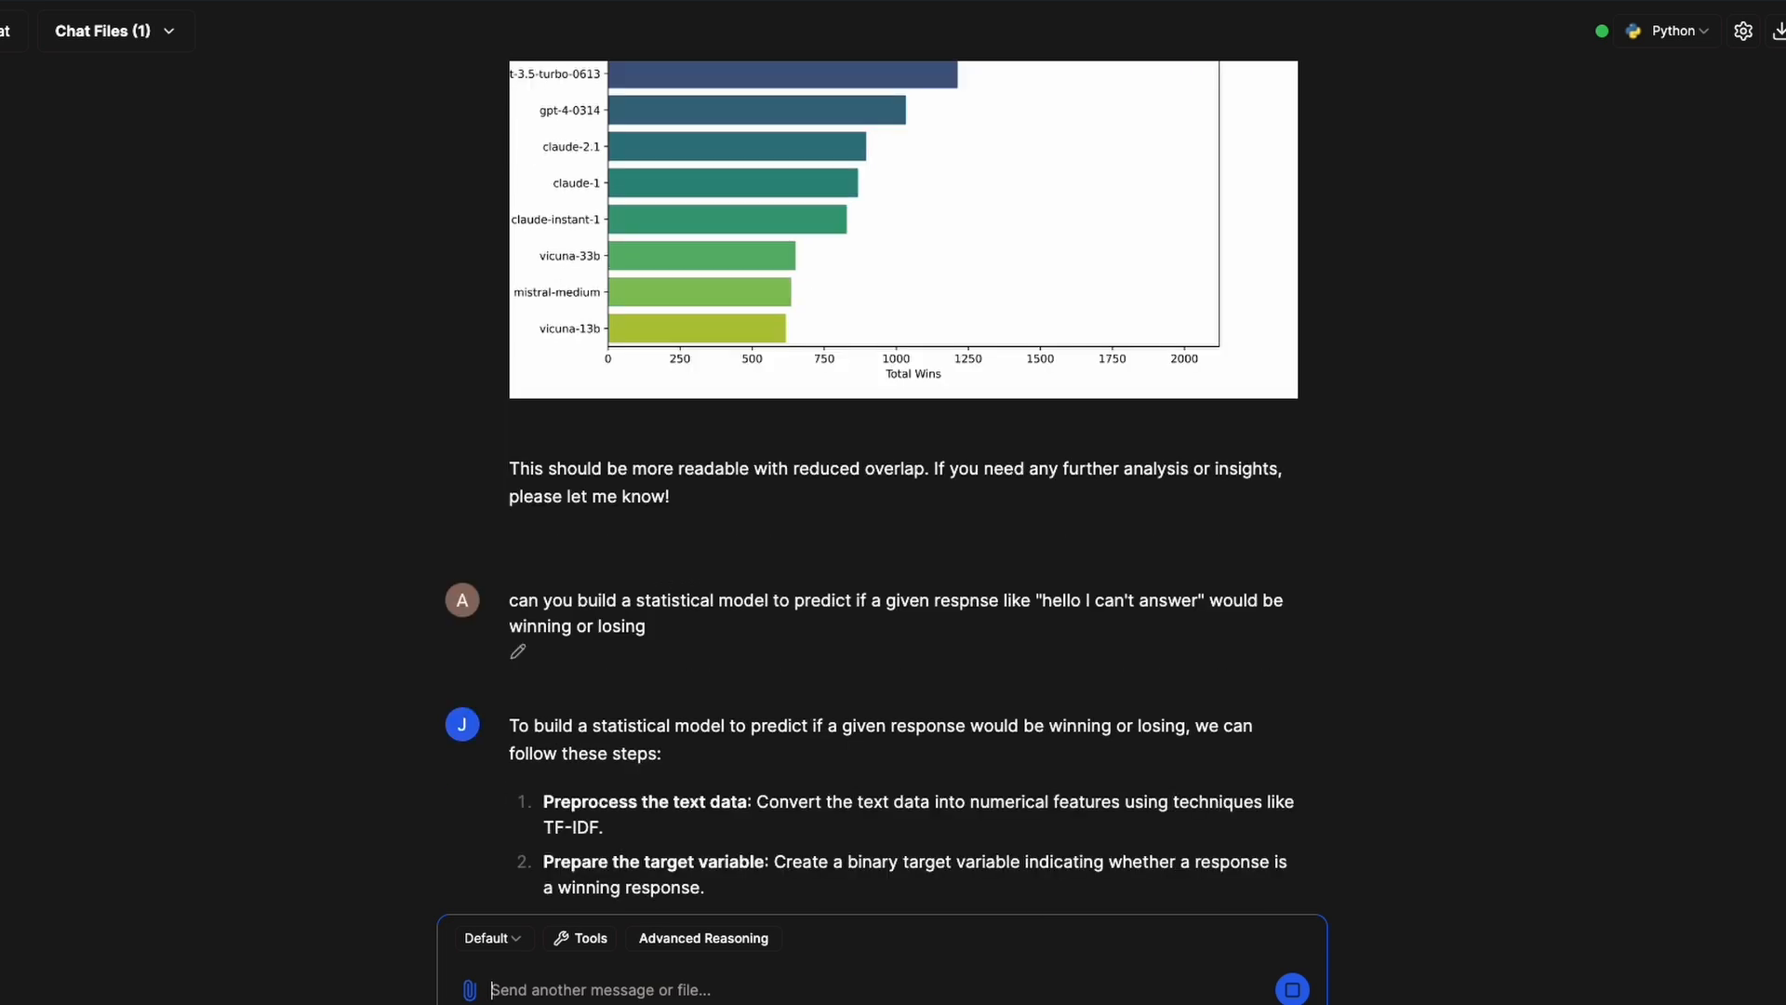
pyautogui.moveTo(1115, 672)
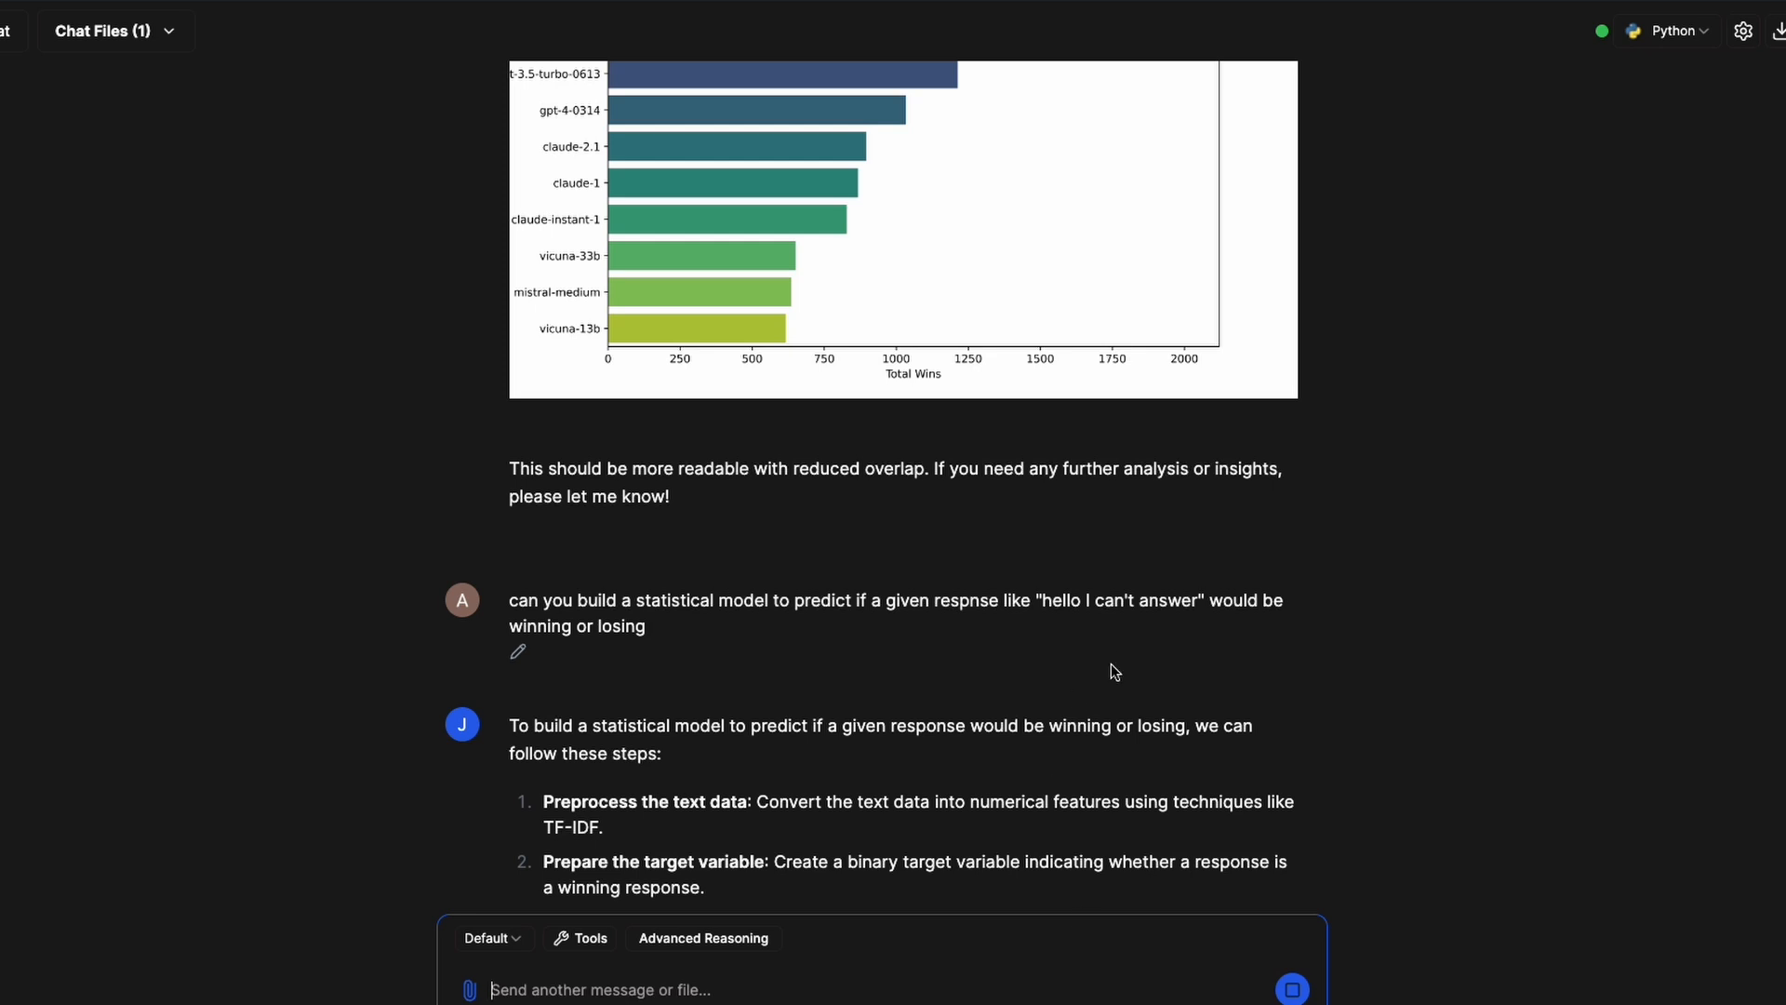
pyautogui.scroll(-3)
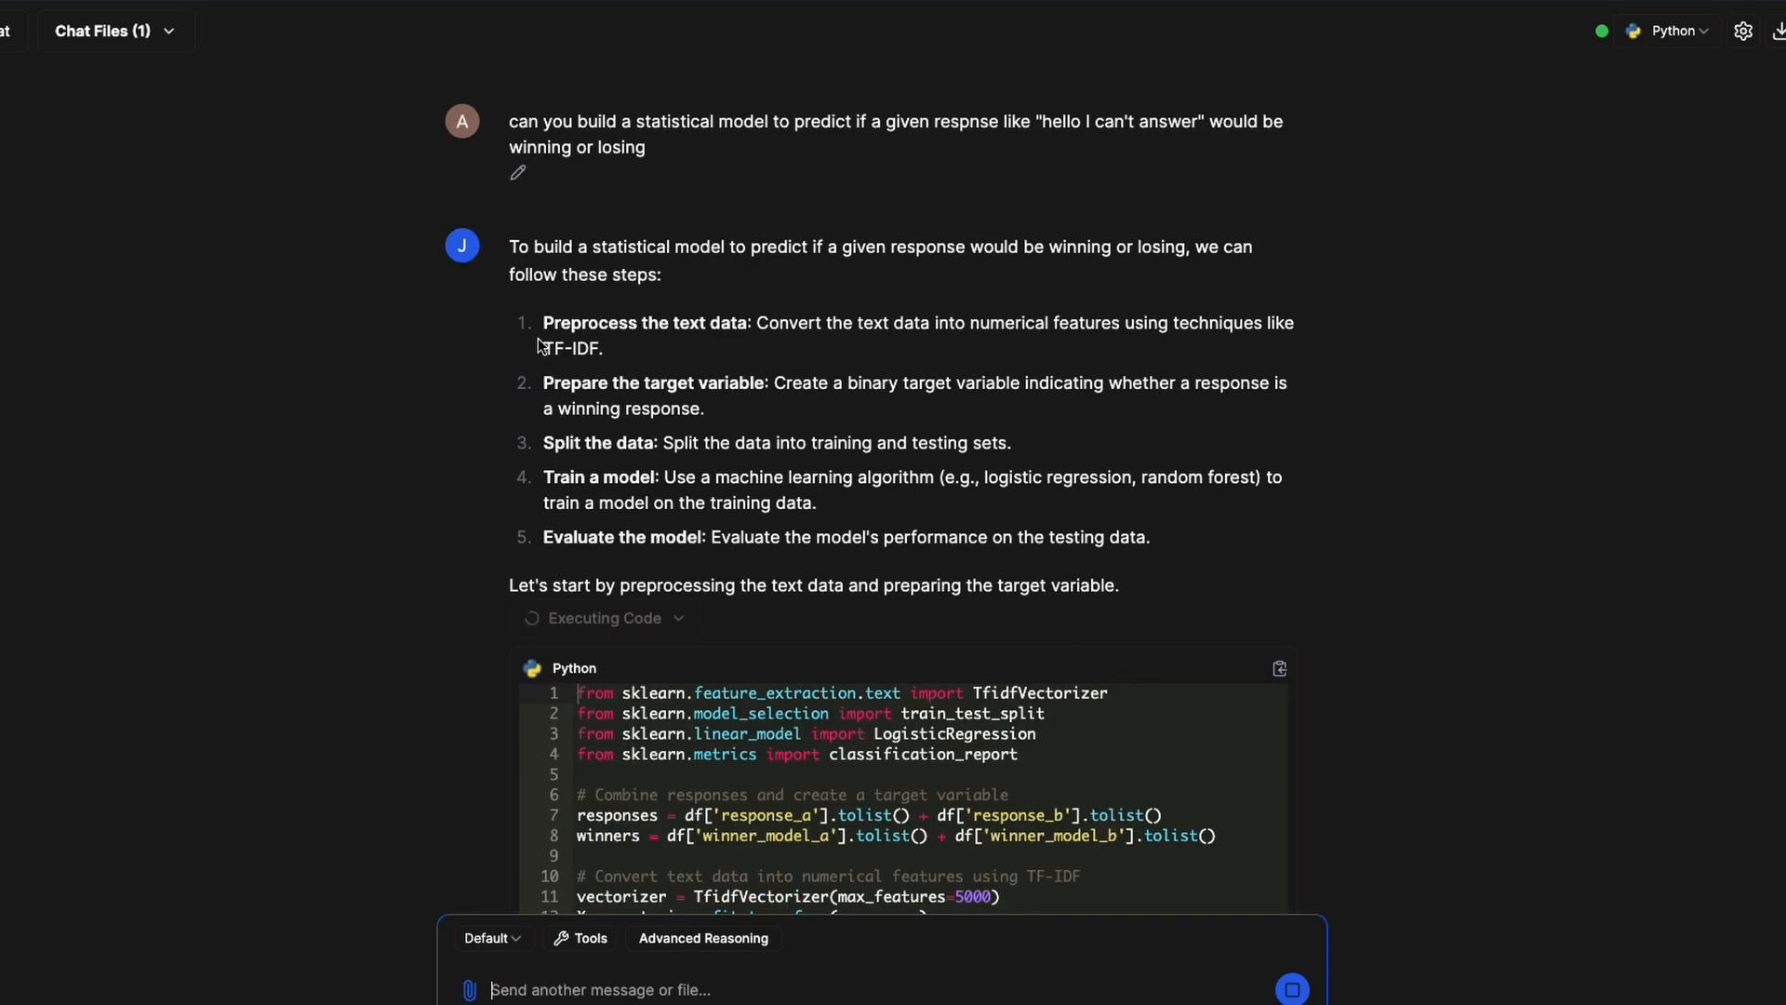
# Review the logistic regression report at 64% accuracy, highlighting the class 0 row, and begin a follow-up remark.
pyautogui.doubleClick(573, 348)
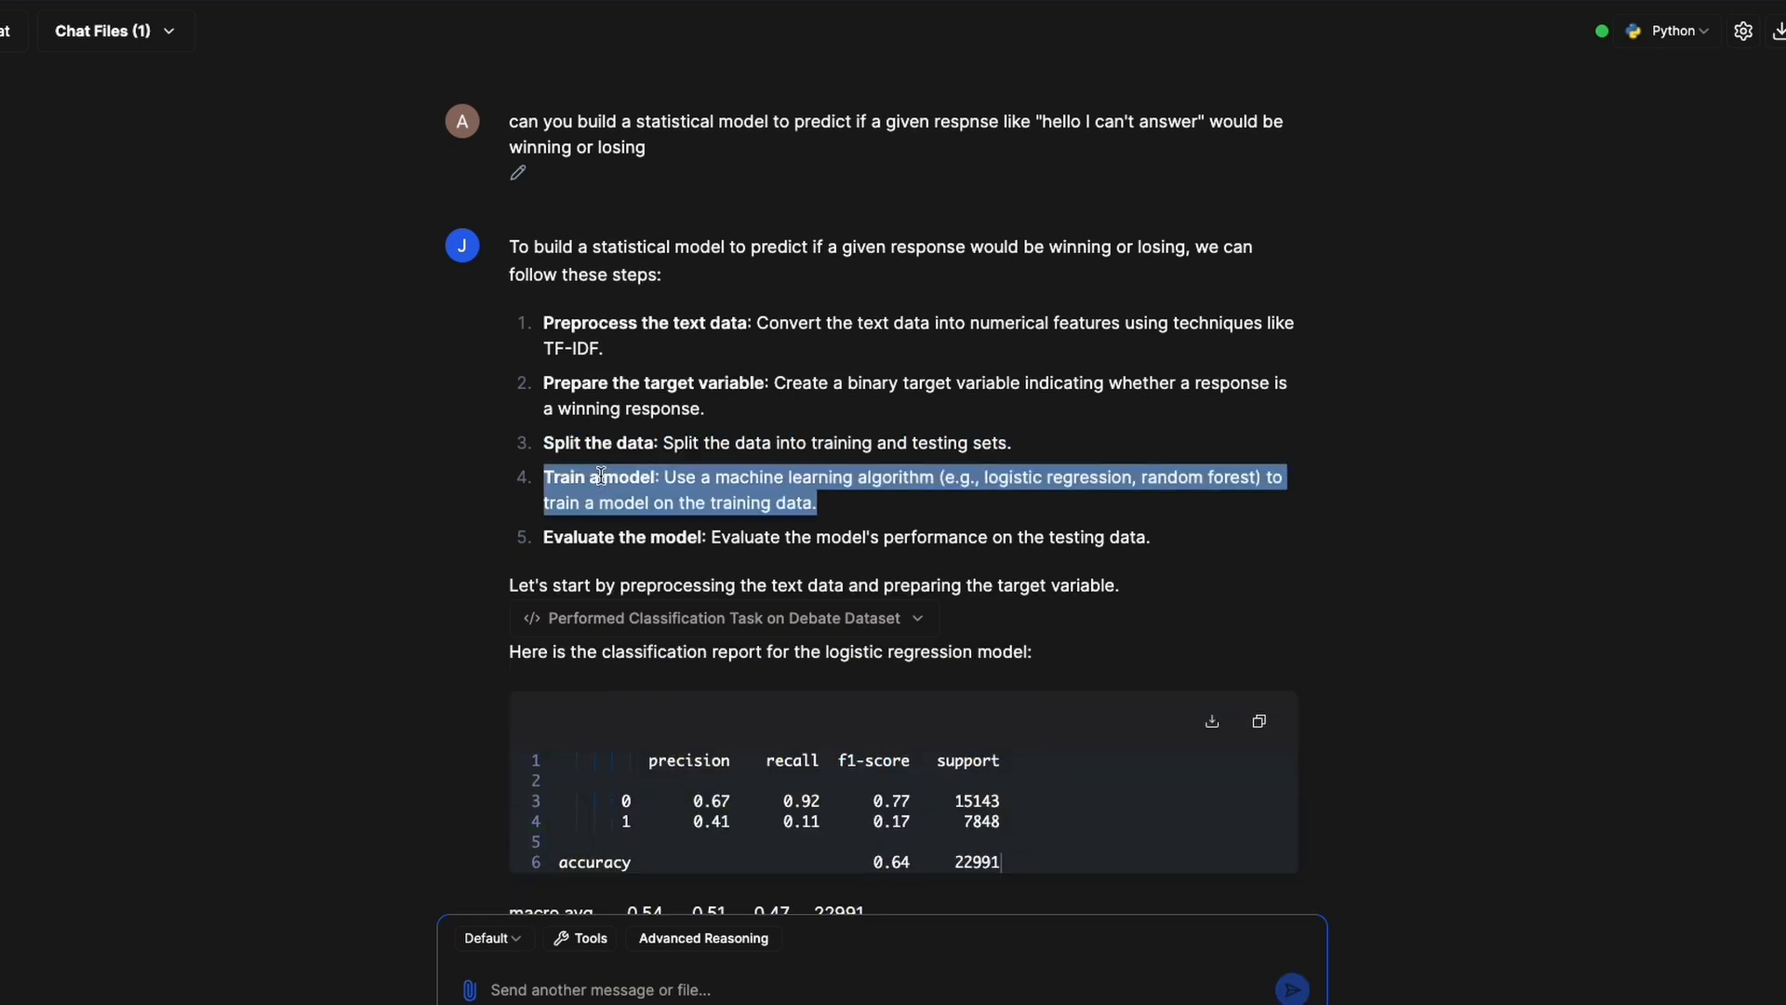
pyautogui.scroll(-3)
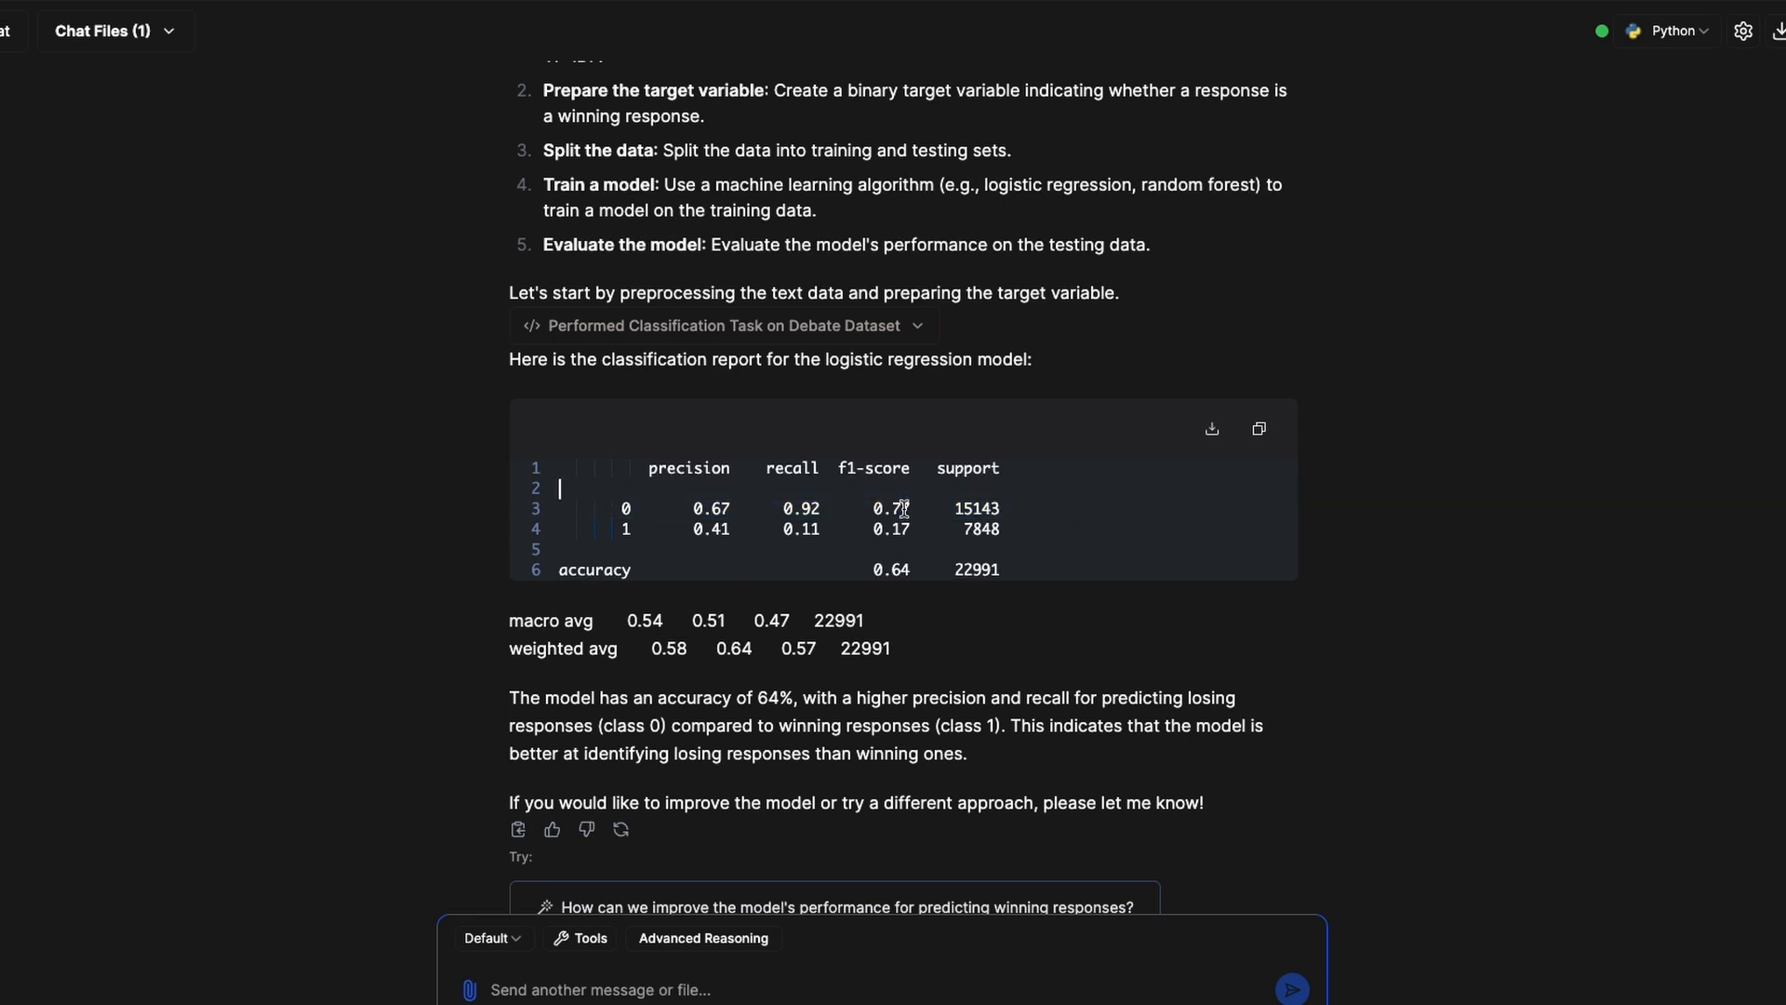
pyautogui.doubleClick(975, 508)
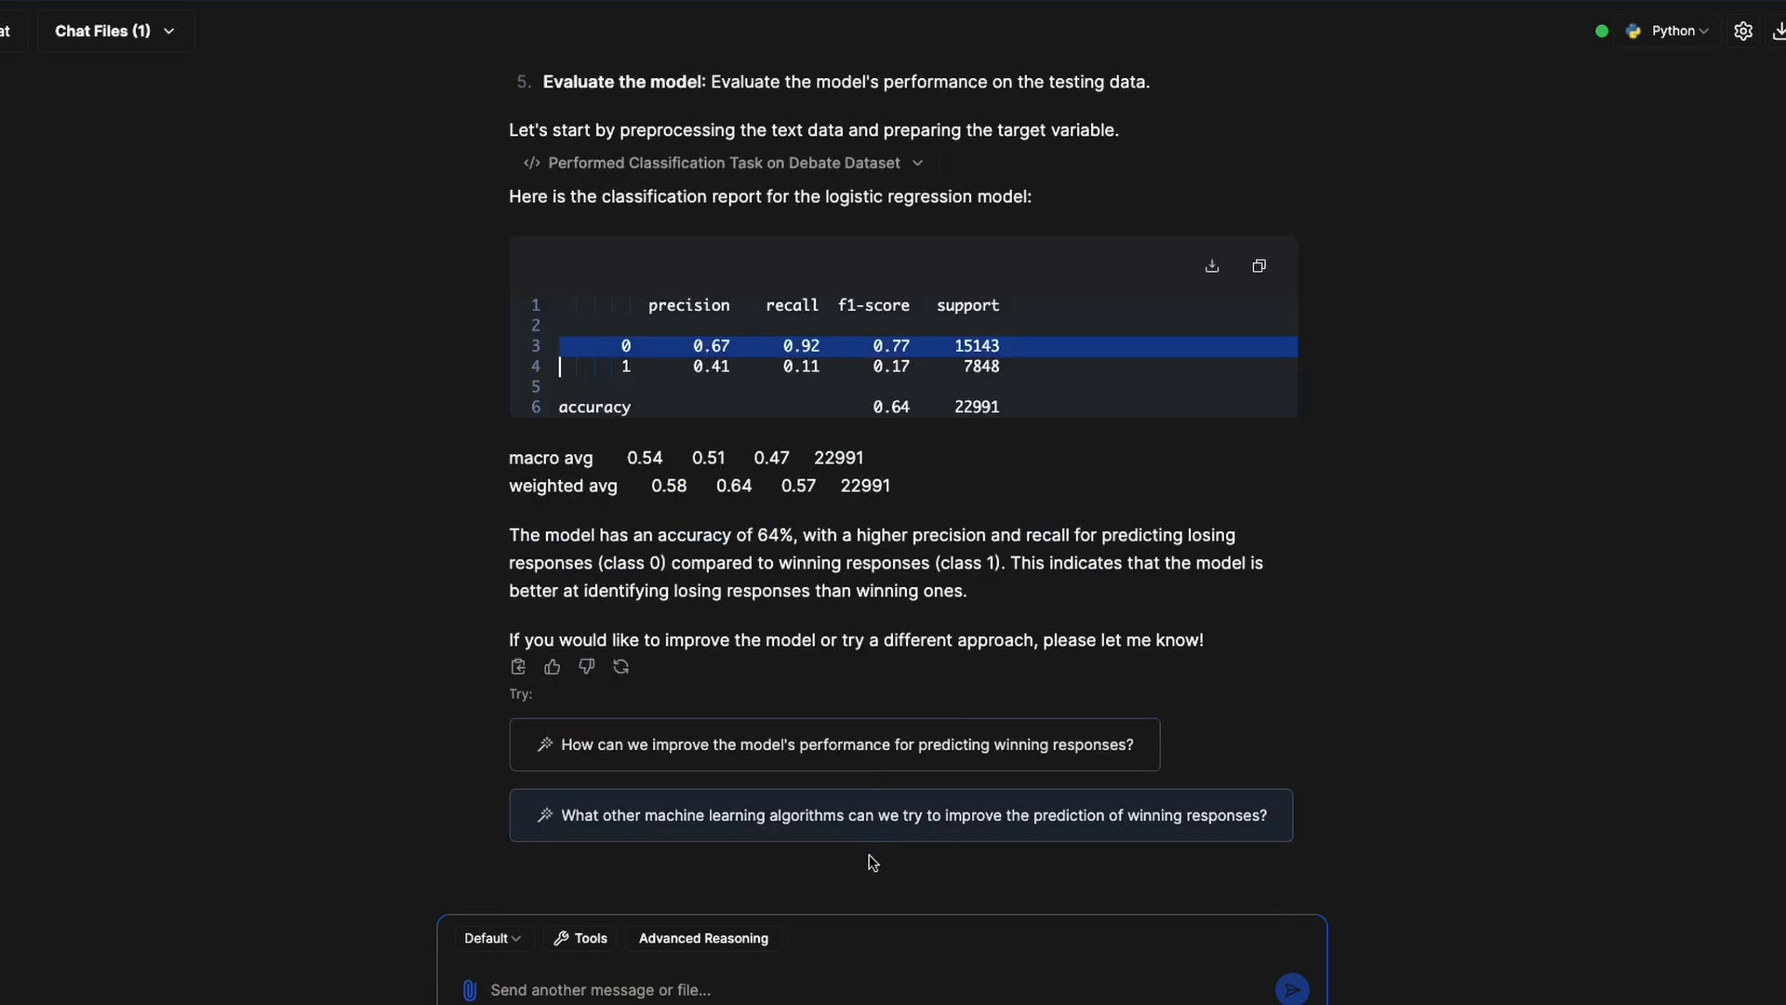
pyautogui.write('it seeems the t')
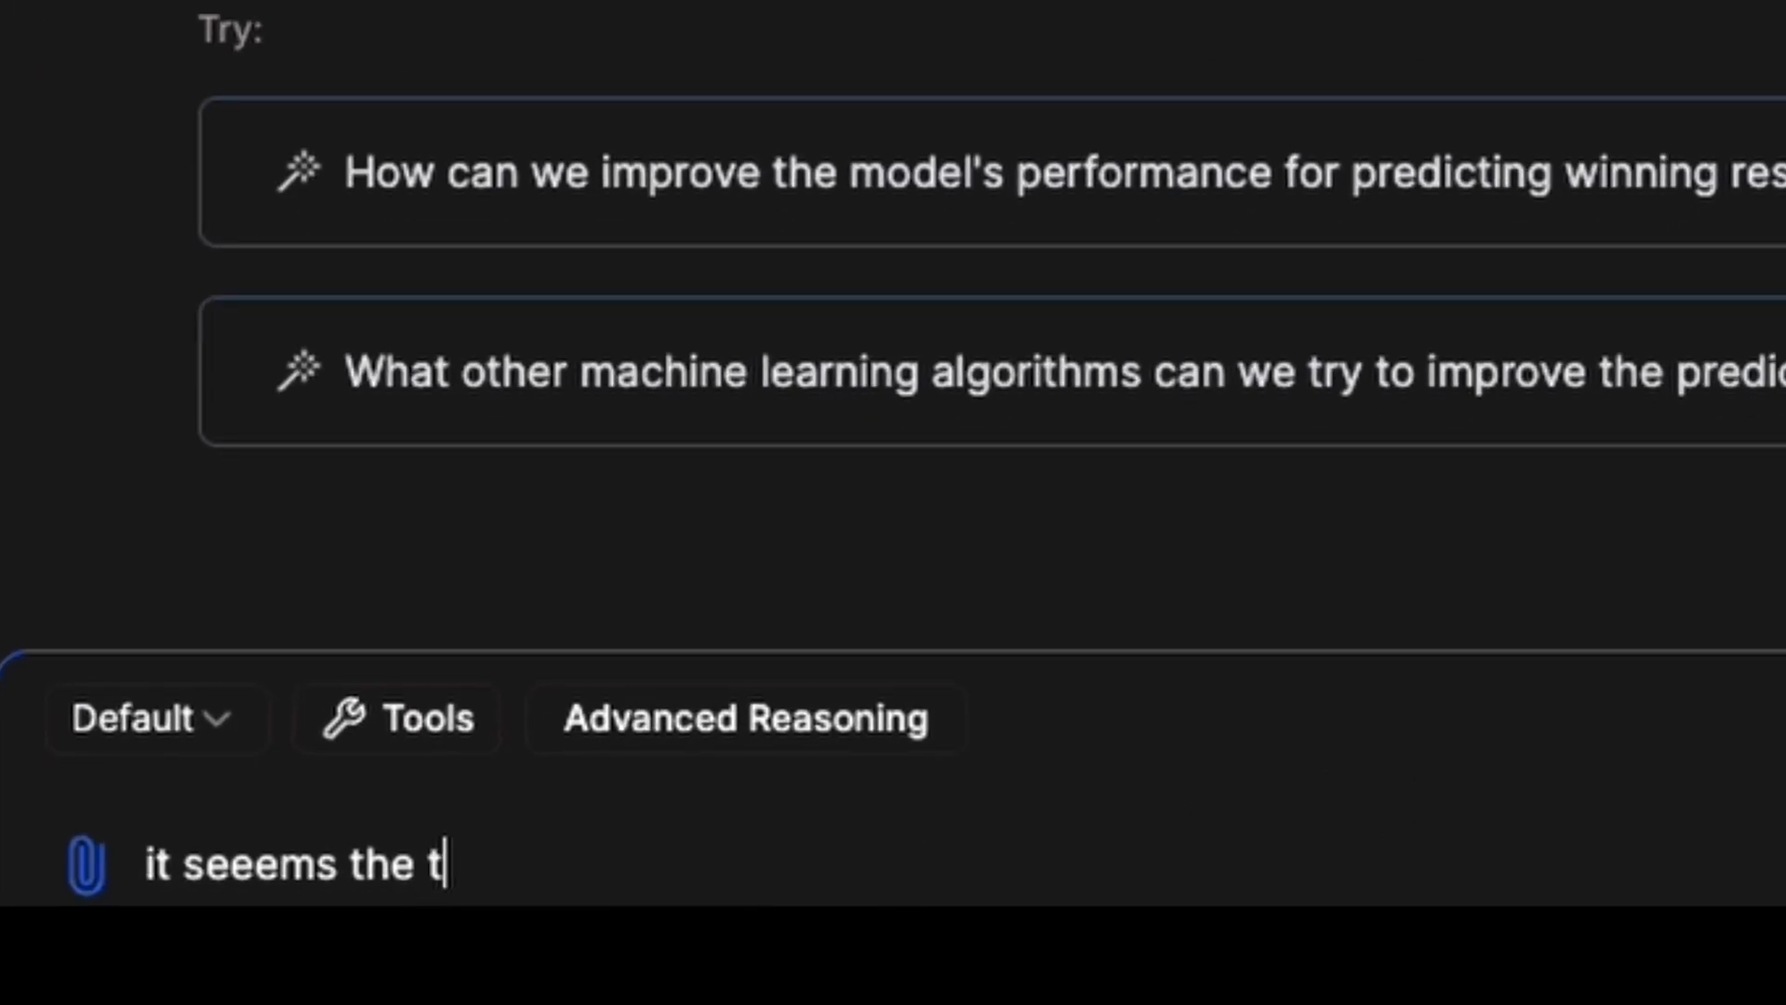
# Send the remark that class imbalance is affecting the model and scroll through the SMOTE resampling reply.
pyautogui.write('class imbalance is')
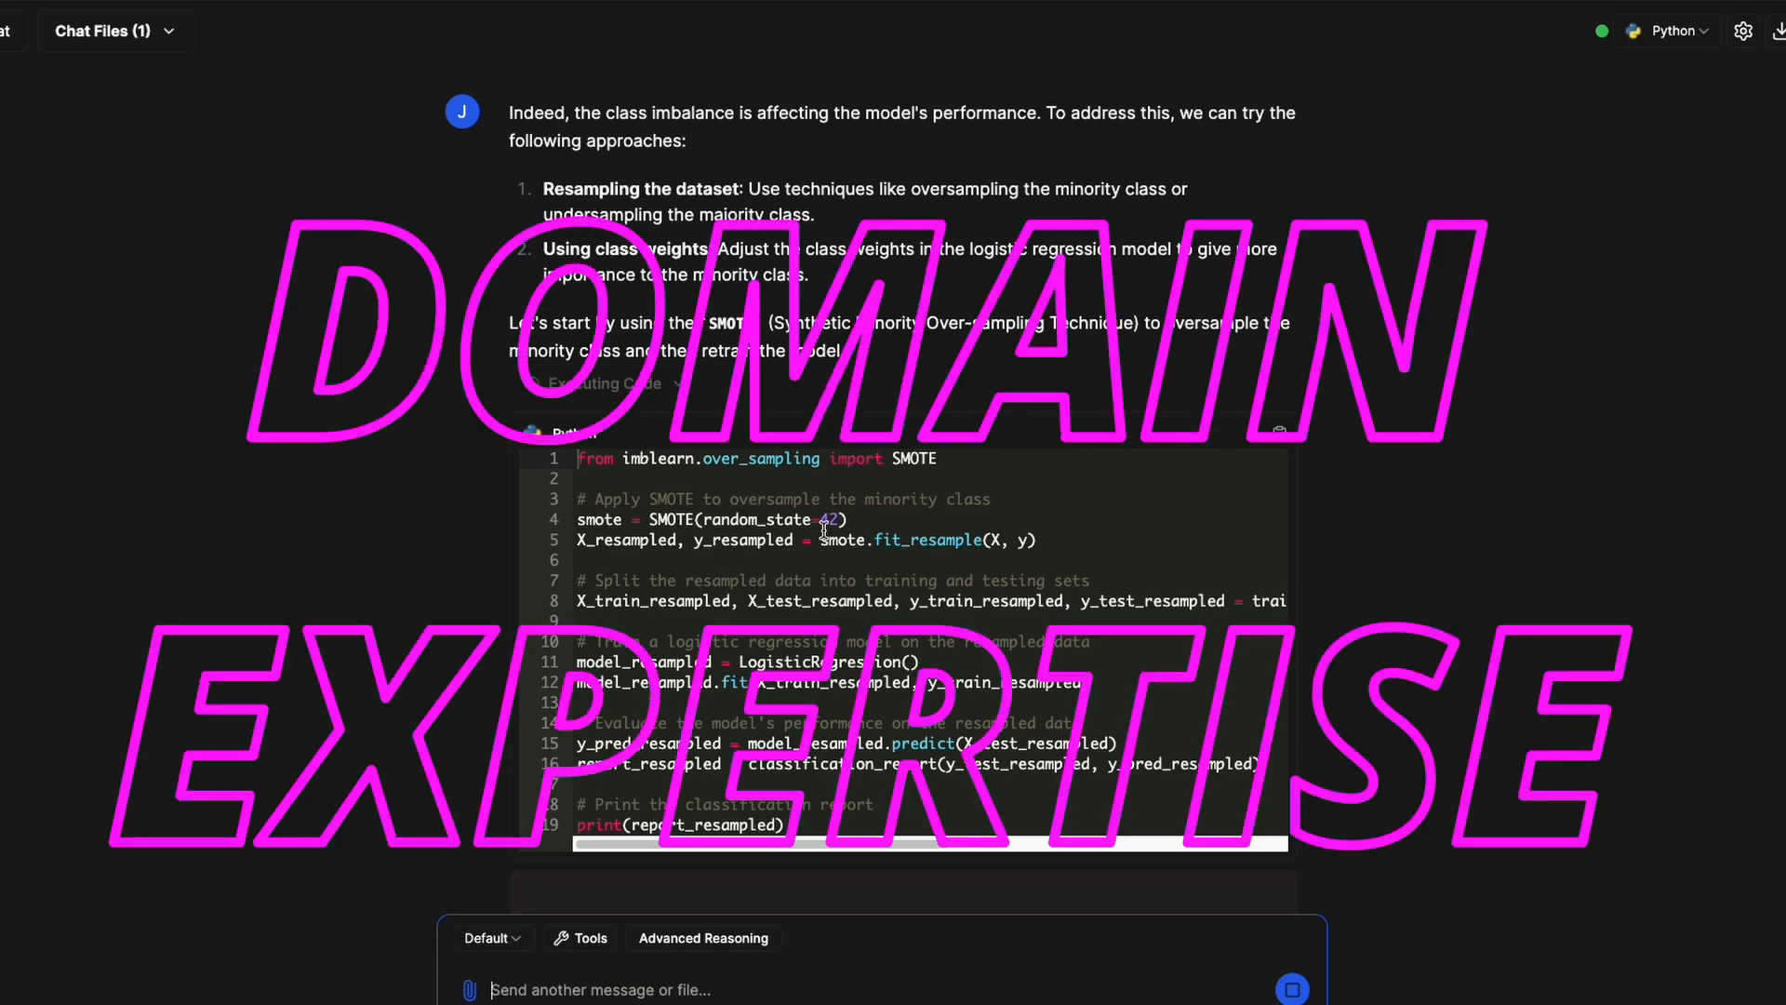
pyautogui.scroll(-3)
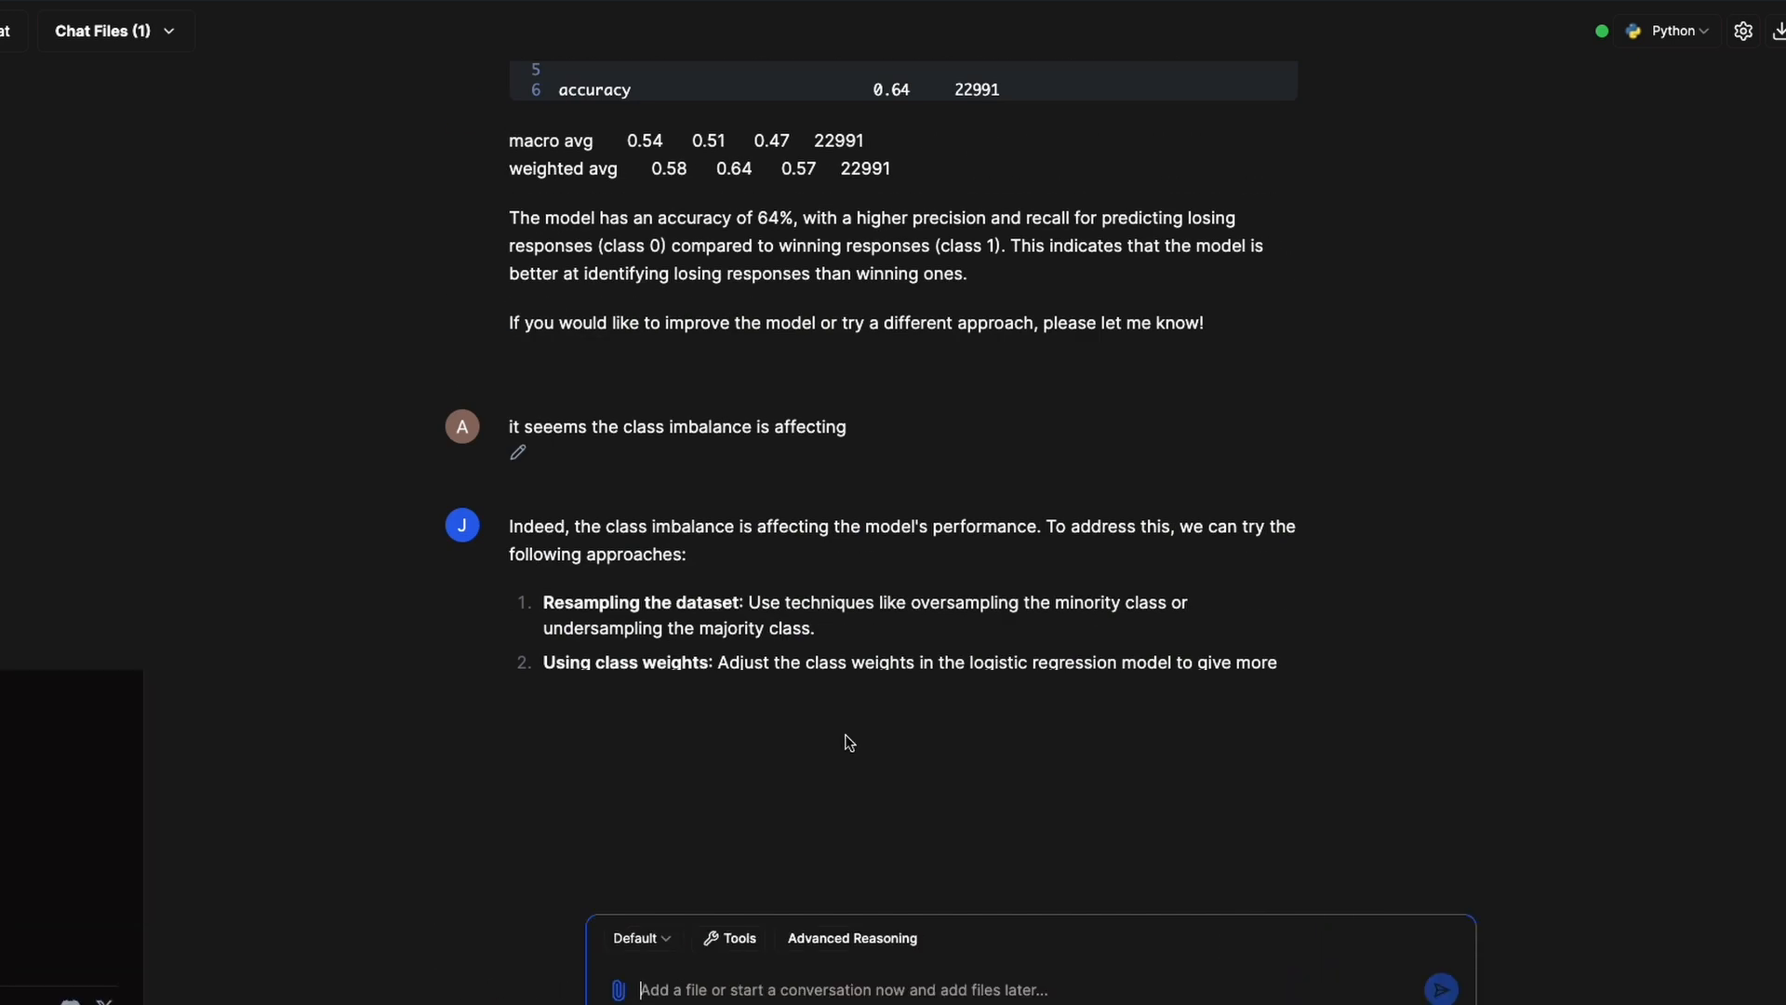
# Start a fresh Julius chat with Advanced Reasoning on and reopen the earlier response-comparison chat.
pyautogui.click(729, 938)
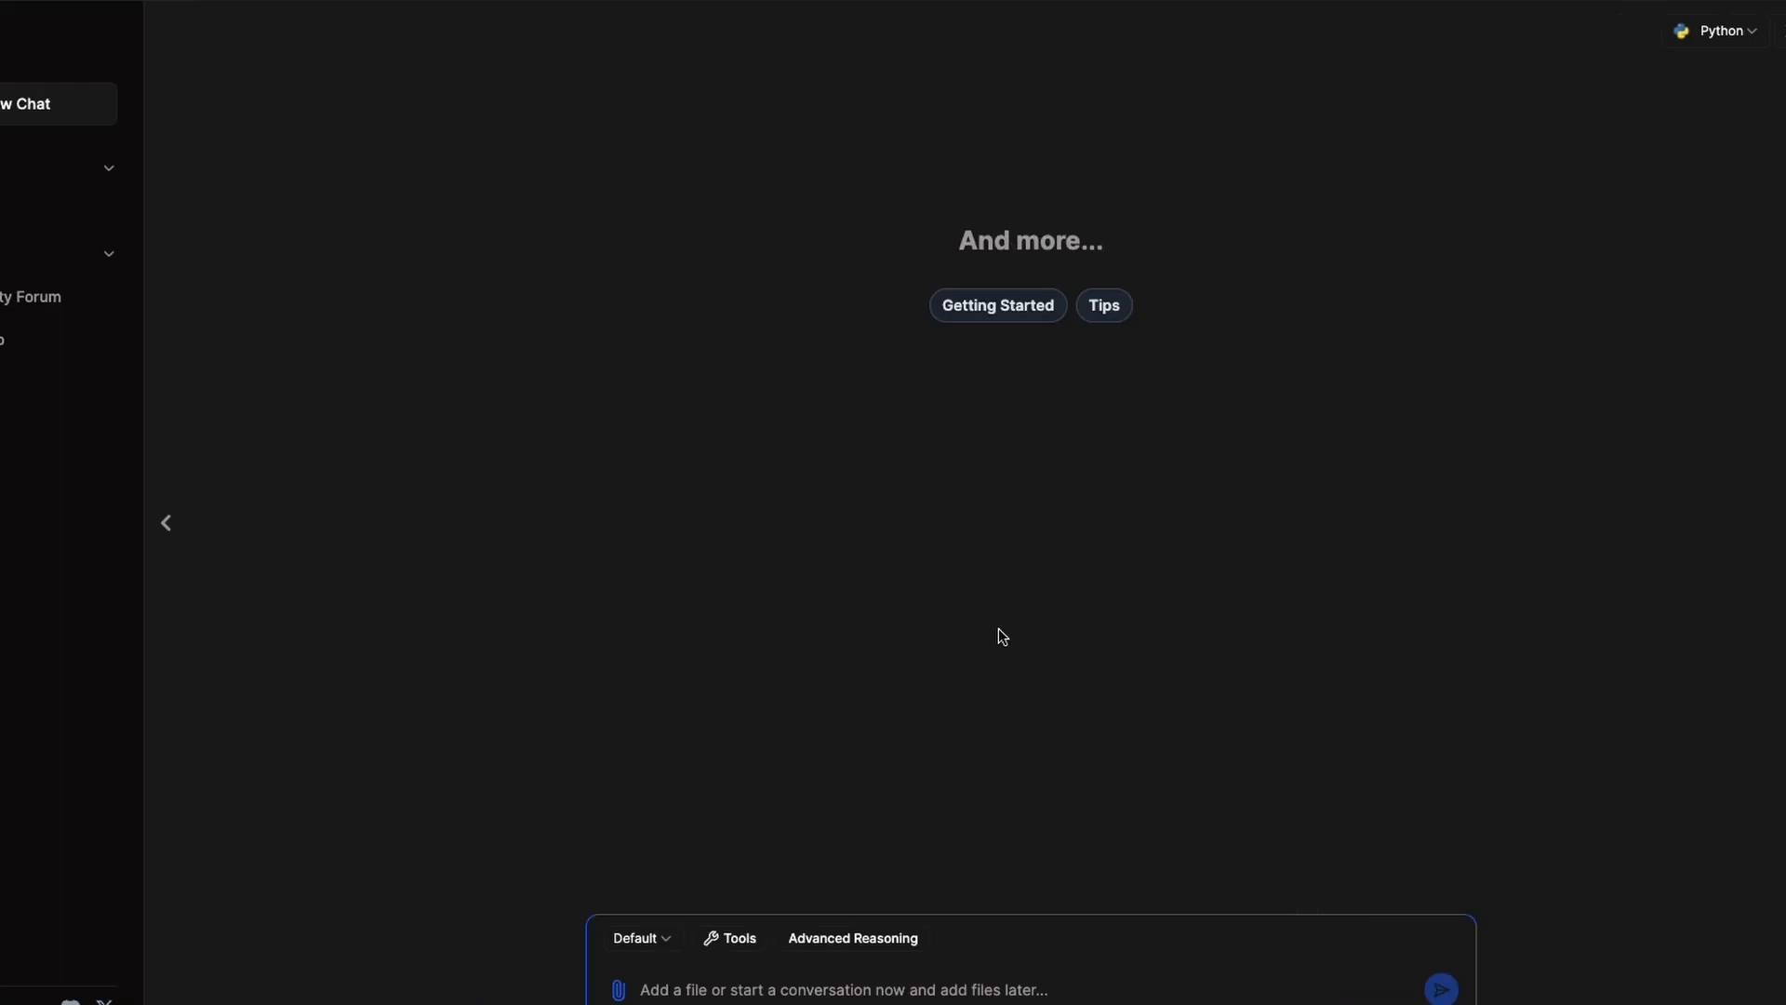
pyautogui.click(852, 938)
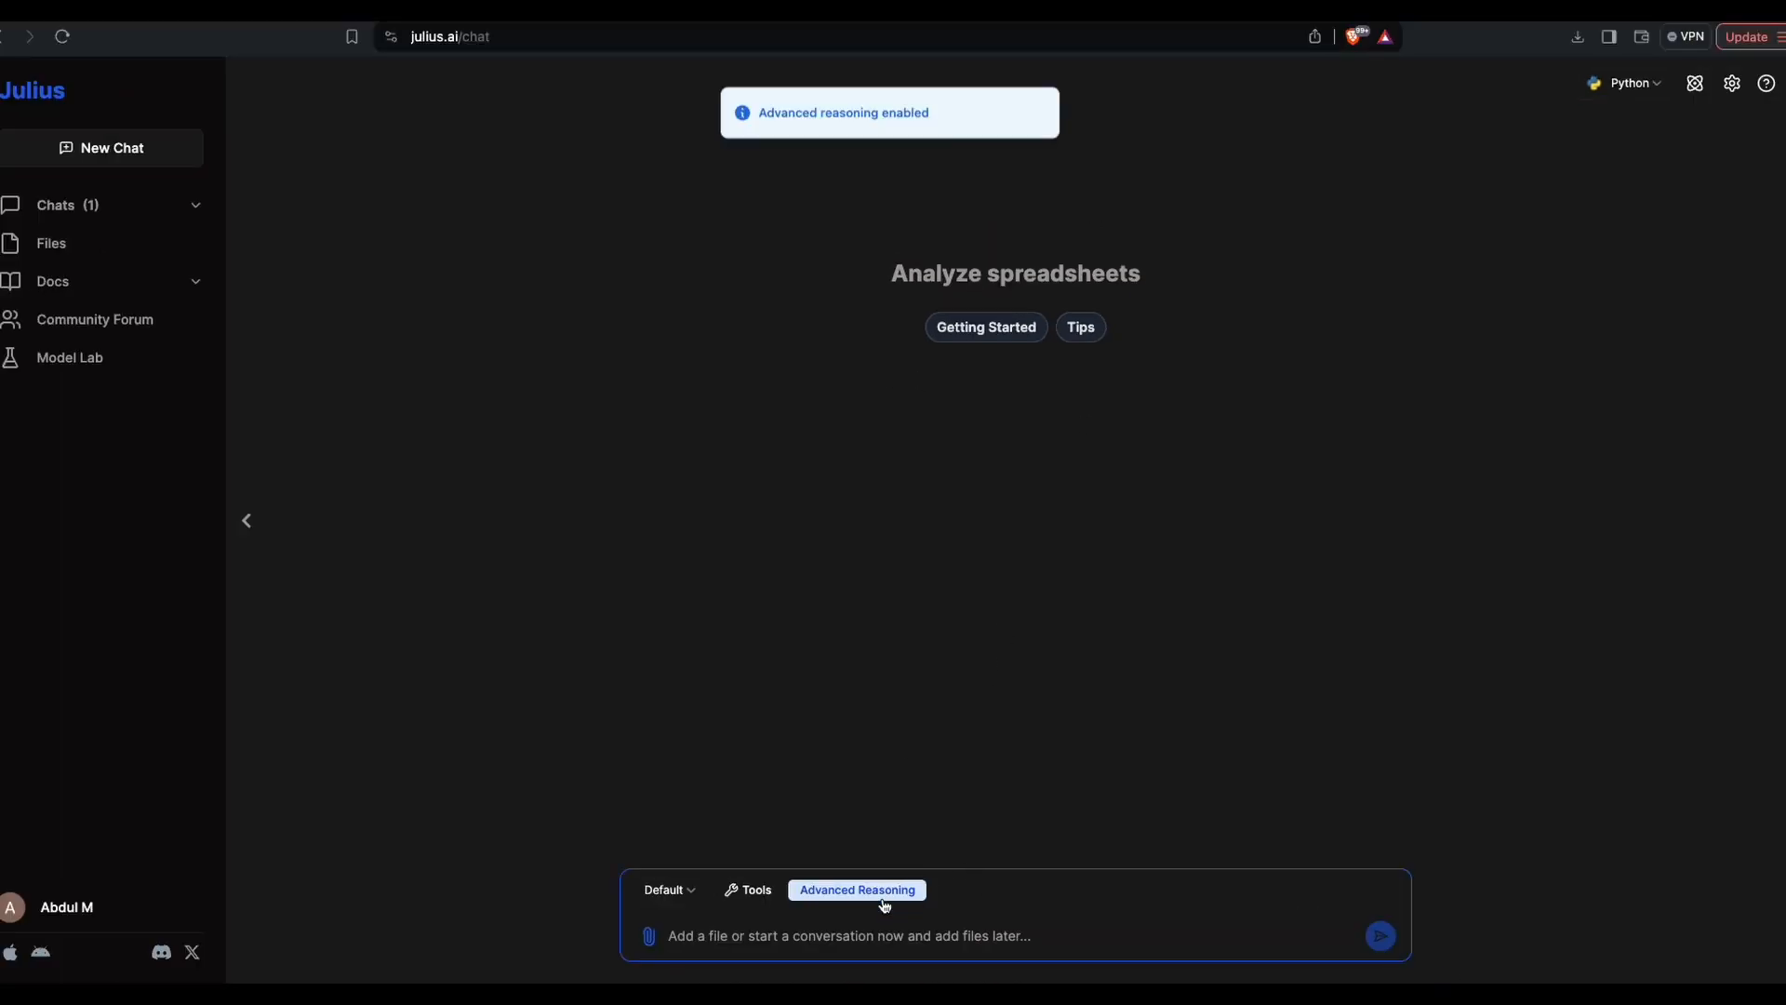
pyautogui.click(856, 890)
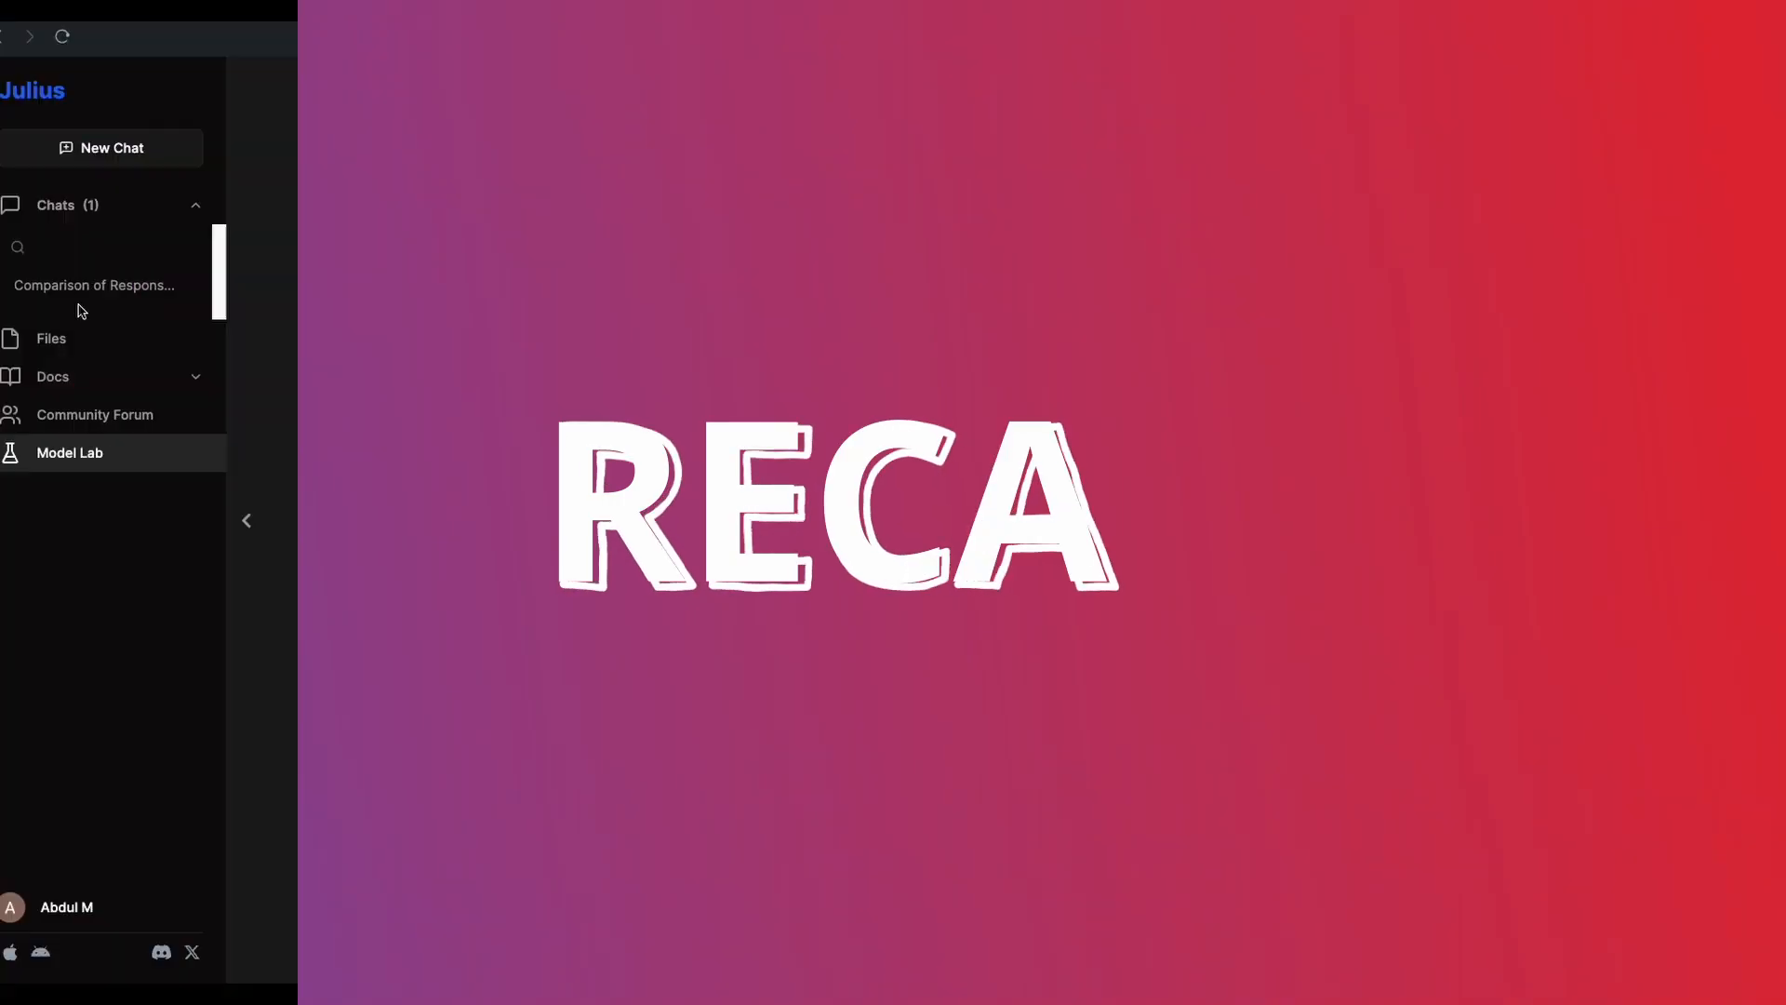
pyautogui.click(69, 452)
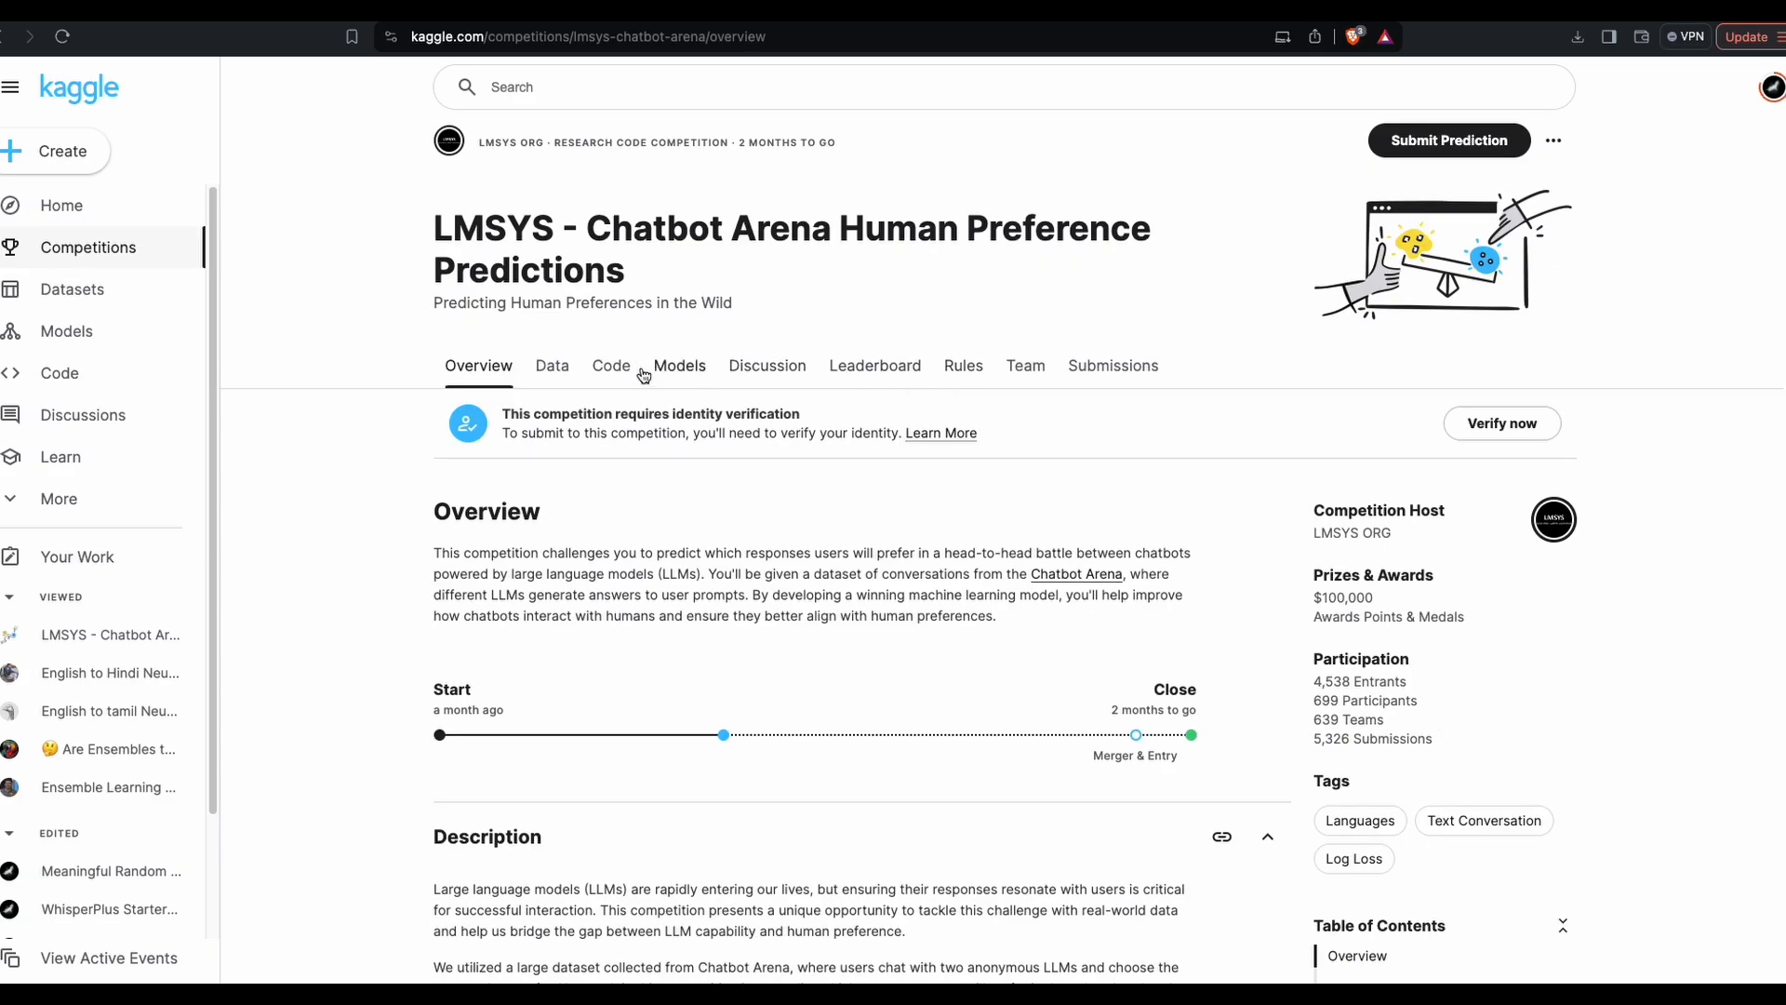
# Return to the class-imbalance chat and scroll to the saved resampled-model confusion matrix and report.
pyautogui.click(611, 366)
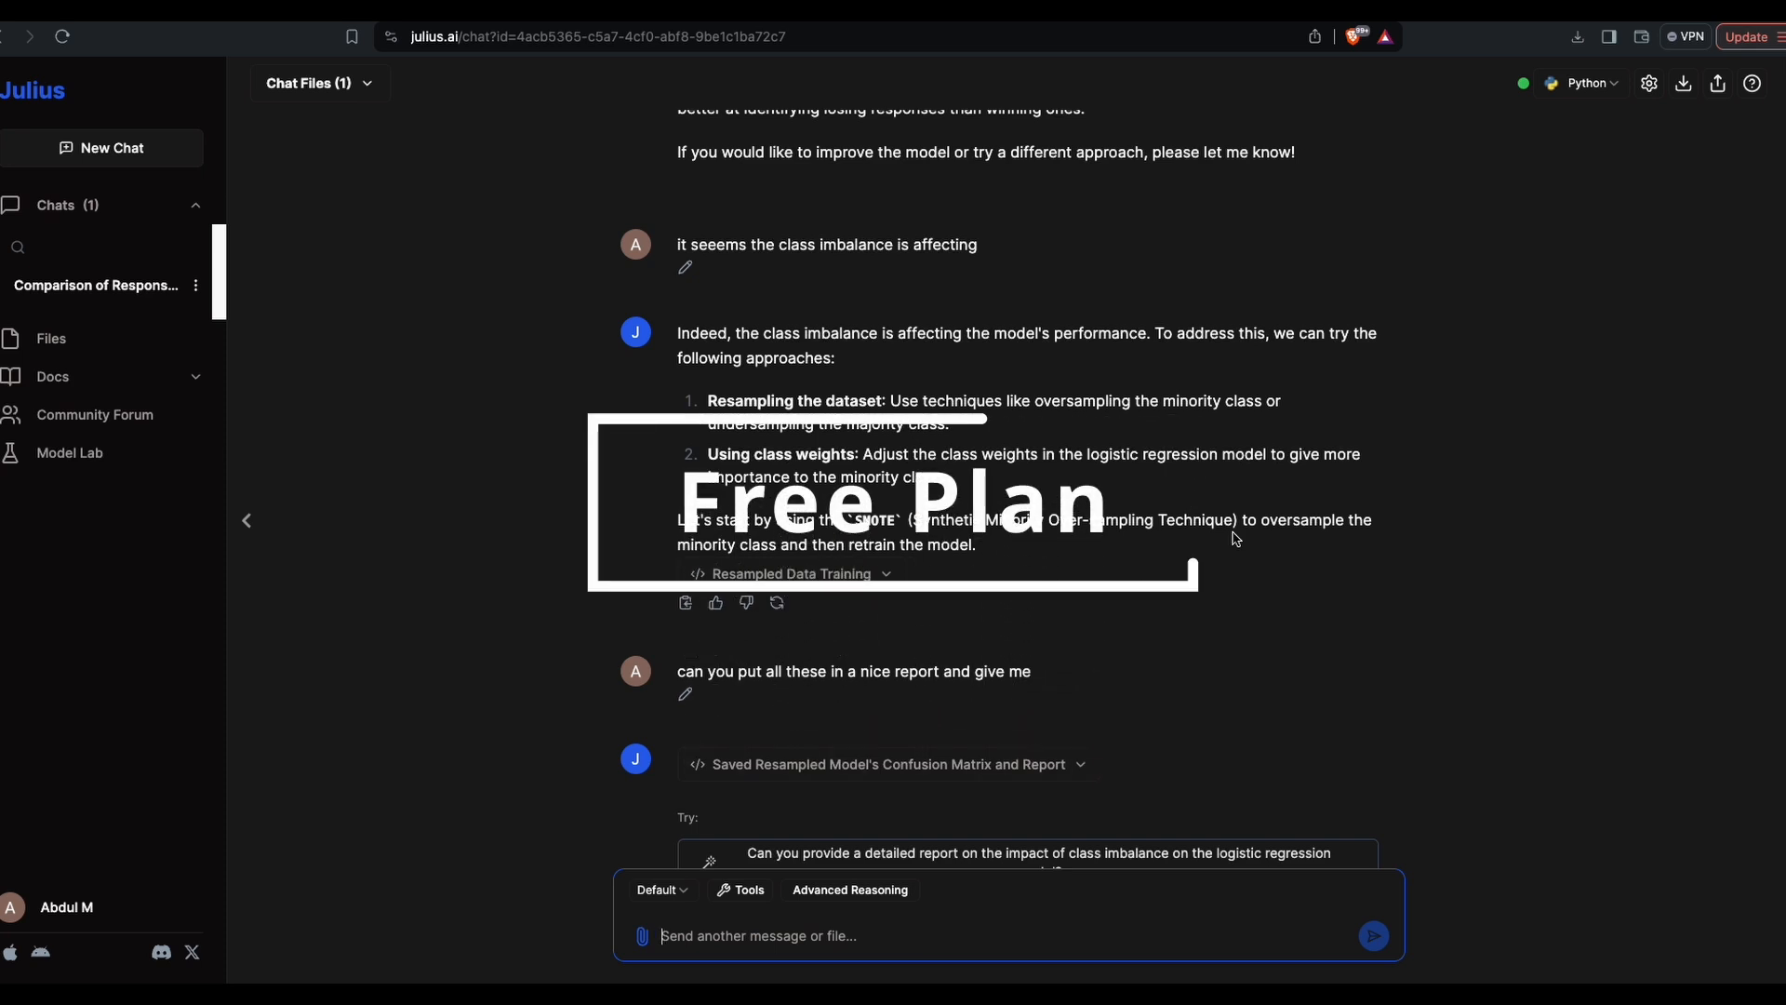
pyautogui.scroll(-3)
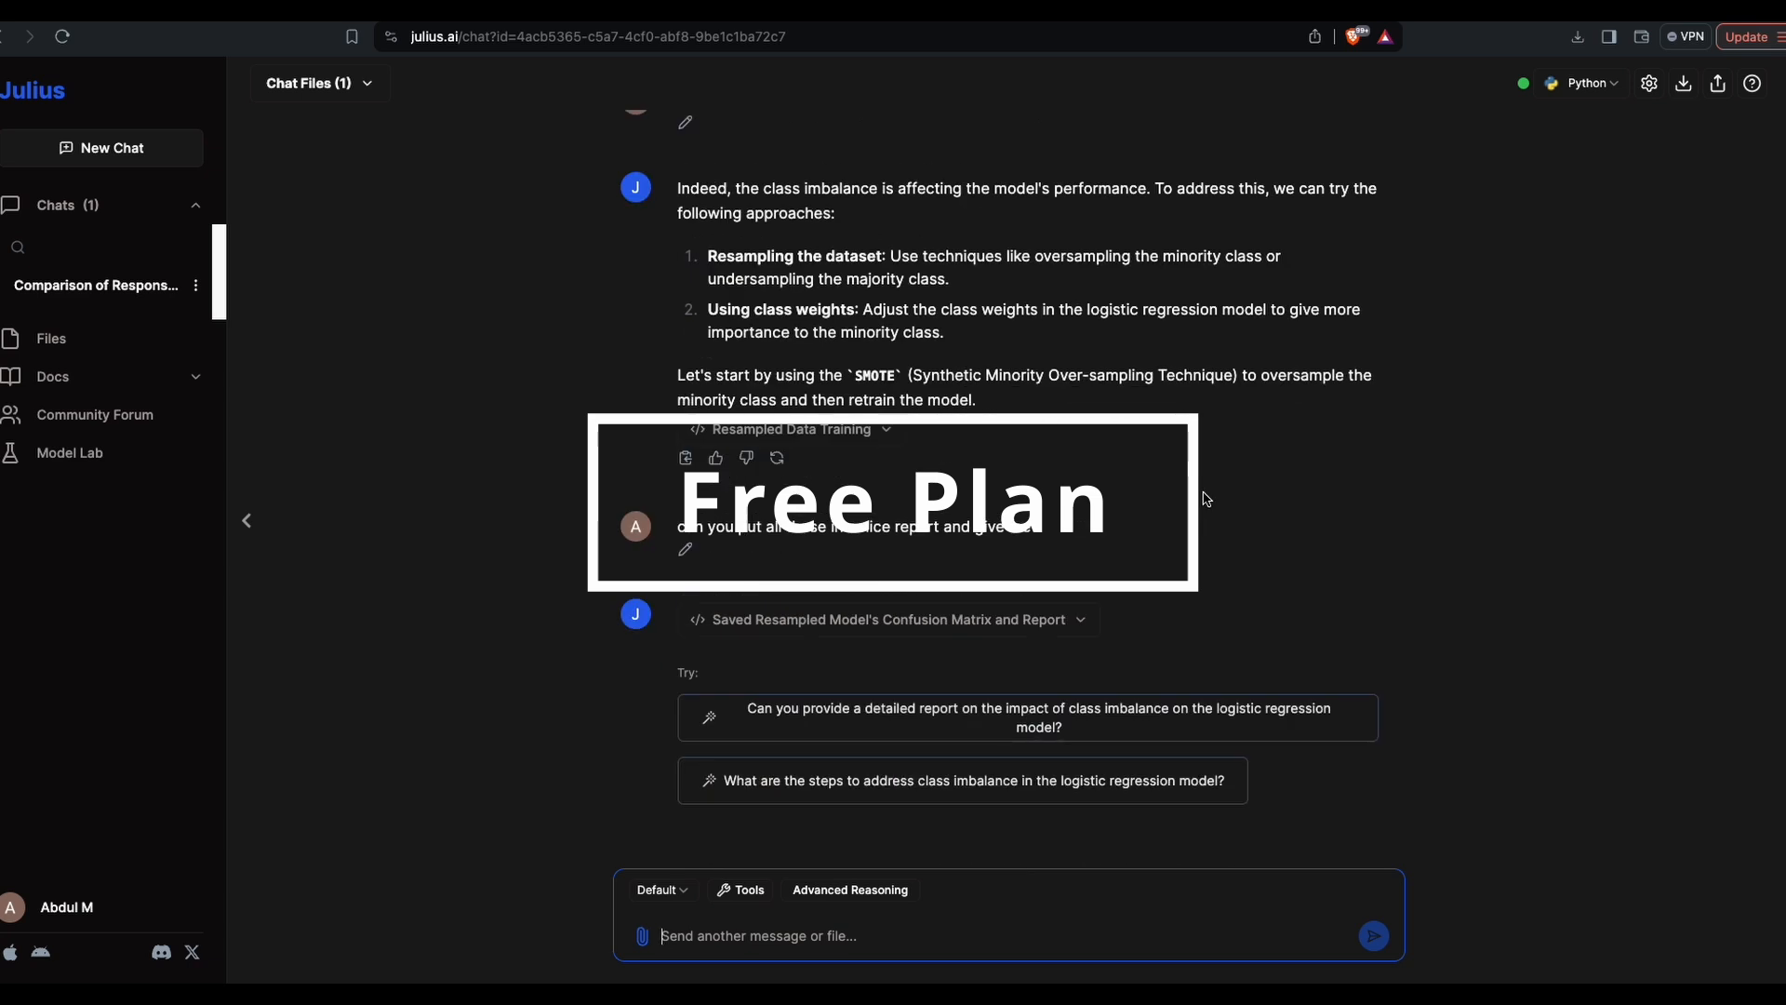